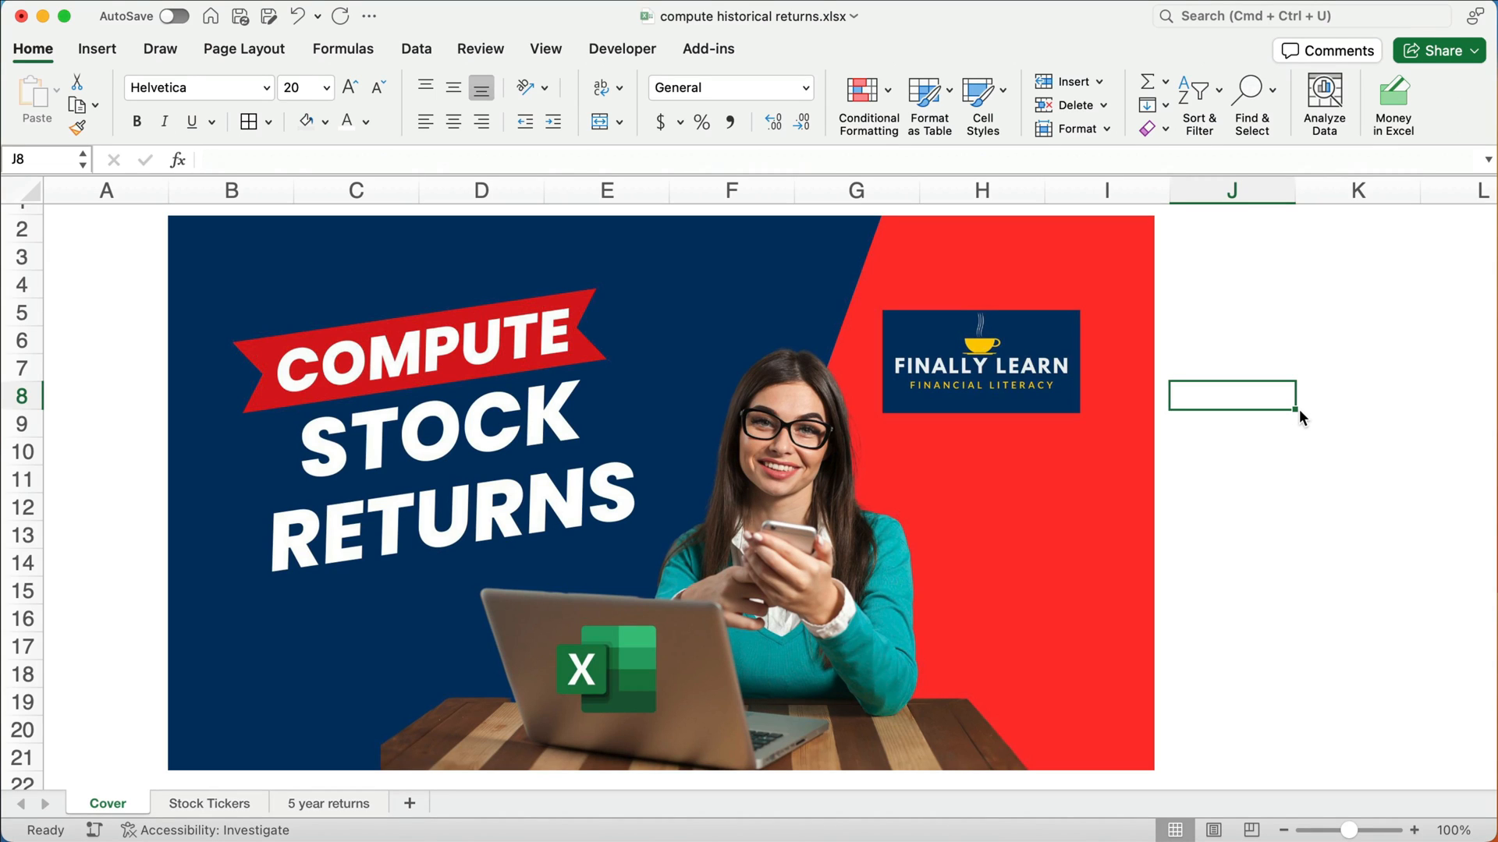
# Switch from the cover page to the Stock Tickers sheet
pyautogui.click(209, 803)
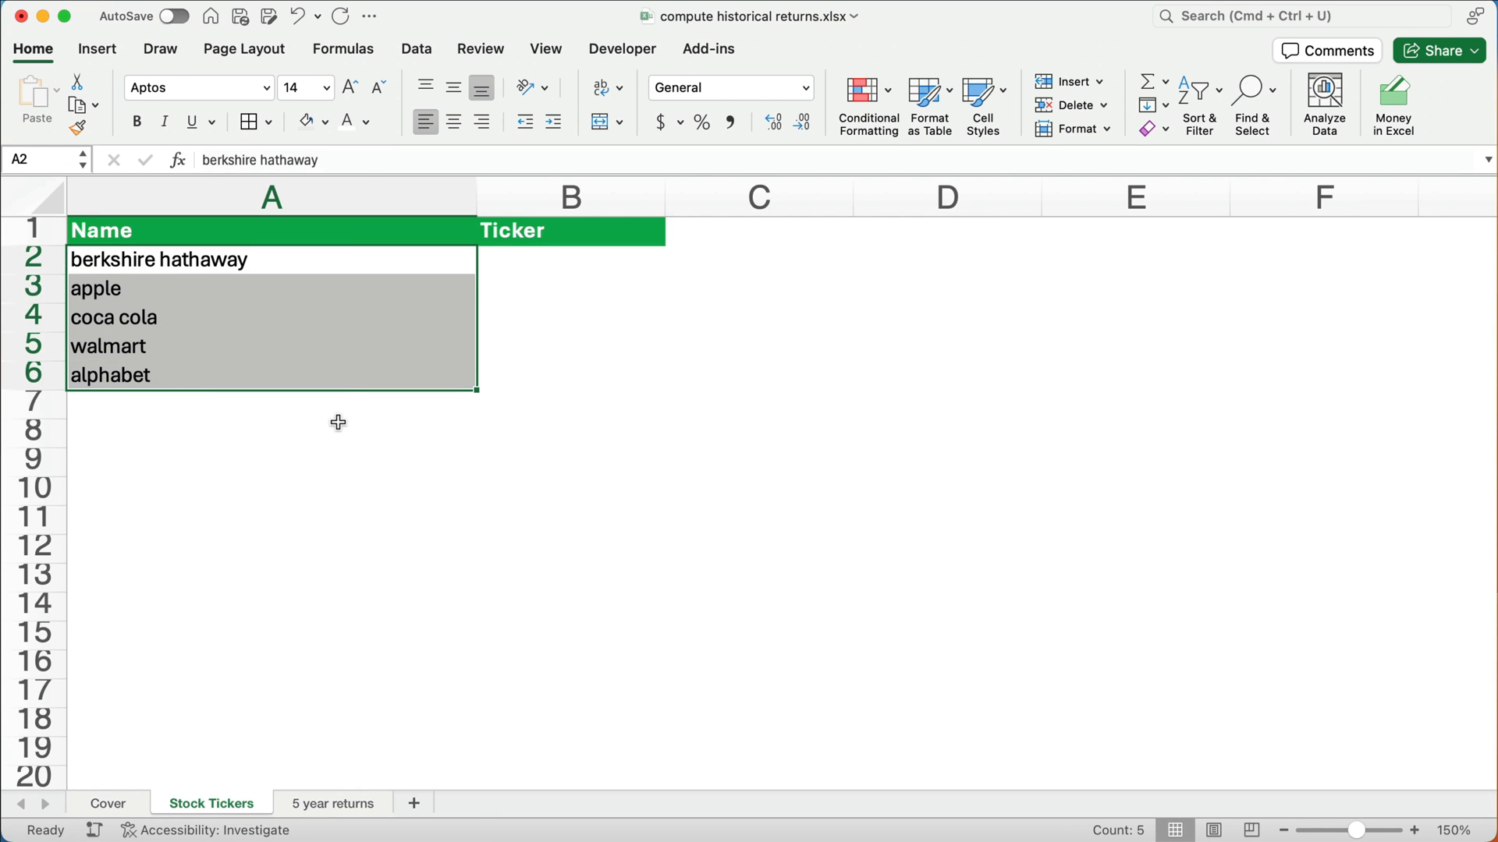
pyautogui.moveTo(411, 306)
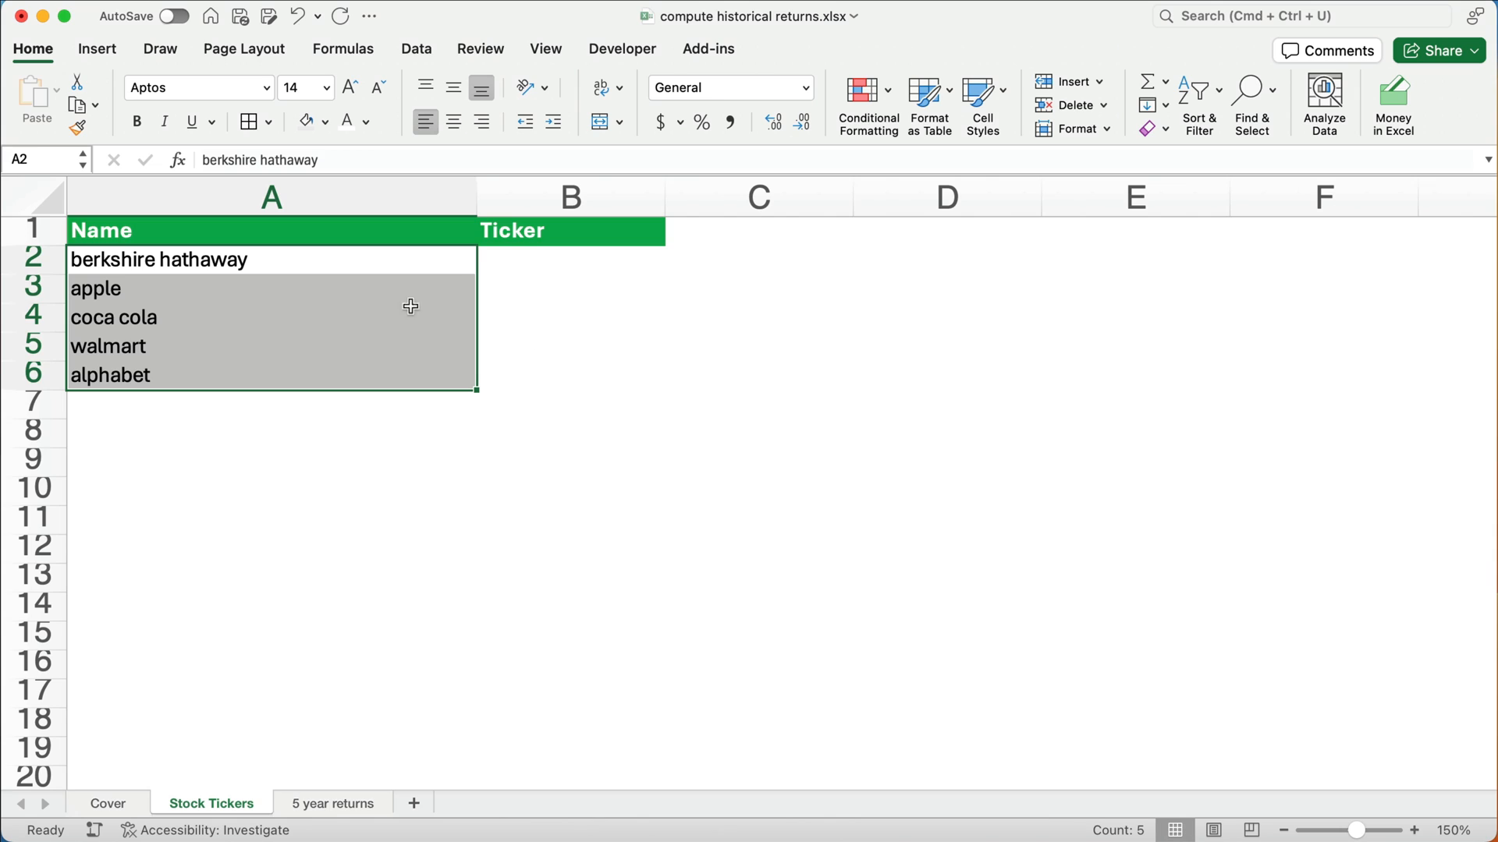
pyautogui.moveTo(266, 387)
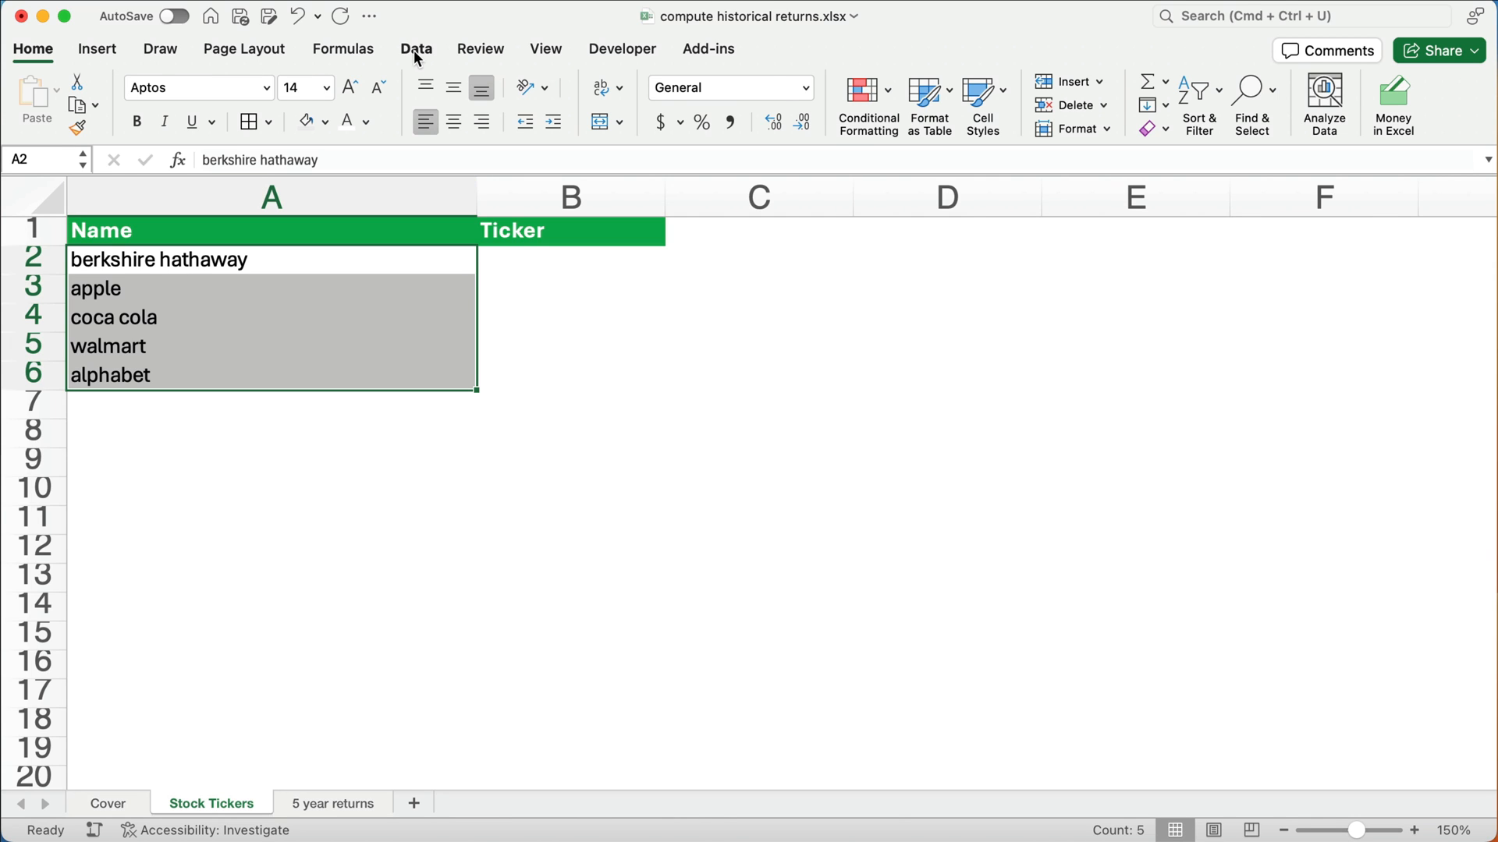
# Convert the company names to Stocks data, matching Alphabet to GOOG and Berkshire Hathaway to BRK.A
pyautogui.click(416, 48)
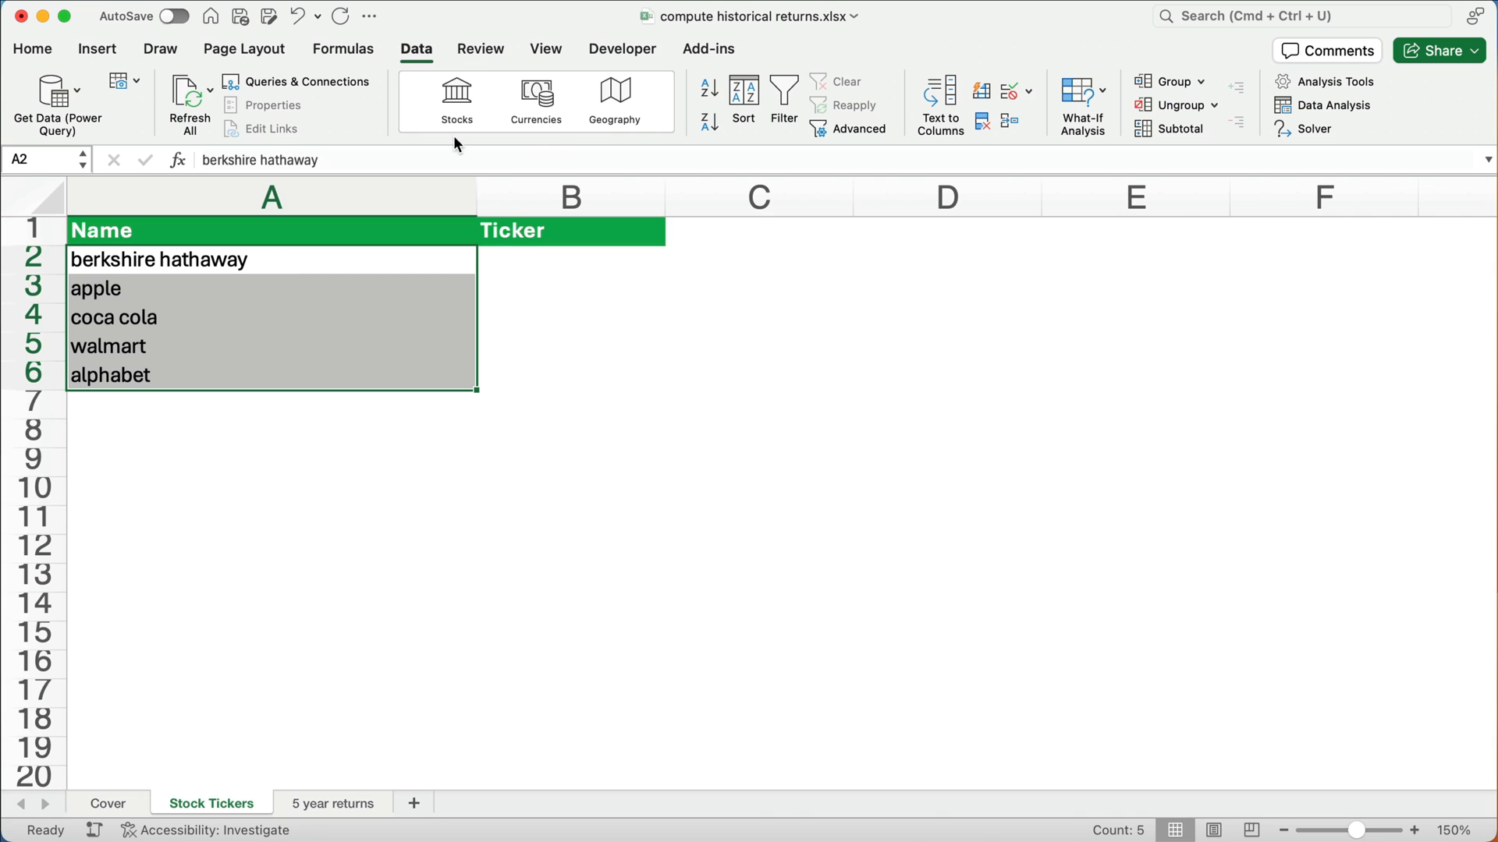
pyautogui.click(456, 100)
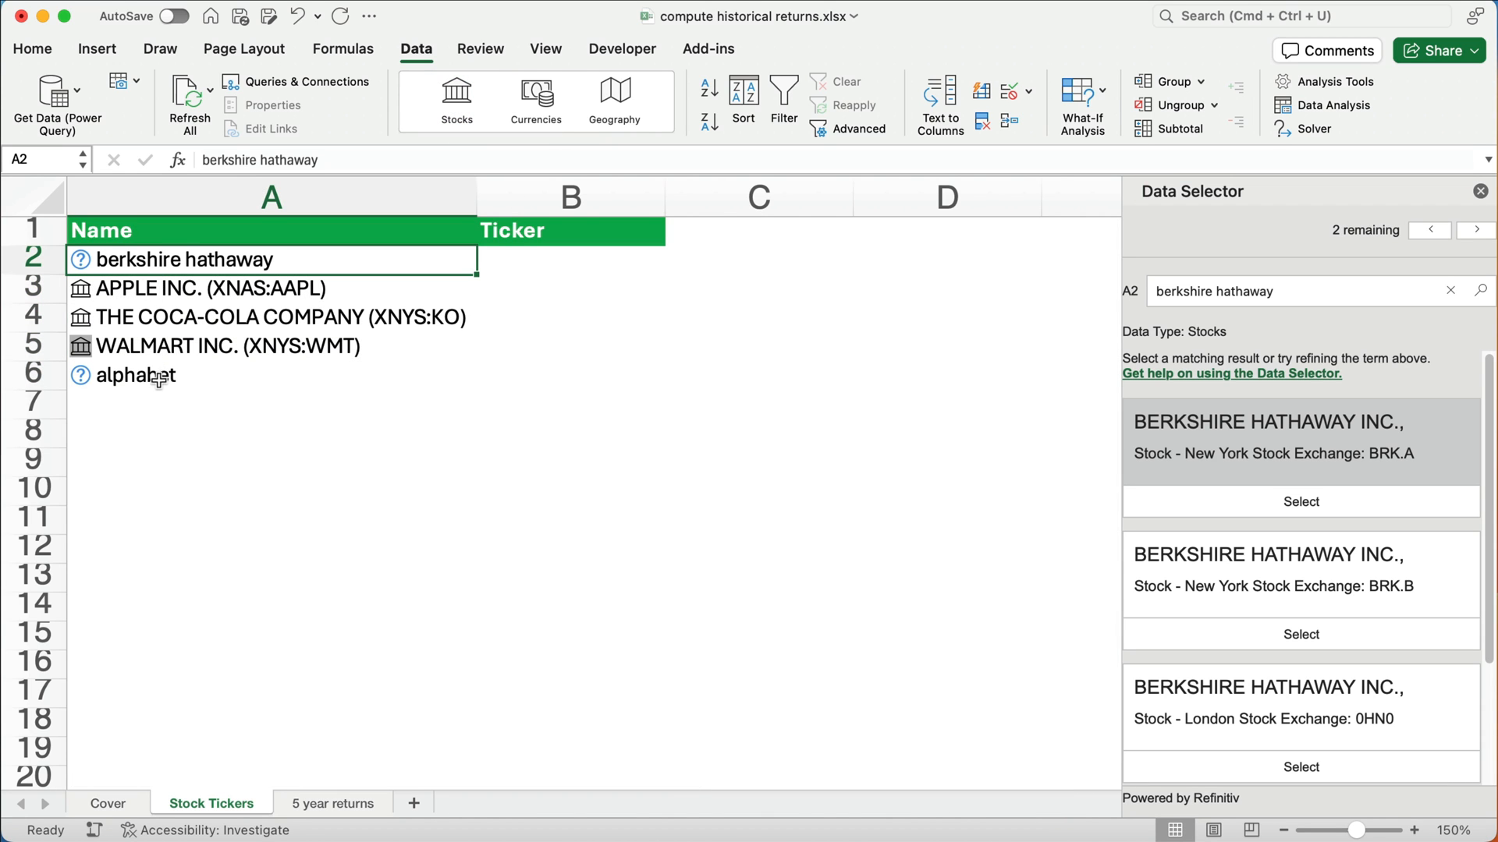
pyautogui.click(144, 375)
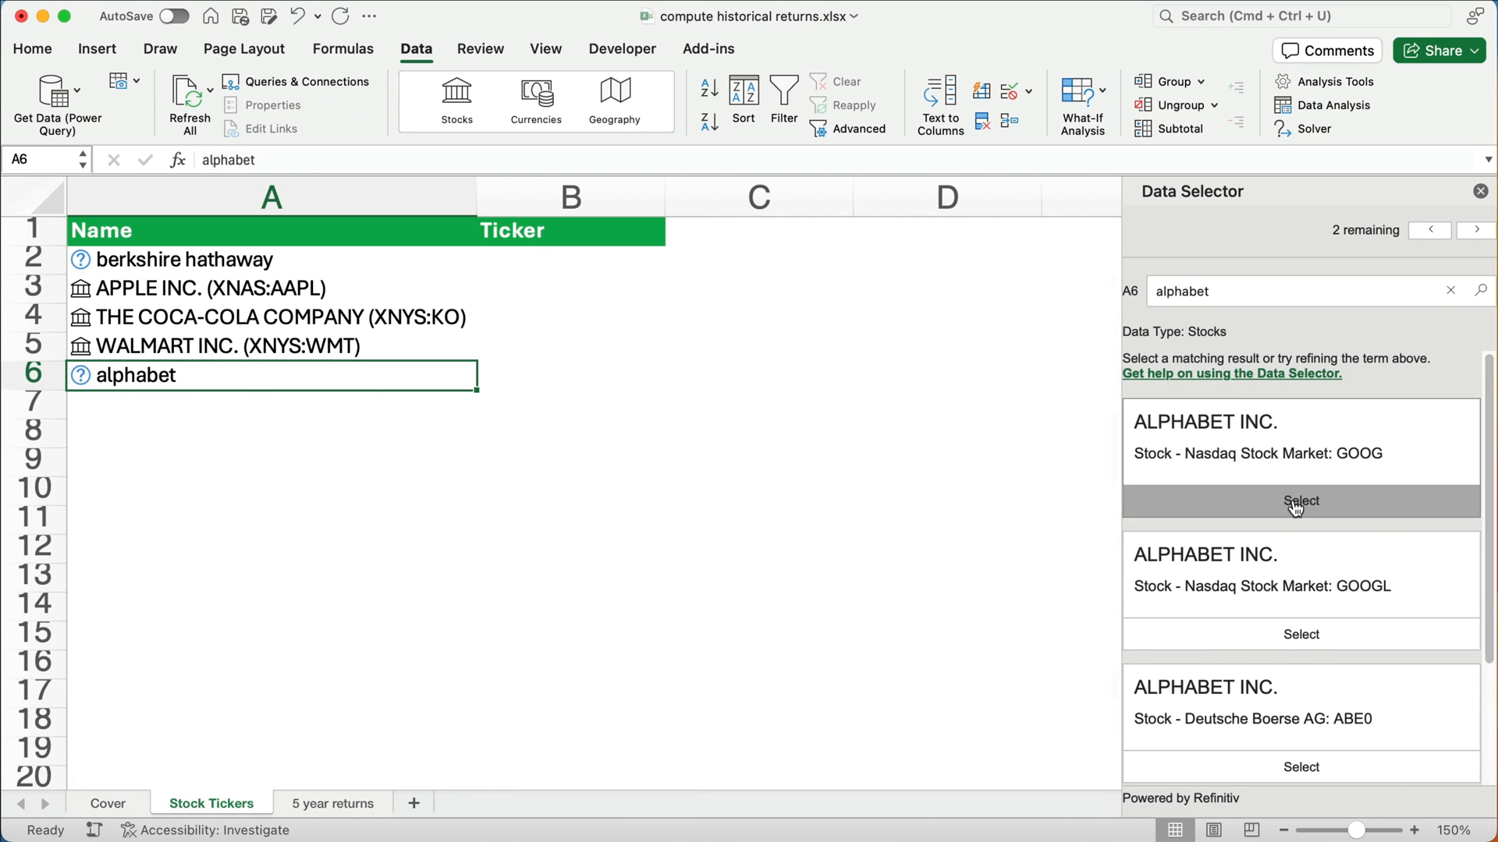
pyautogui.click(1300, 501)
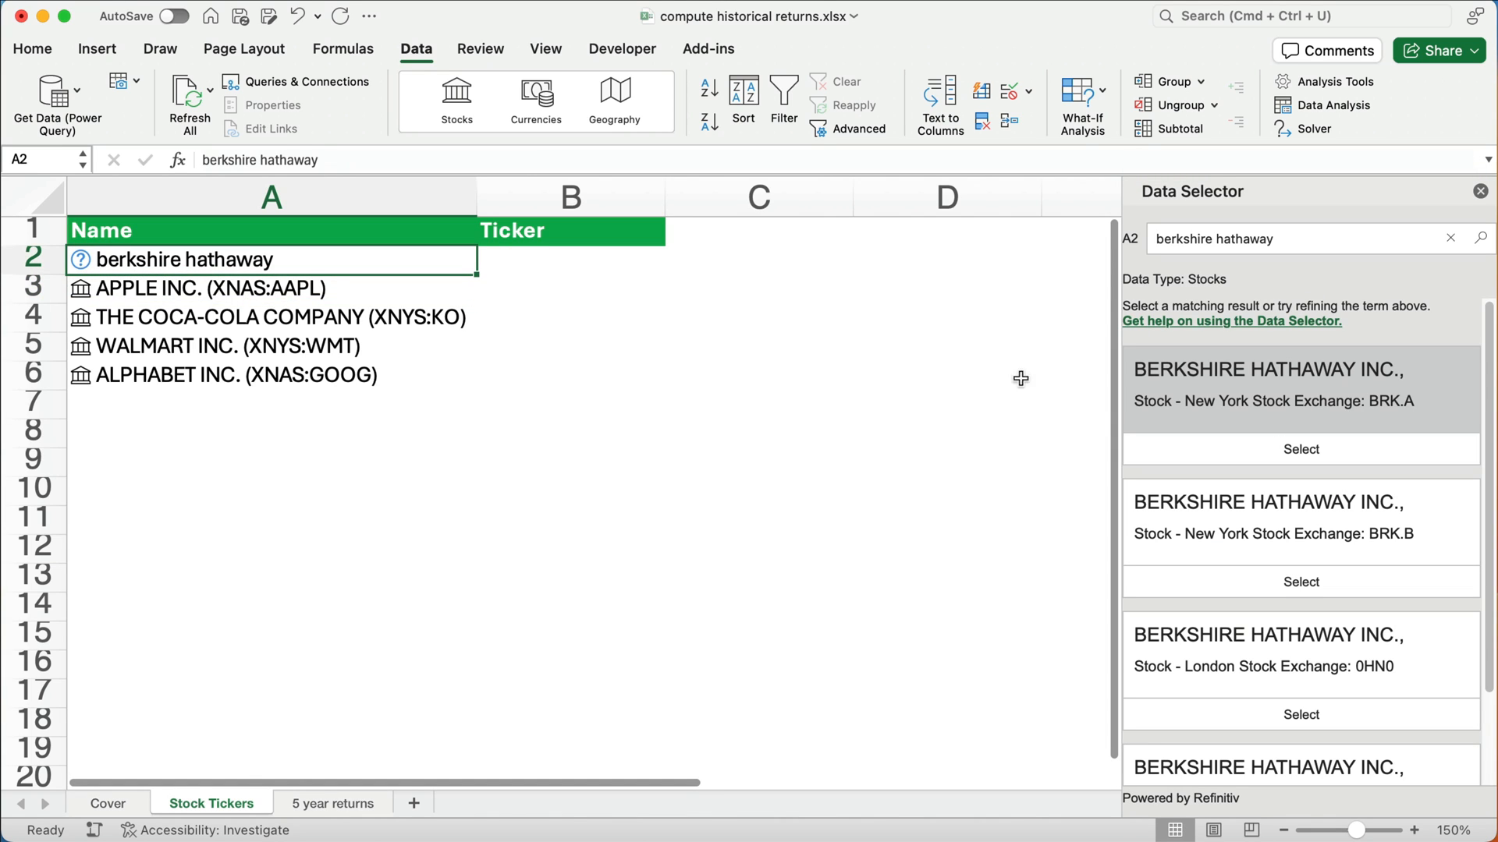
pyautogui.click(1301, 450)
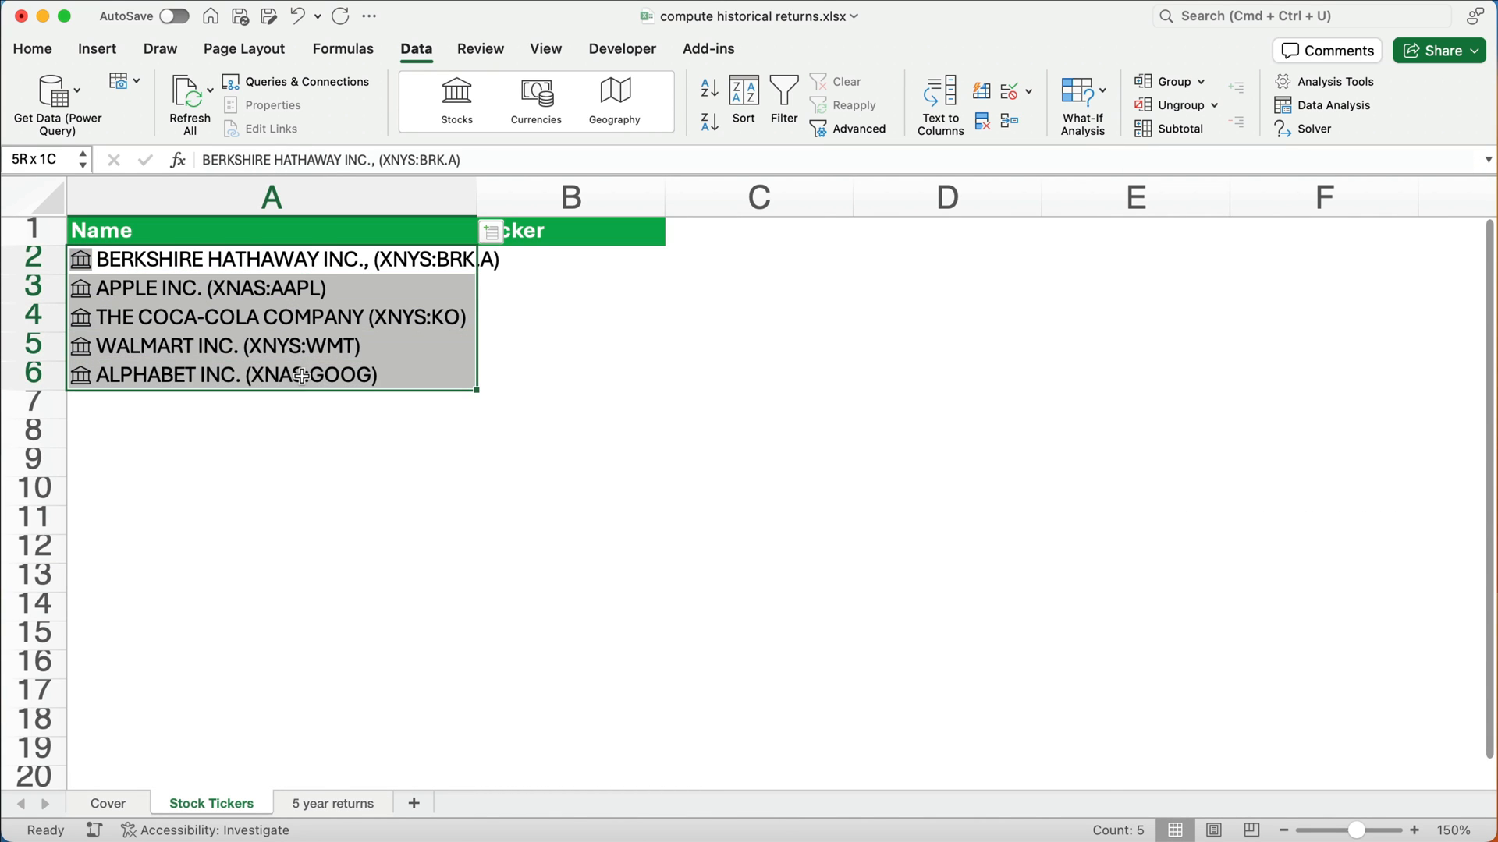
# Insert the Ticker symbol field beside each company and check the AAPL ticker formula
pyautogui.click(494, 232)
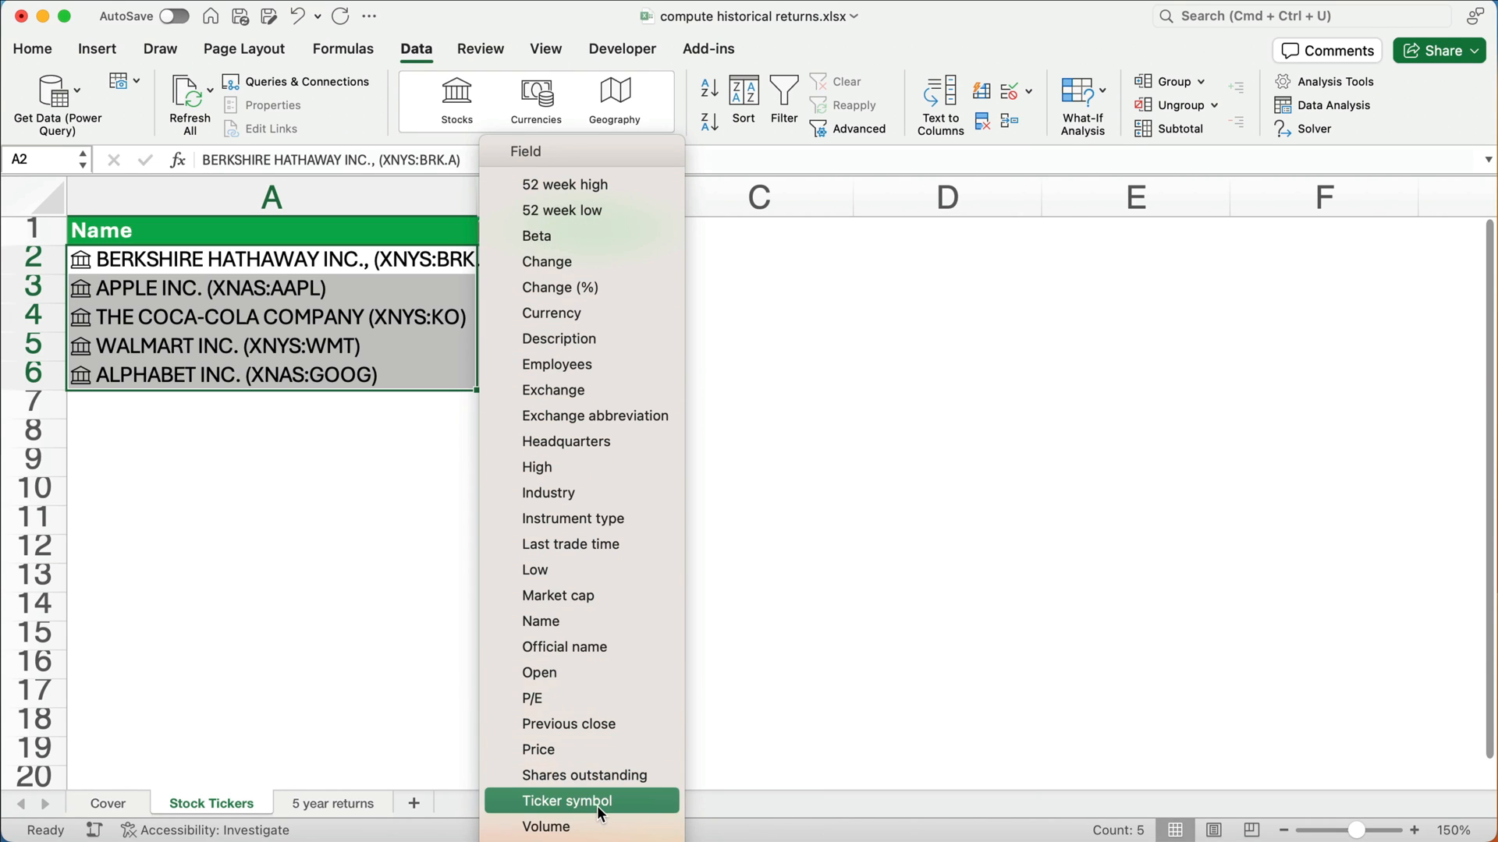
pyautogui.click(565, 800)
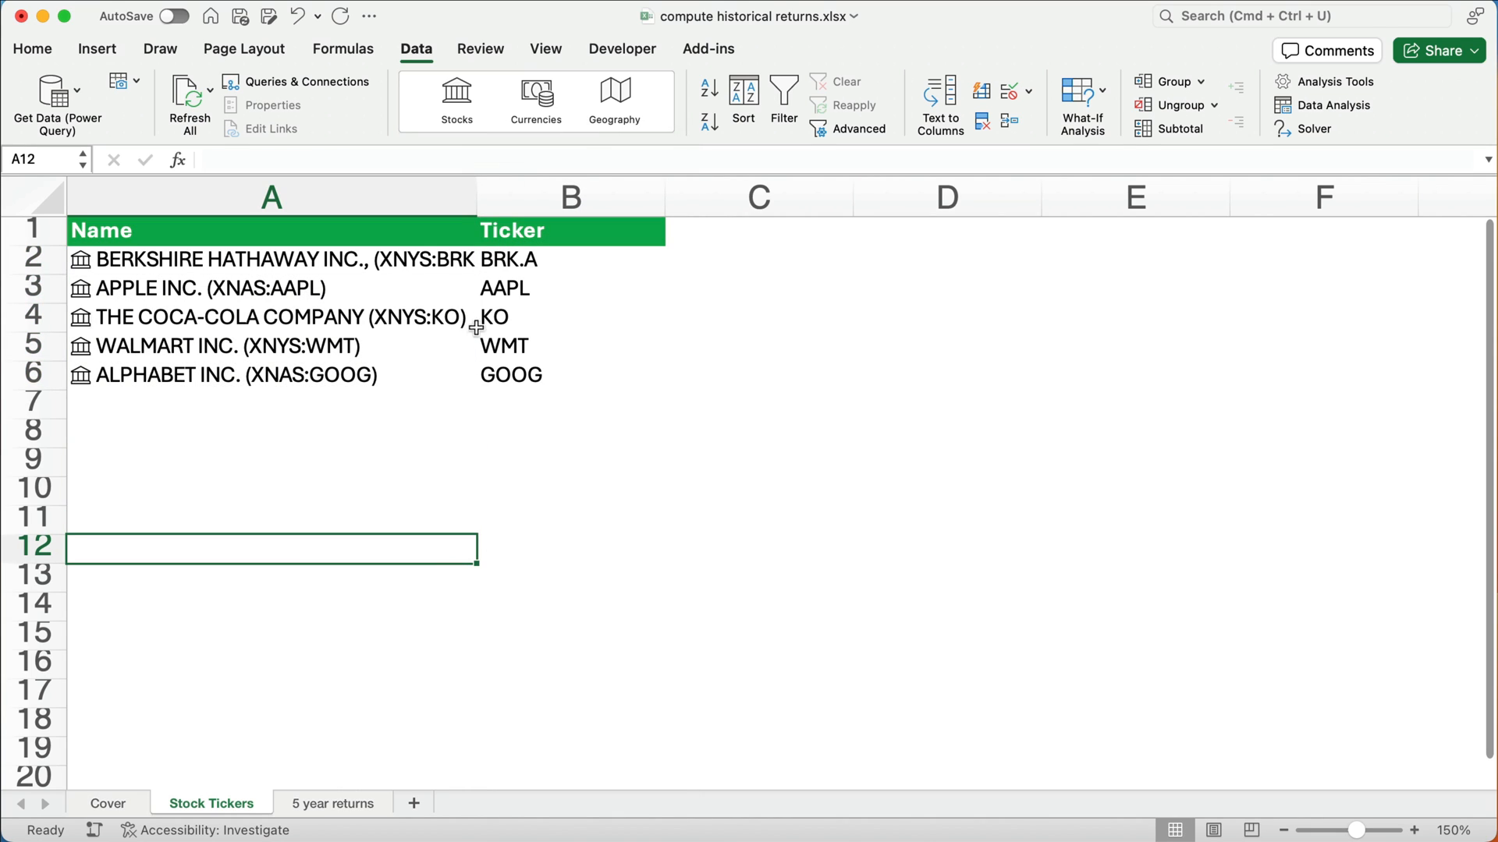
pyautogui.click(570, 288)
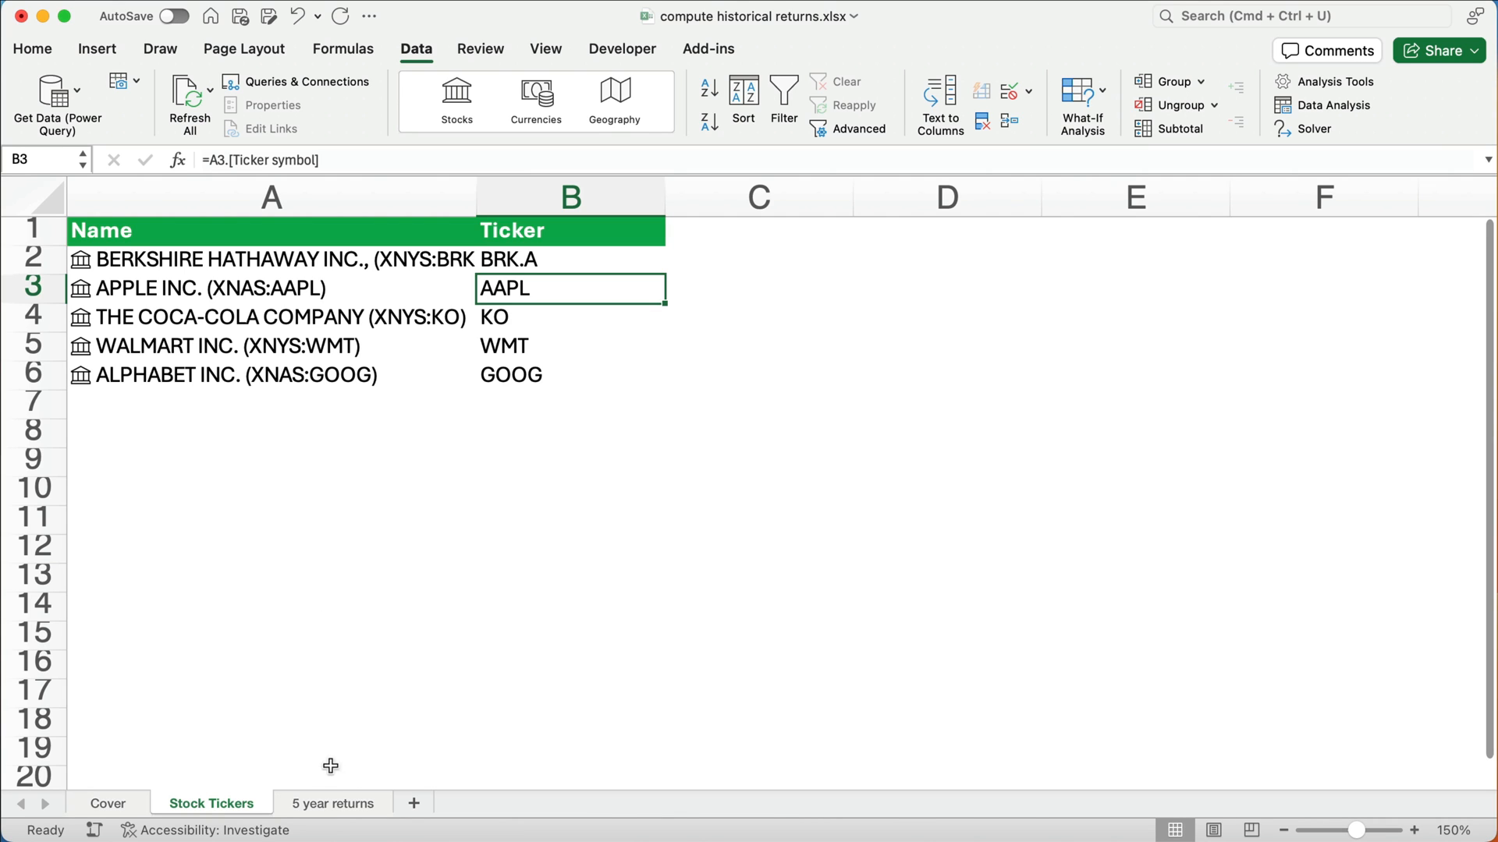
# Go to the 5 year returns sheet and select the aapl ticker in B1
pyautogui.click(332, 803)
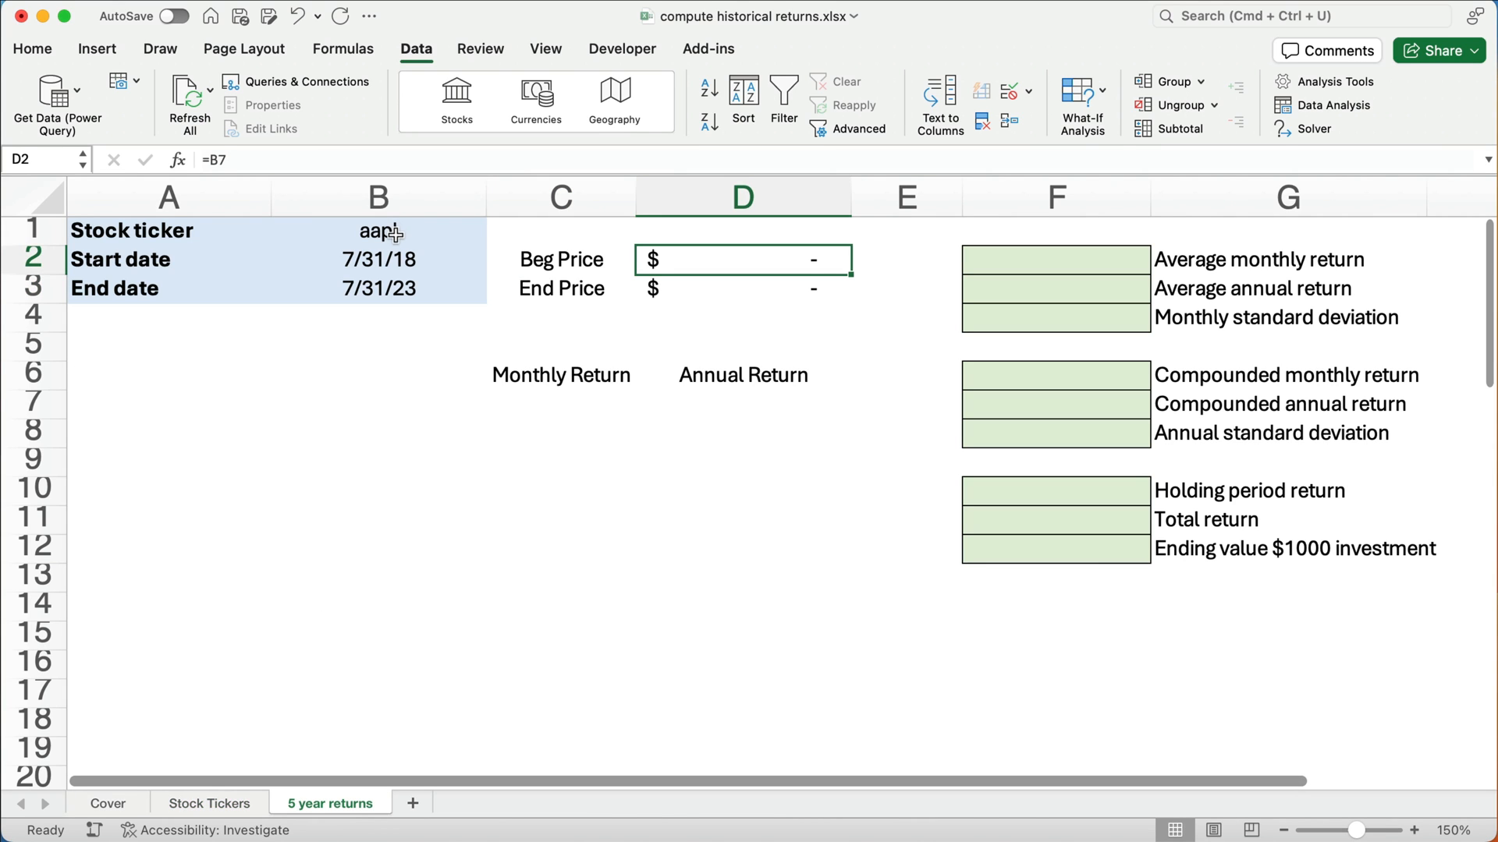
pyautogui.click(378, 230)
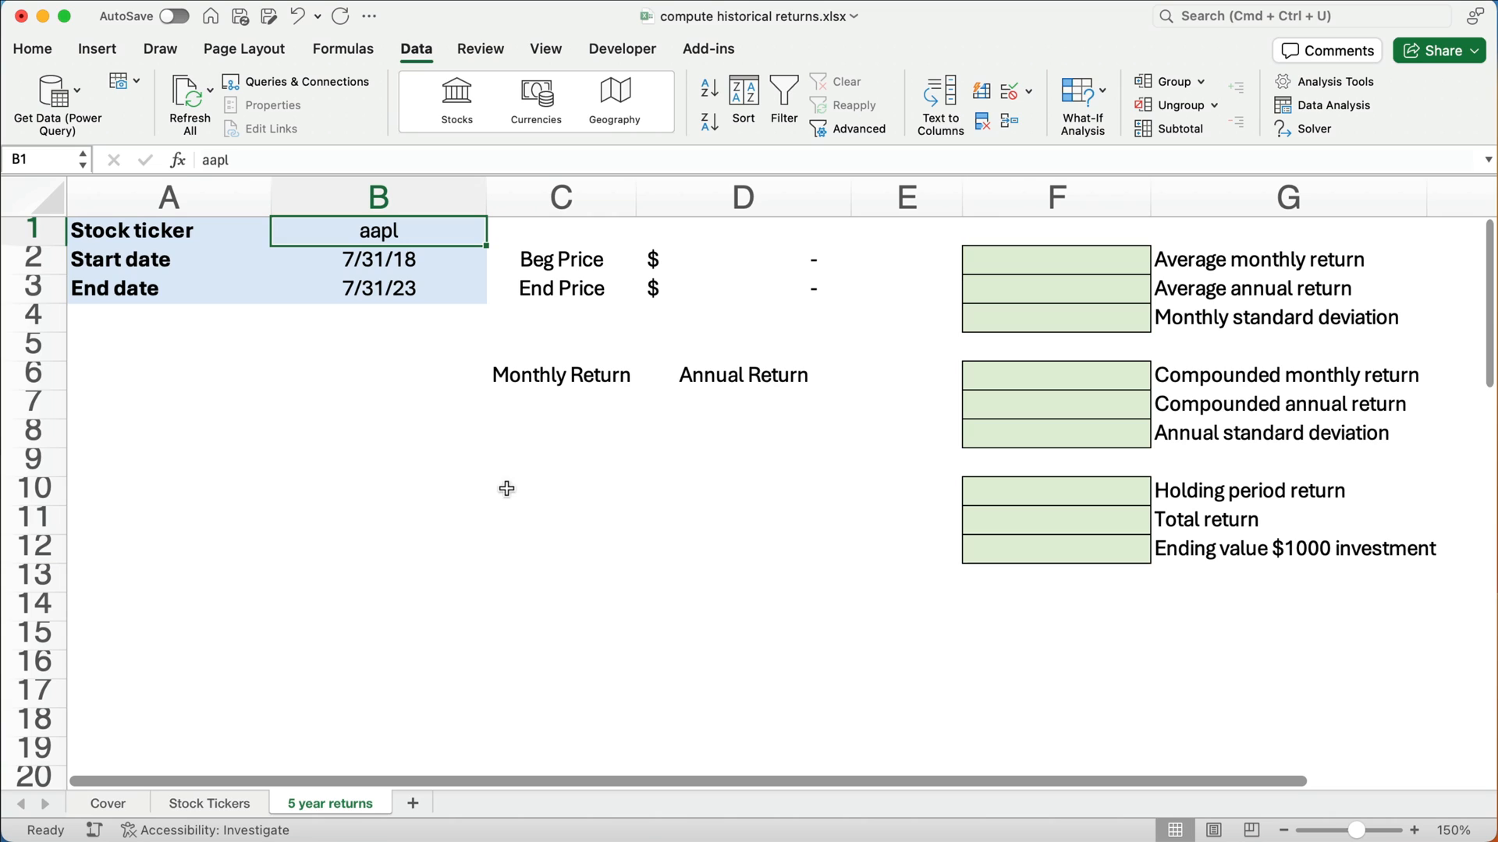
pyautogui.moveTo(444, 467)
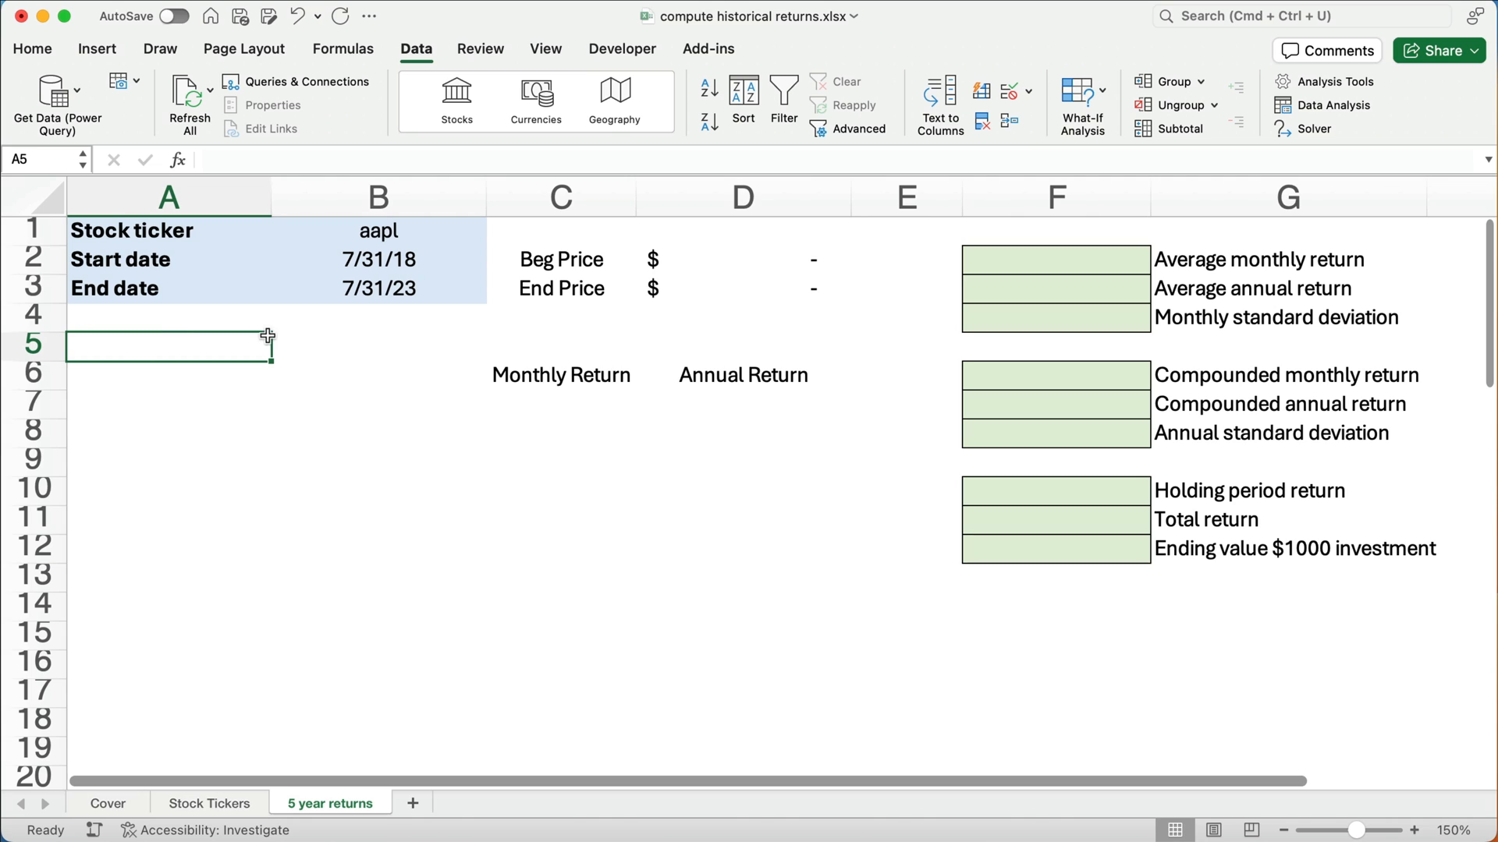
pyautogui.moveTo(425, 410)
pyautogui.write('=STOCKHISTORY()')
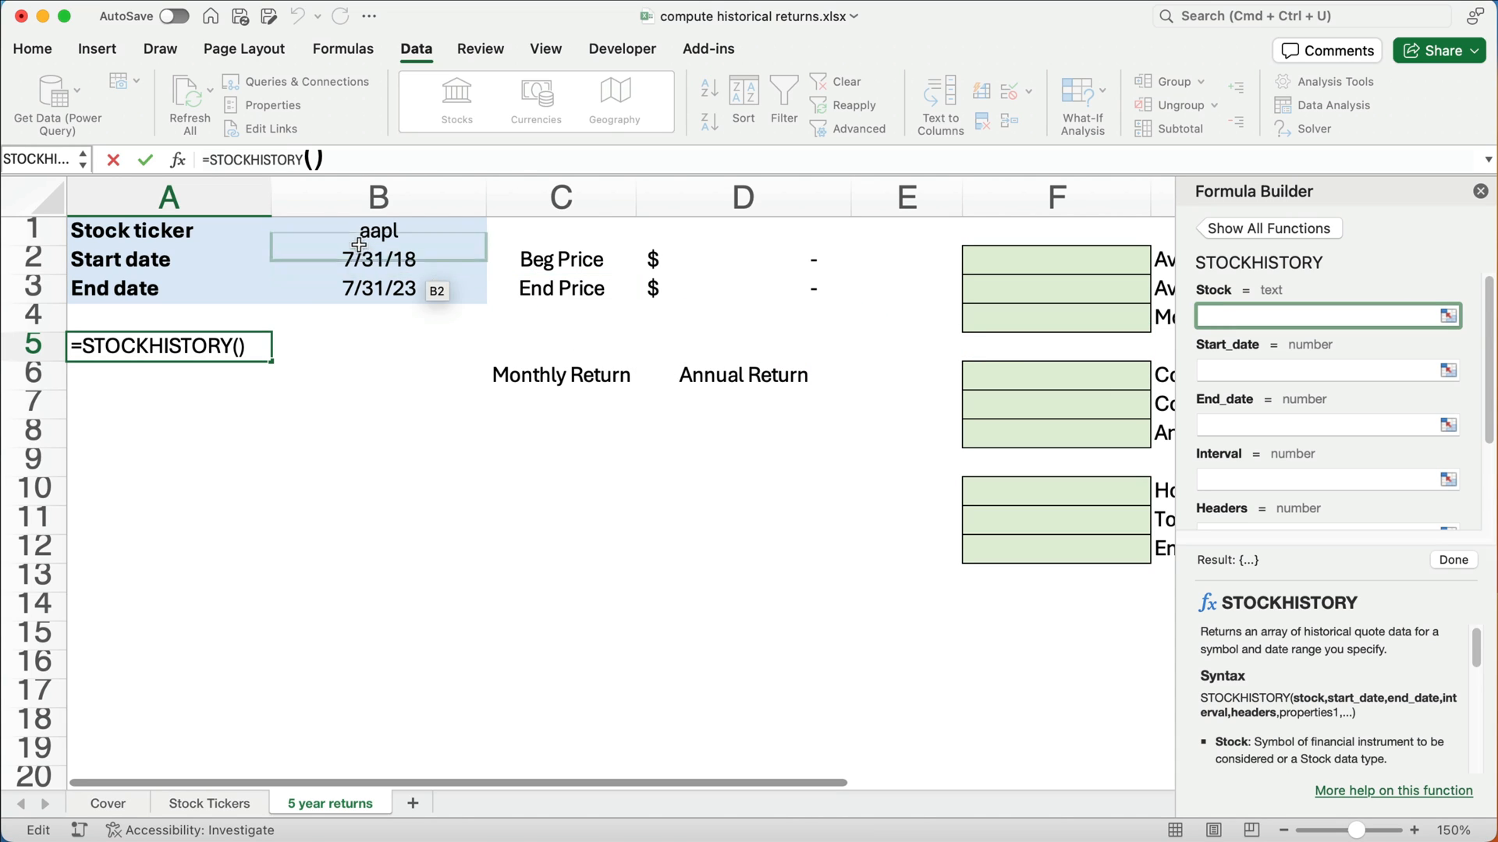
# In A5, build =STOCKHISTORY(B1,B2,B3,2,2,0,1) with monthly interval and headers
pyautogui.click(378, 230)
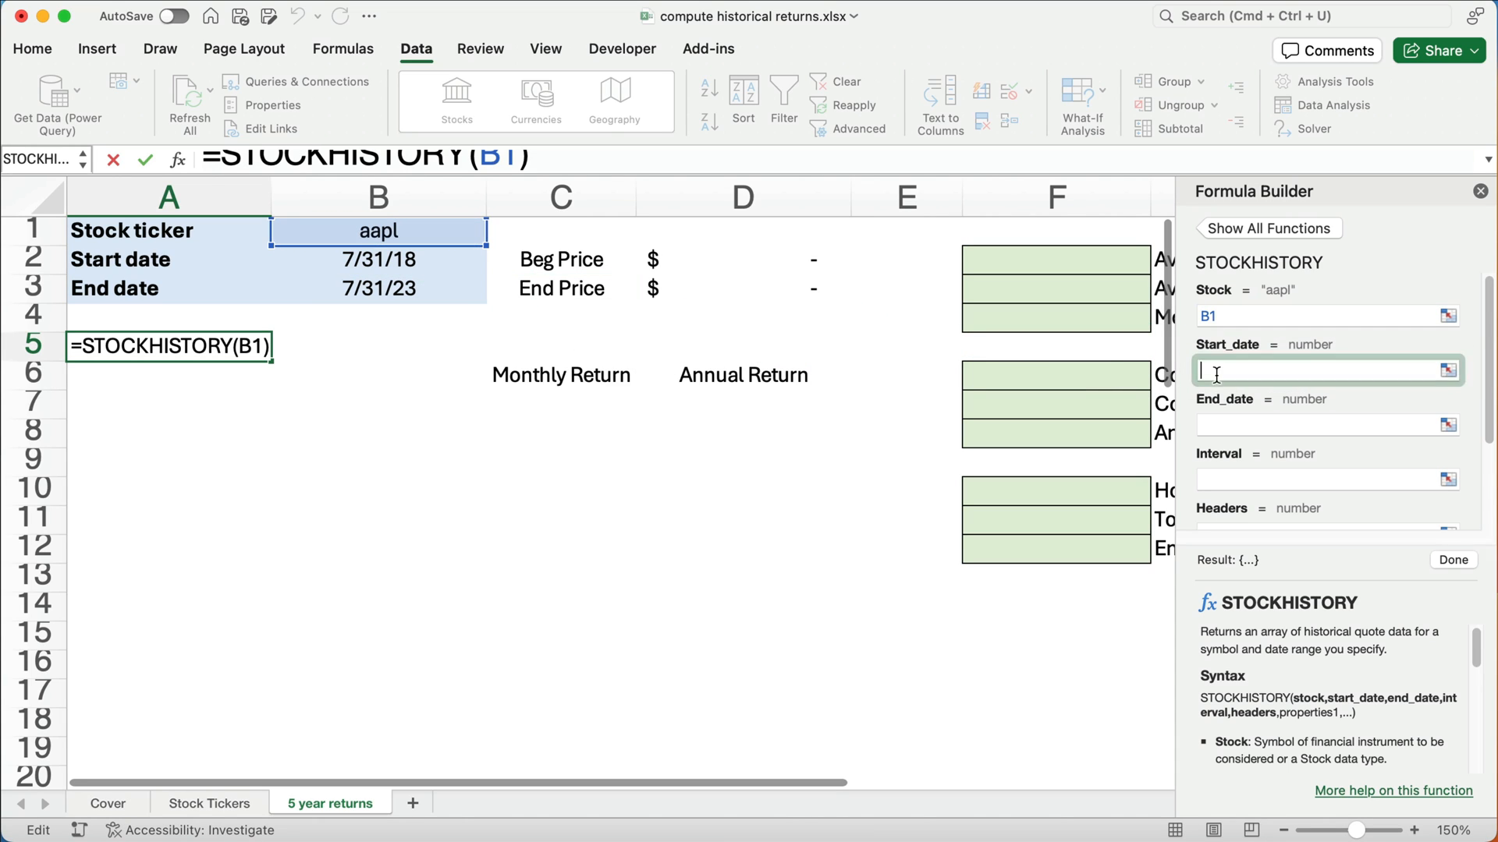
pyautogui.click(376, 259)
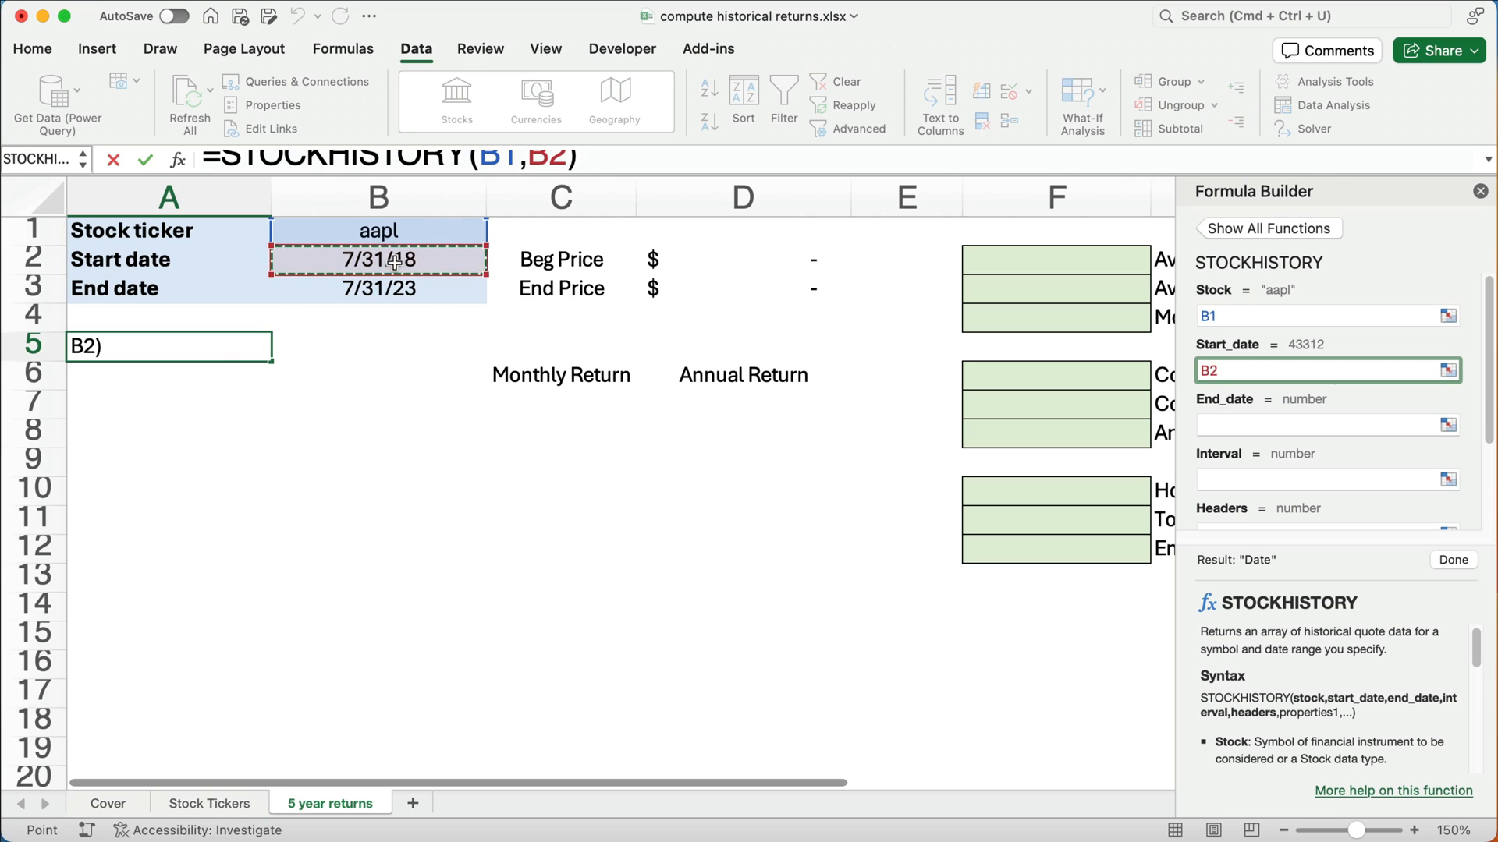
pyautogui.click(1326, 424)
pyautogui.write('B3')
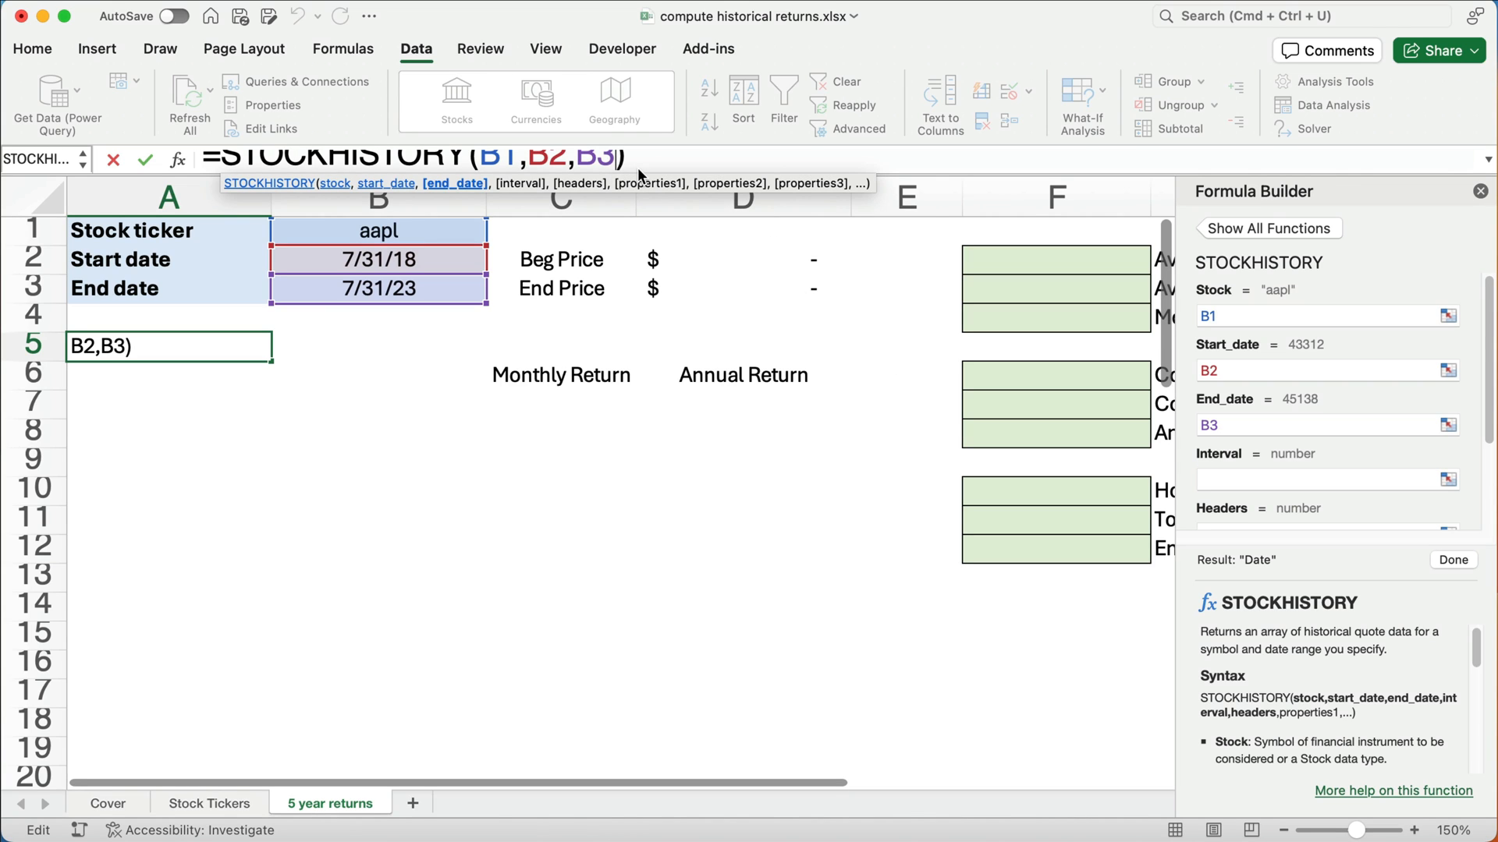
pyautogui.write(',')
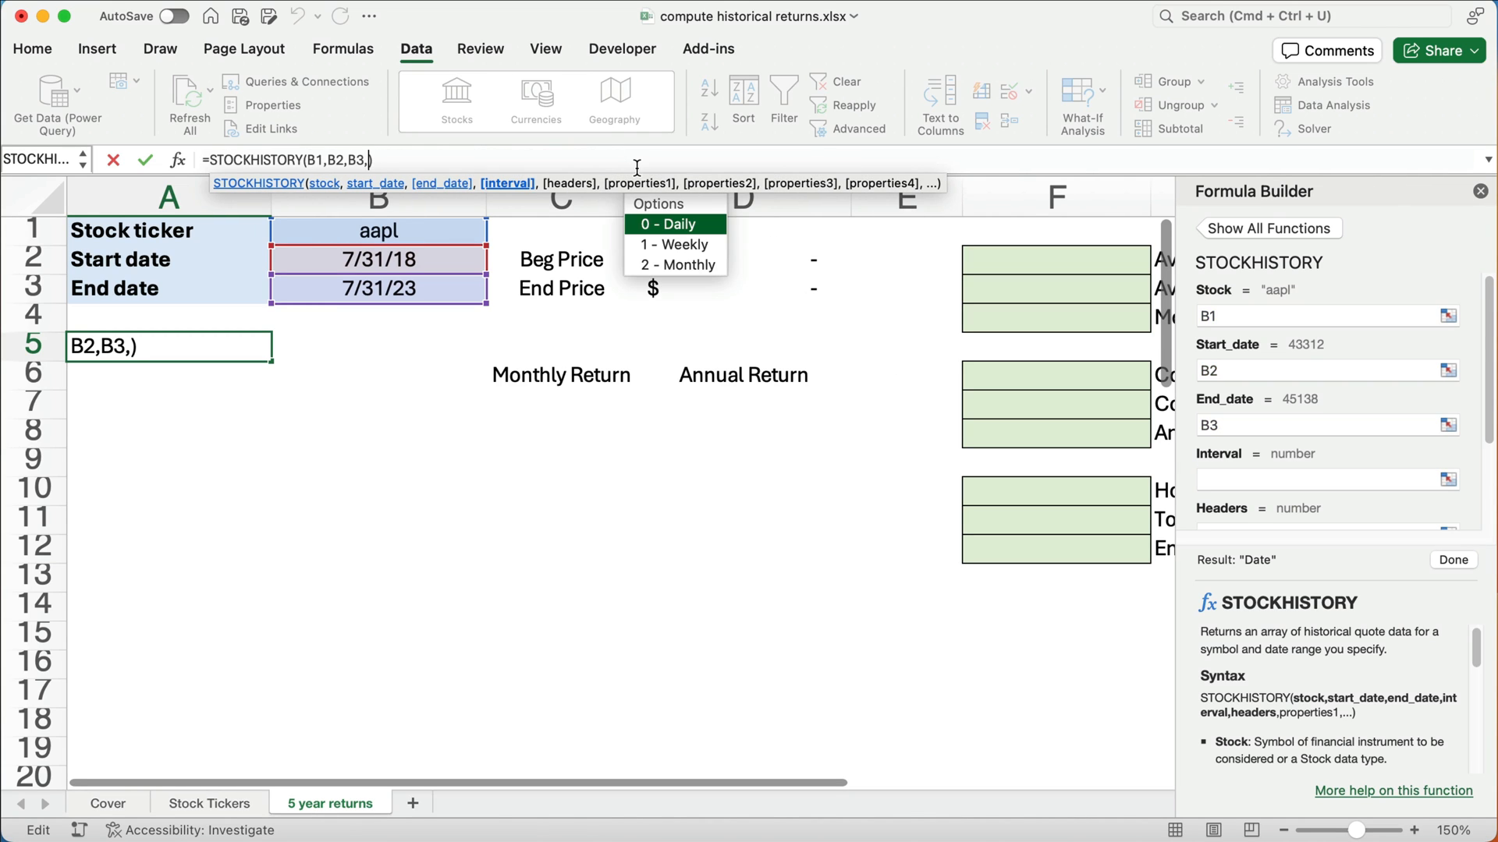
pyautogui.moveTo(669, 229)
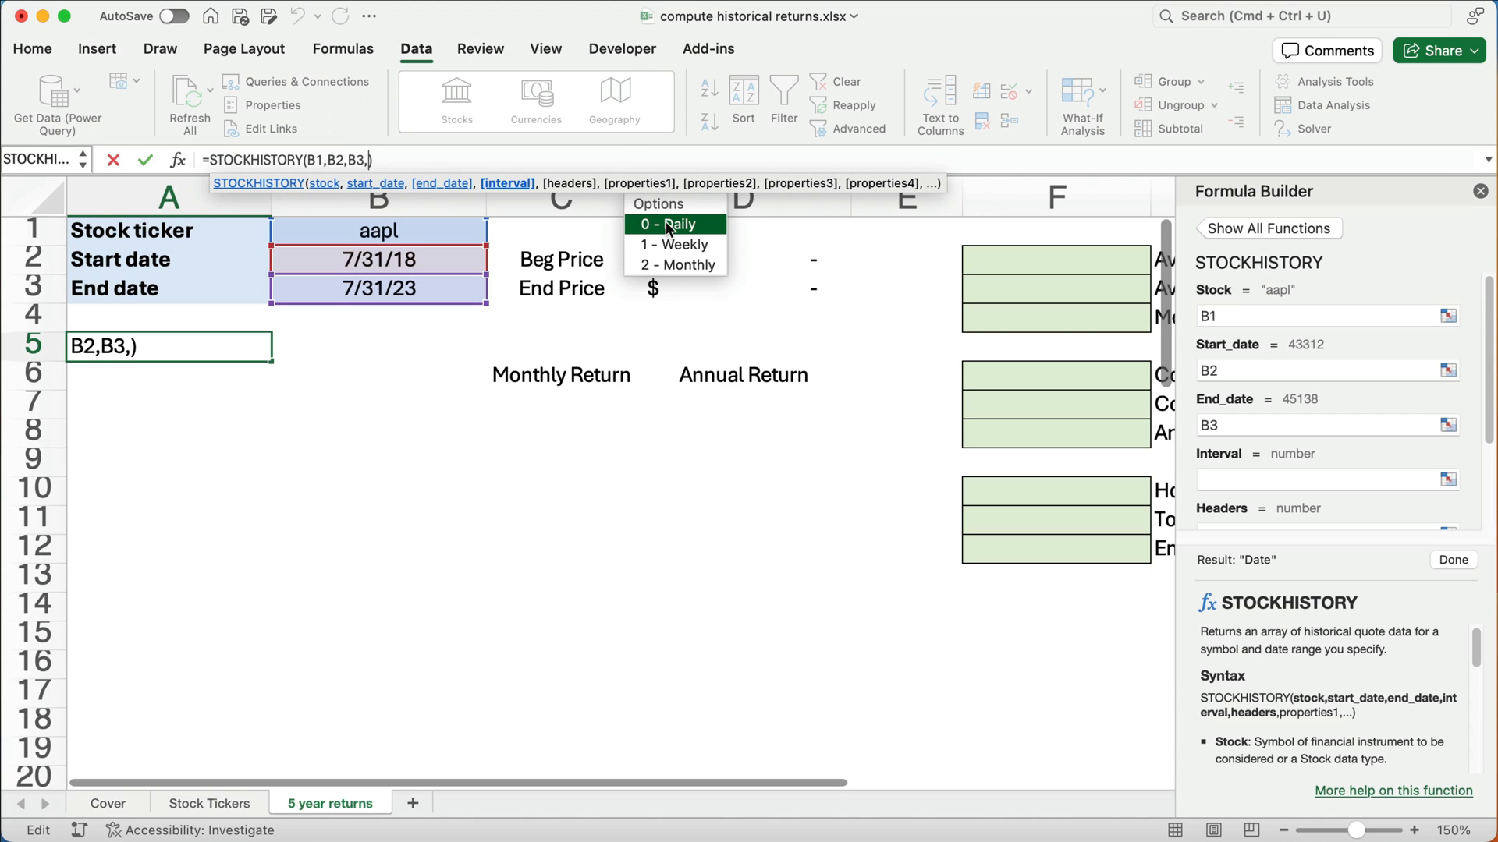
pyautogui.moveTo(669, 227)
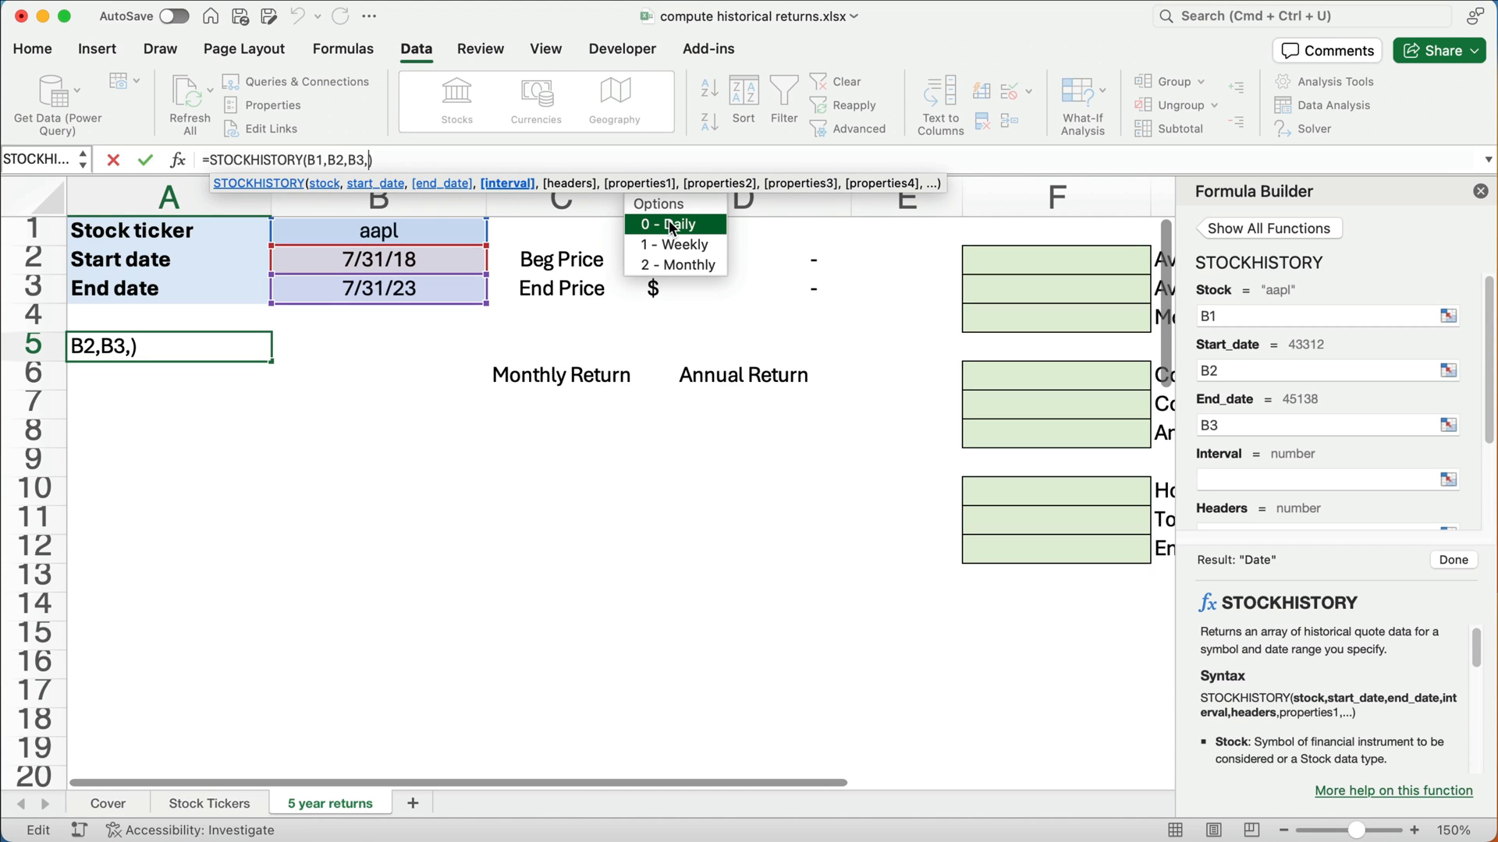
pyautogui.moveTo(674, 244)
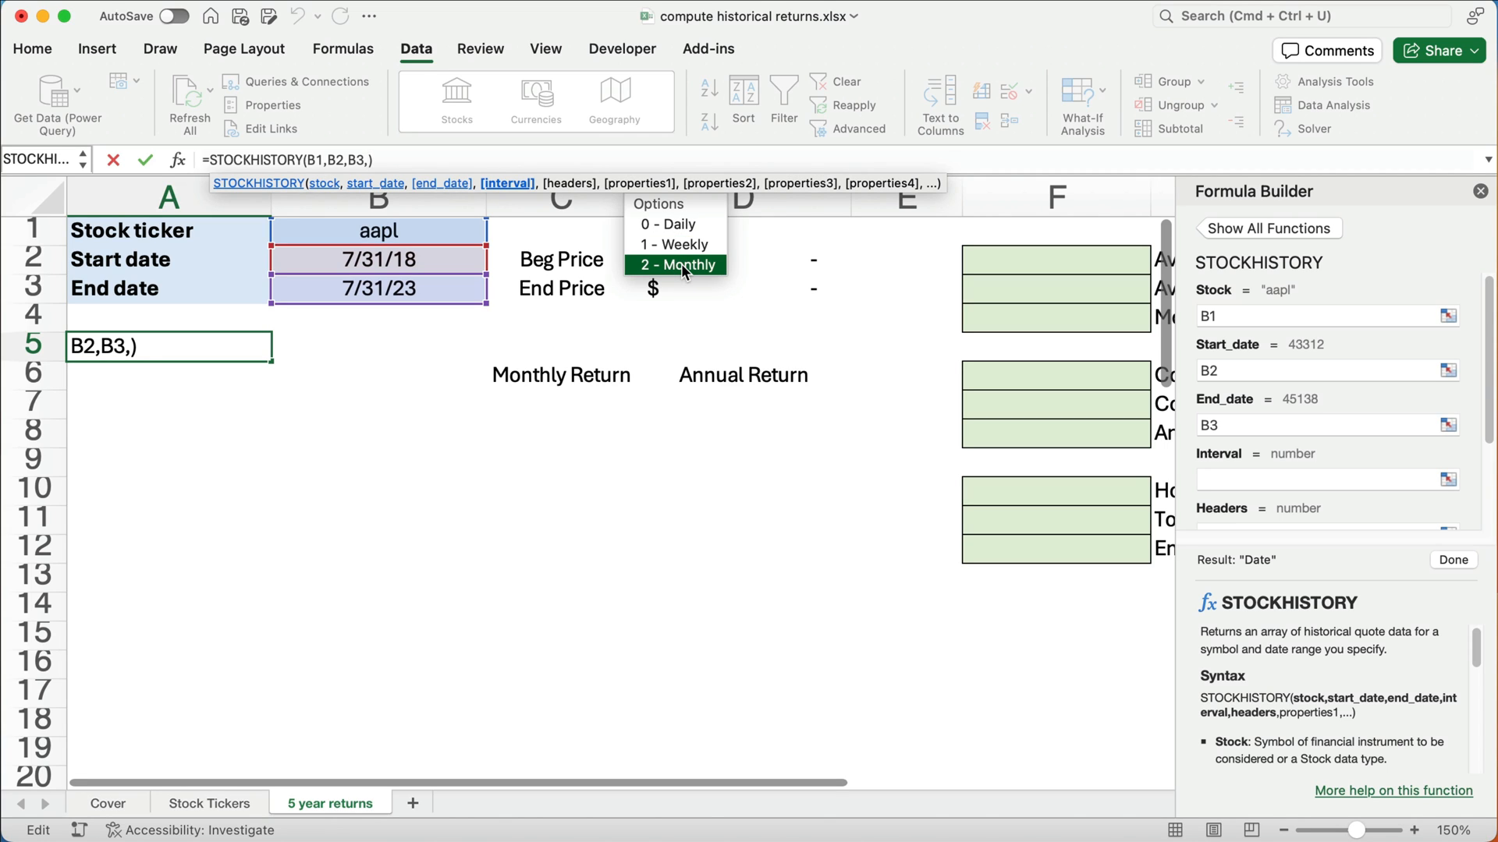
pyautogui.click(678, 264)
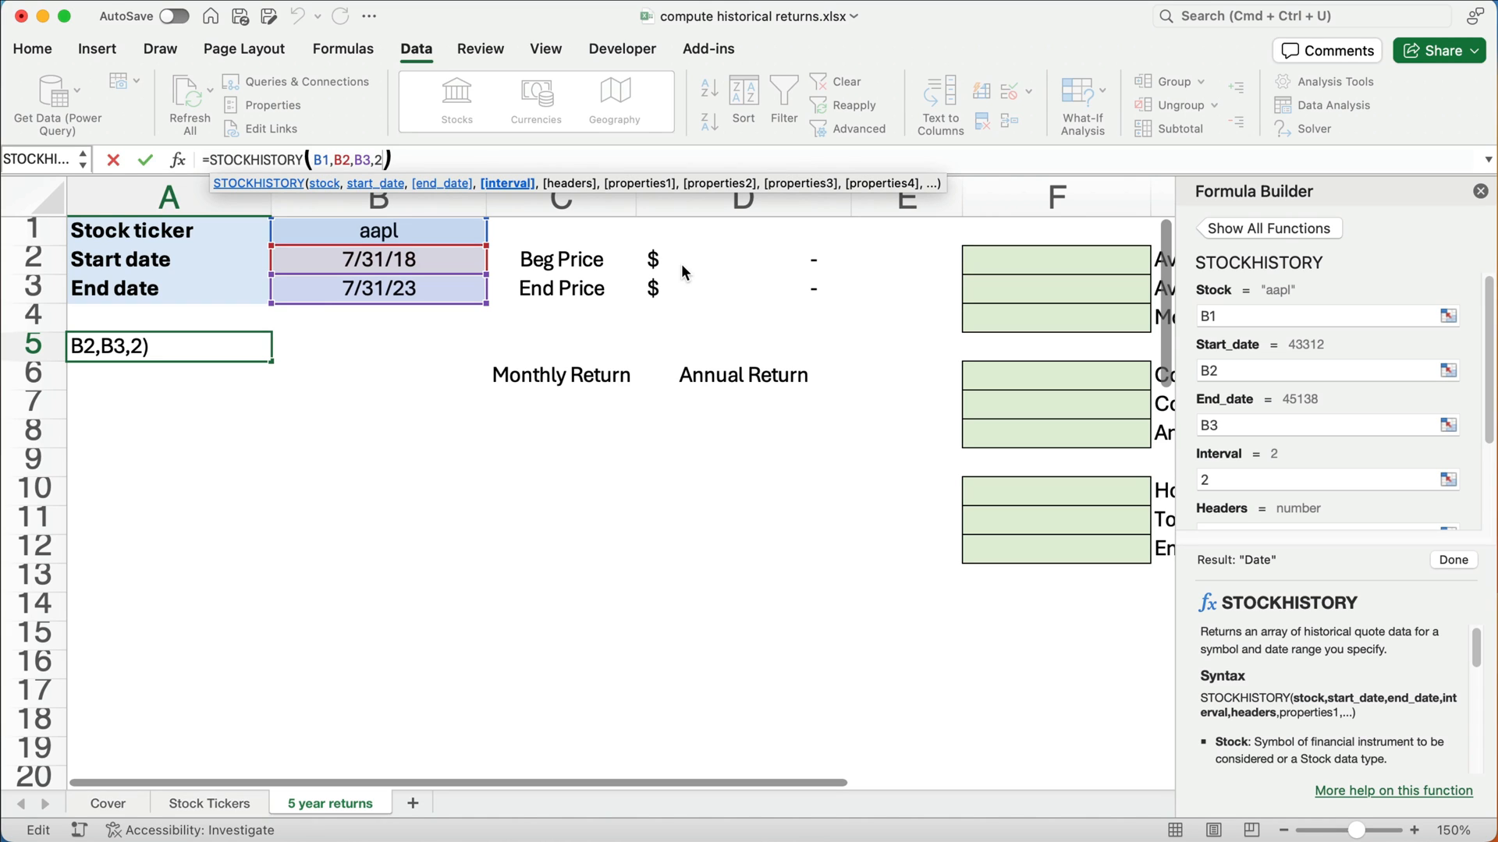
pyautogui.write(',')
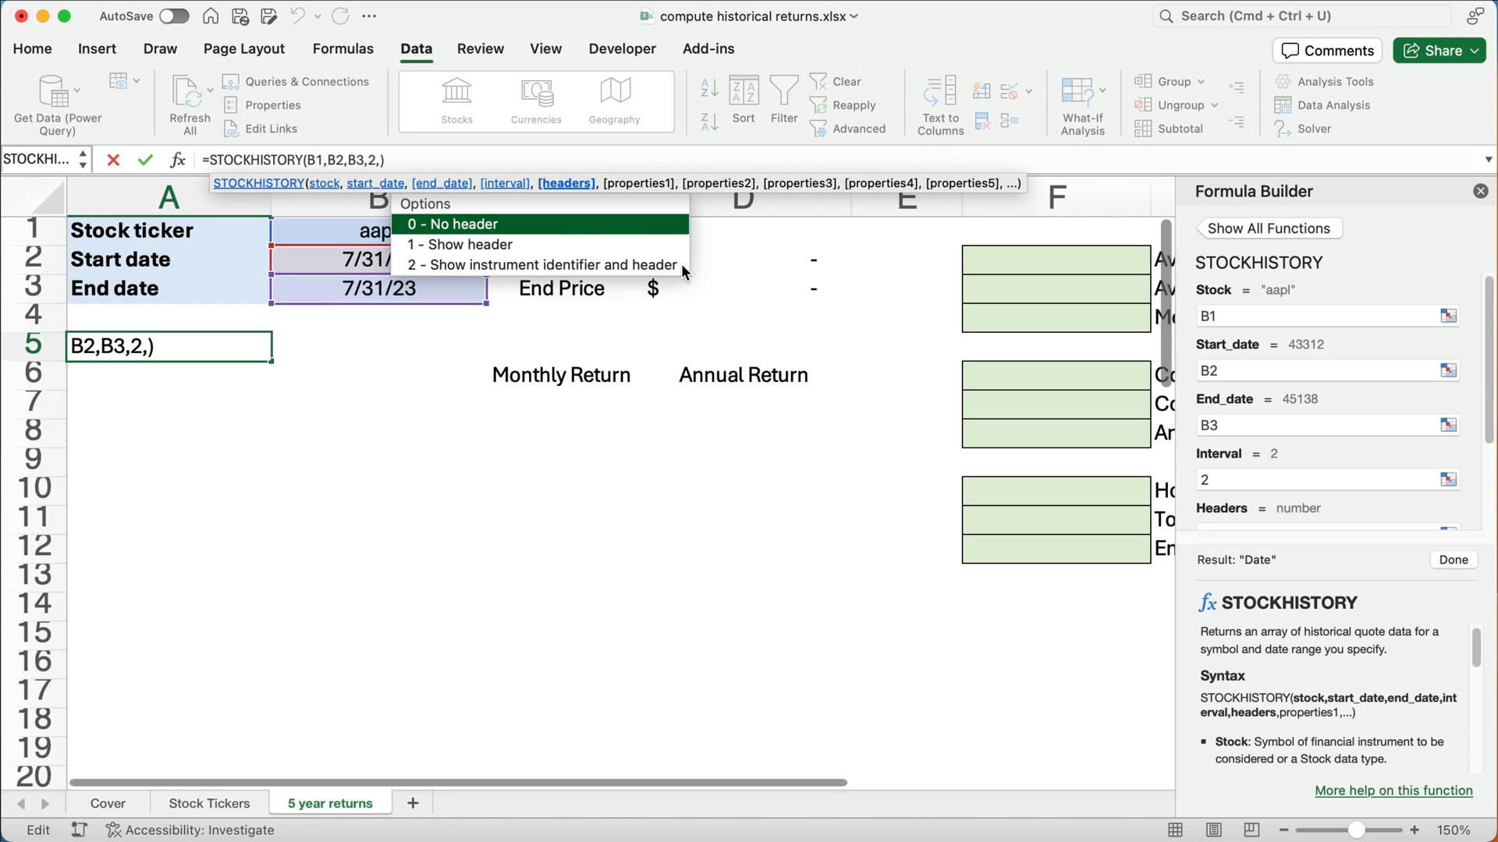
pyautogui.moveTo(540, 265)
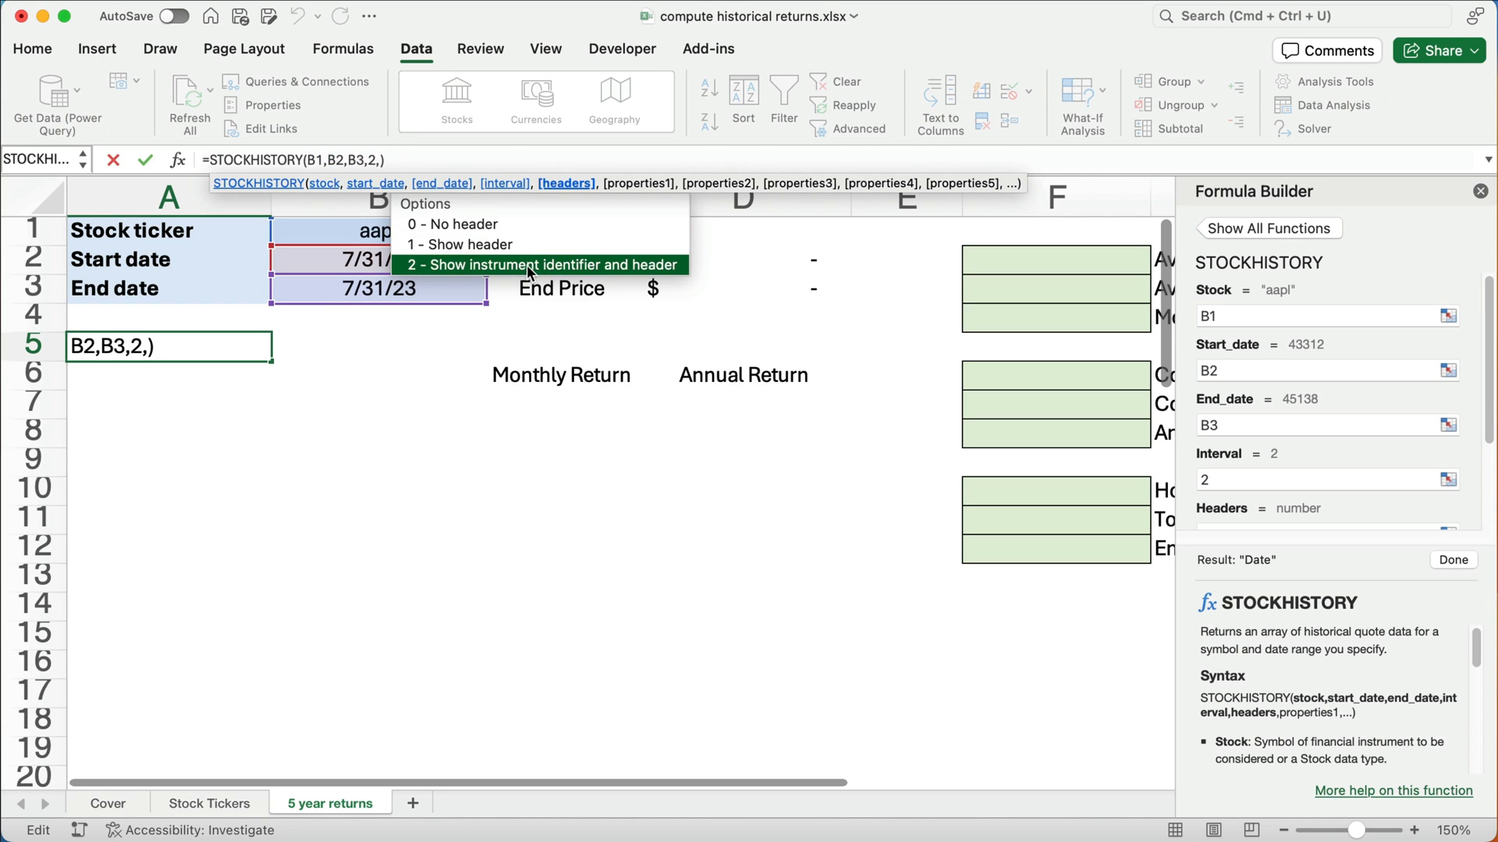
pyautogui.click(540, 265)
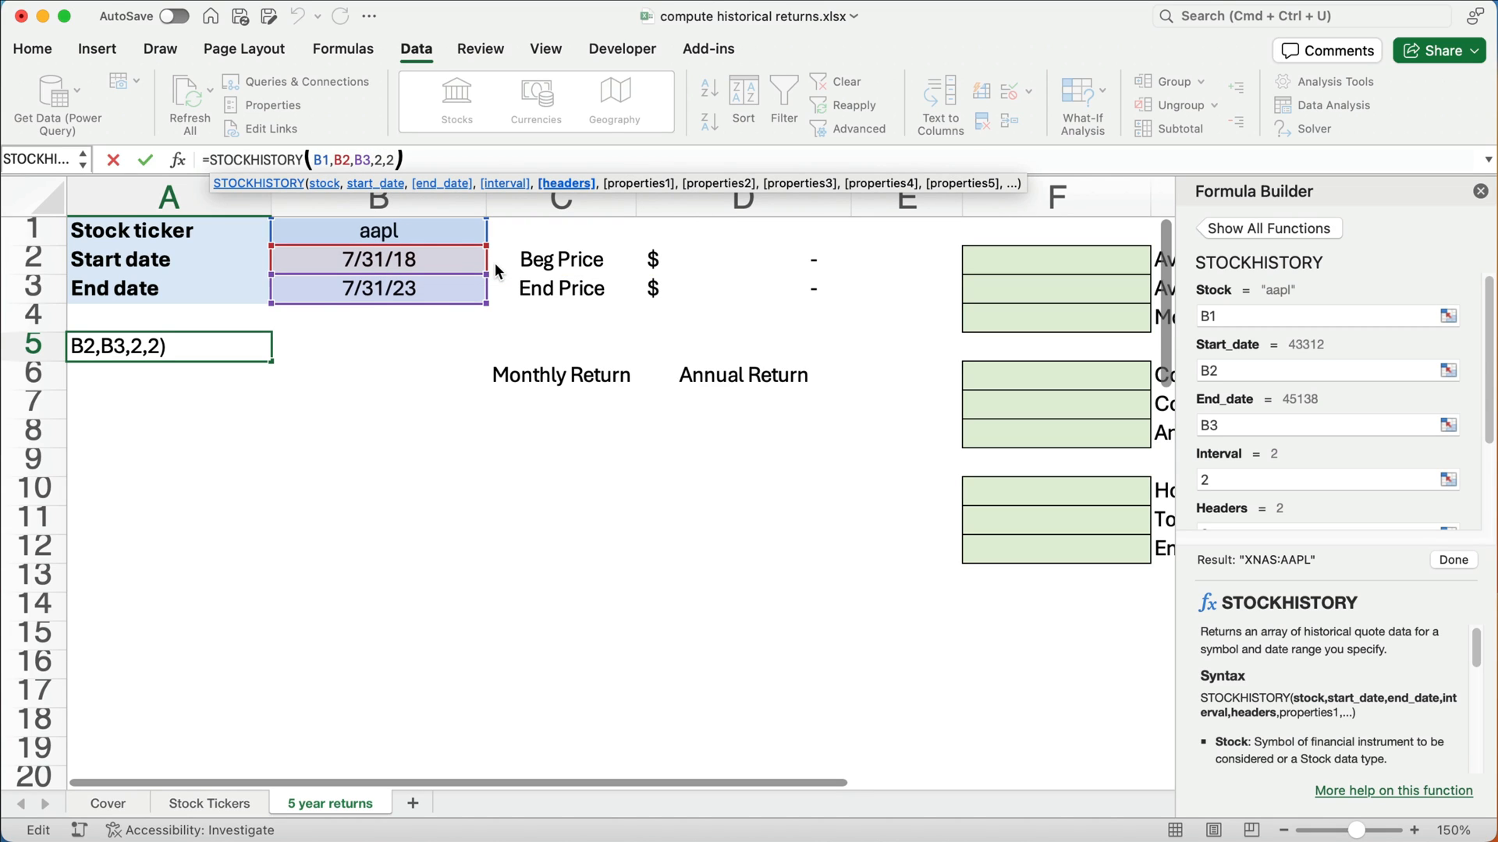
pyautogui.write(',0')
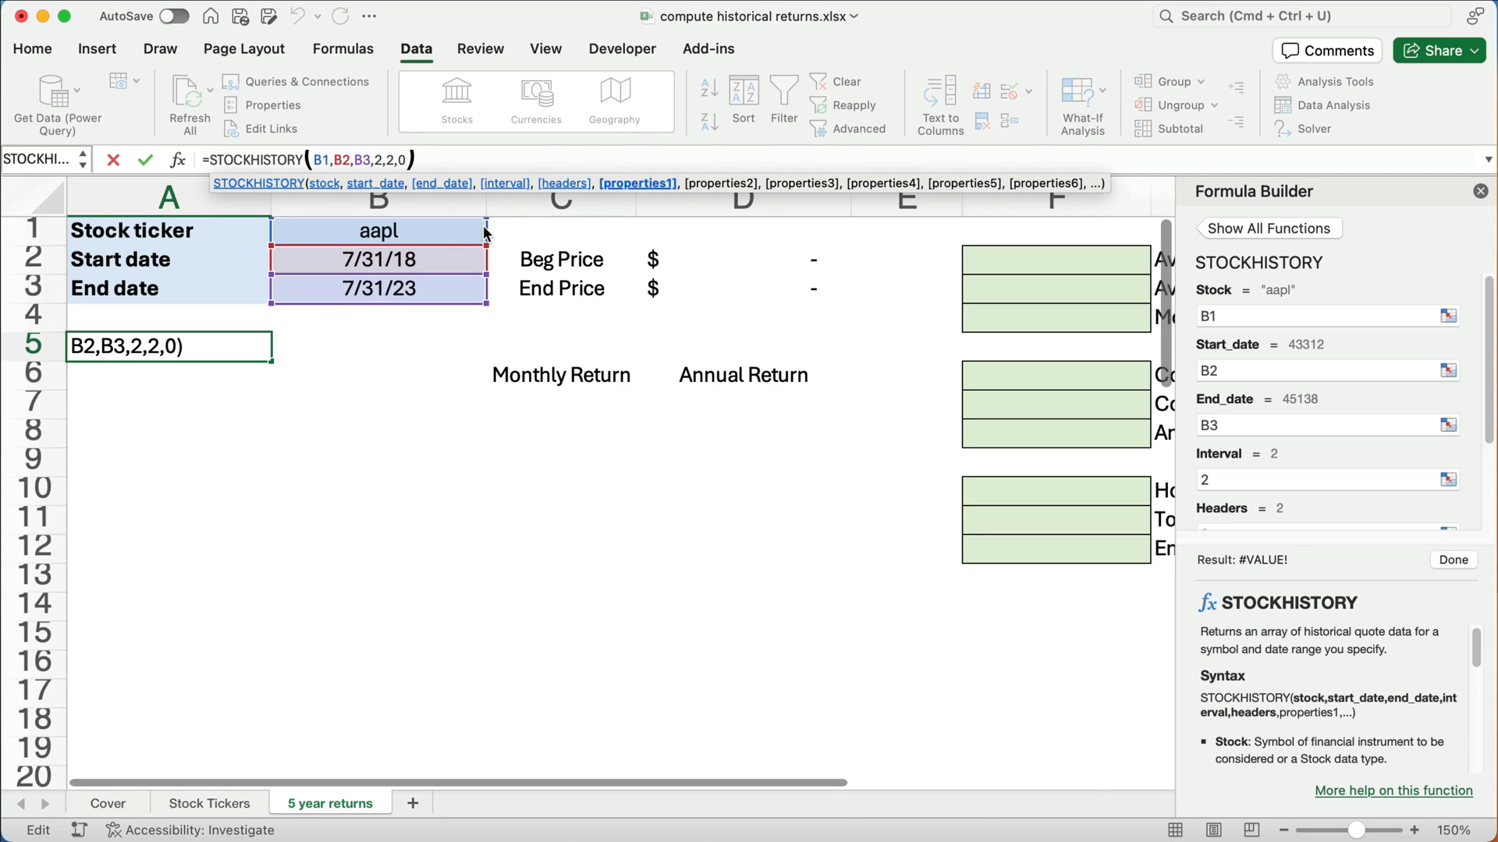
pyautogui.write(',')
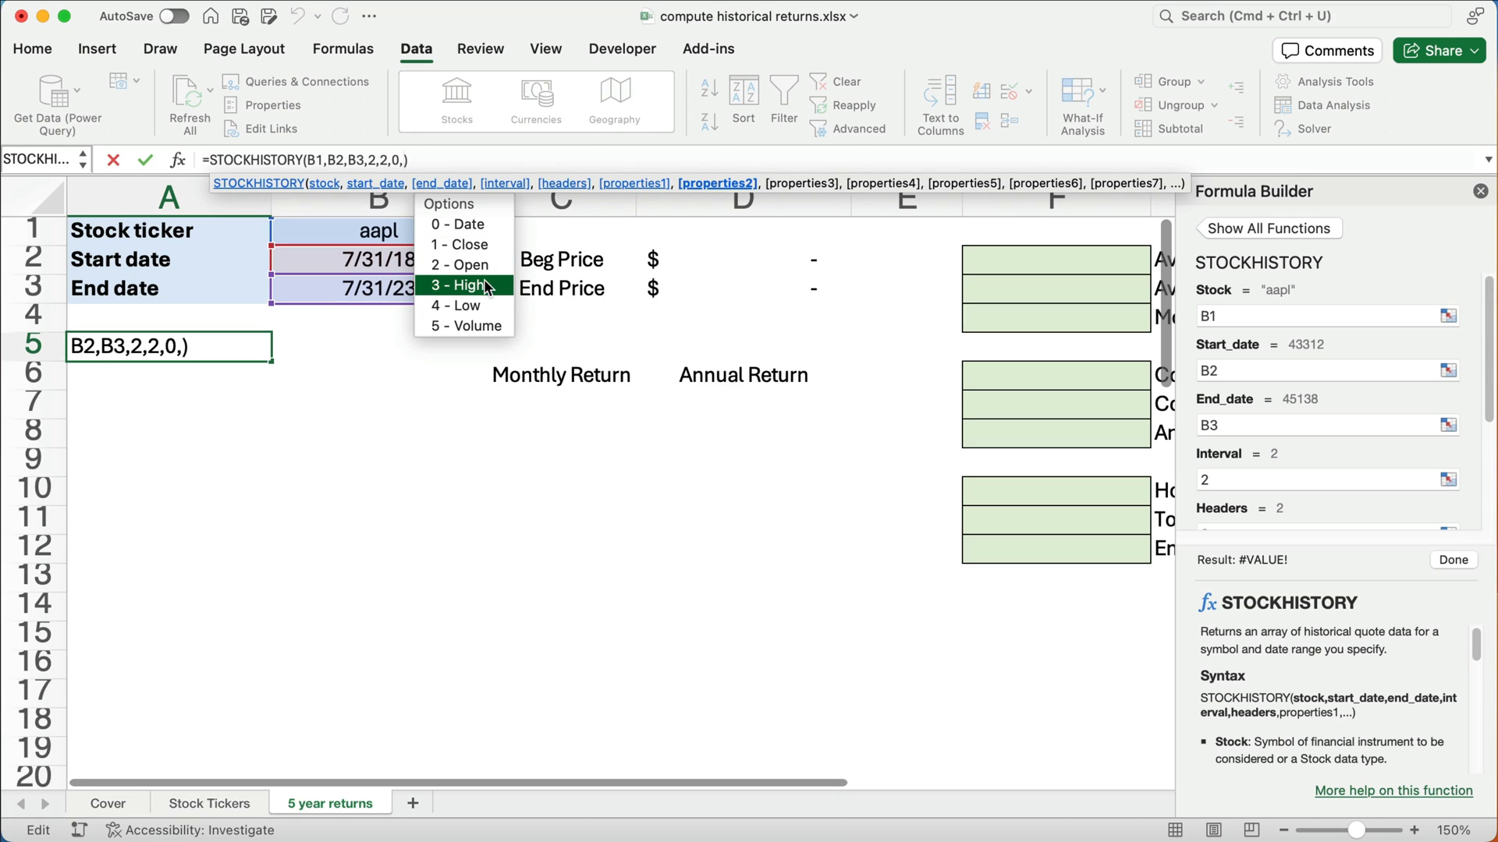
pyautogui.moveTo(468, 306)
pyautogui.write('1')
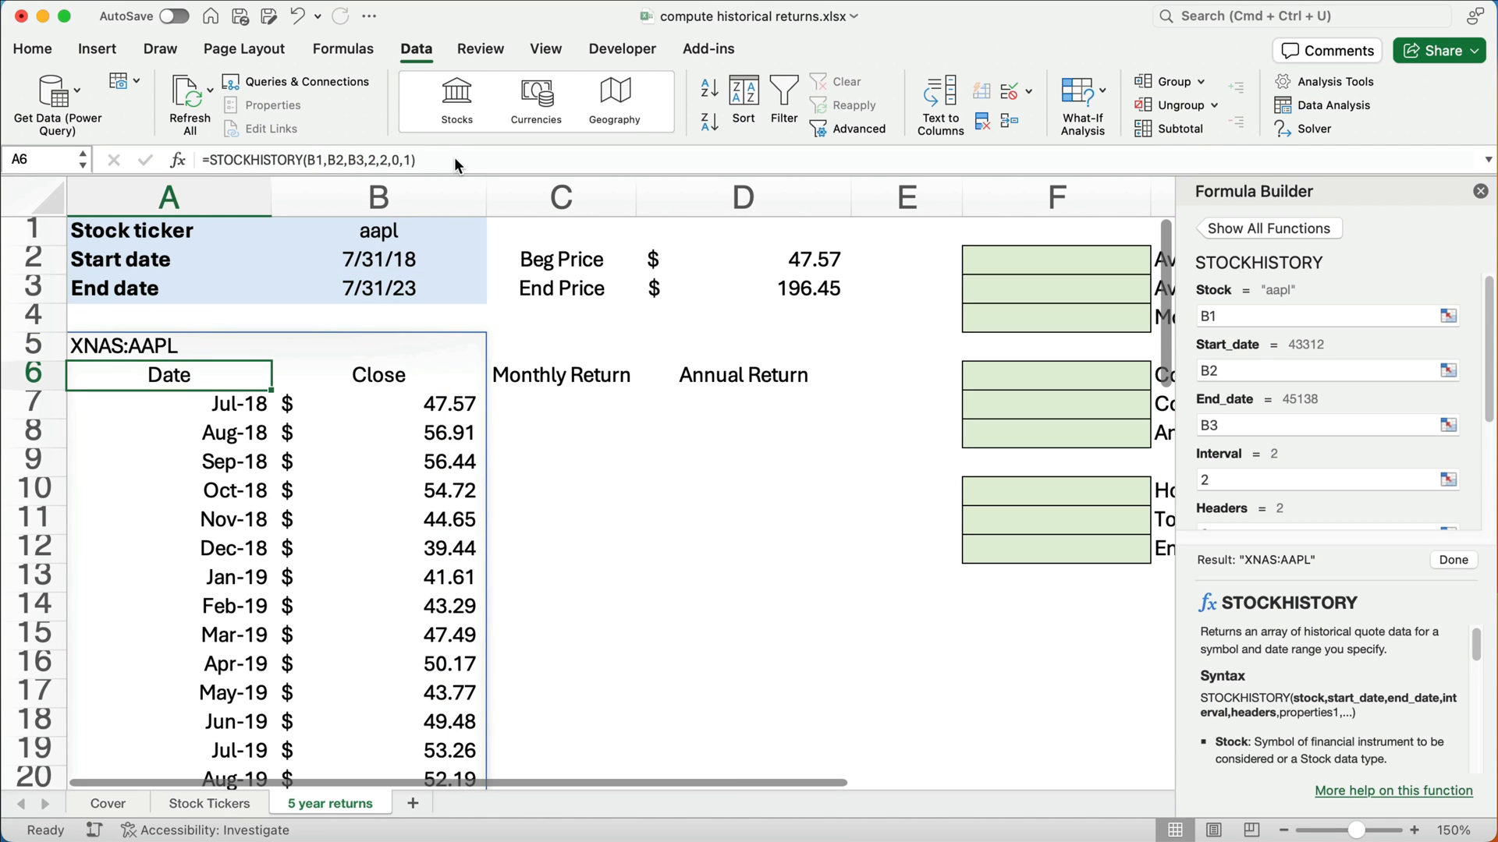
pyautogui.moveTo(388, 414)
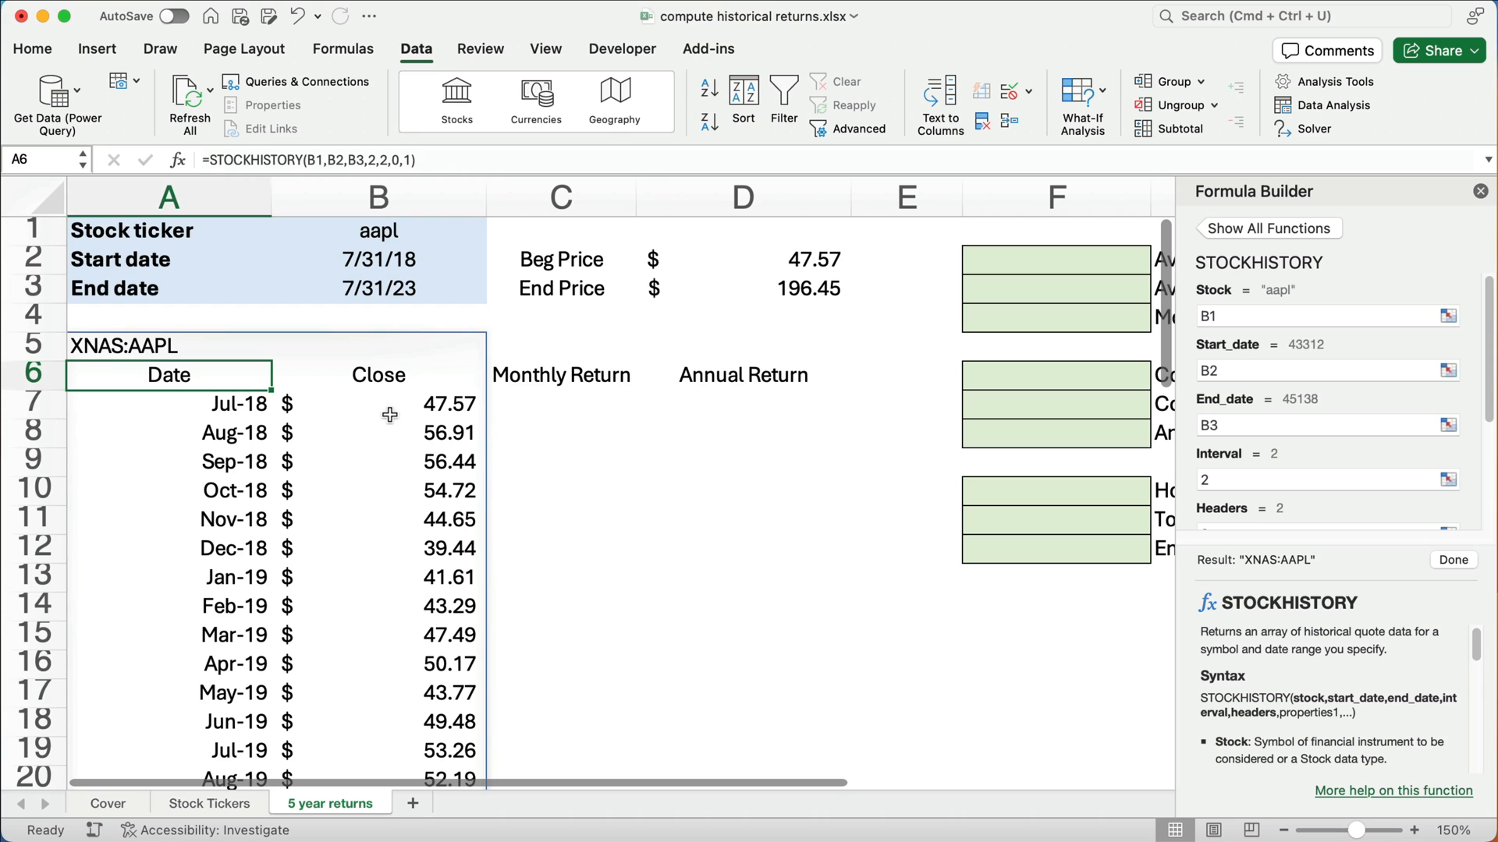
pyautogui.click(378, 403)
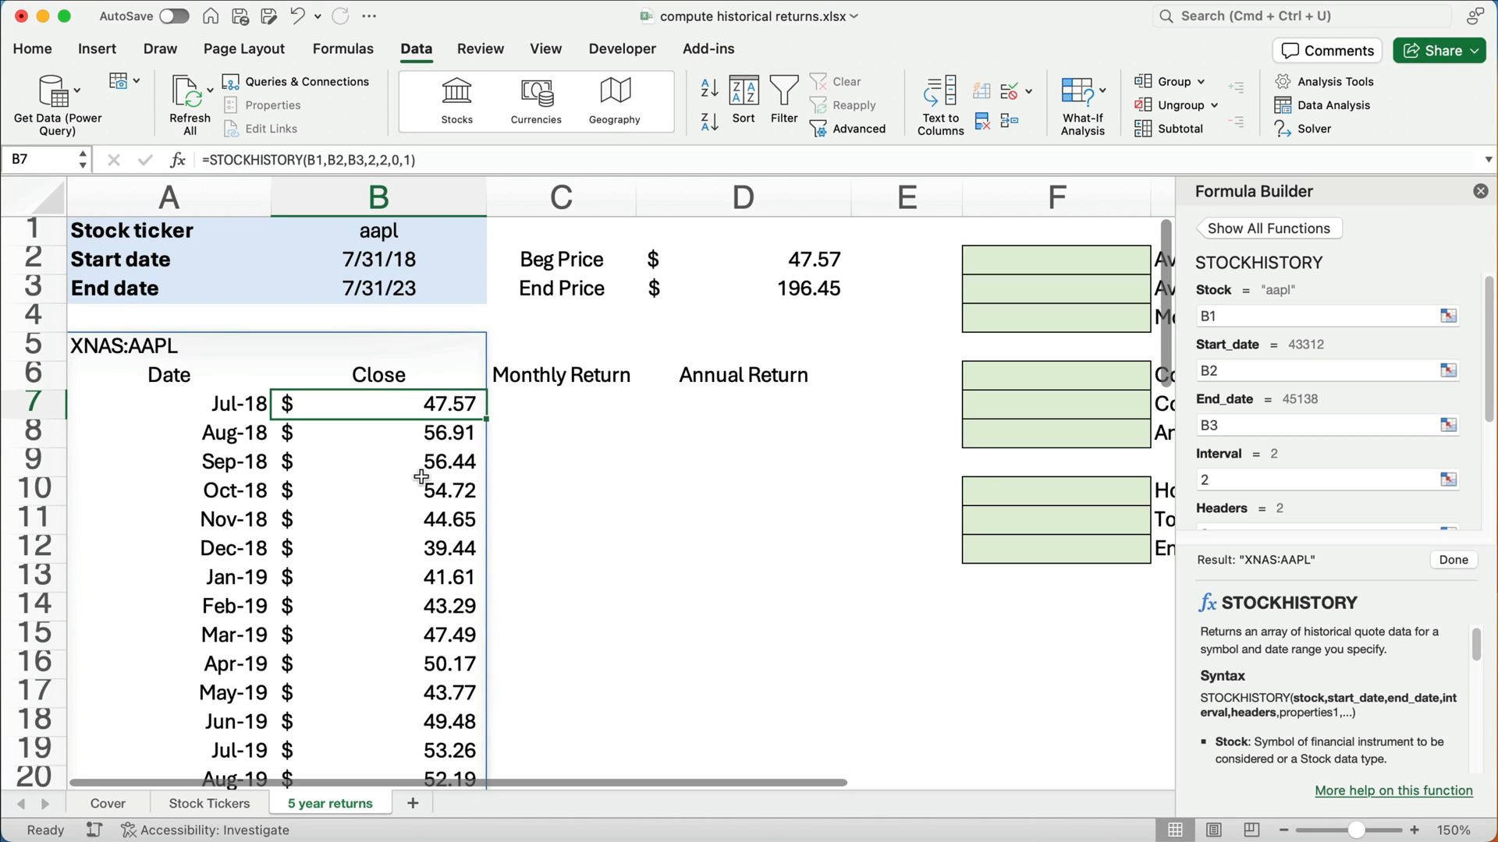
pyautogui.moveTo(209, 409)
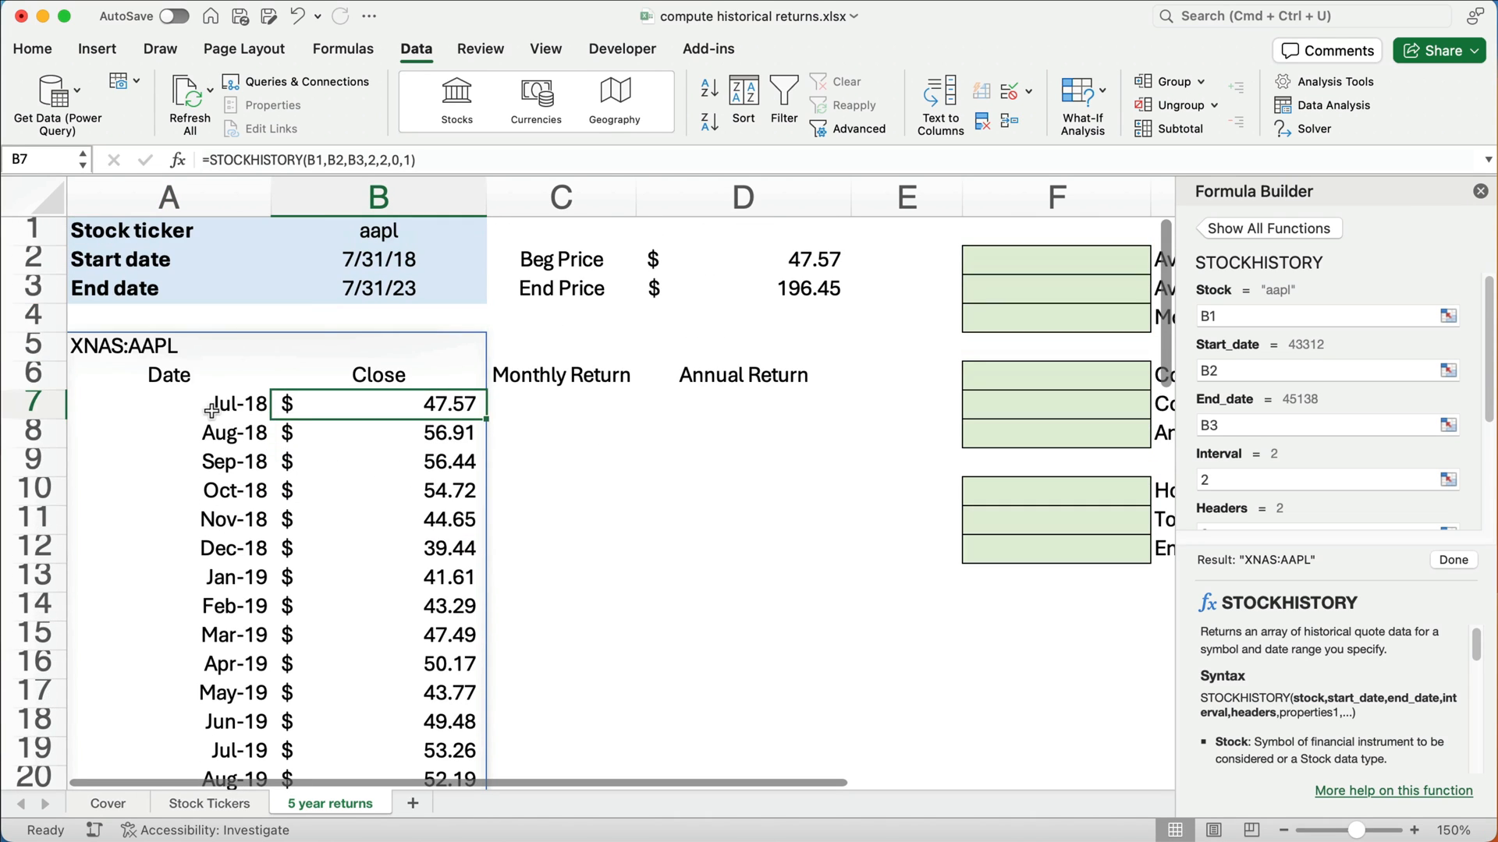
pyautogui.click(168, 404)
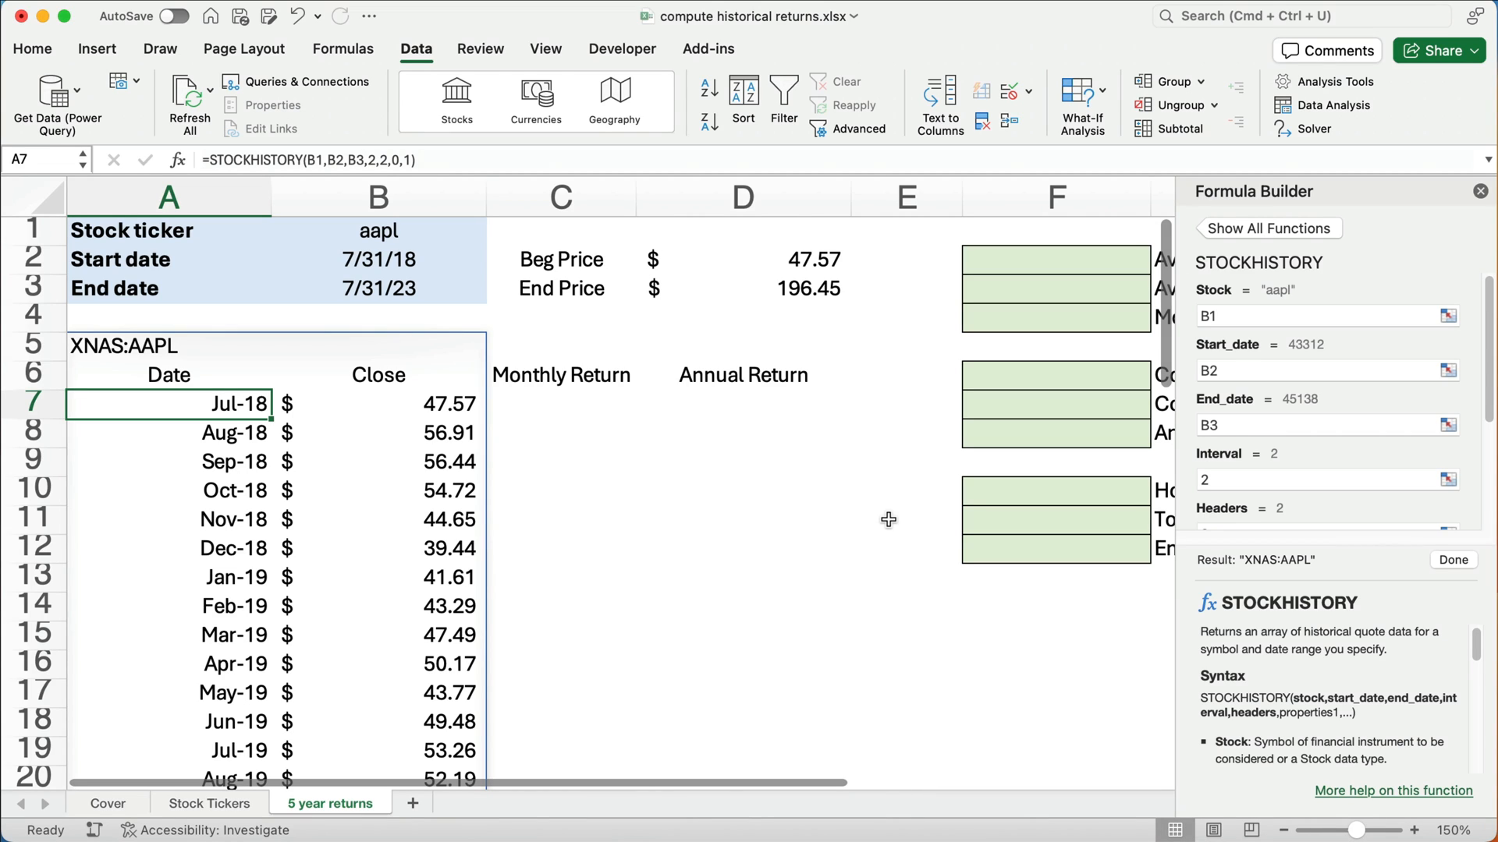
pyautogui.moveTo(803, 263)
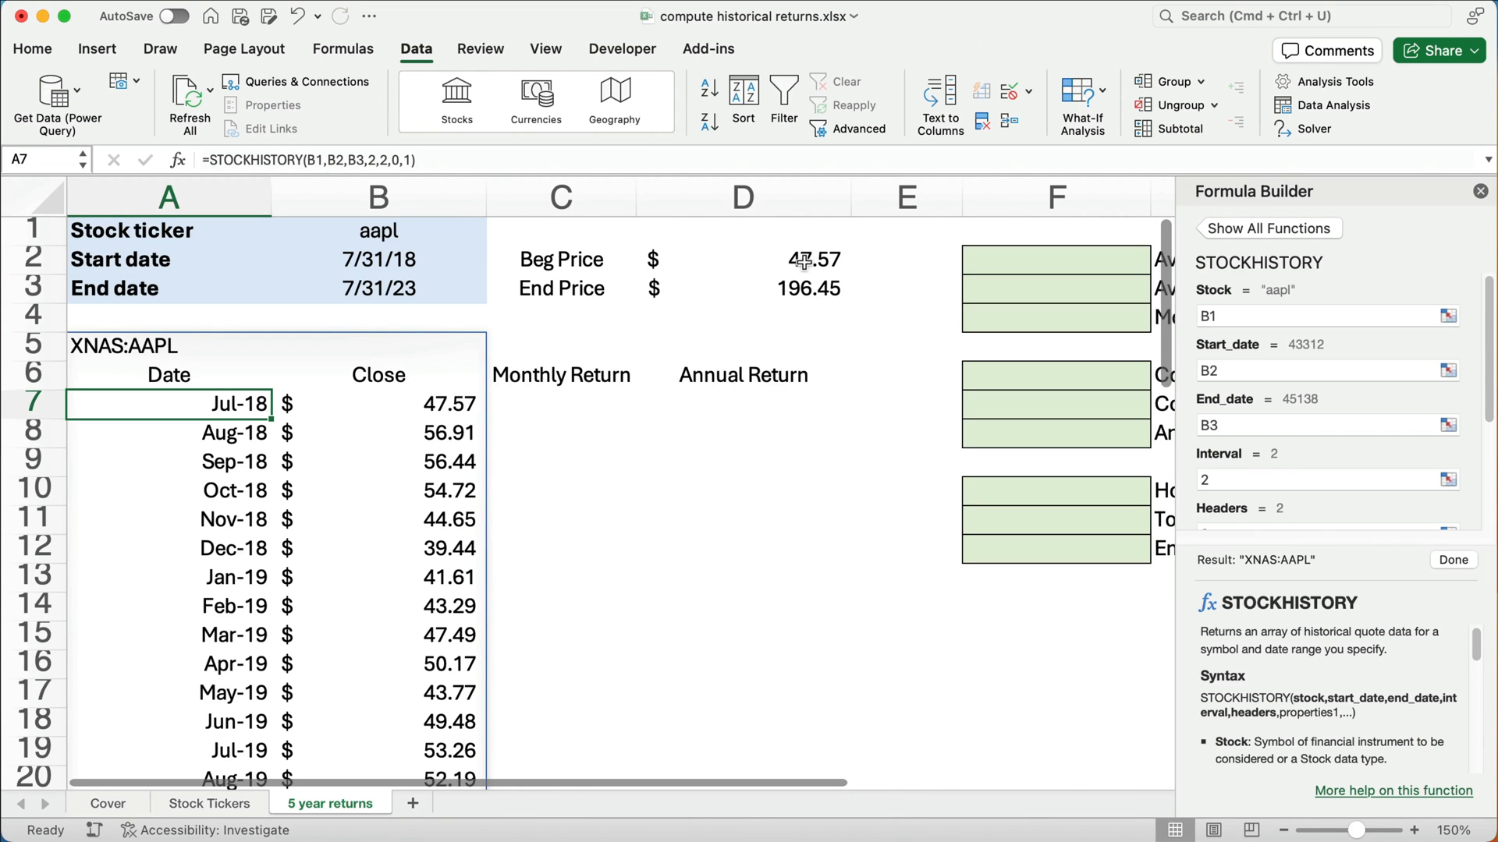
# Review the beginning price formula and close the Formula Builder pane
pyautogui.click(742, 259)
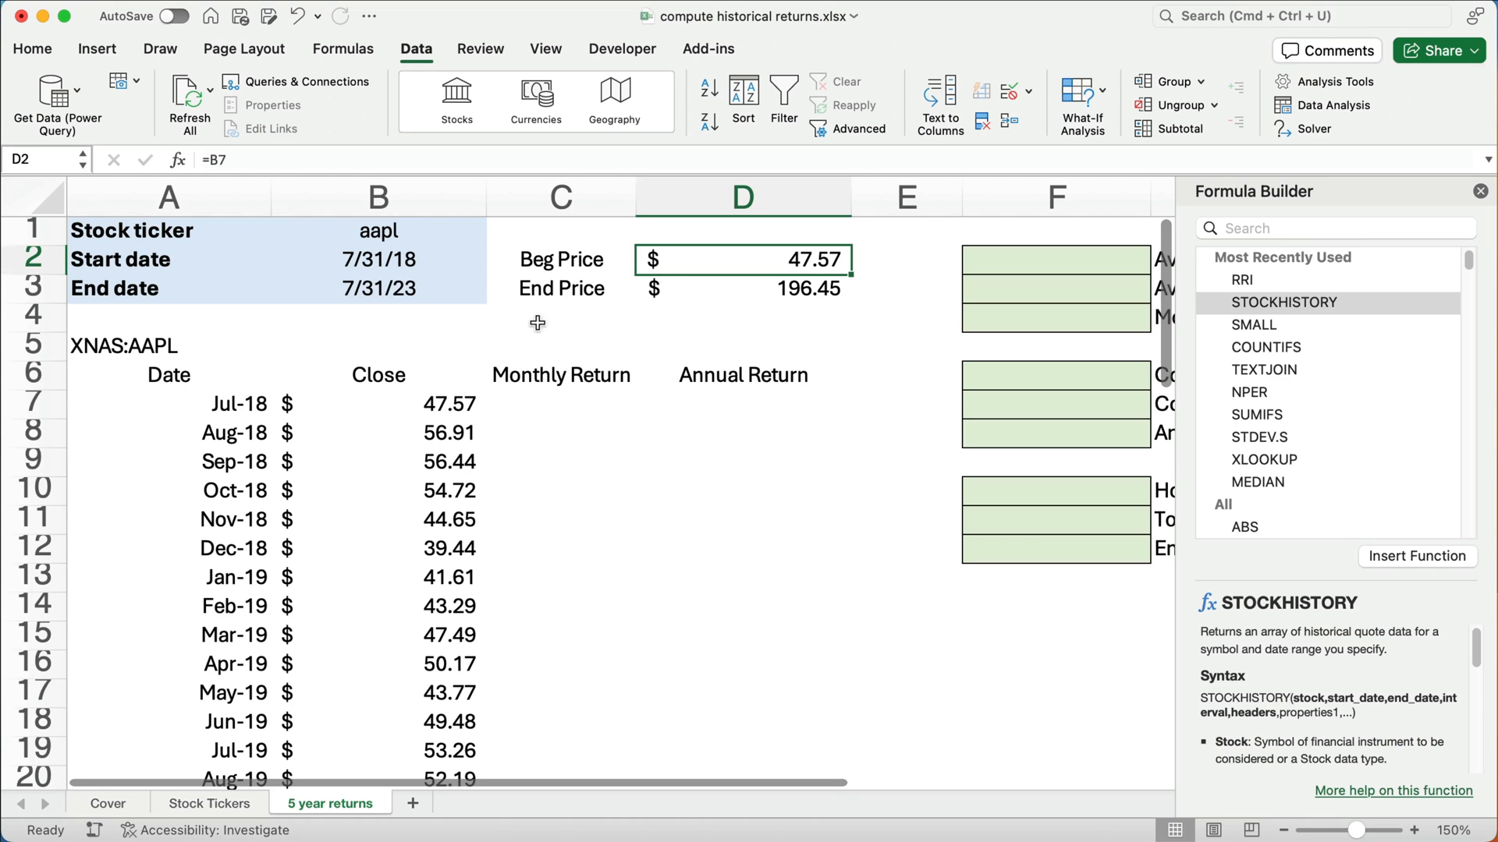
pyautogui.moveTo(781, 262)
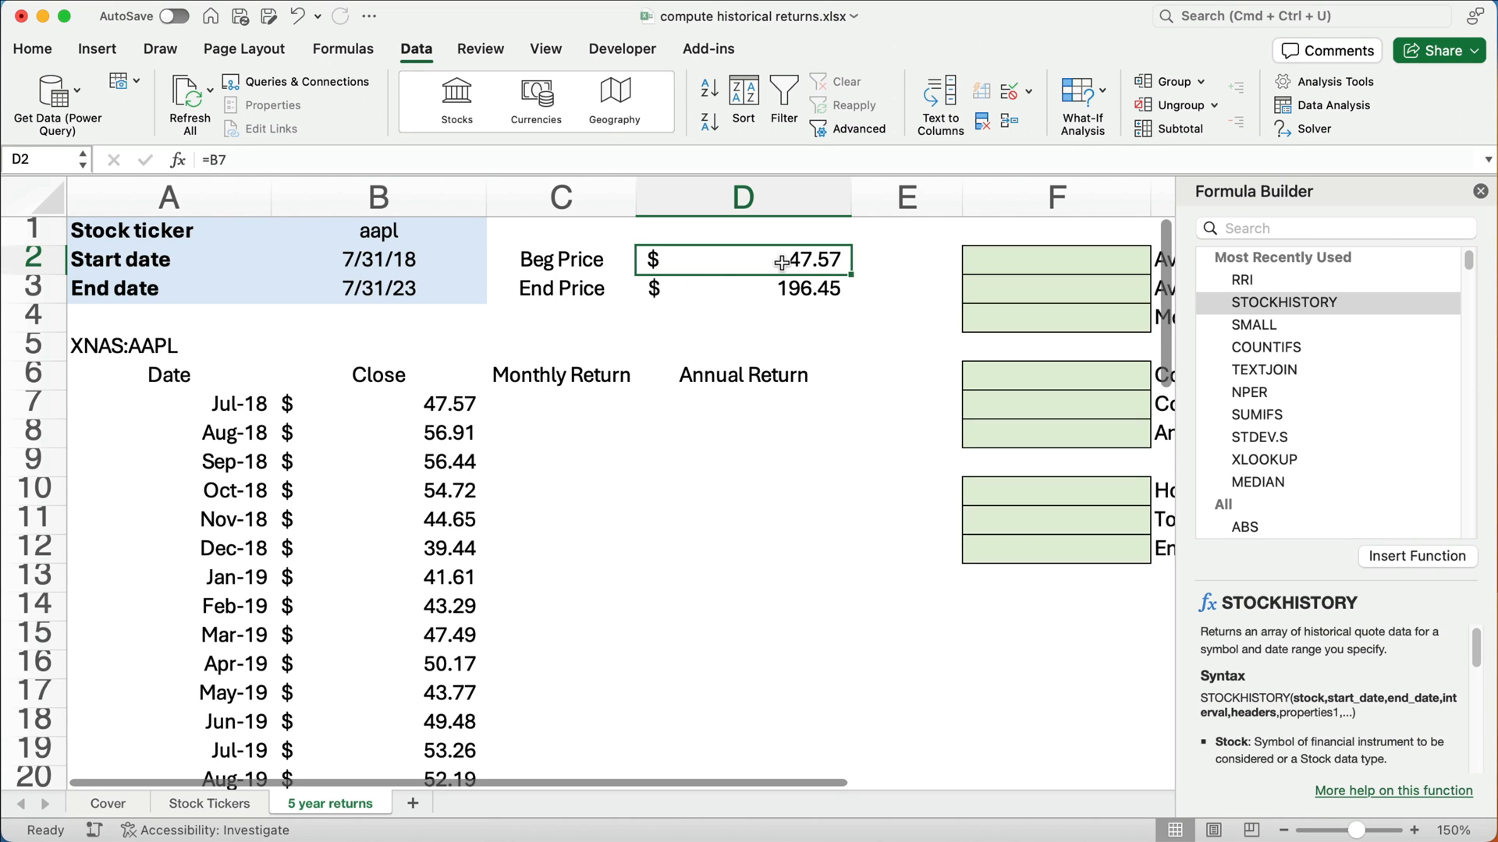
pyautogui.click(377, 404)
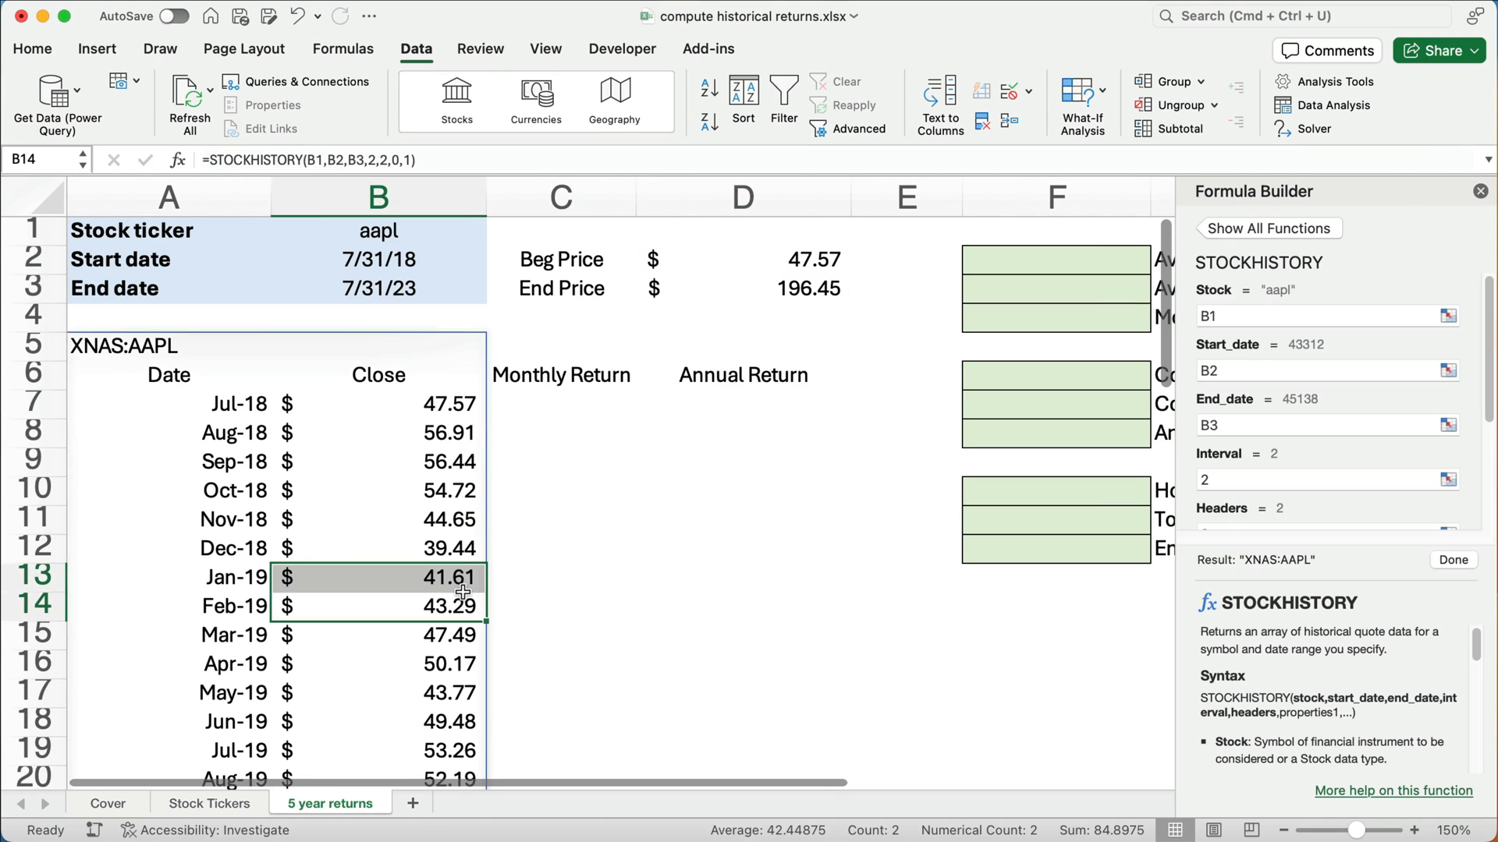
pyautogui.scroll(-3)
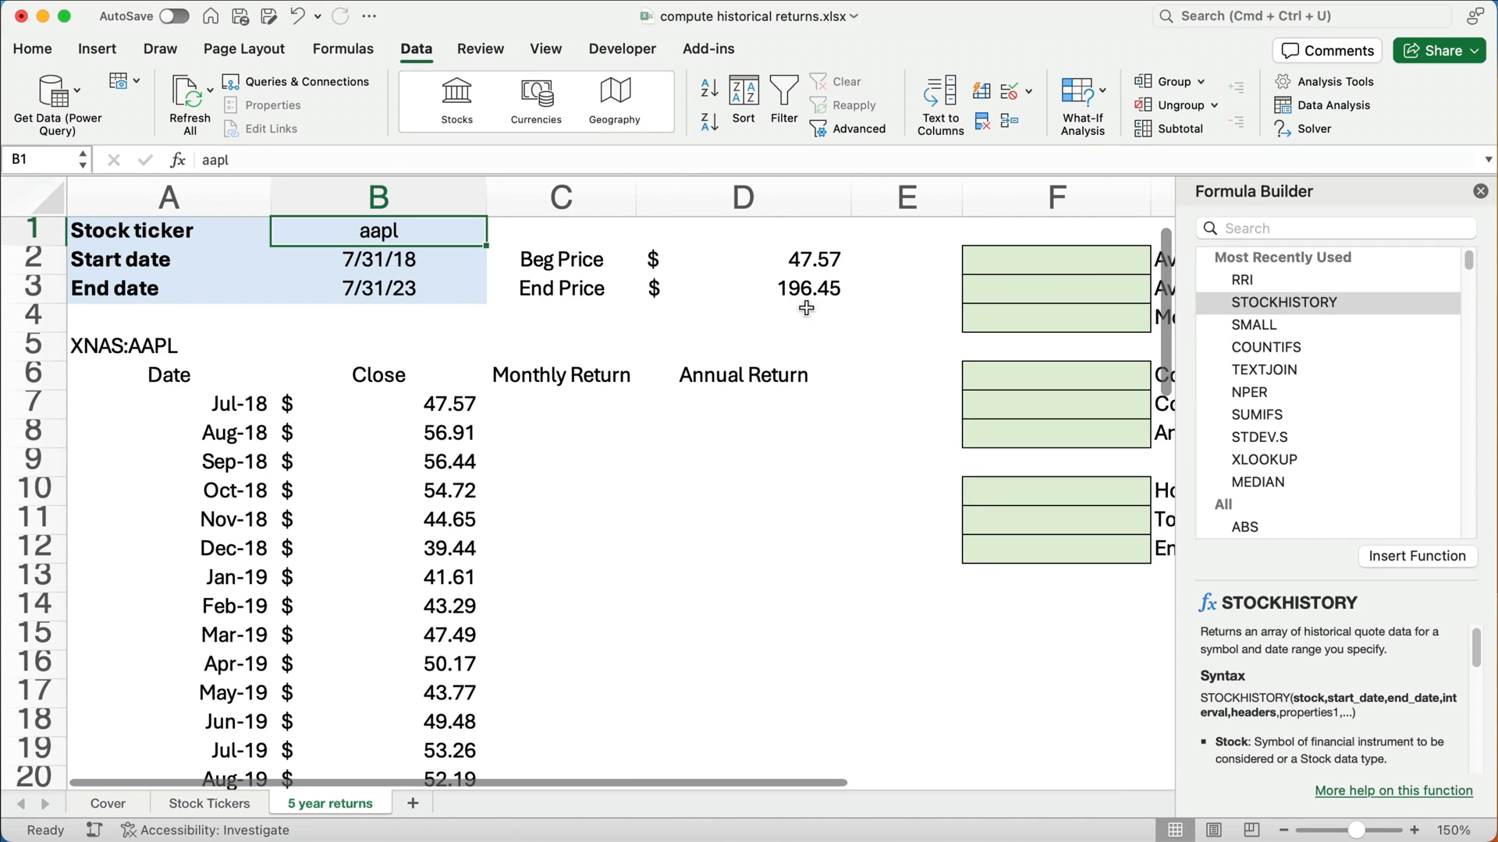
pyautogui.click(1481, 191)
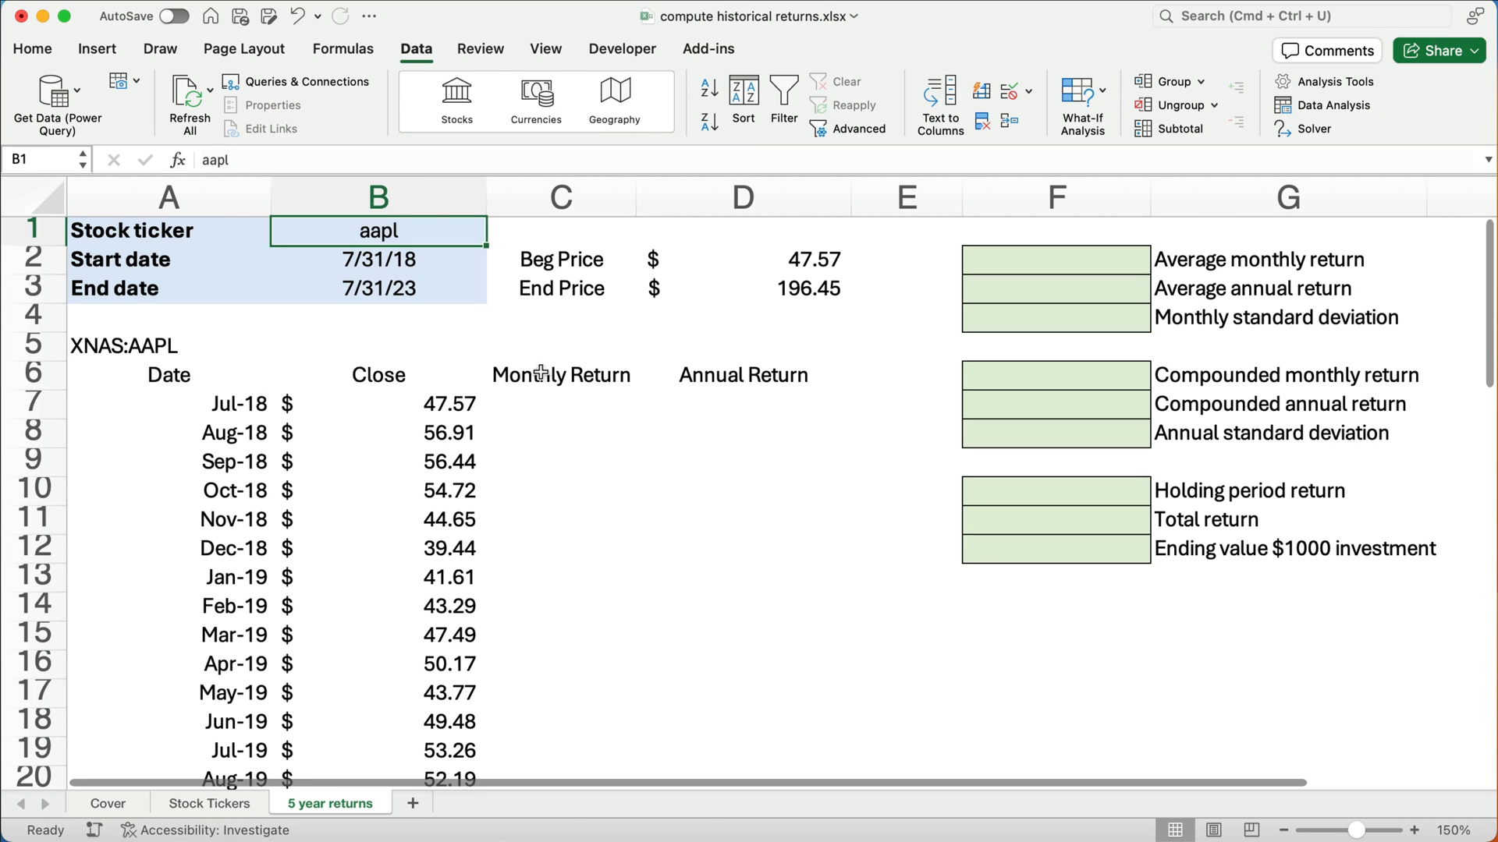
pyautogui.click(560, 431)
pyautogui.write('19.62')
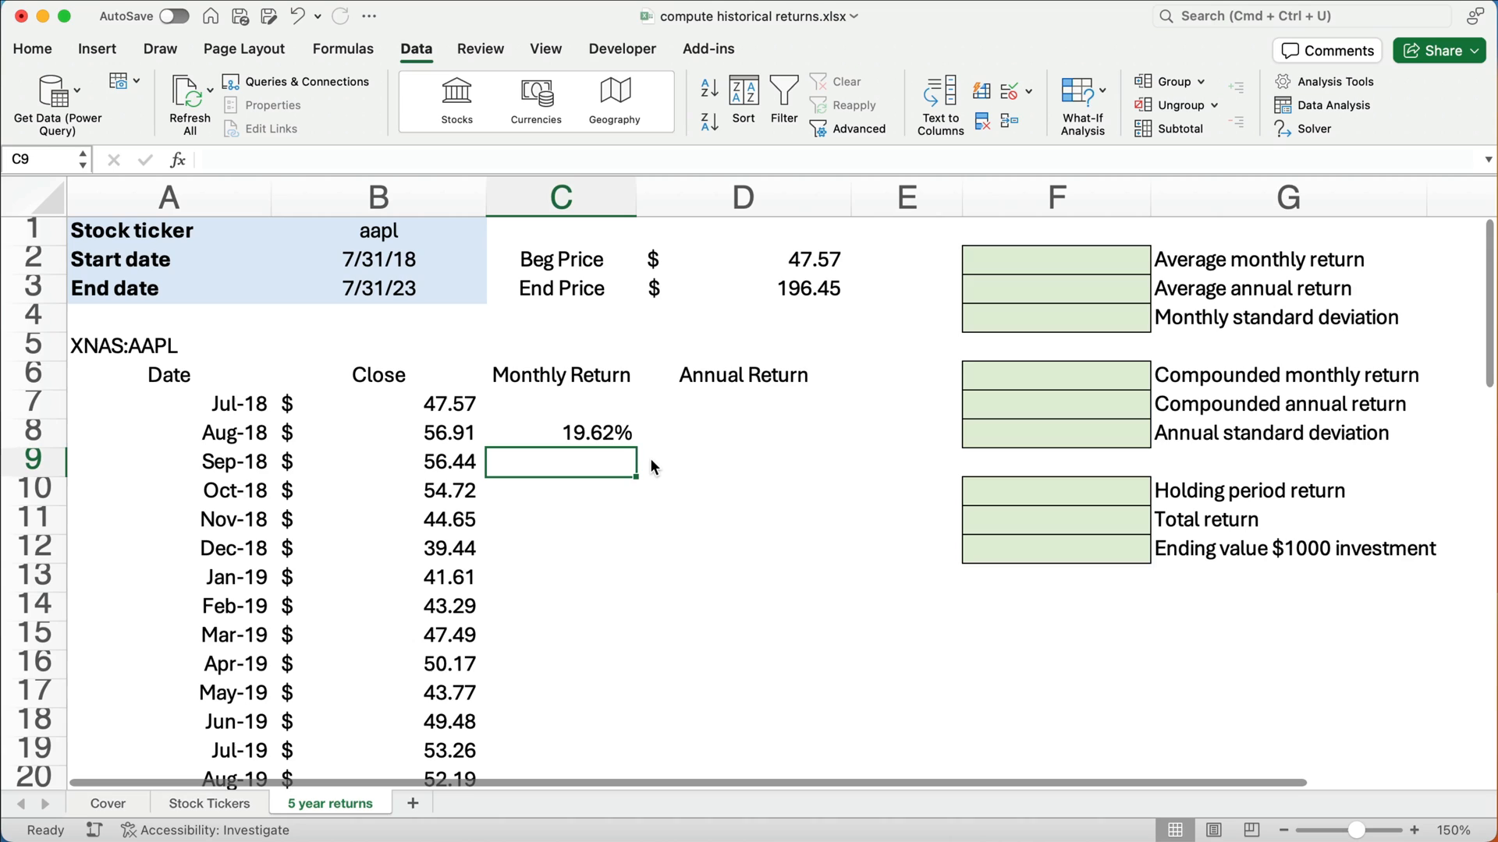
# Fill =B8/B7-1 from C8 down the Monthly Return column and verify the Apr-19 copy
pyautogui.click(560, 433)
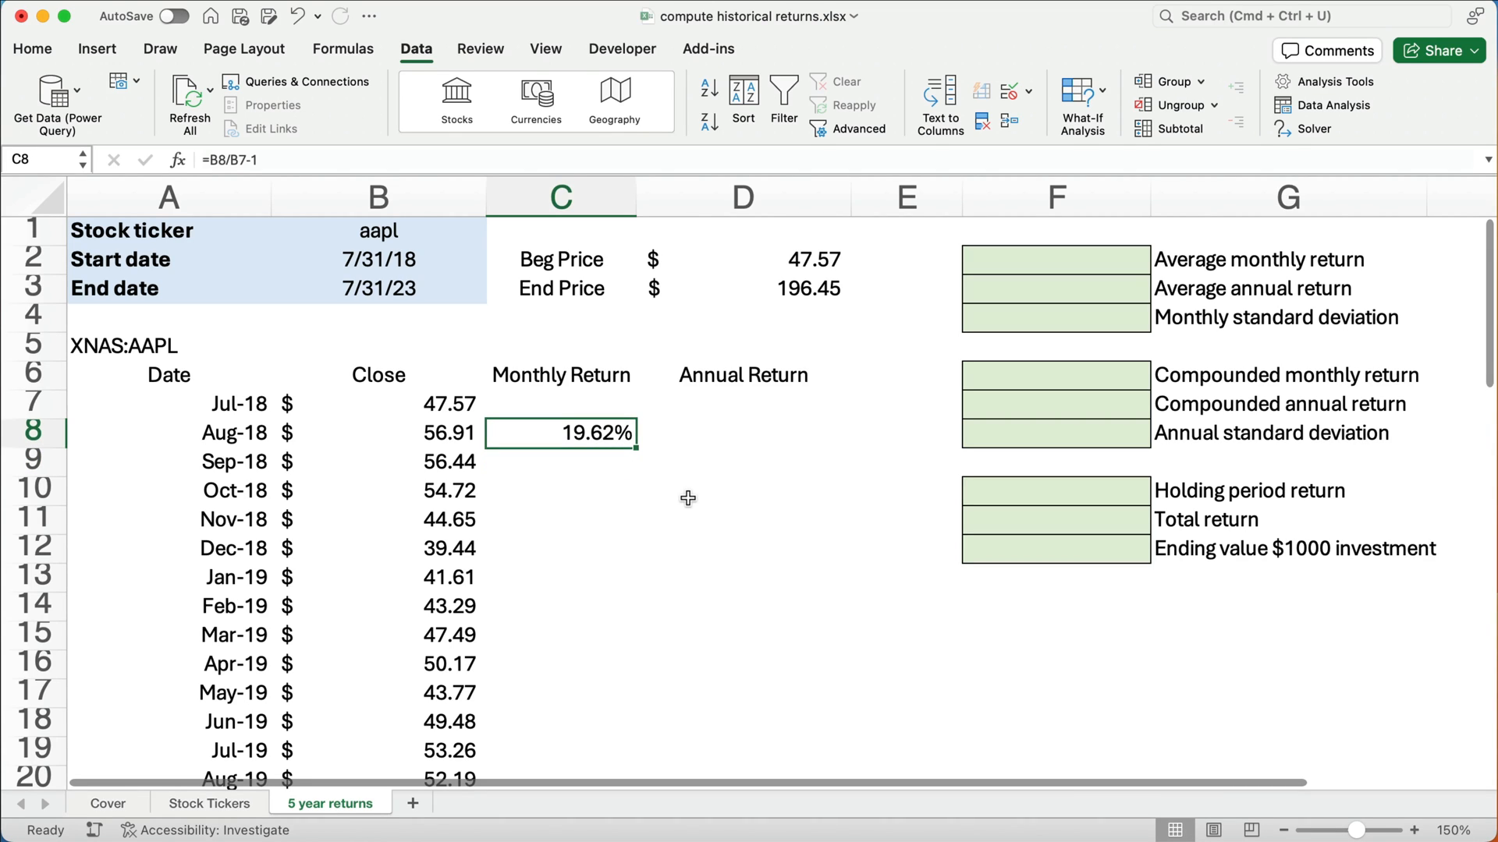
pyautogui.moveTo(690, 504)
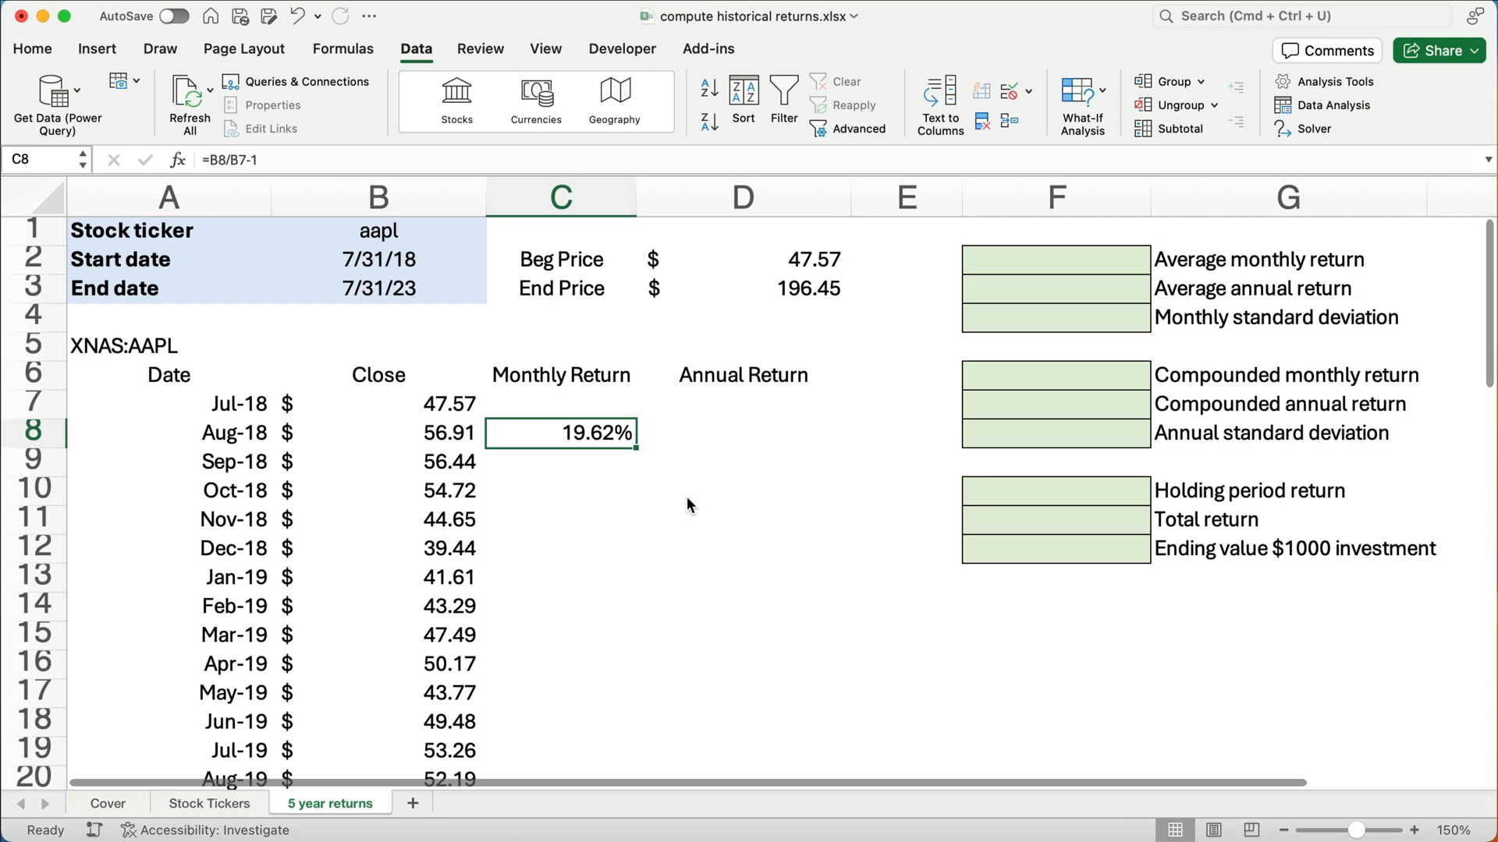
pyautogui.moveTo(637, 450)
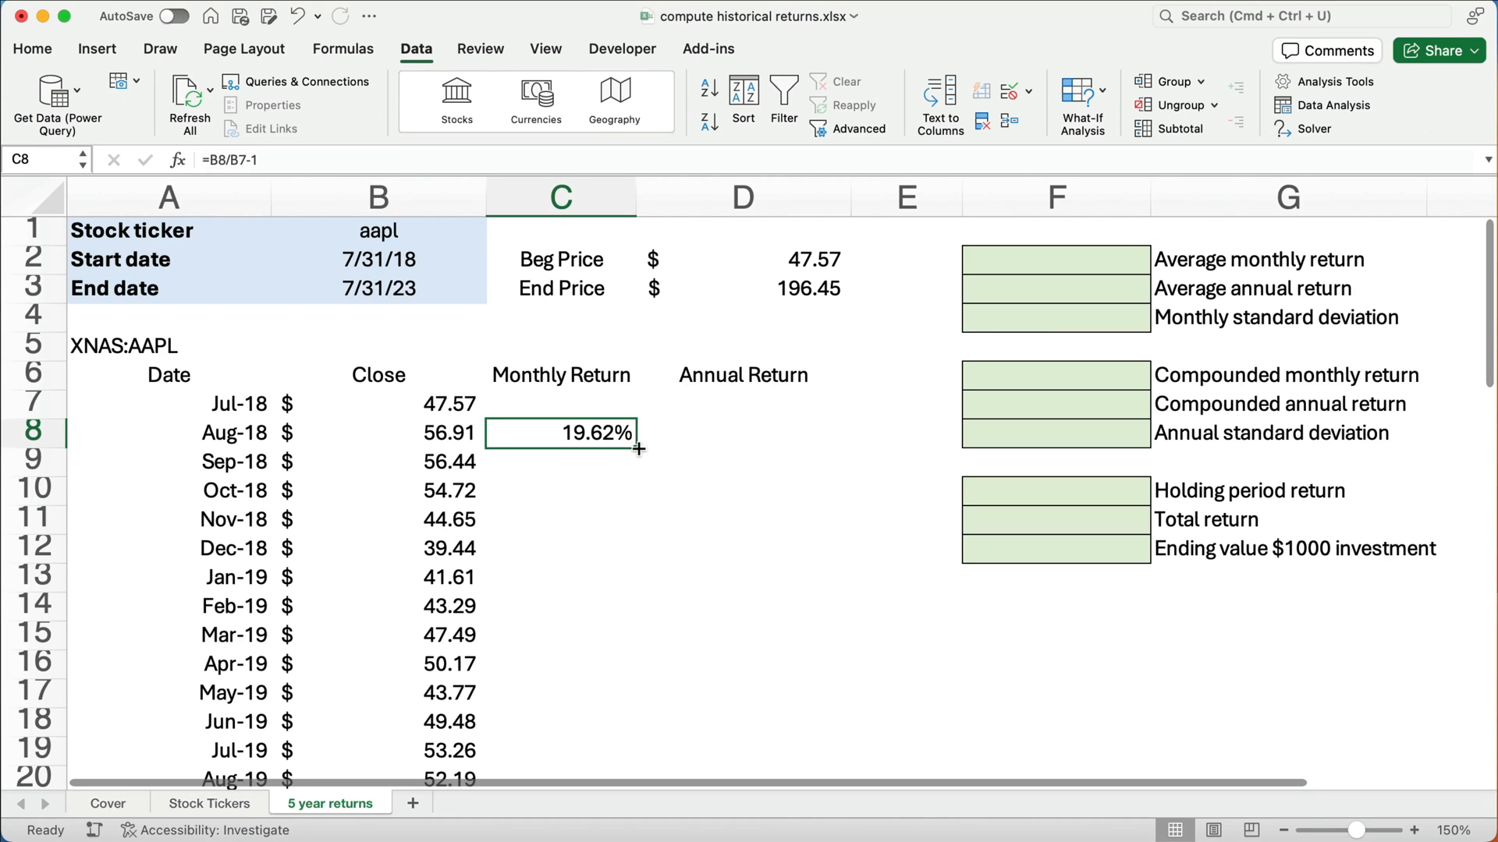
pyautogui.moveTo(641, 482)
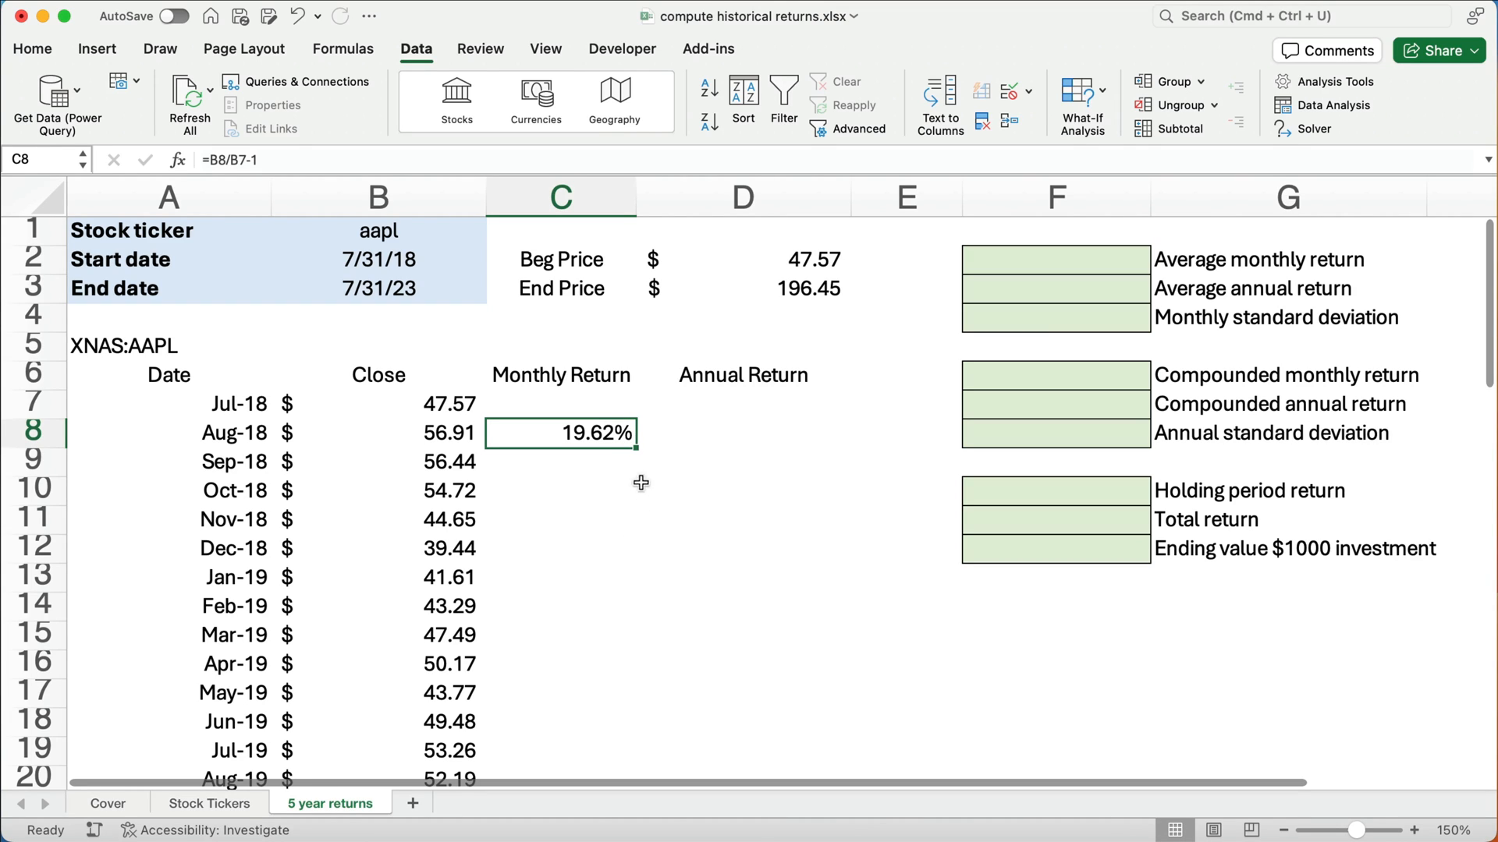
pyautogui.moveTo(635, 447); pyautogui.dragTo(592, 778)
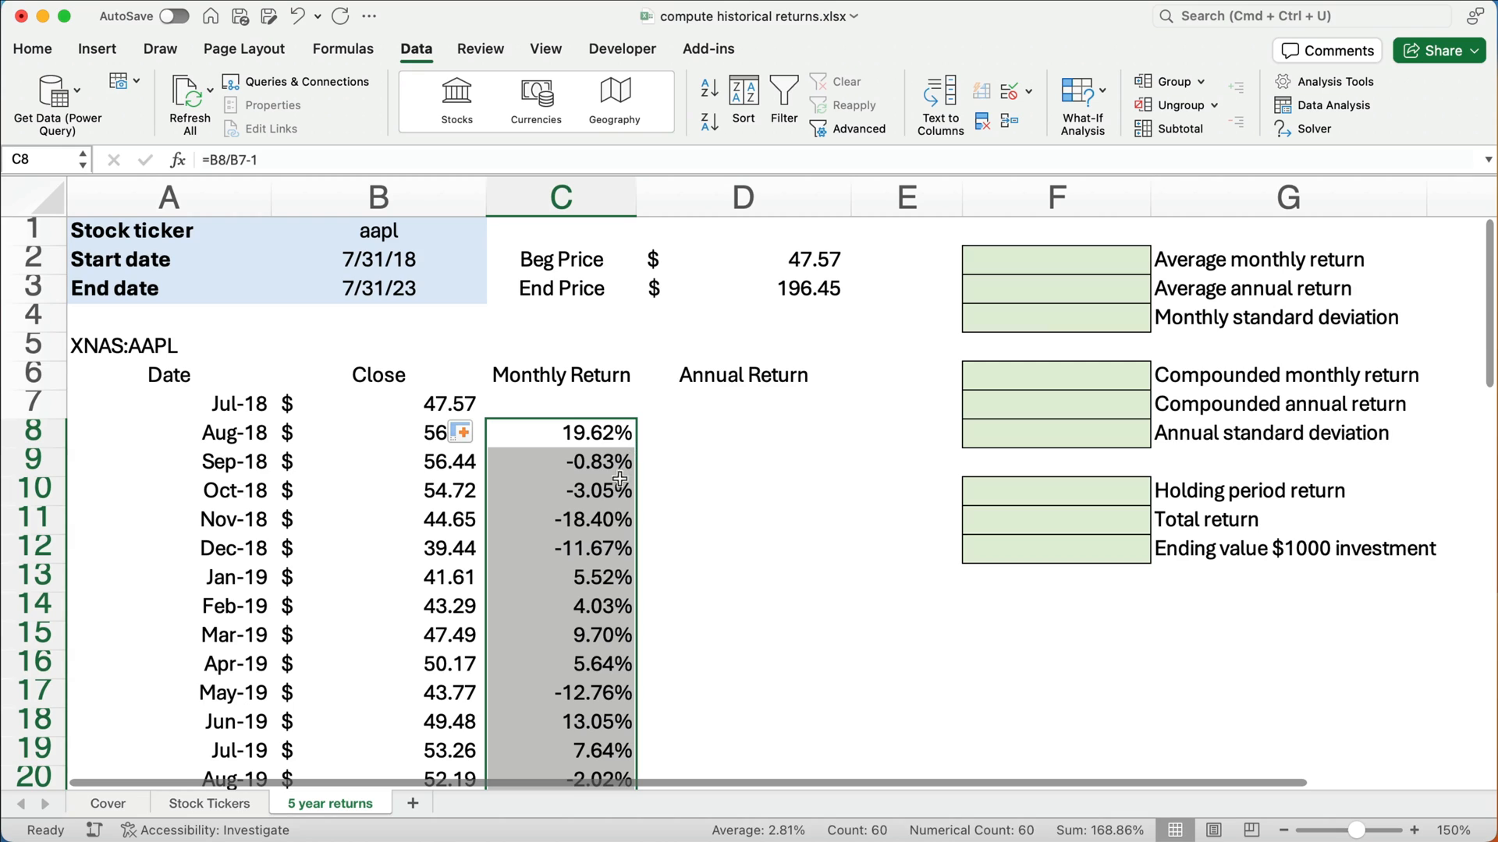
pyautogui.click(560, 663)
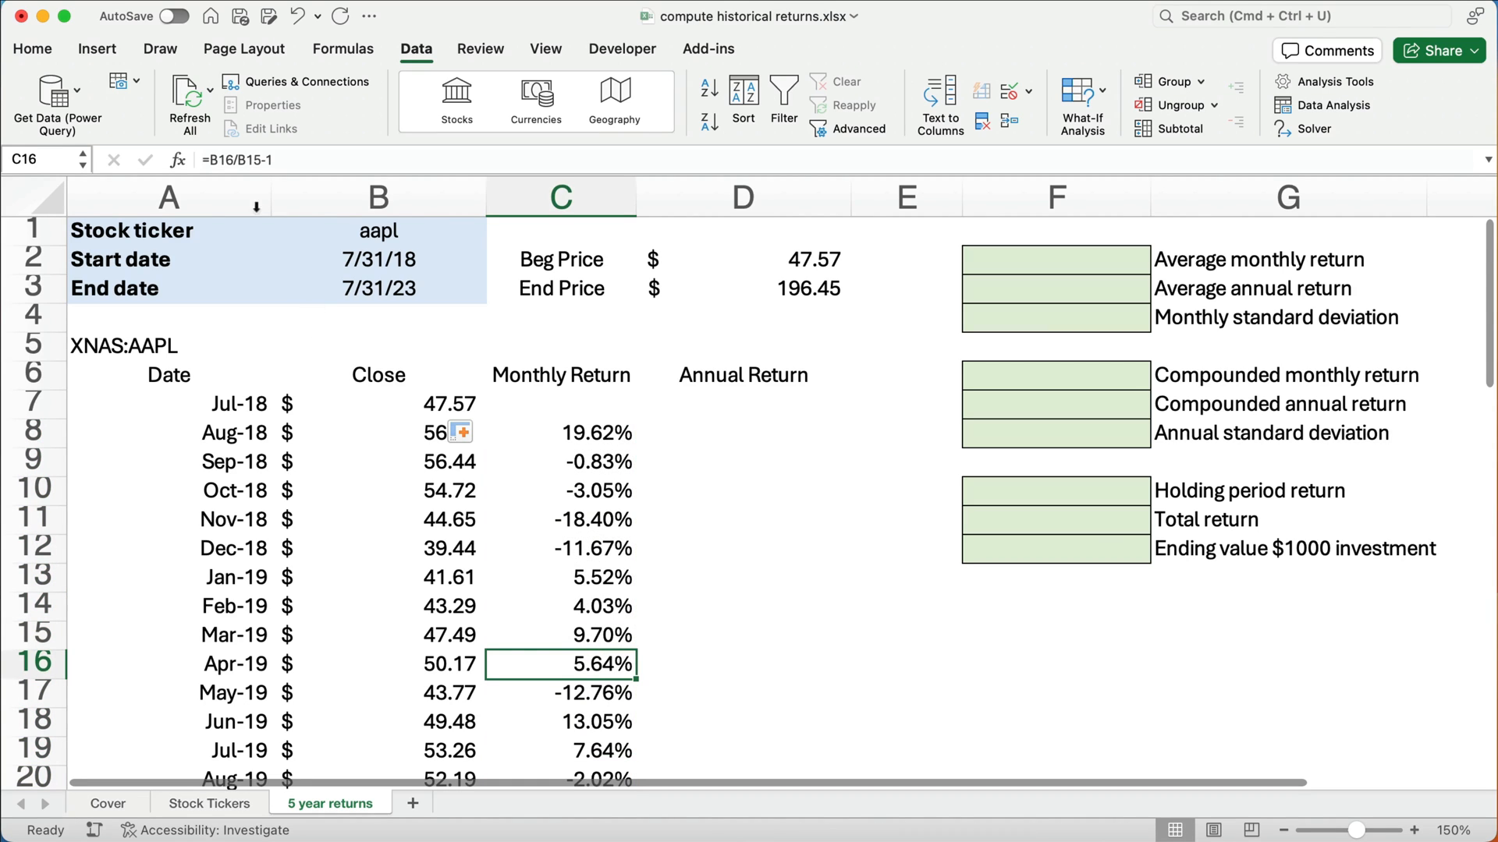
pyautogui.doubleClick(560, 664)
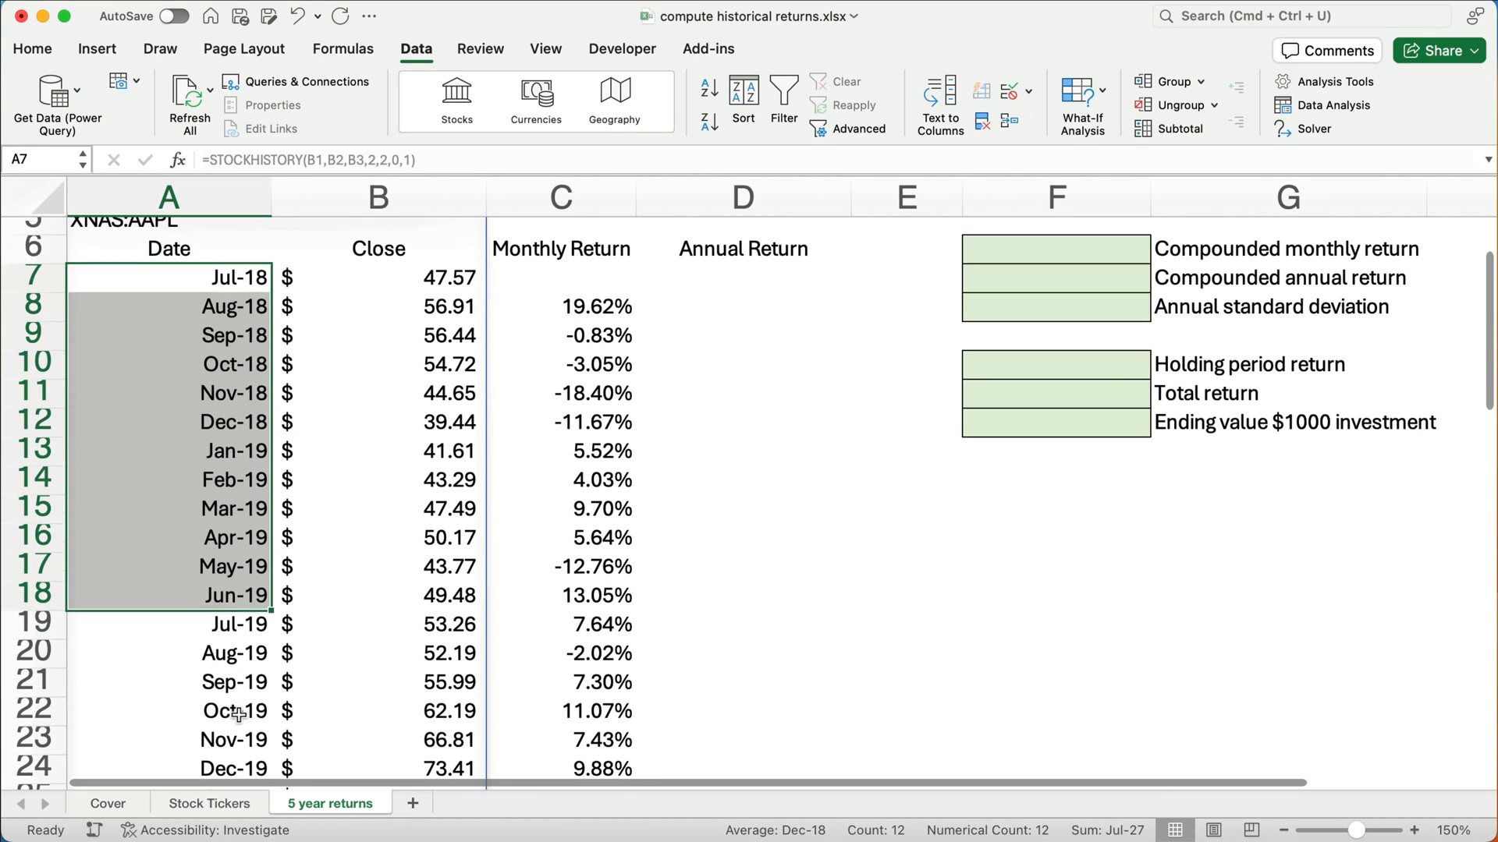
# Enter =B19/B7-1 in D19 for an 11.96% Jul-19 return, then select D8:D19
pyautogui.click(742, 595)
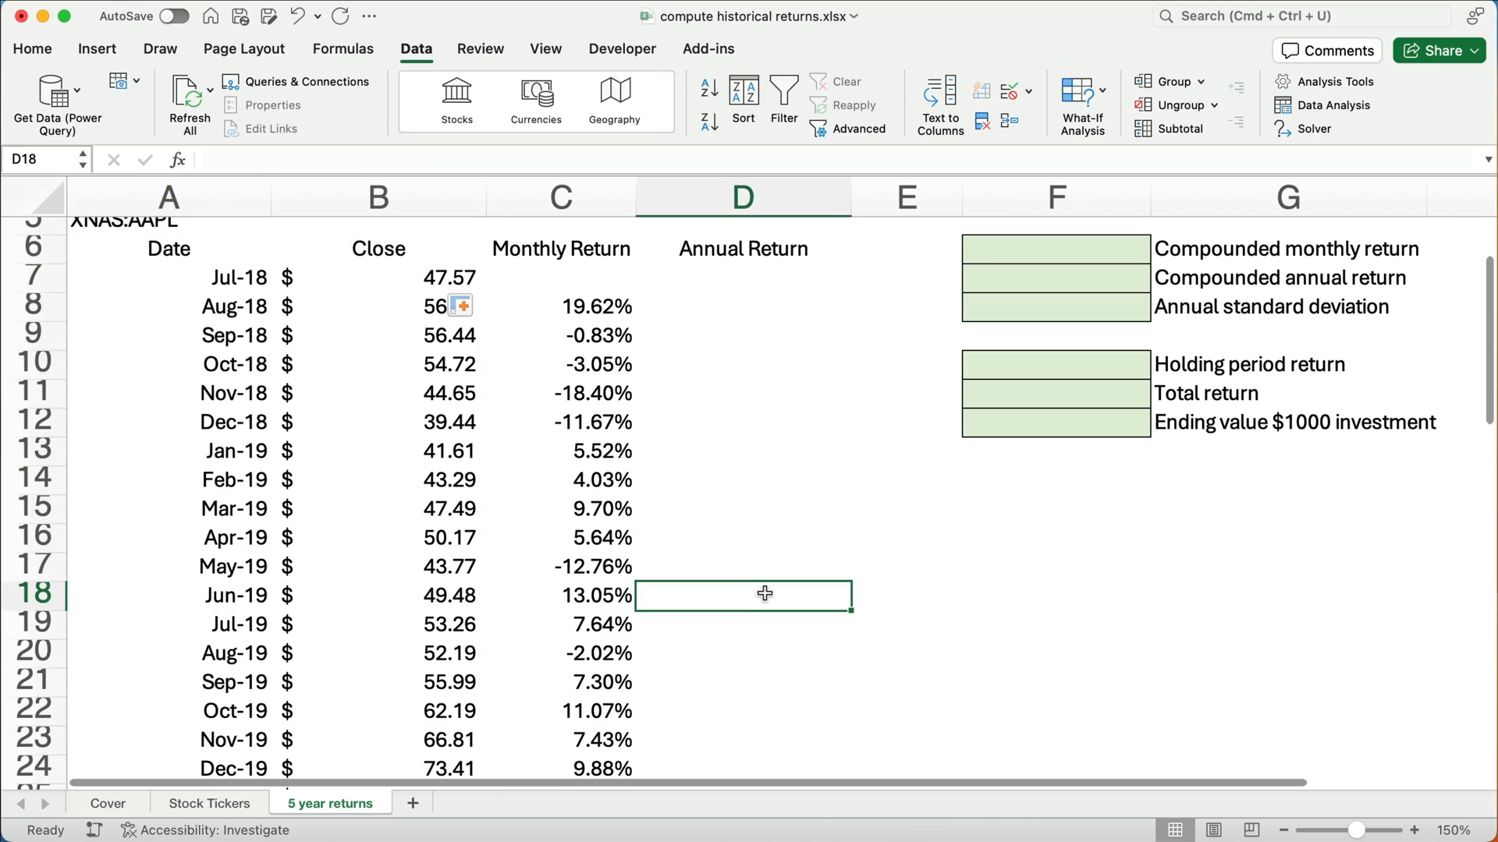
pyautogui.write('=B18')
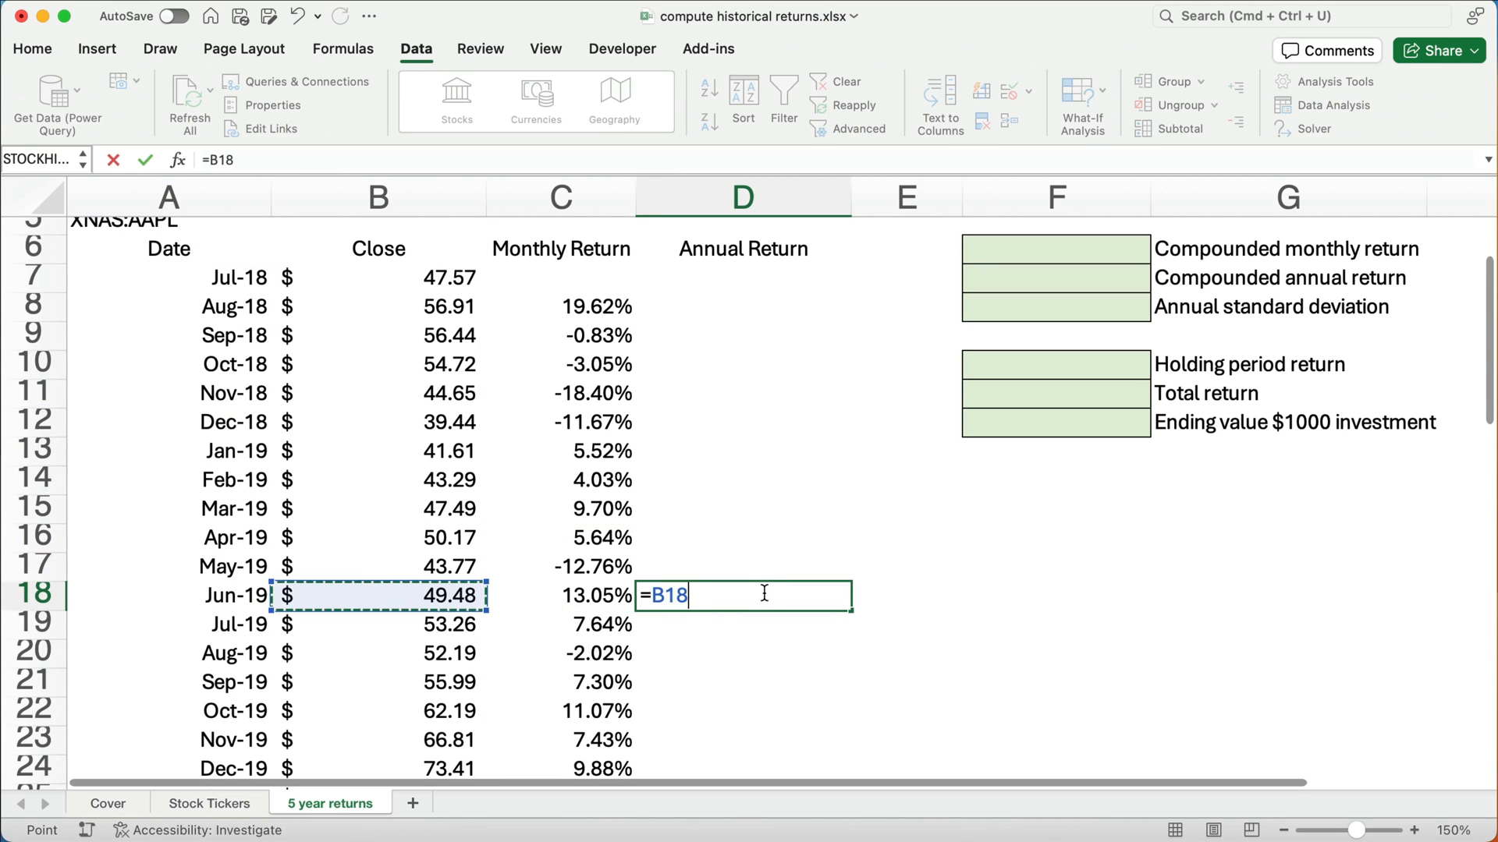
pyautogui.write('/')
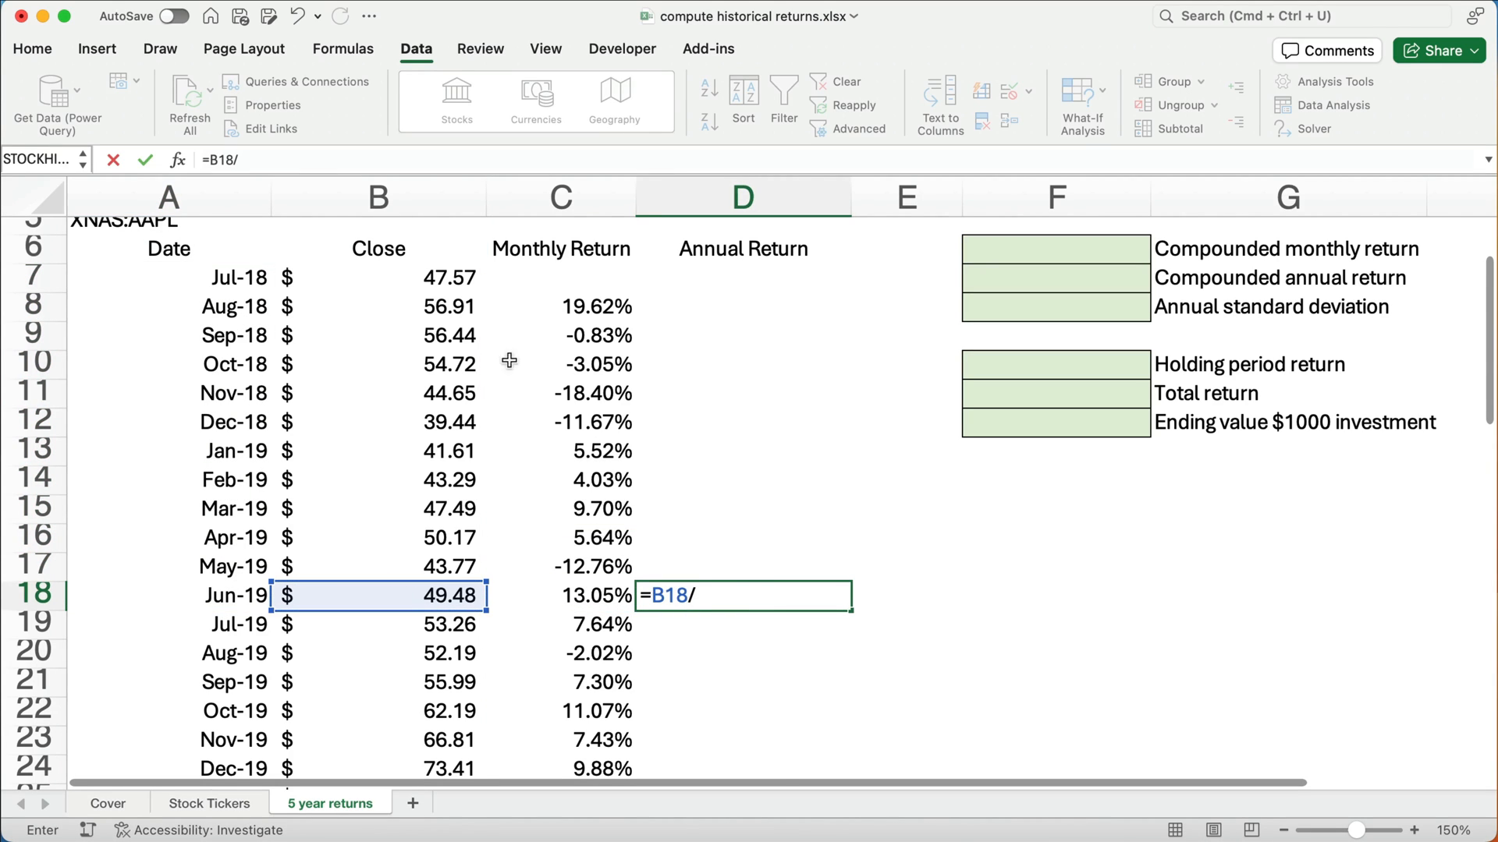
pyautogui.click(376, 278)
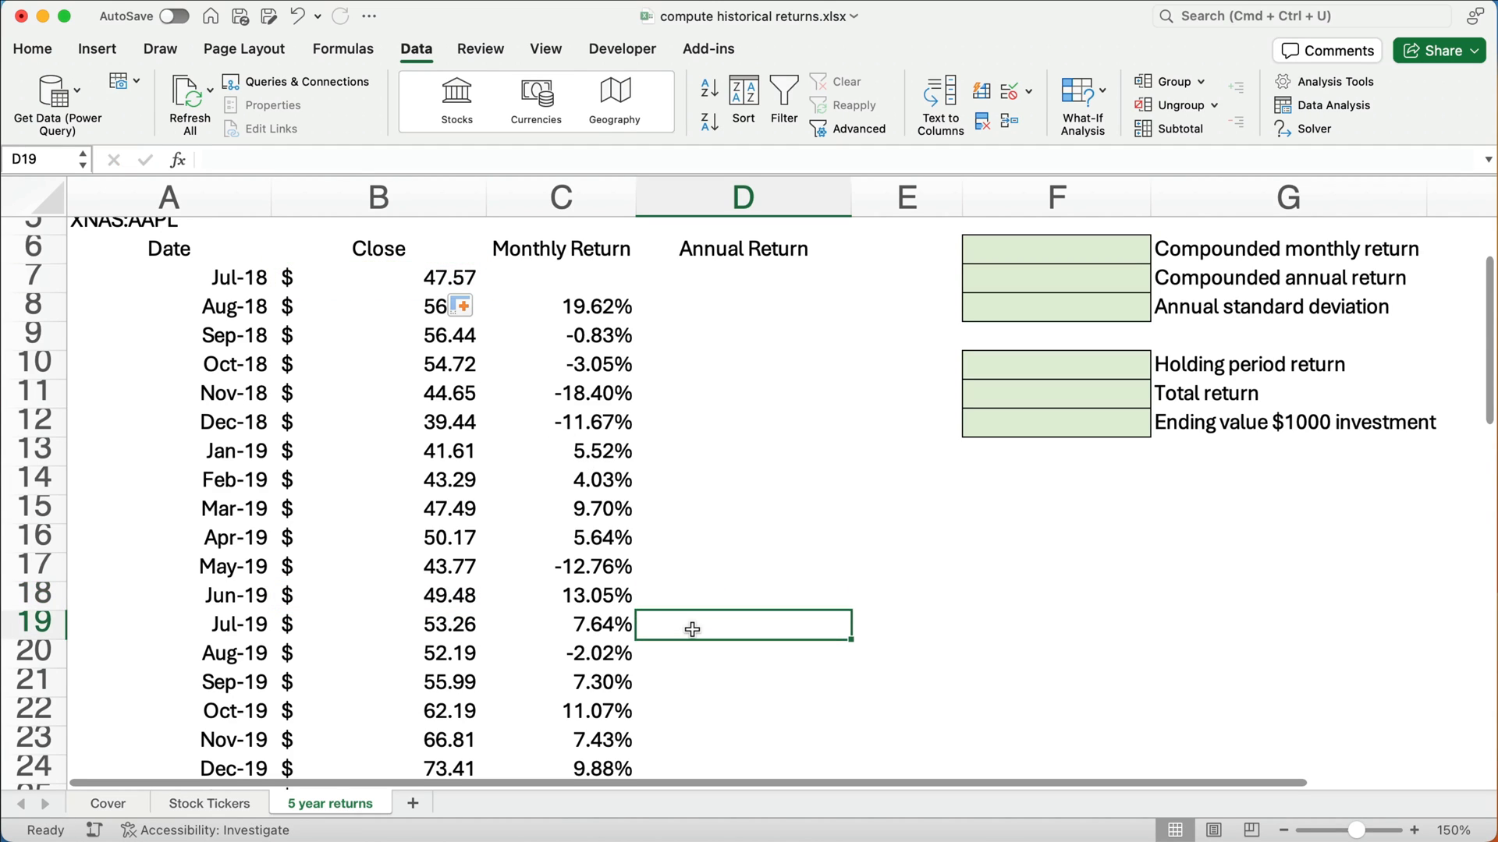
pyautogui.click(378, 625)
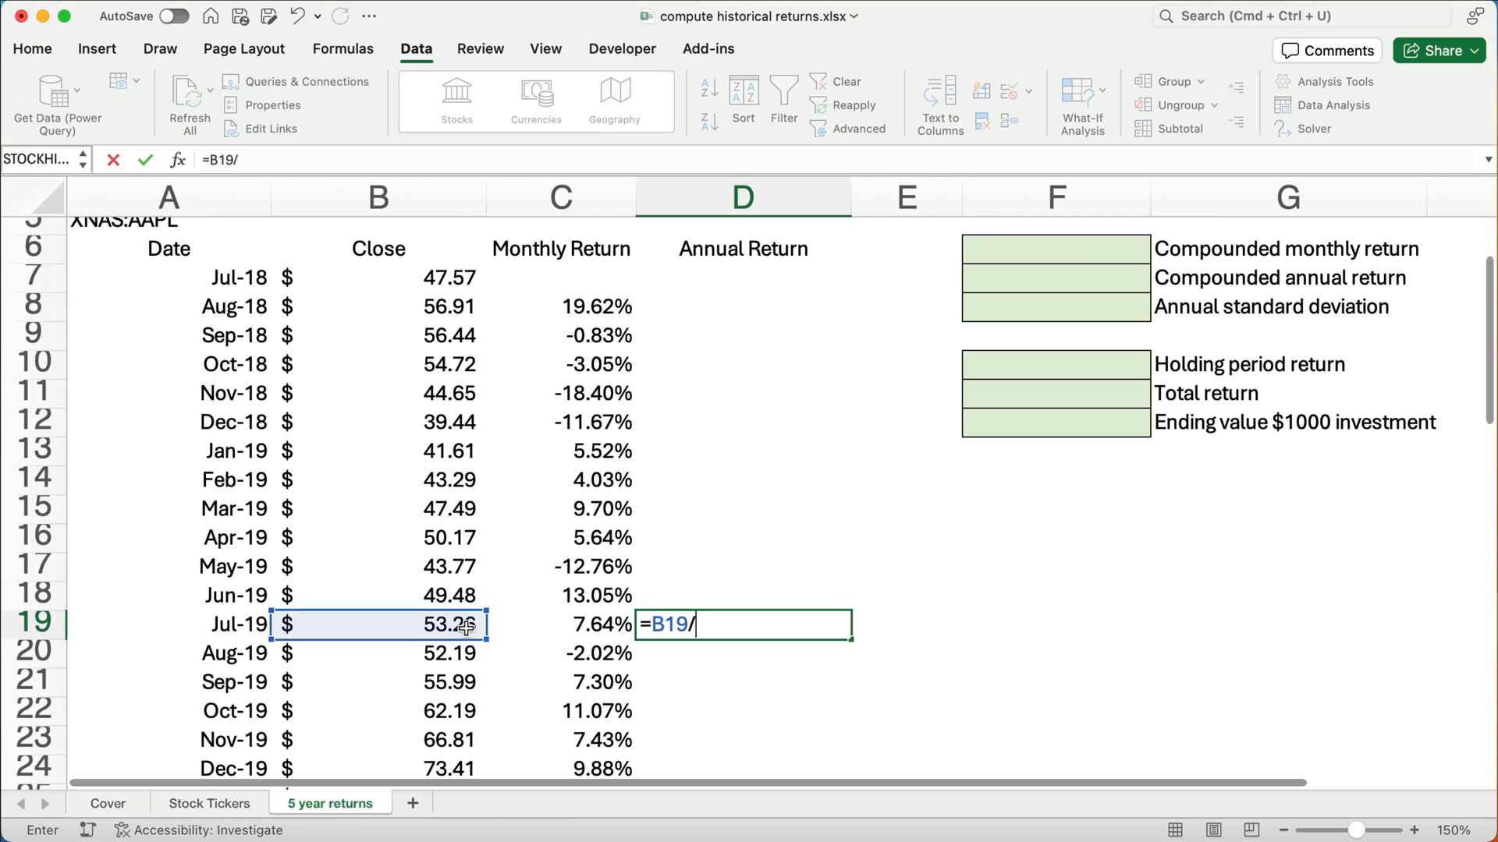
pyautogui.click(377, 278)
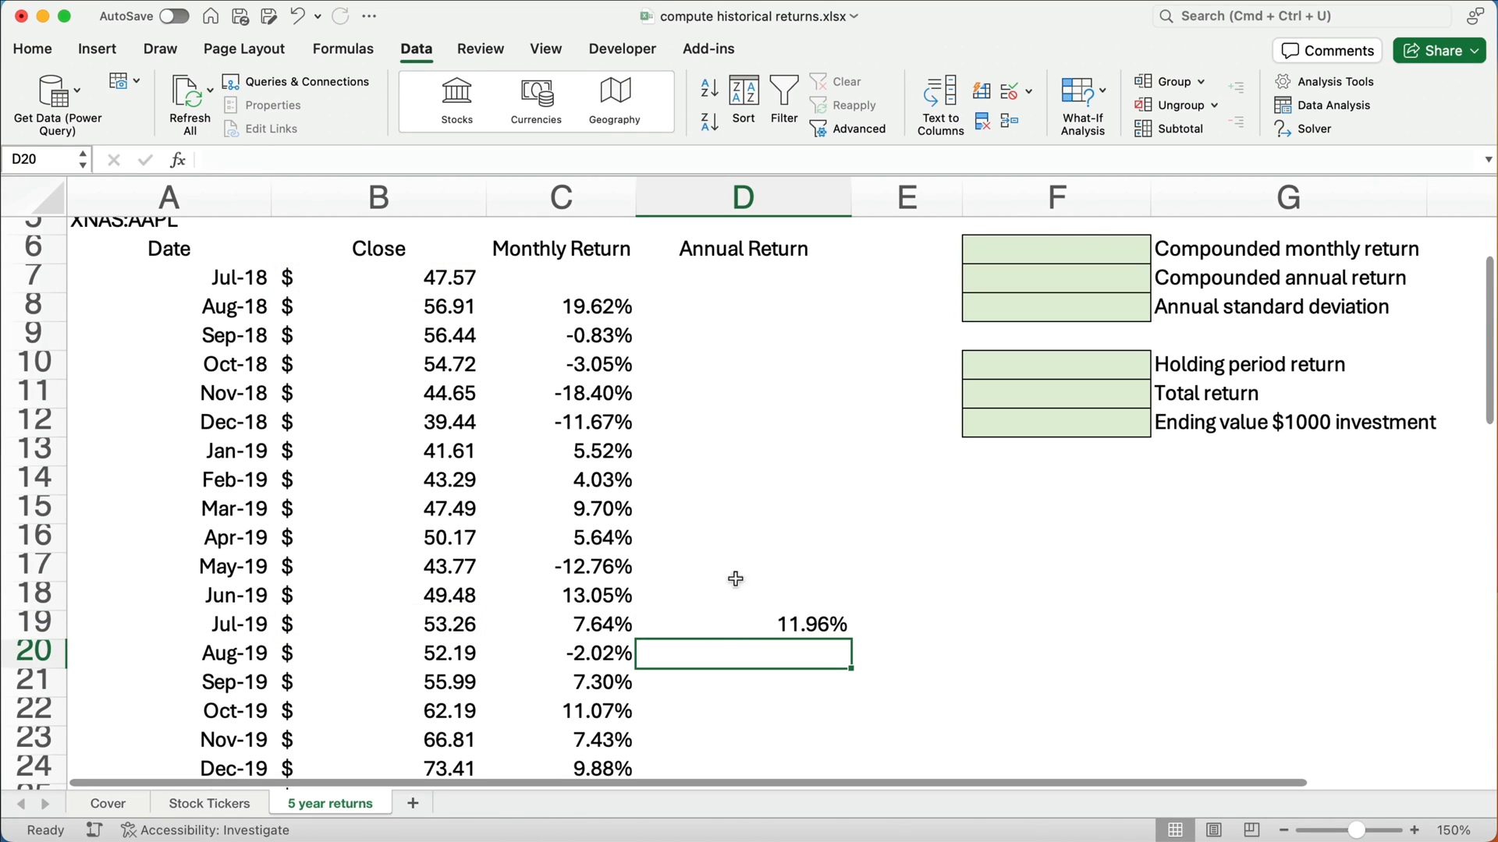
pyautogui.click(742, 625)
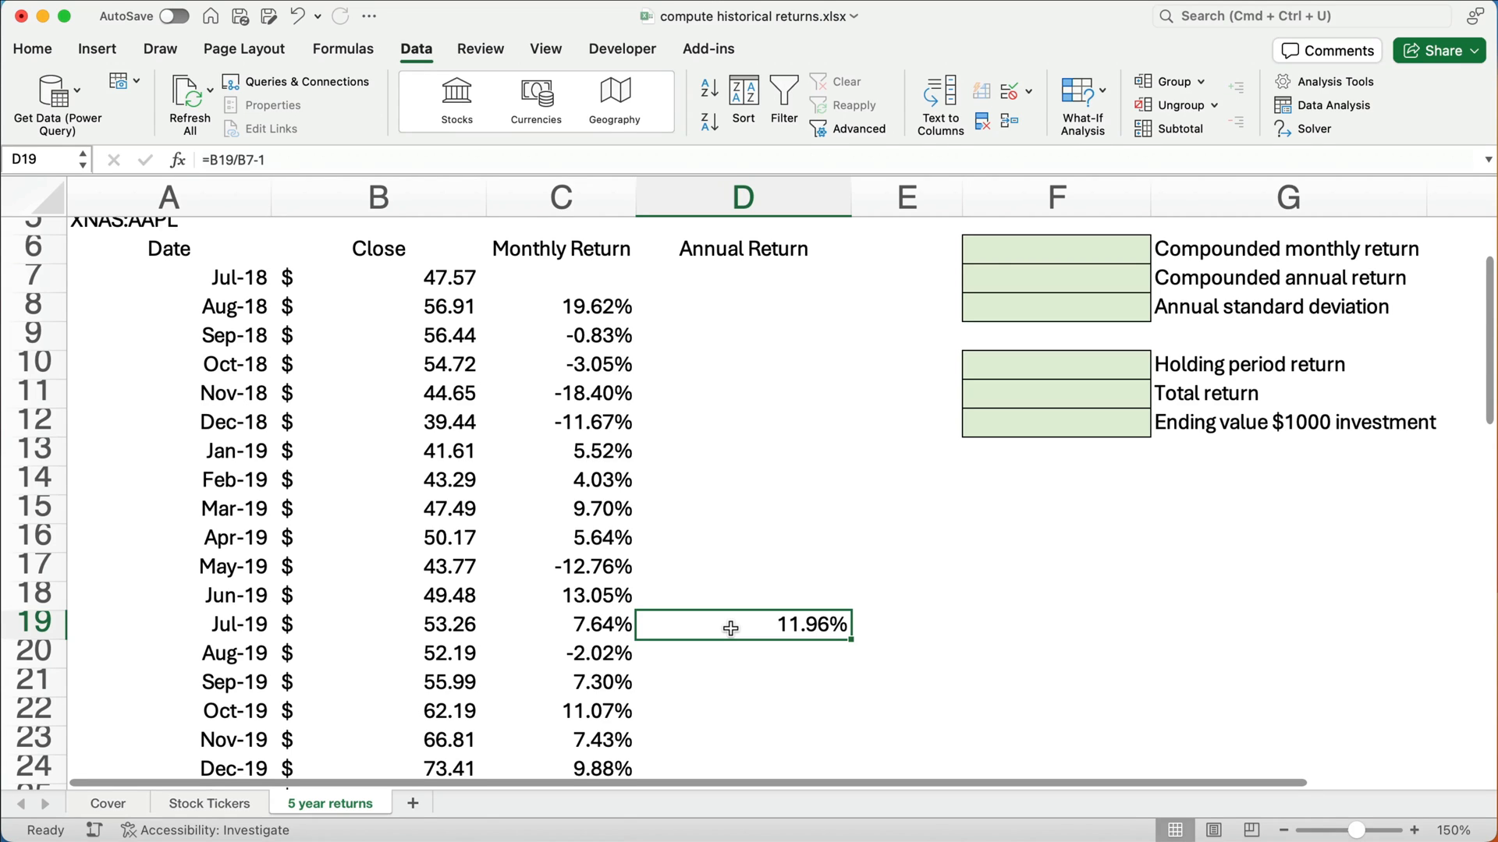
pyautogui.moveTo(741, 626); pyautogui.dragTo(741, 306)
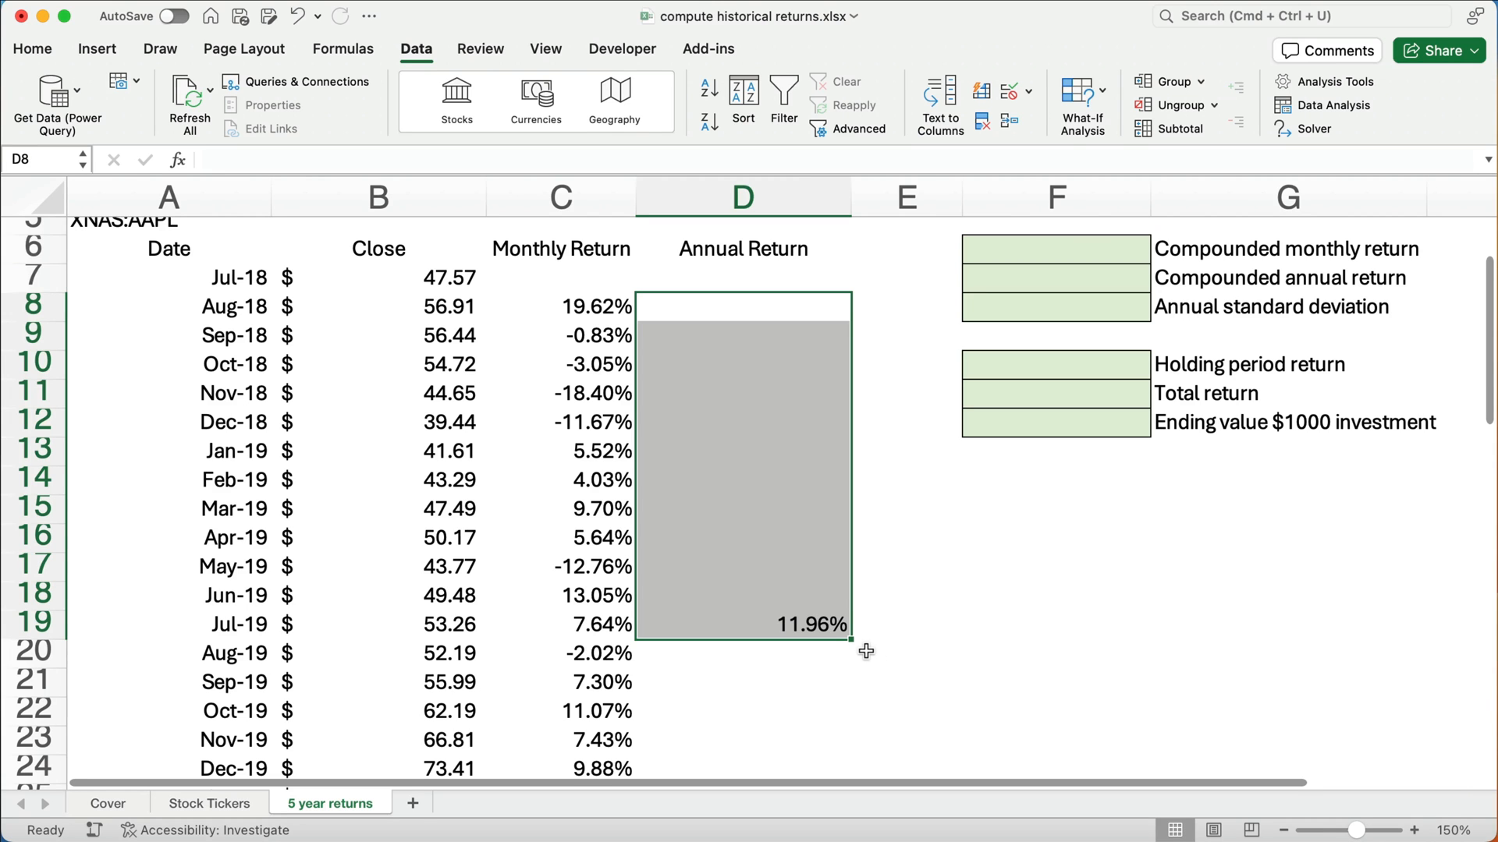
pyautogui.moveTo(855, 642)
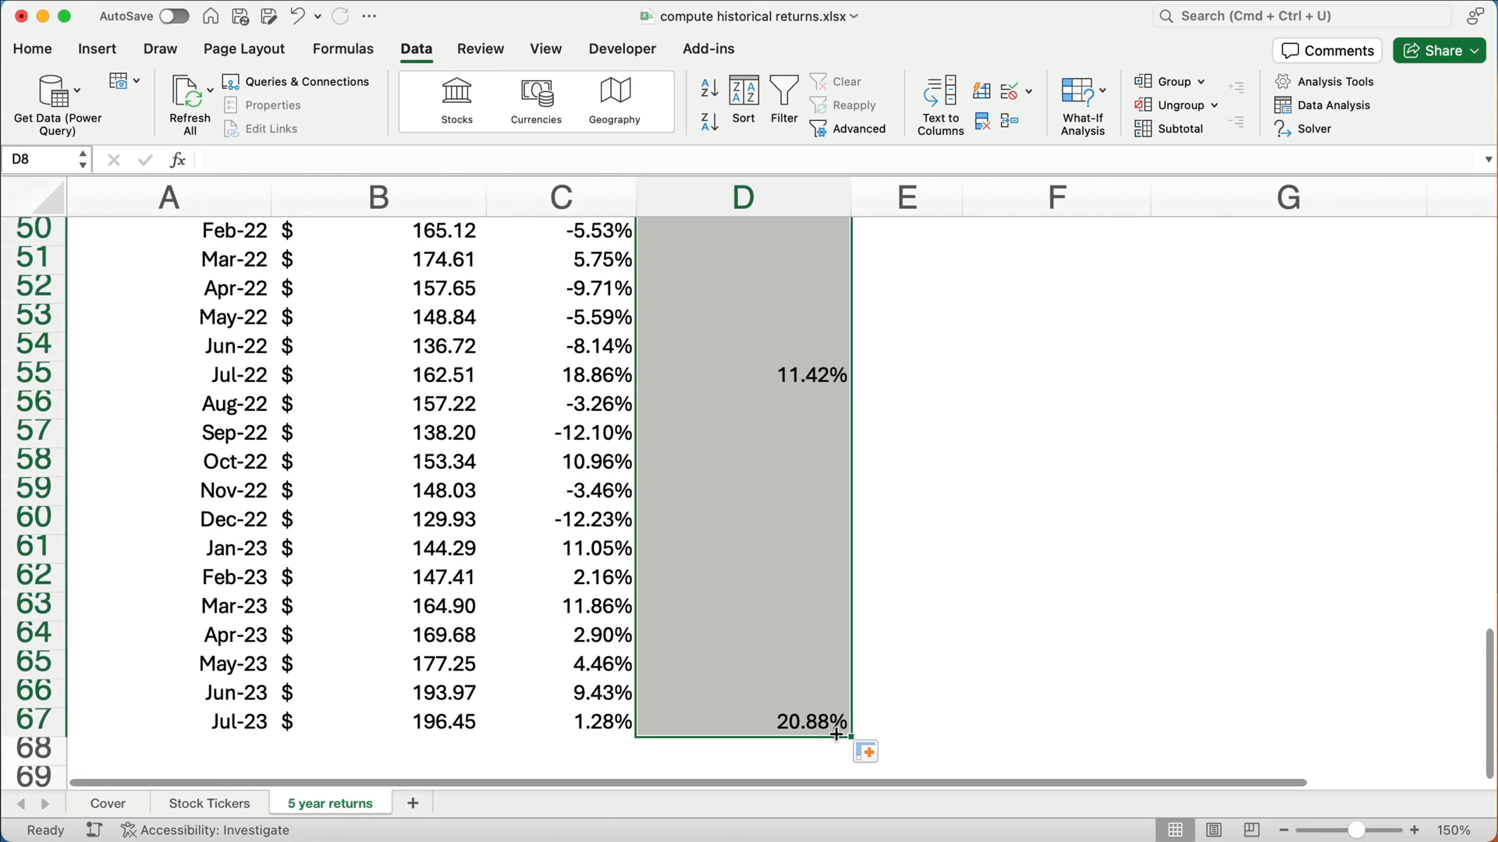
# Check the Jul-23 annual return formula (20.88%) and jump back to the top of the sheet
pyautogui.click(742, 720)
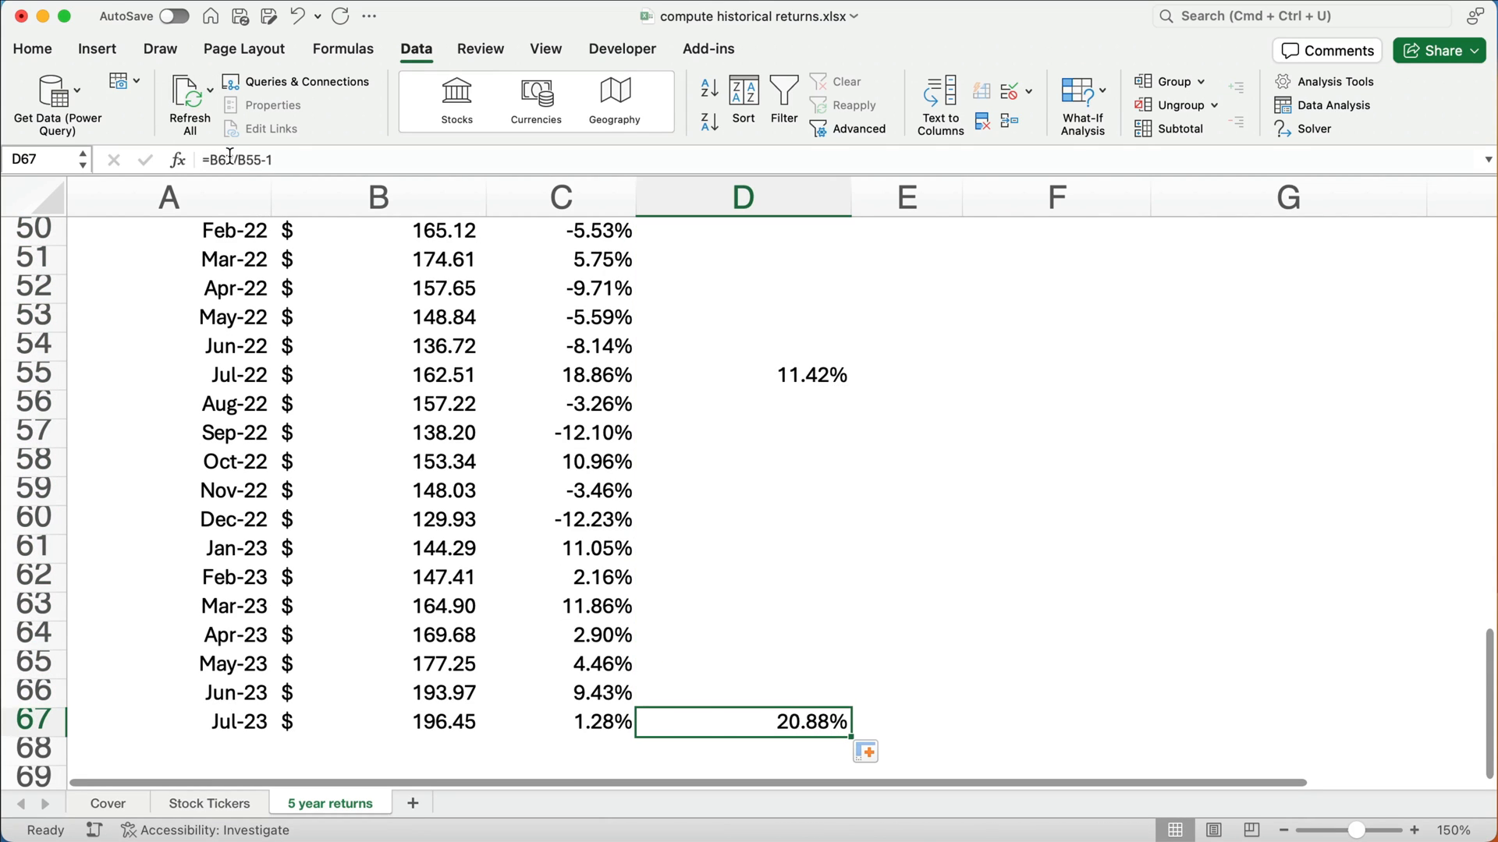
pyautogui.doubleClick(742, 722)
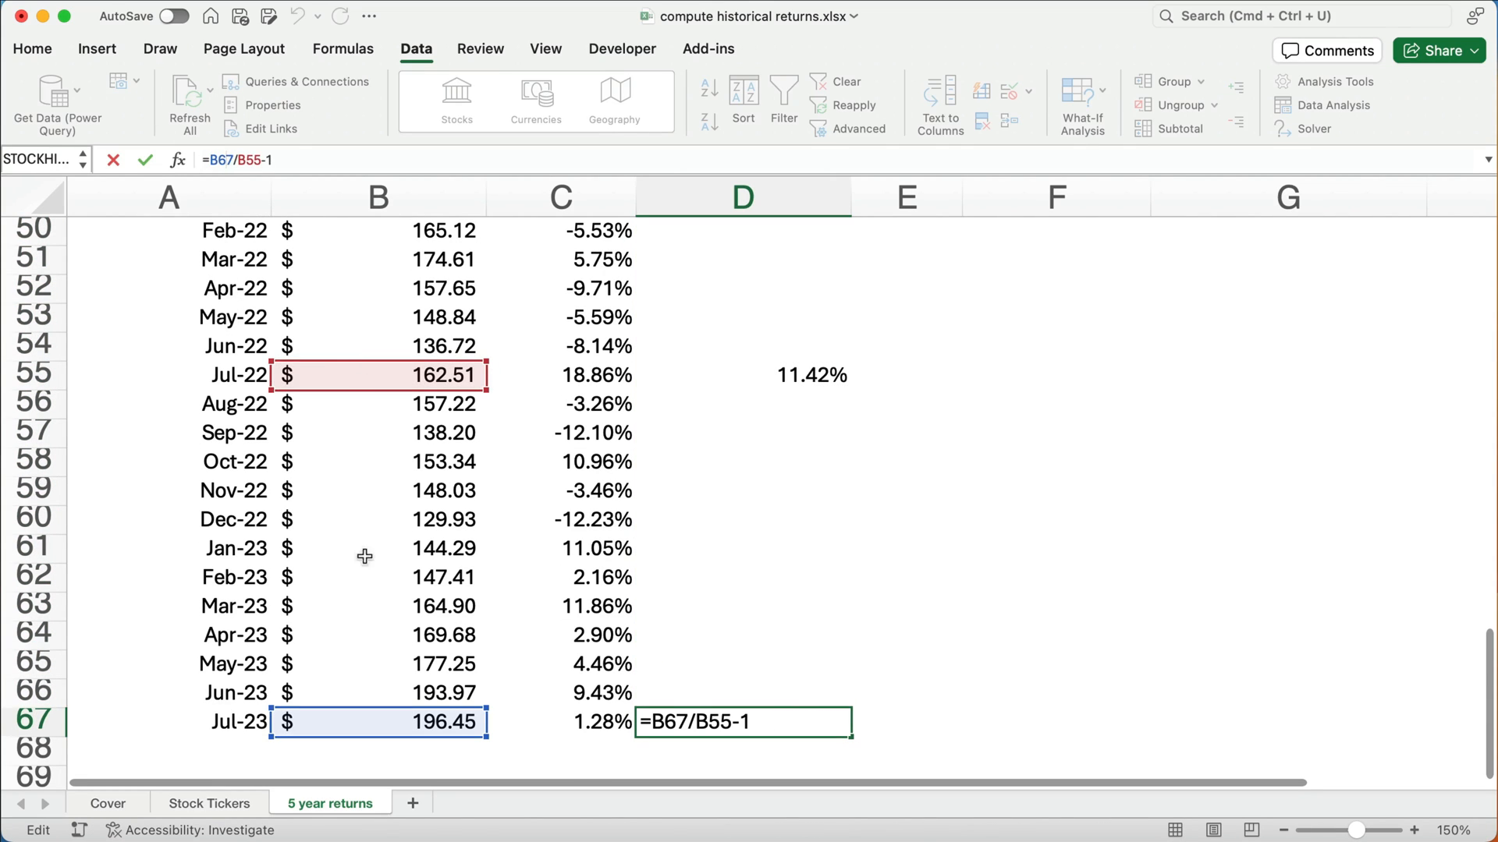
pyautogui.moveTo(399, 487)
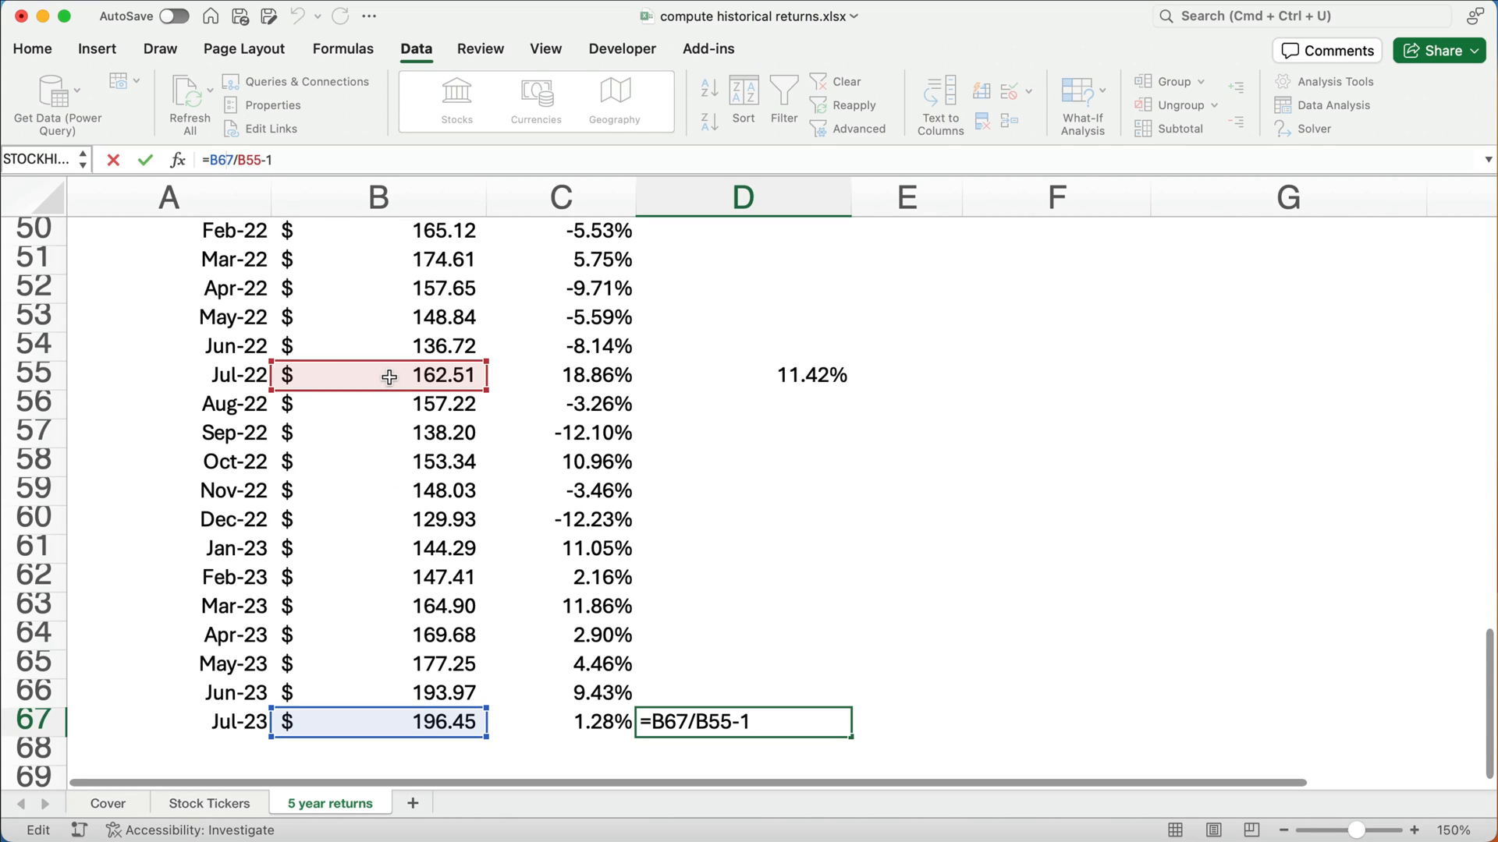
pyautogui.moveTo(718, 567)
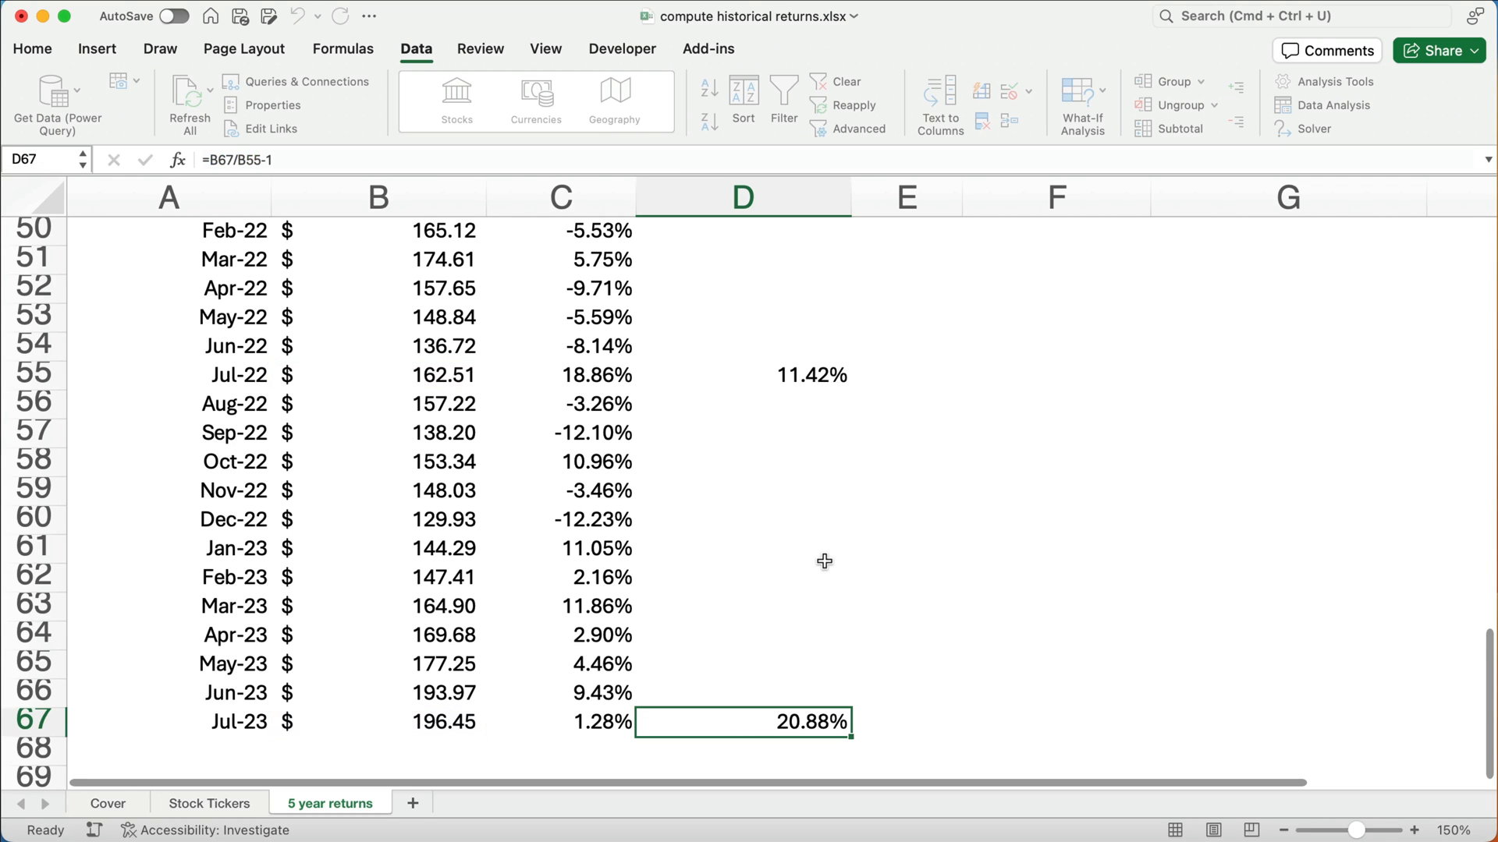
pyautogui.press('cmd+up')
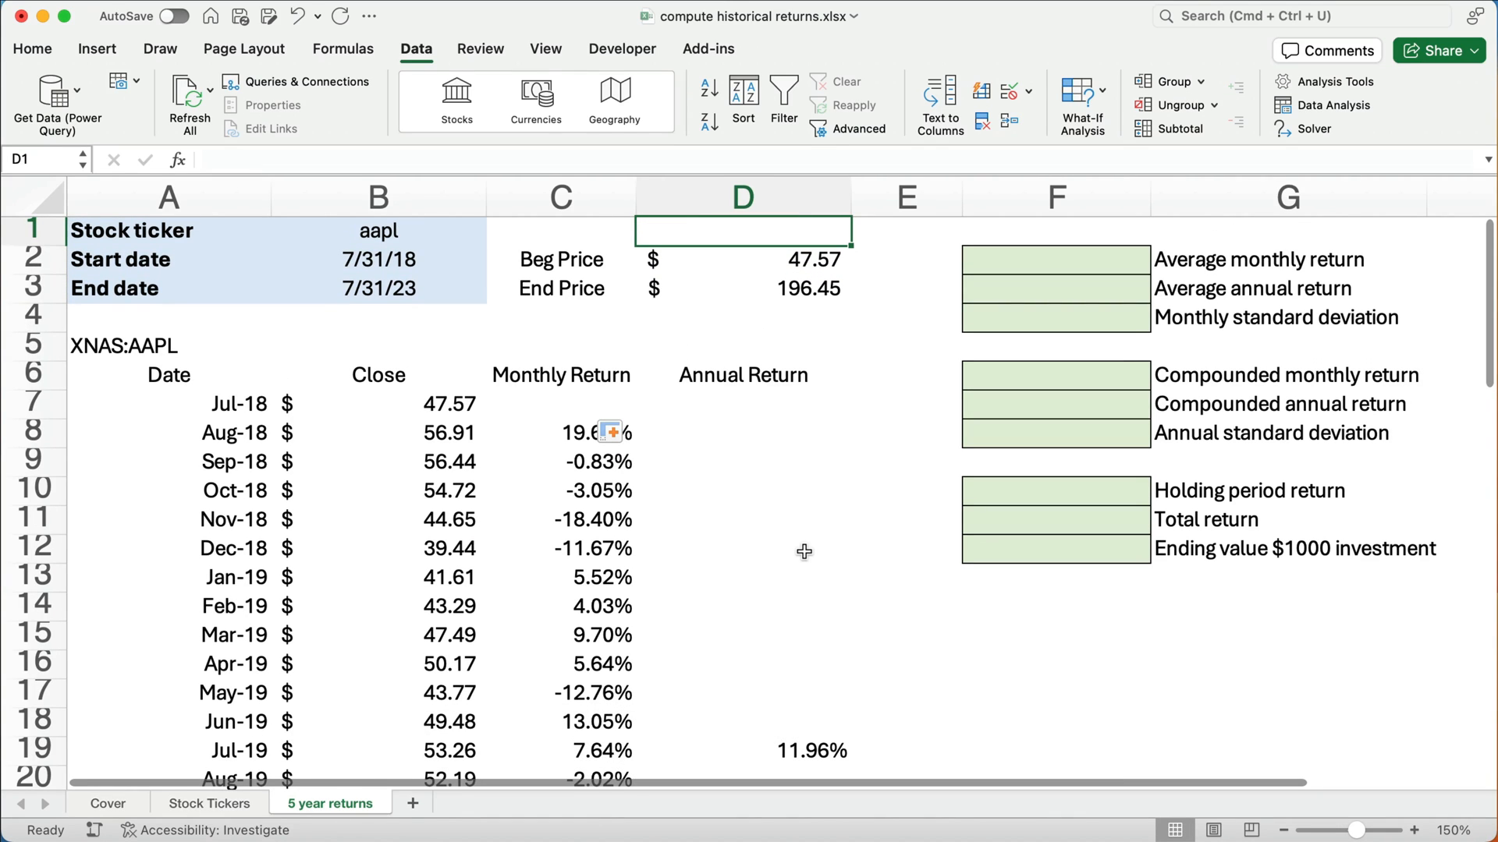
pyautogui.moveTo(1312, 368)
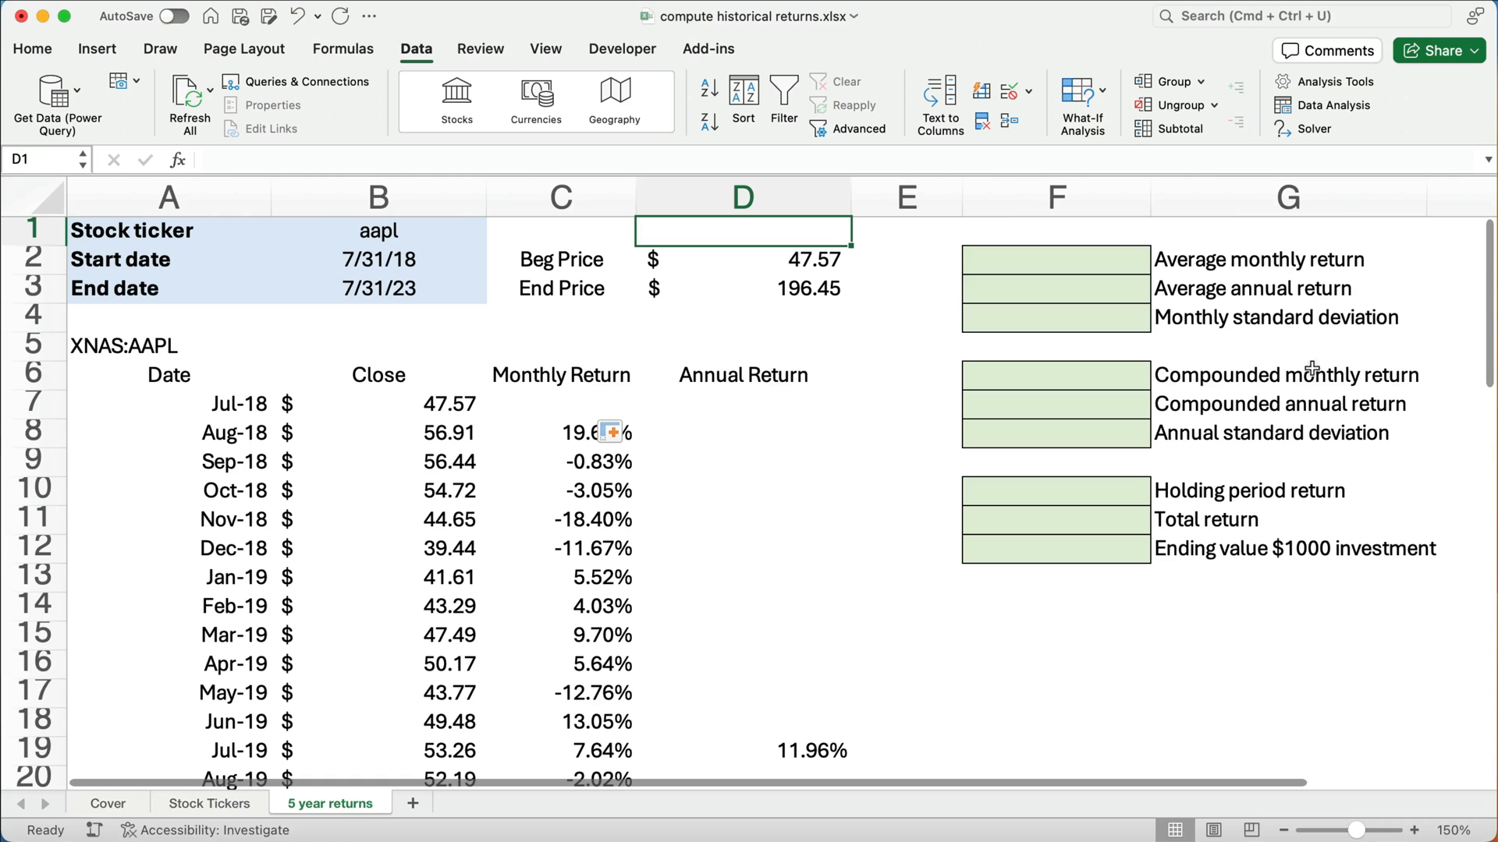
pyautogui.moveTo(1114, 364)
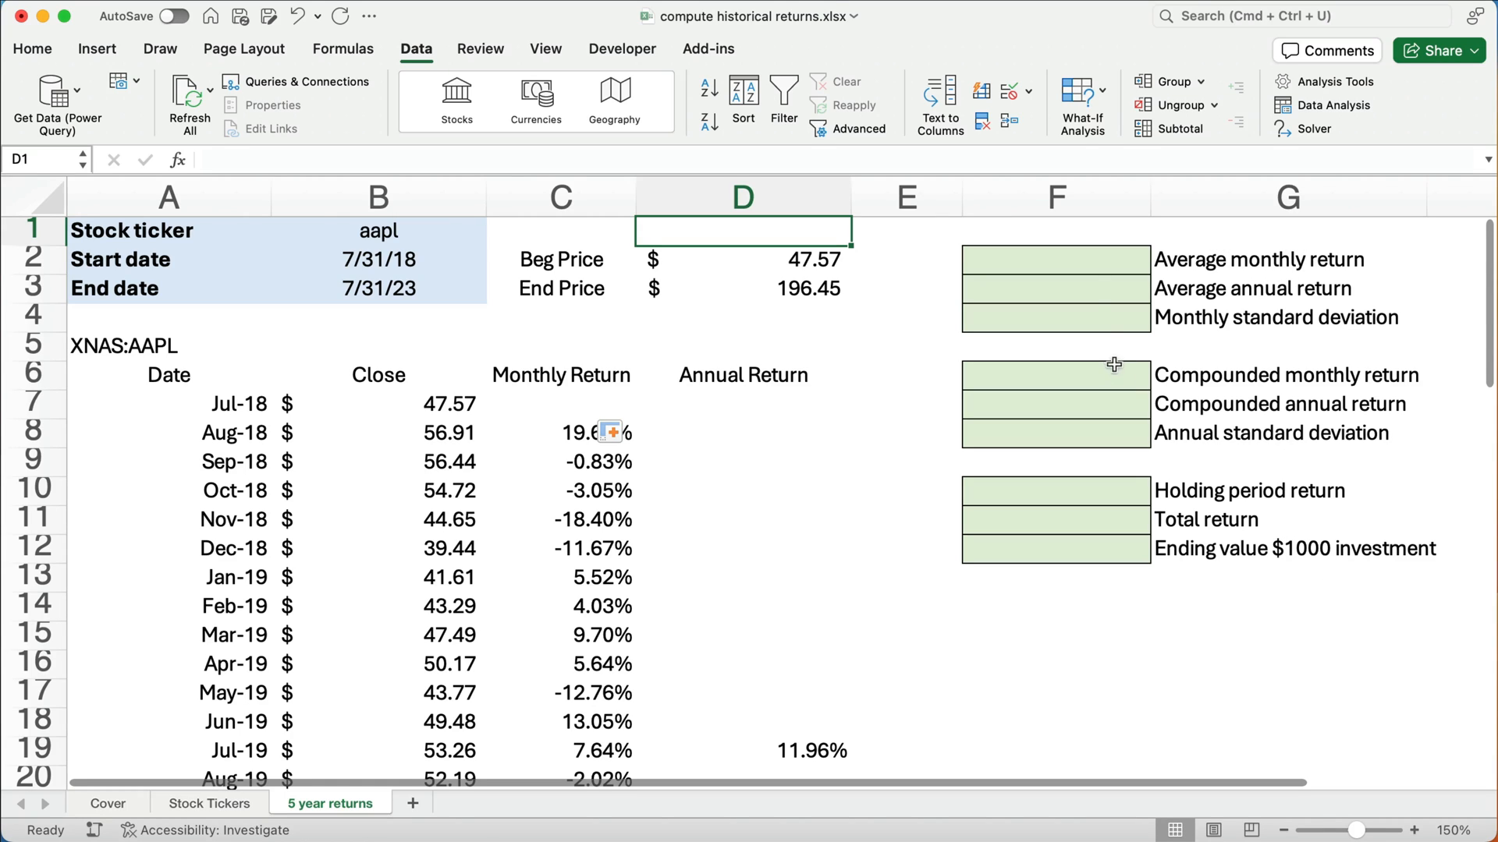
# Enter =AVERAGE(C8:C67) in F2, giving a 2.81% average monthly return
pyautogui.click(1055, 259)
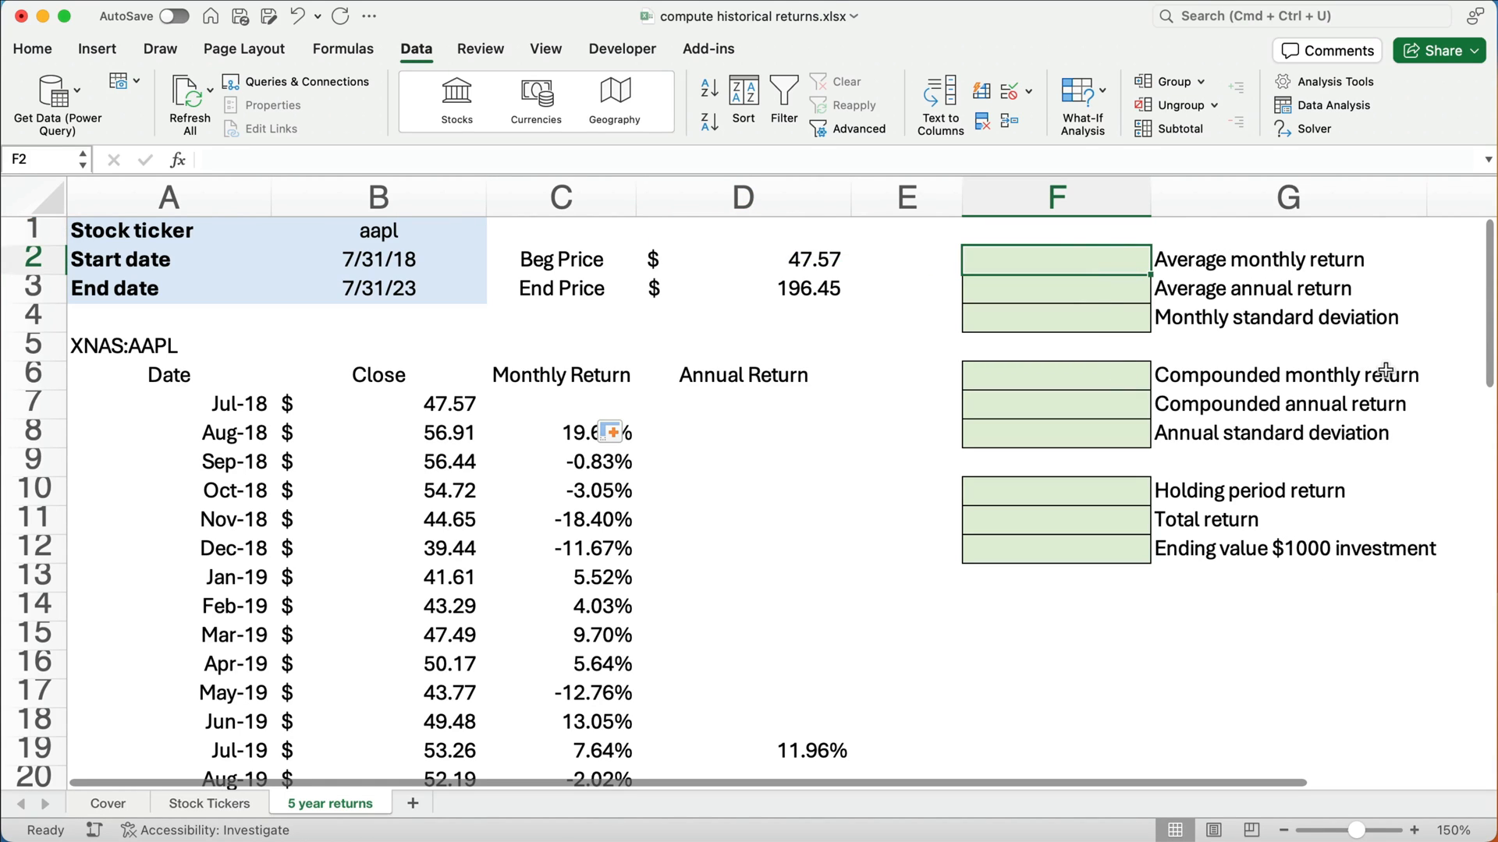
pyautogui.moveTo(1251, 368)
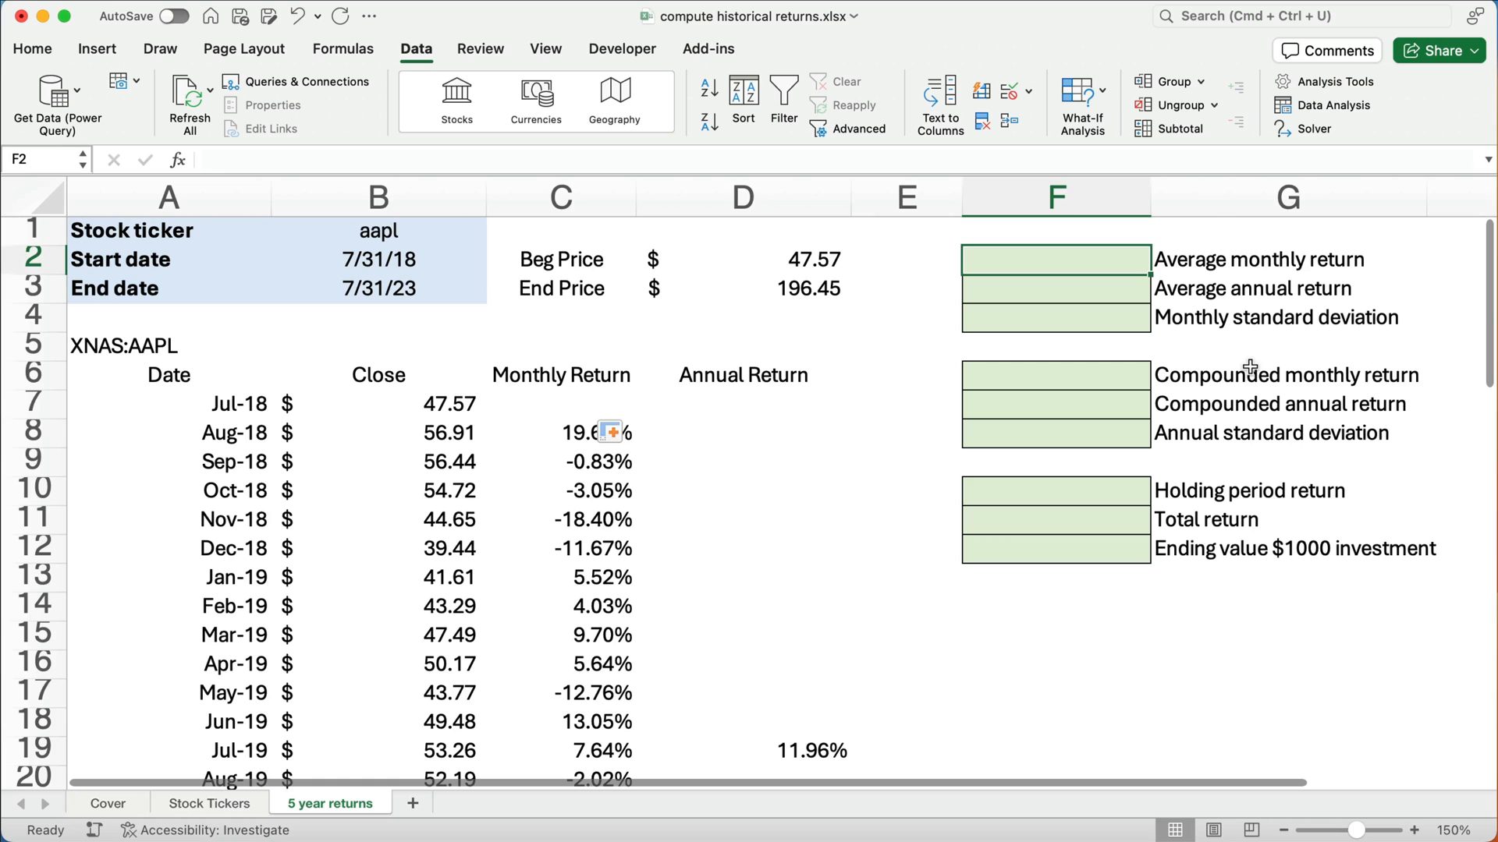
pyautogui.write('=ave')
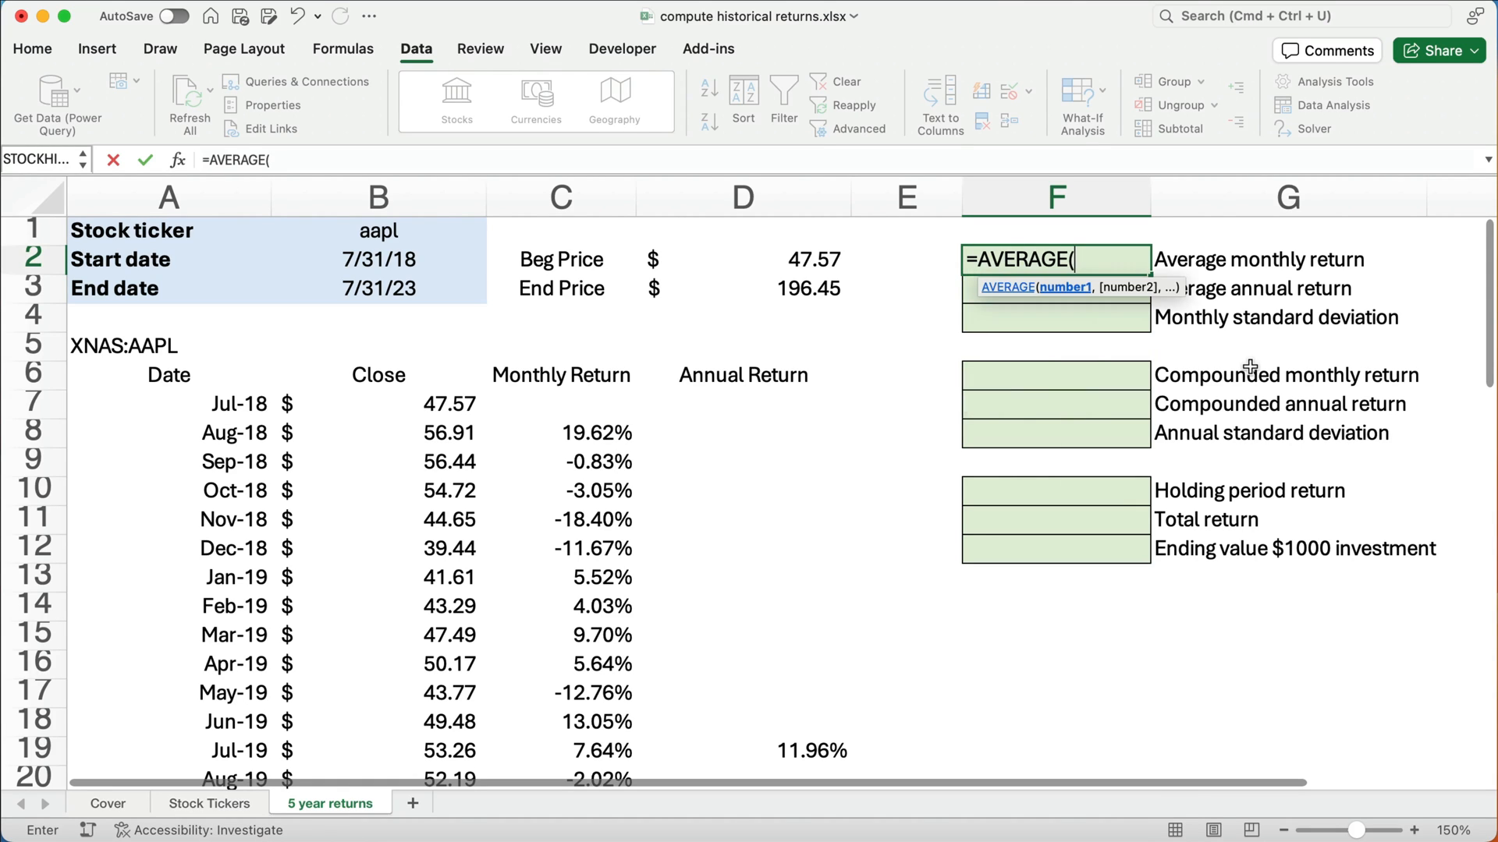
pyautogui.click(561, 433)
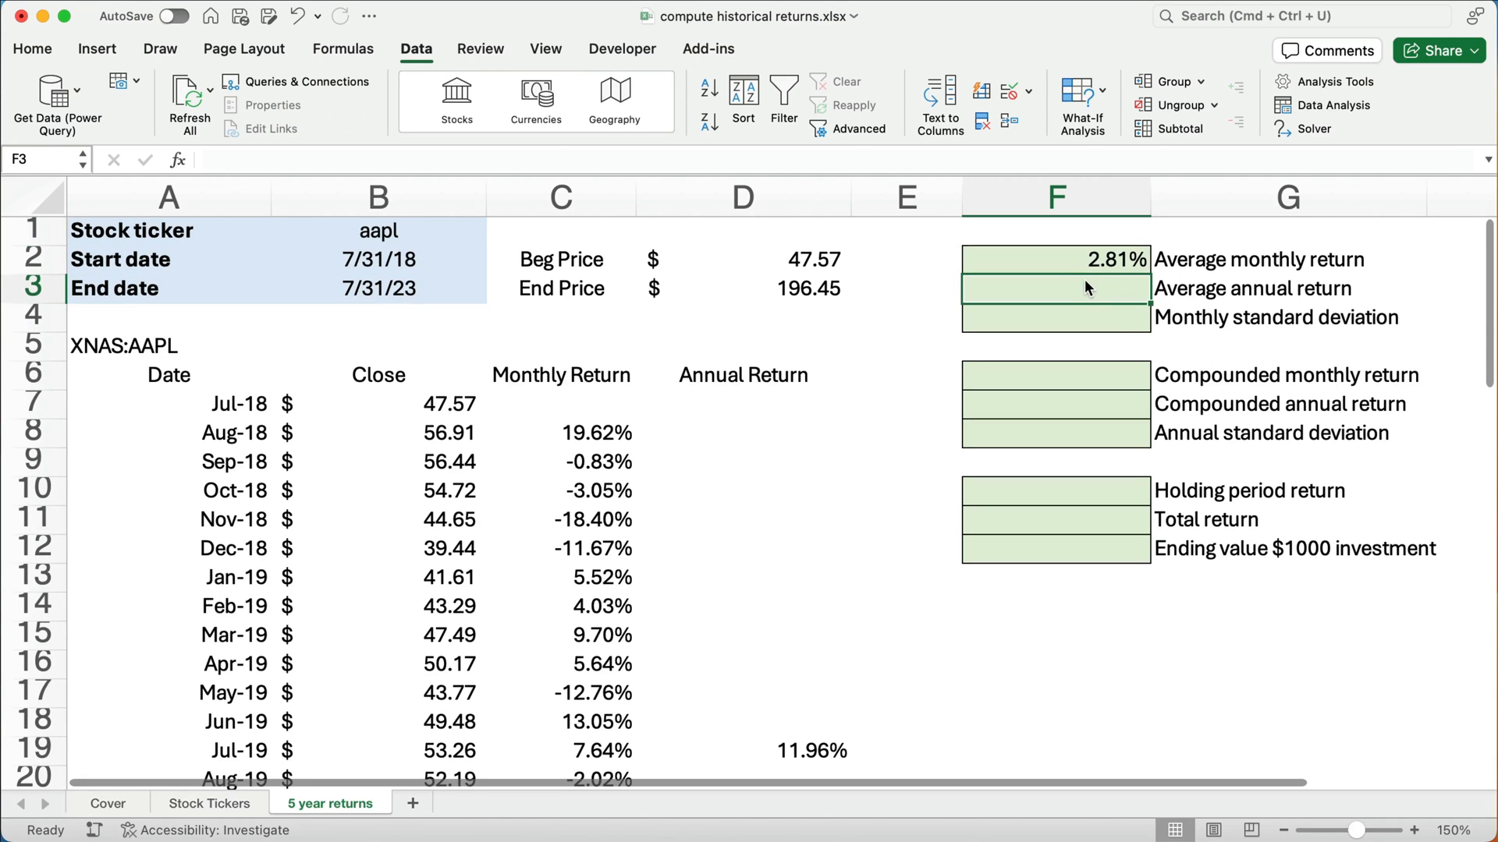
pyautogui.moveTo(1146, 308)
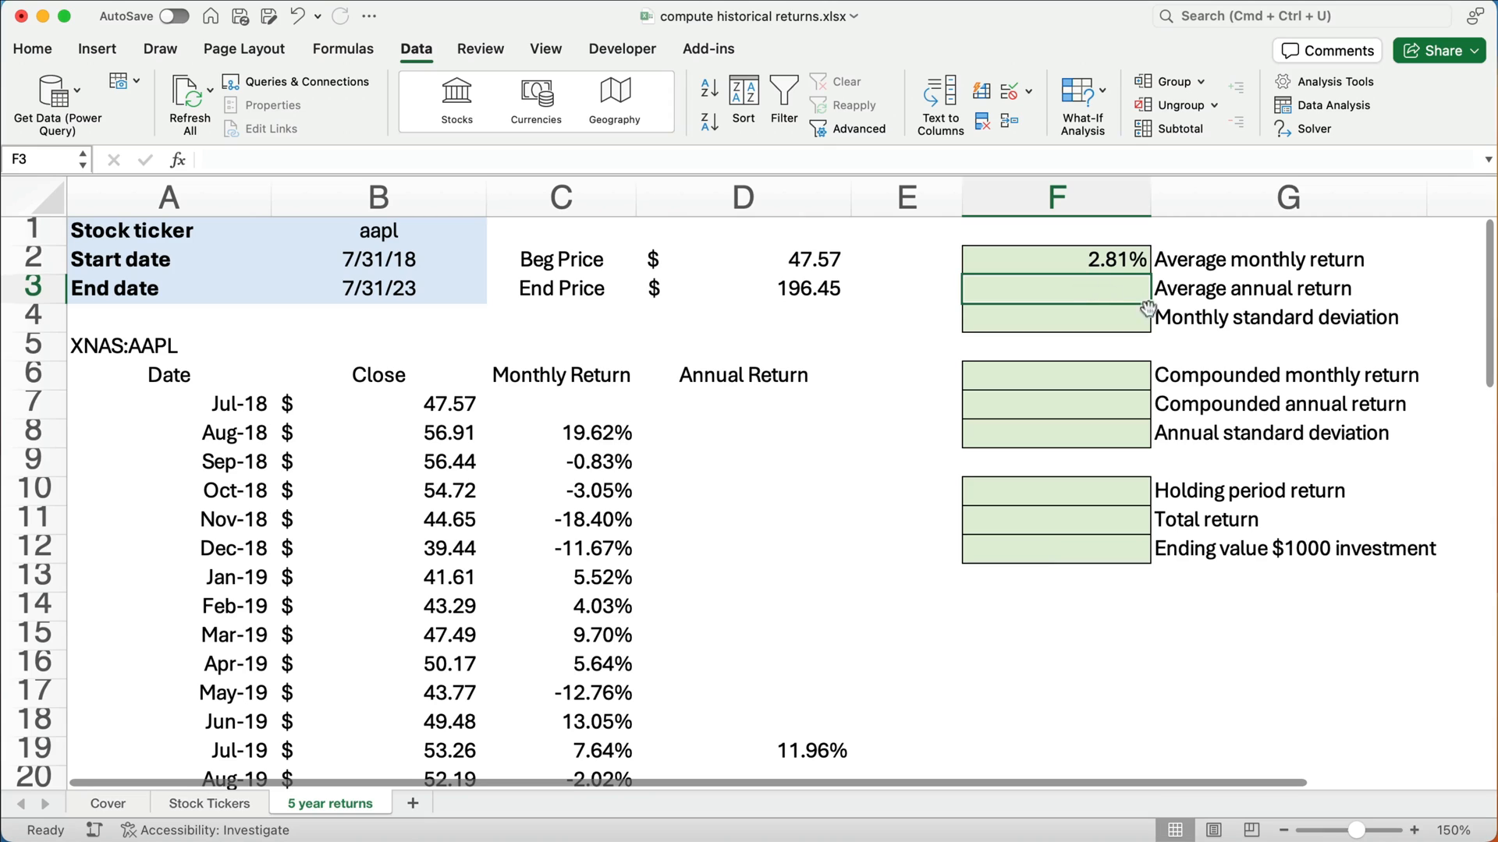
pyautogui.moveTo(1109, 262)
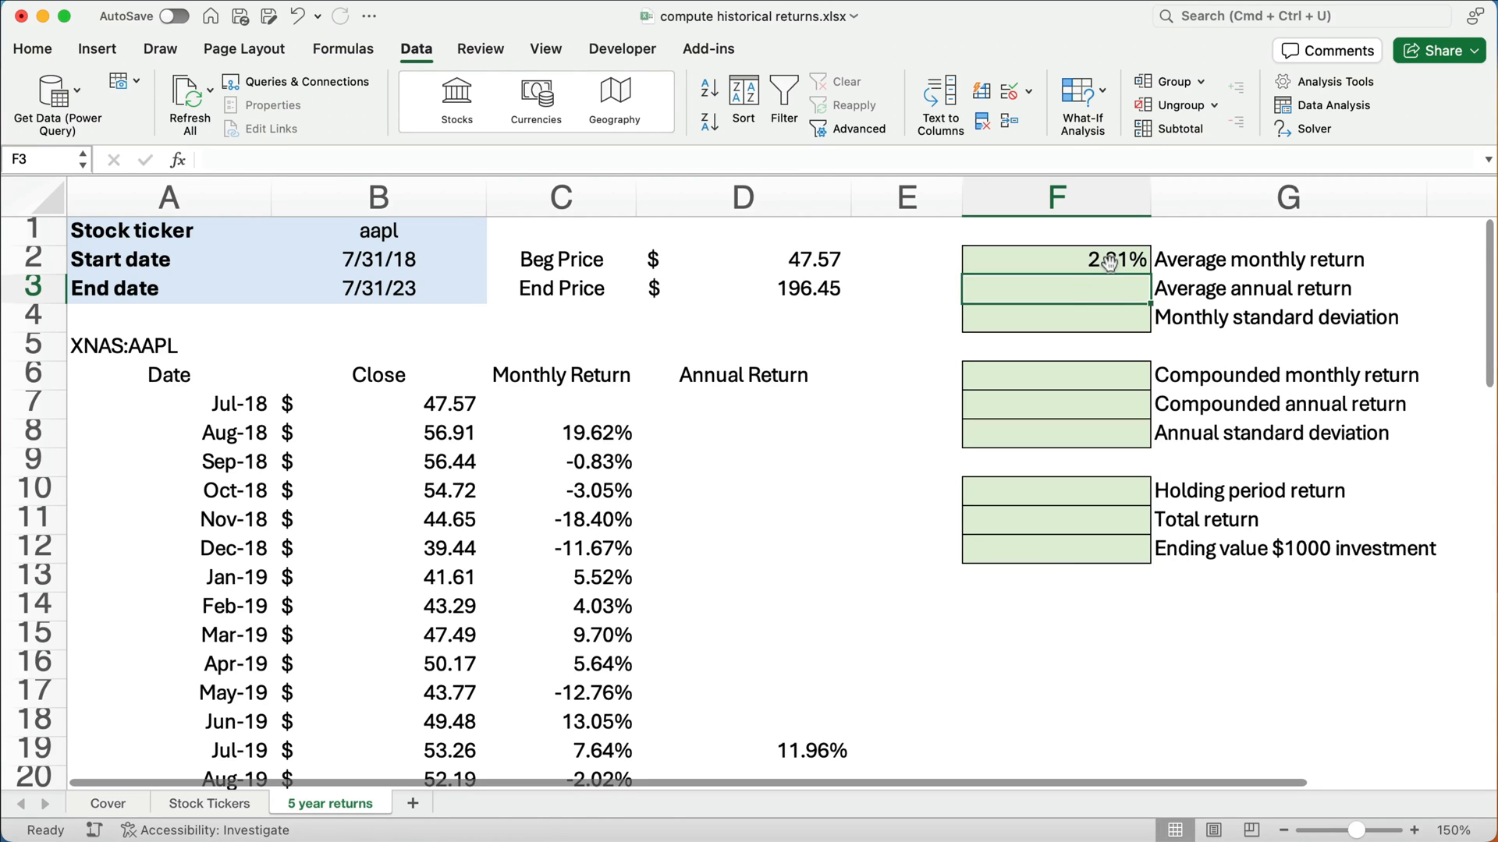
# Enter =AVERAGE(D8:D67) in F3, giving a 36.21% average annual return
pyautogui.click(1055, 259)
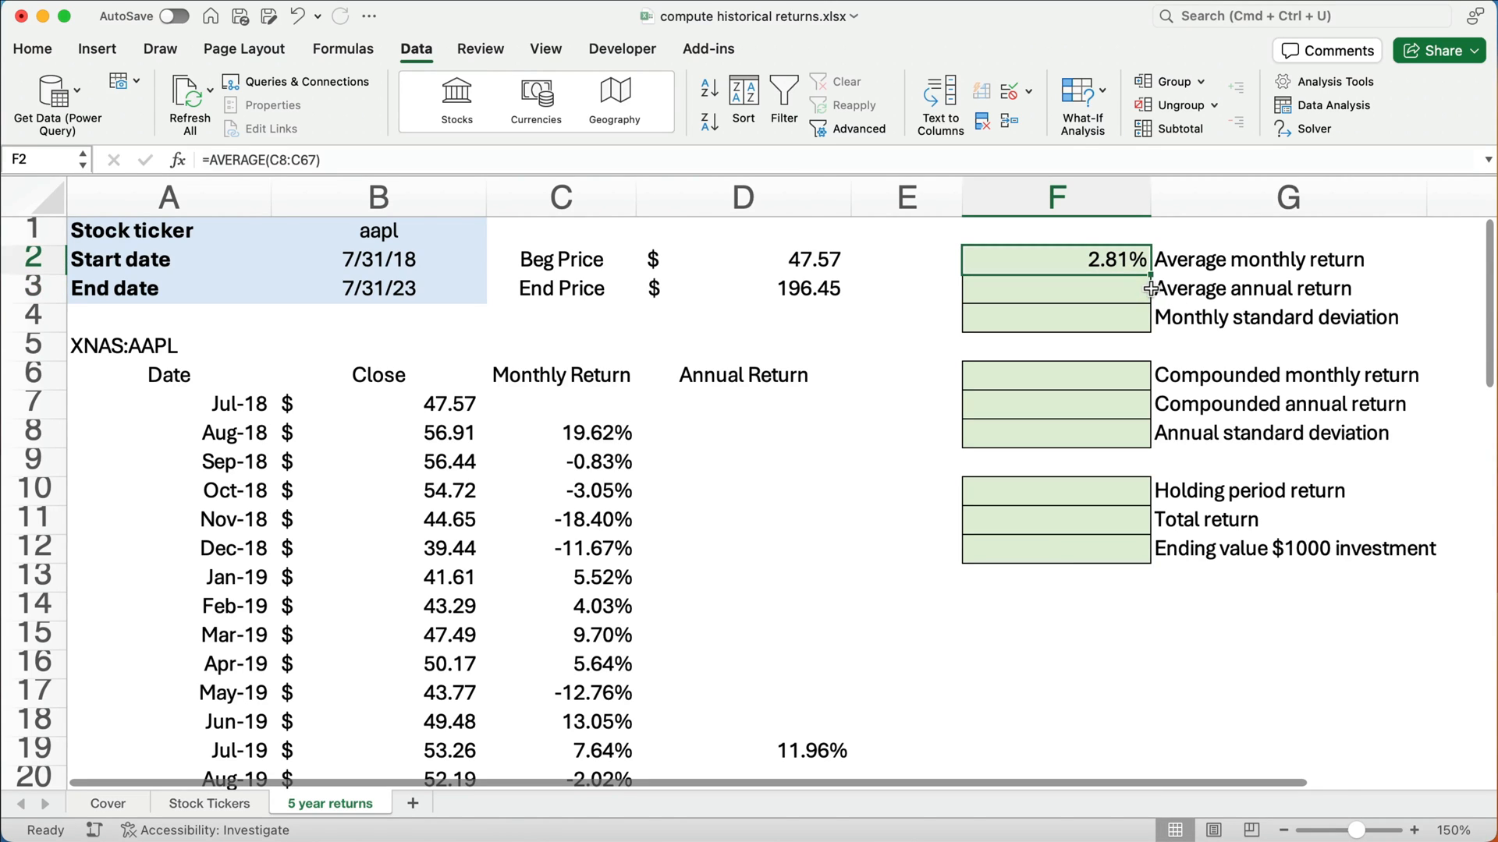
pyautogui.click(1056, 288)
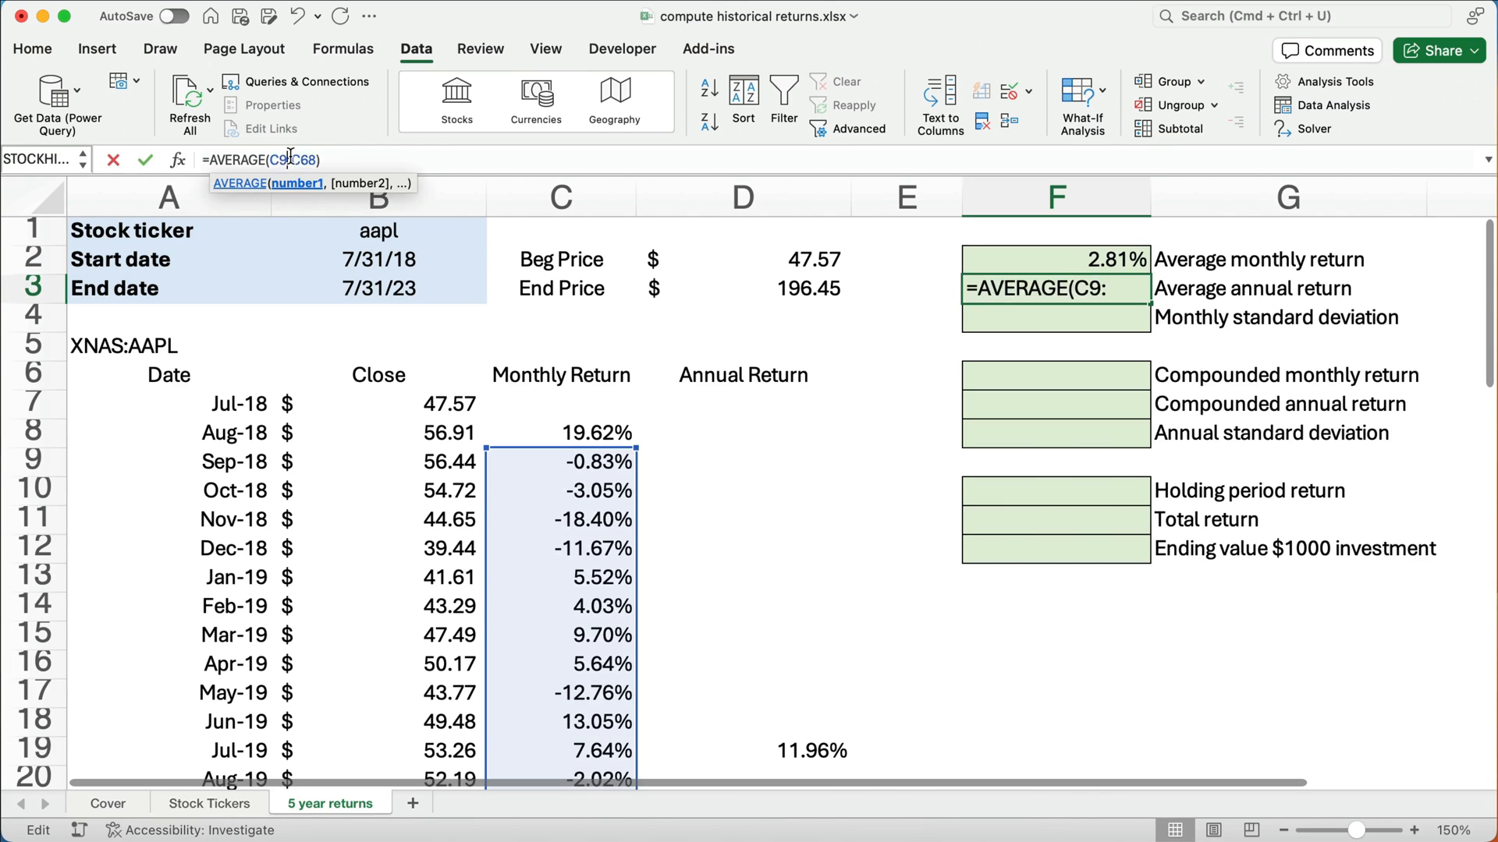
pyautogui.click(743, 431)
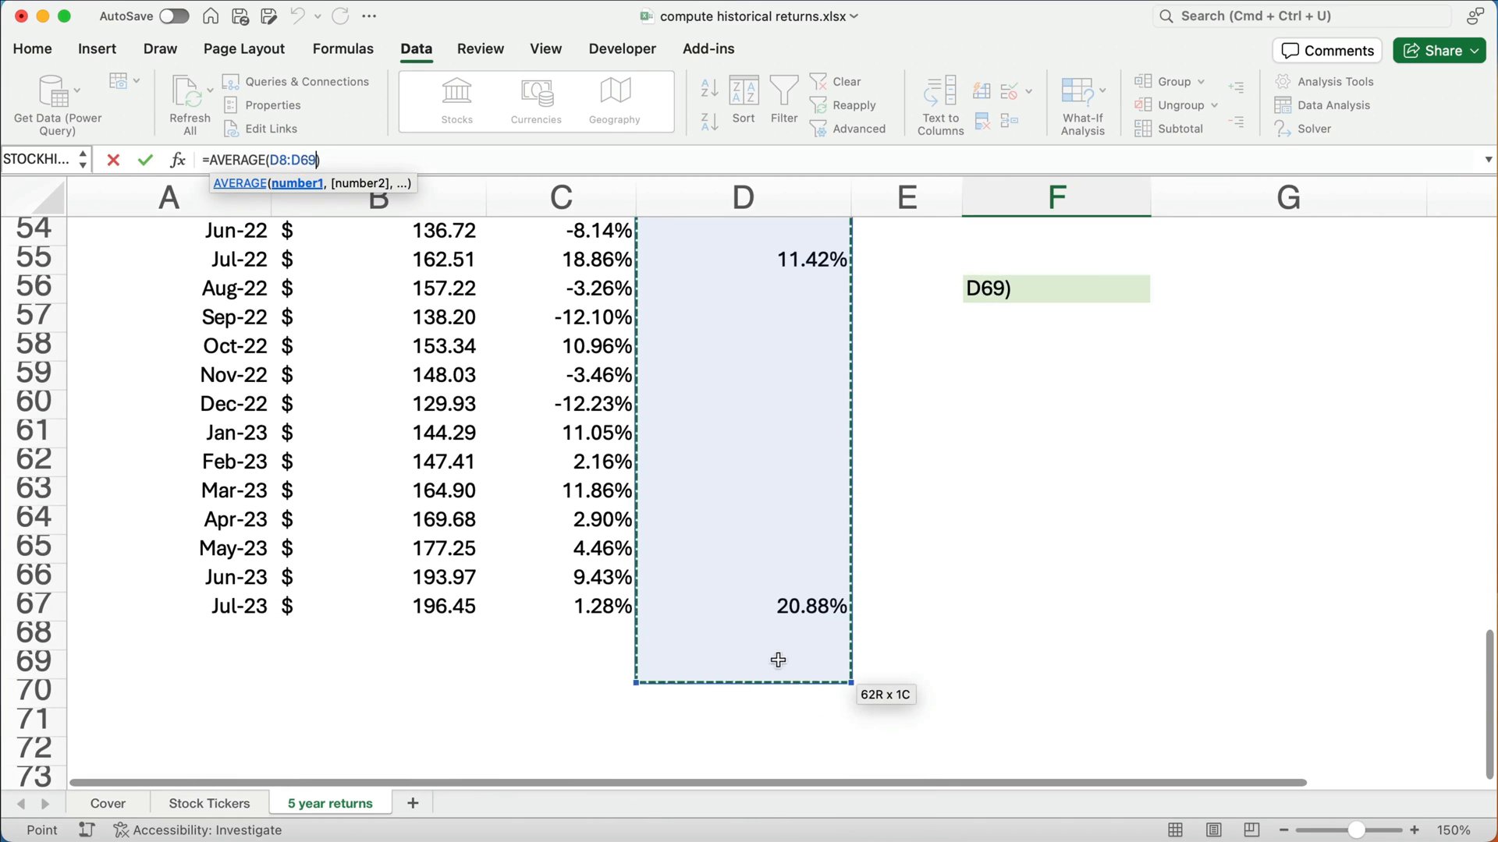
pyautogui.moveTo(778, 660); pyautogui.dragTo(781, 616)
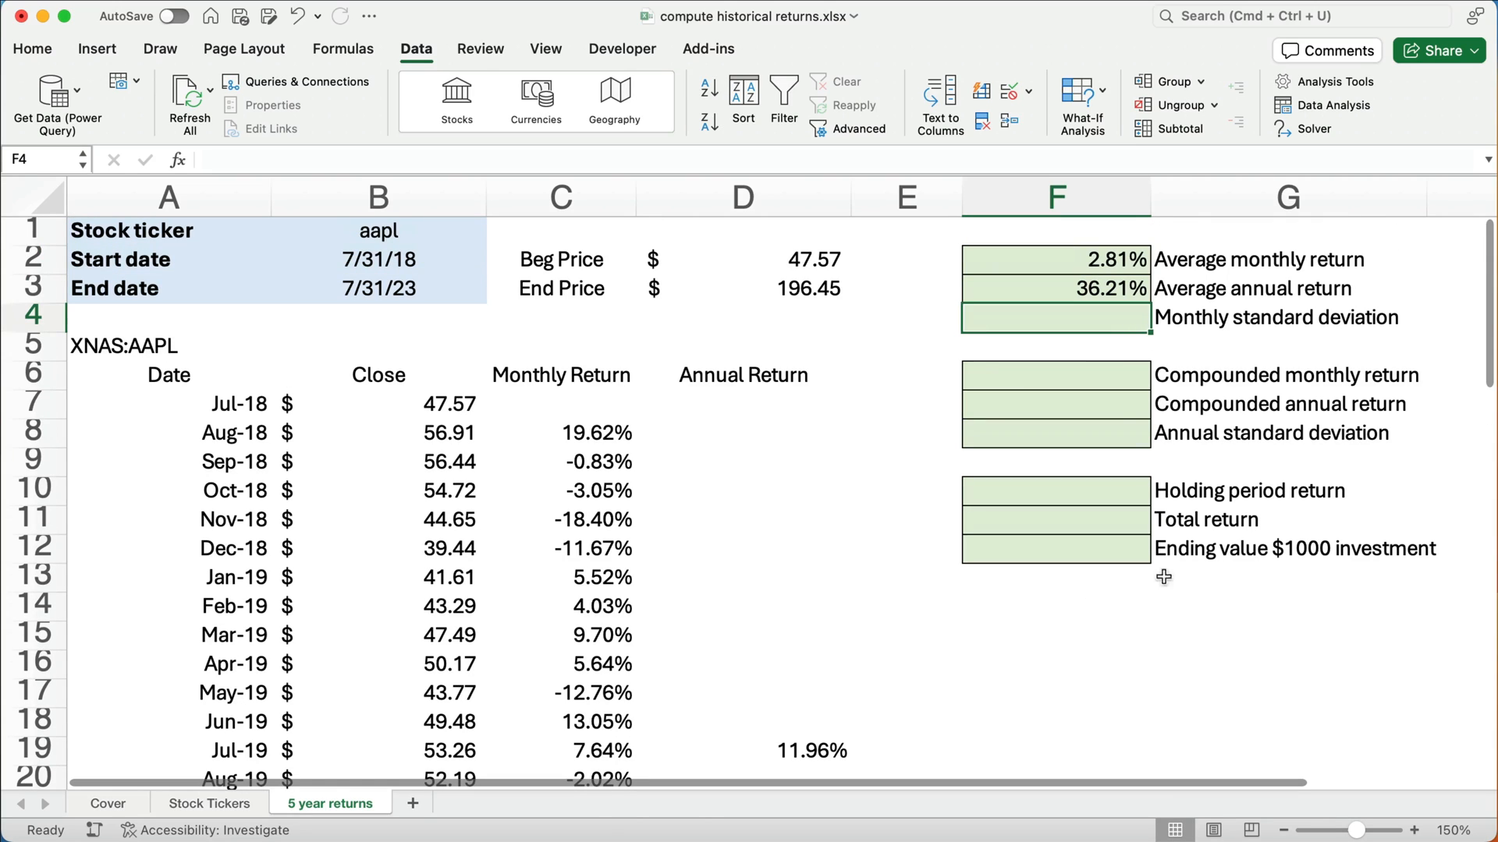
pyautogui.click(1053, 288)
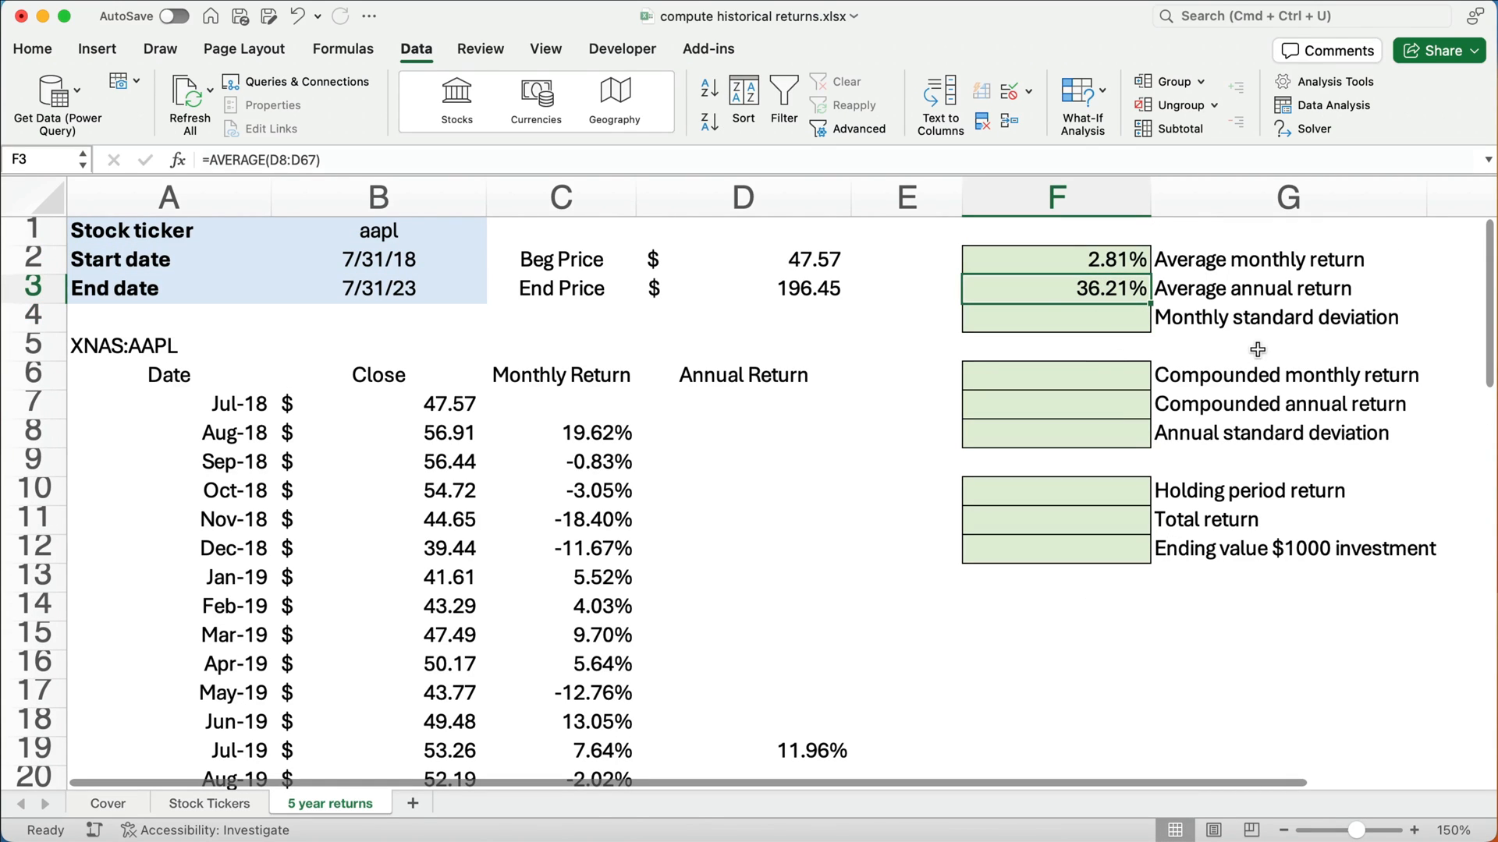
pyautogui.doubleClick(1054, 288)
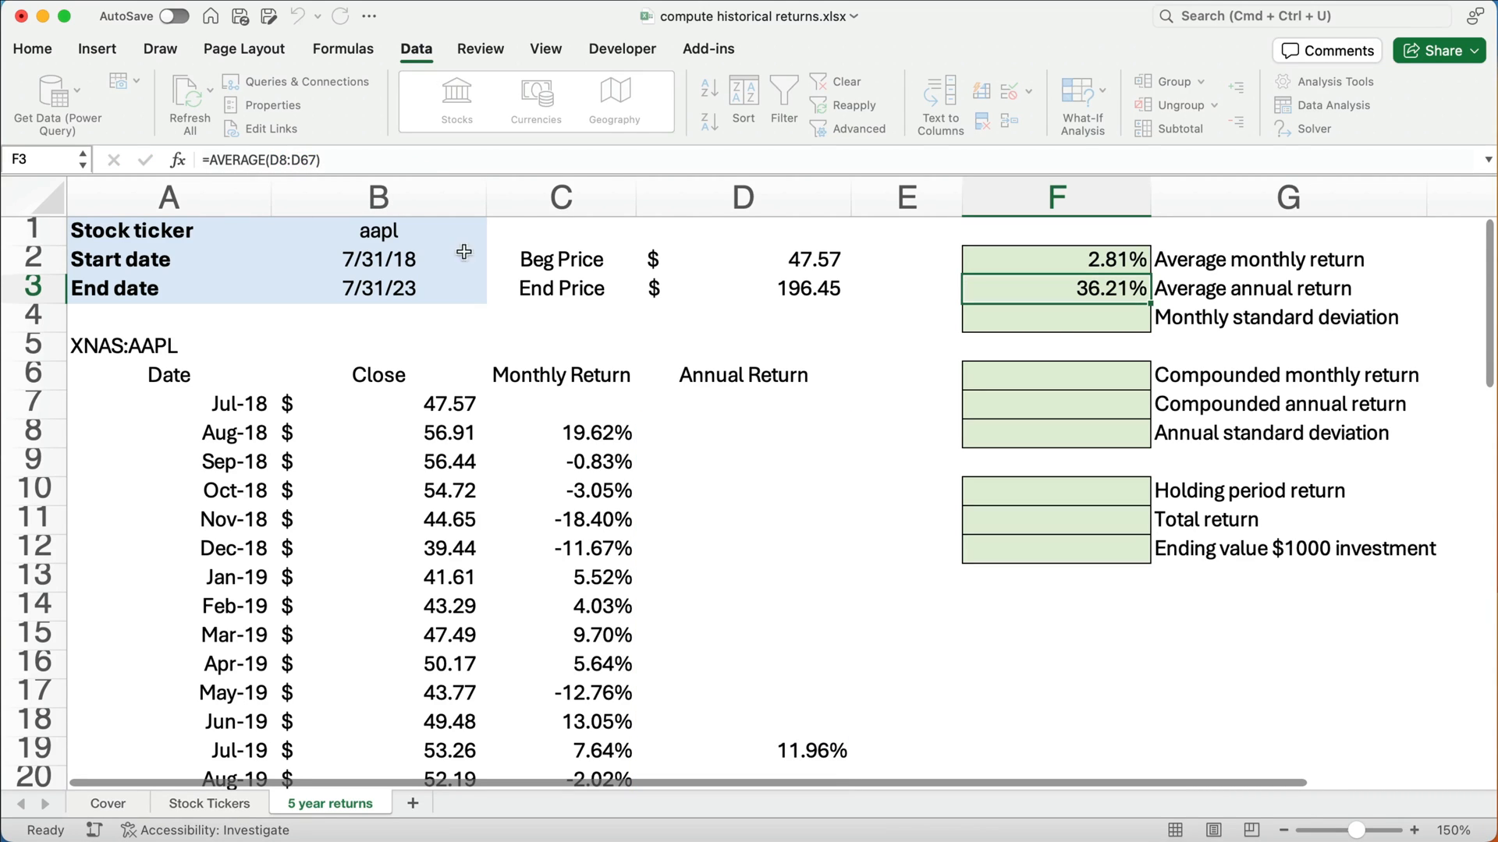
pyautogui.click(1055, 317)
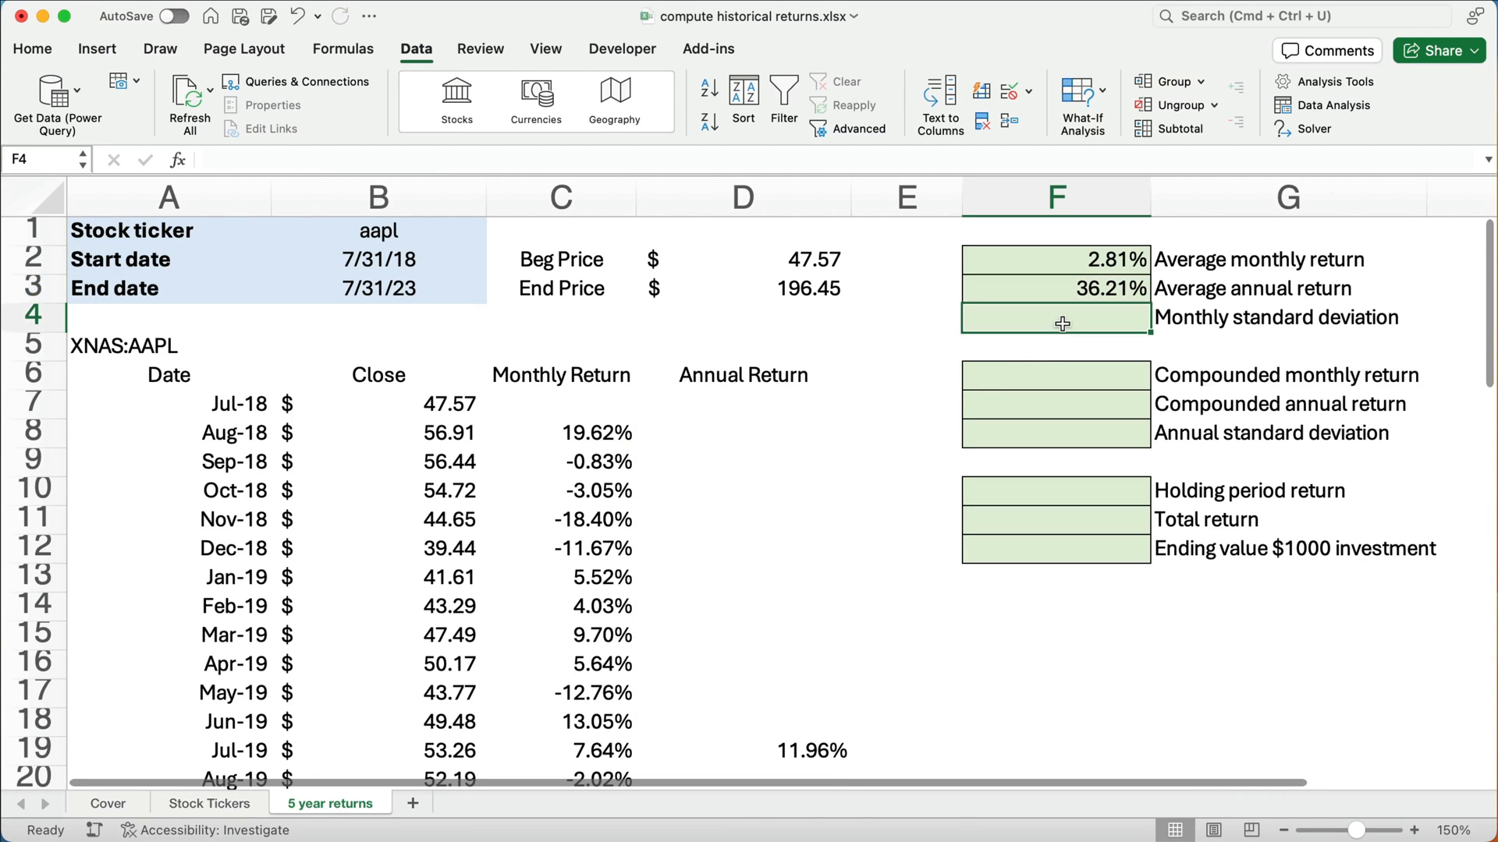
# Enter =STDEV.S(C8:C67) in F4 for a 9.31% monthly standard deviation, then select F6
pyautogui.click(1054, 259)
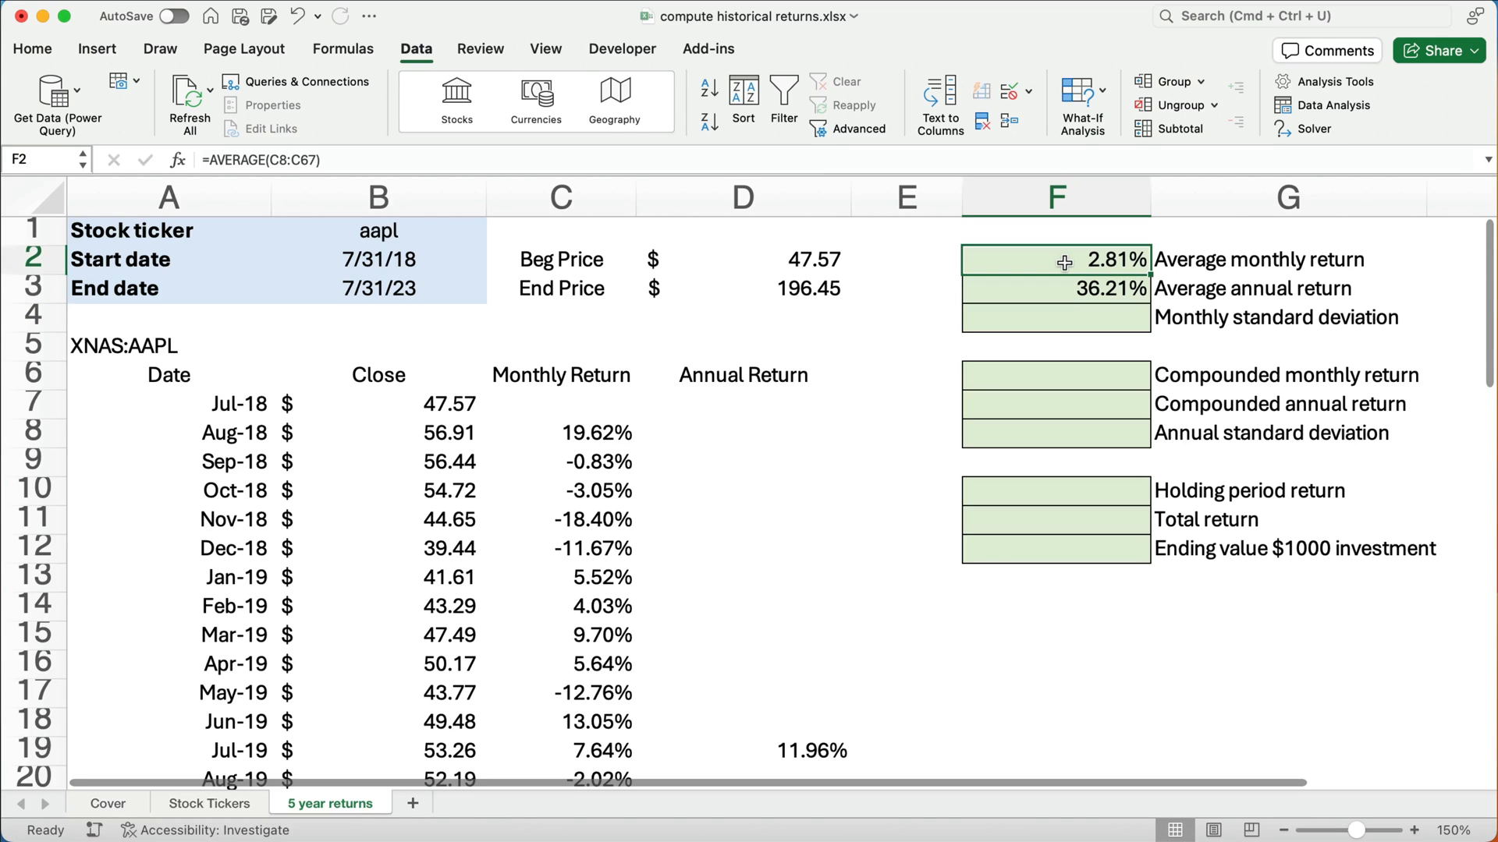
pyautogui.moveTo(1063, 276)
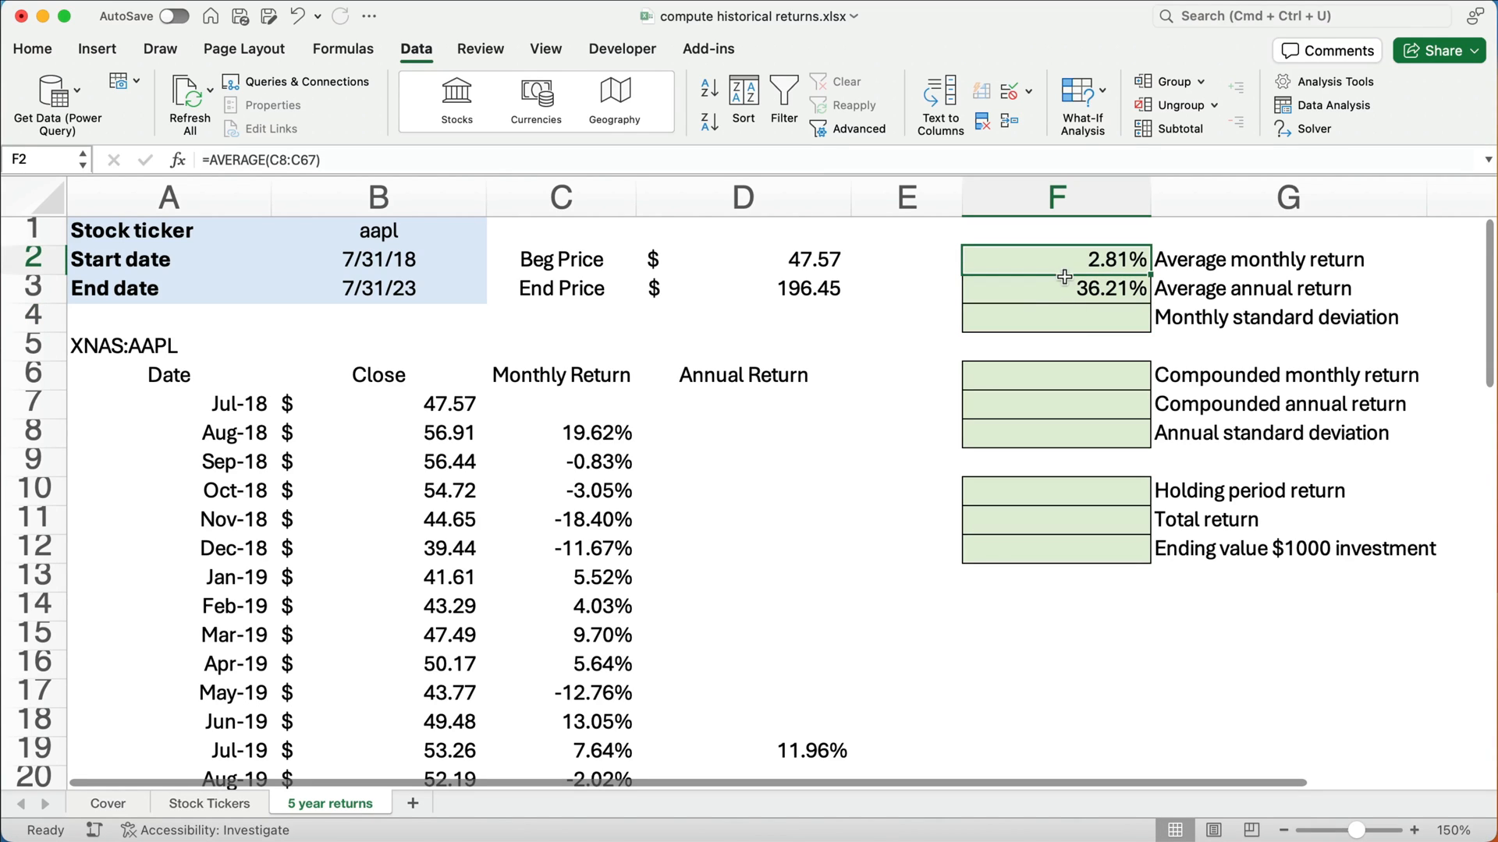
pyautogui.moveTo(1010, 331)
pyautogui.write('=')
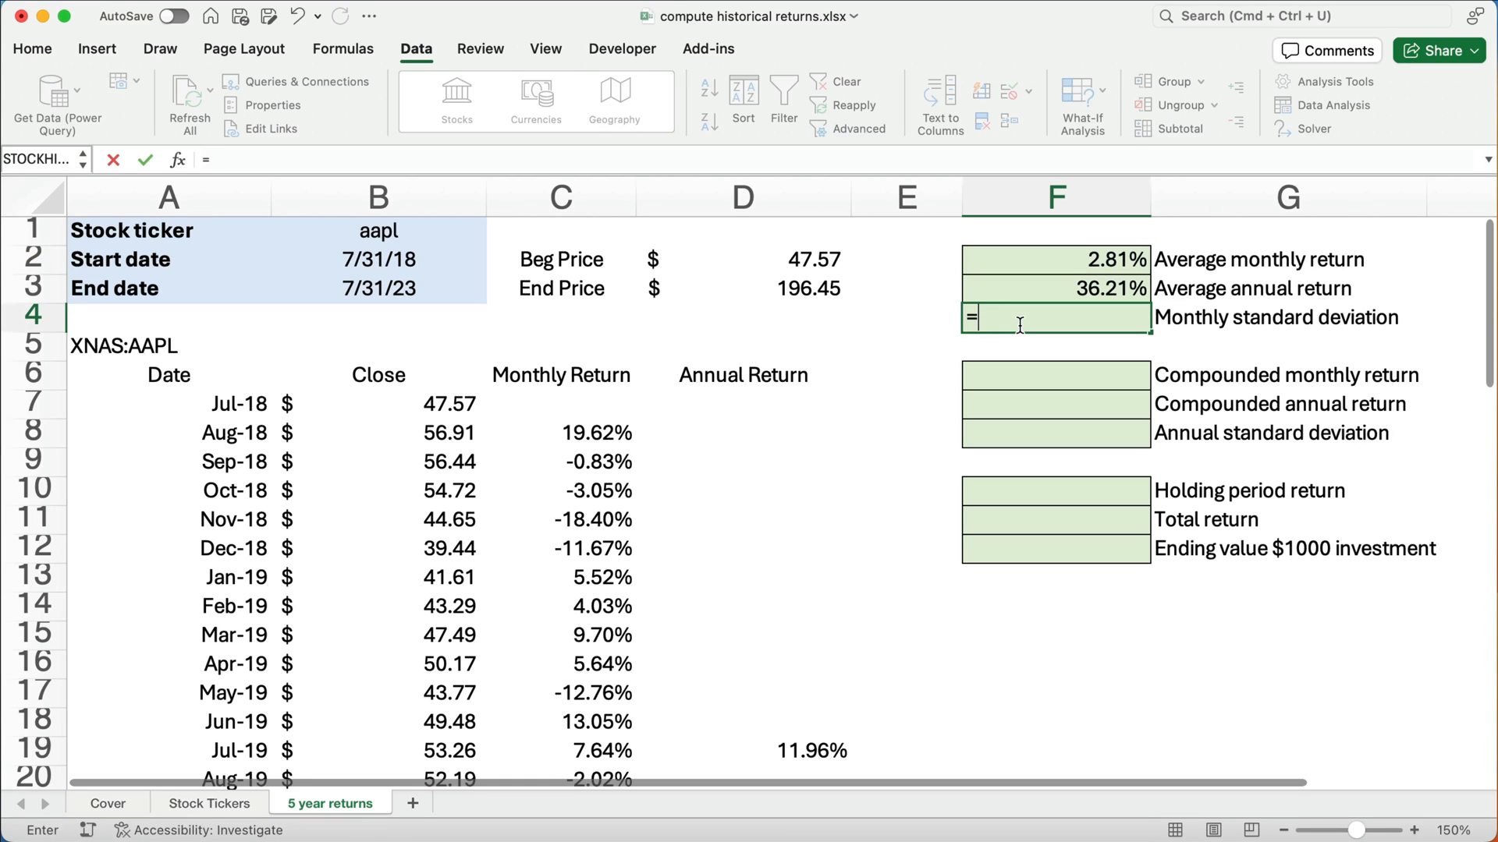
pyautogui.write('st')
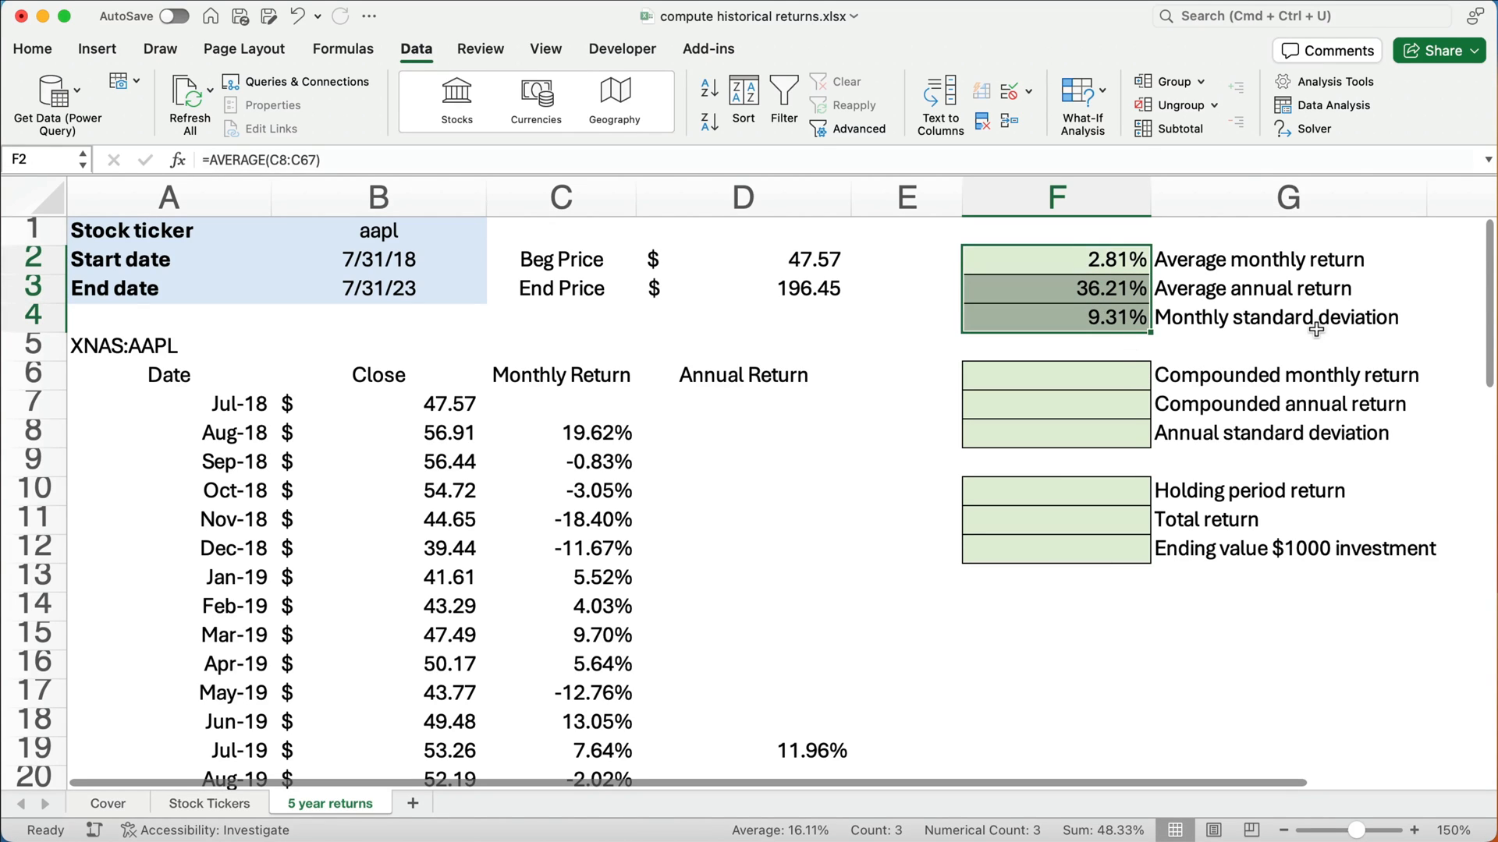
pyautogui.click(1054, 404)
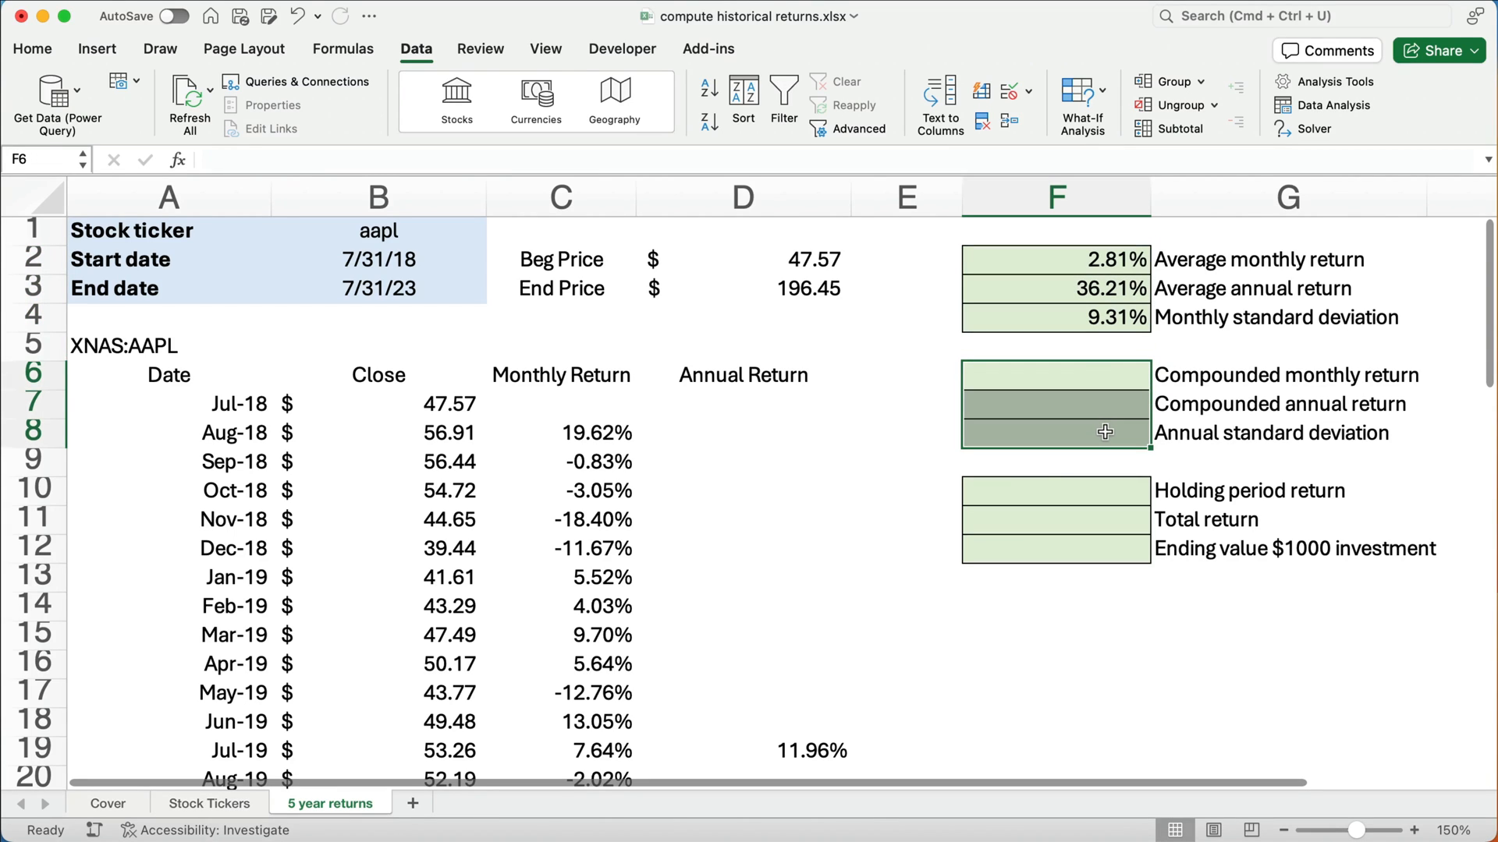
pyautogui.moveTo(1067, 373)
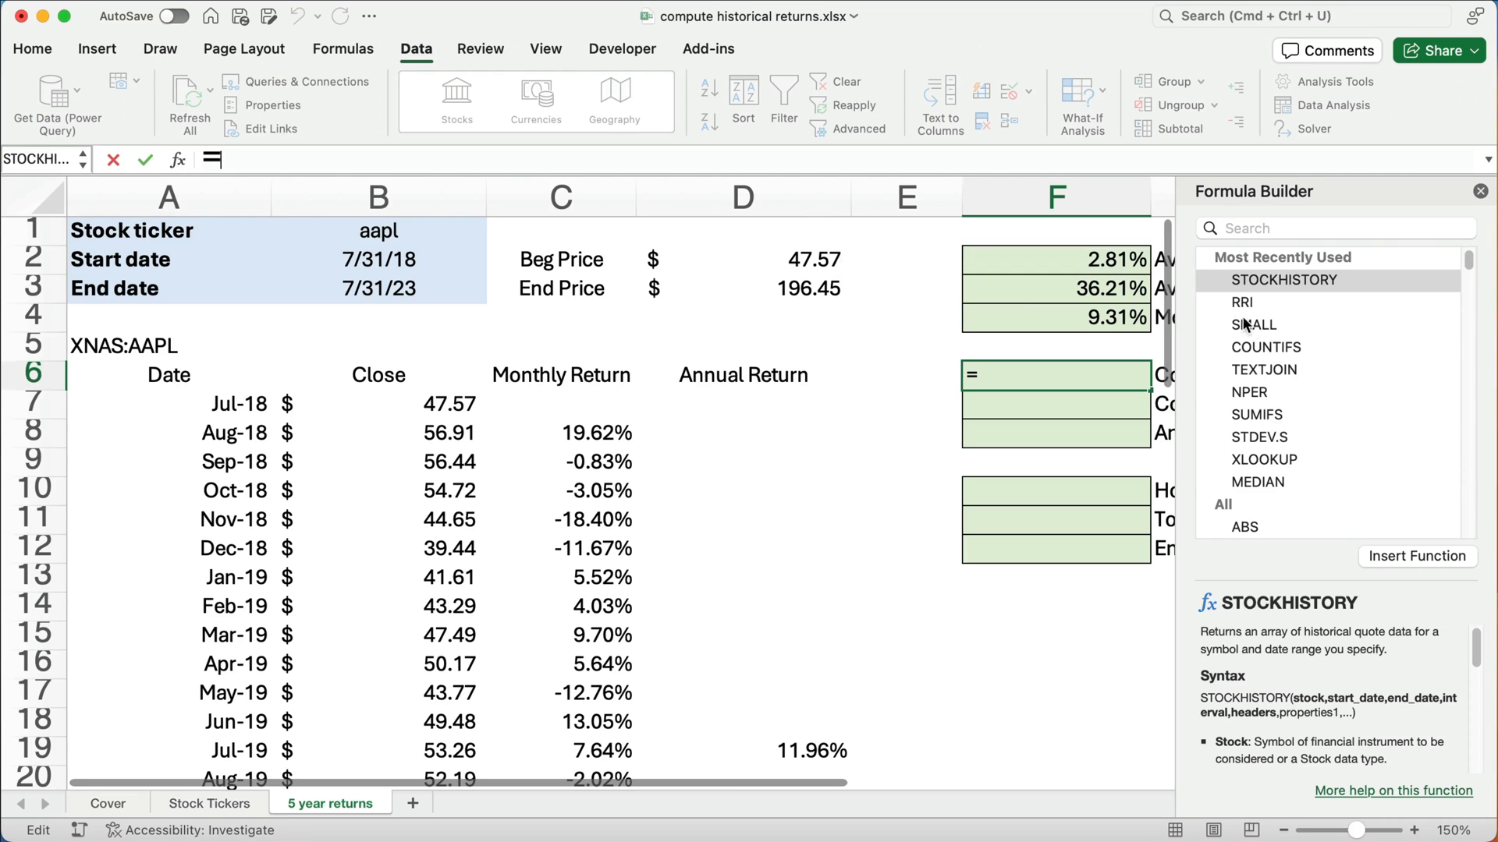
# Enter =RRI(60,D2,D3) in F6 for a 2.39% compounded monthly return, and check the formulas
pyautogui.click(1333, 227)
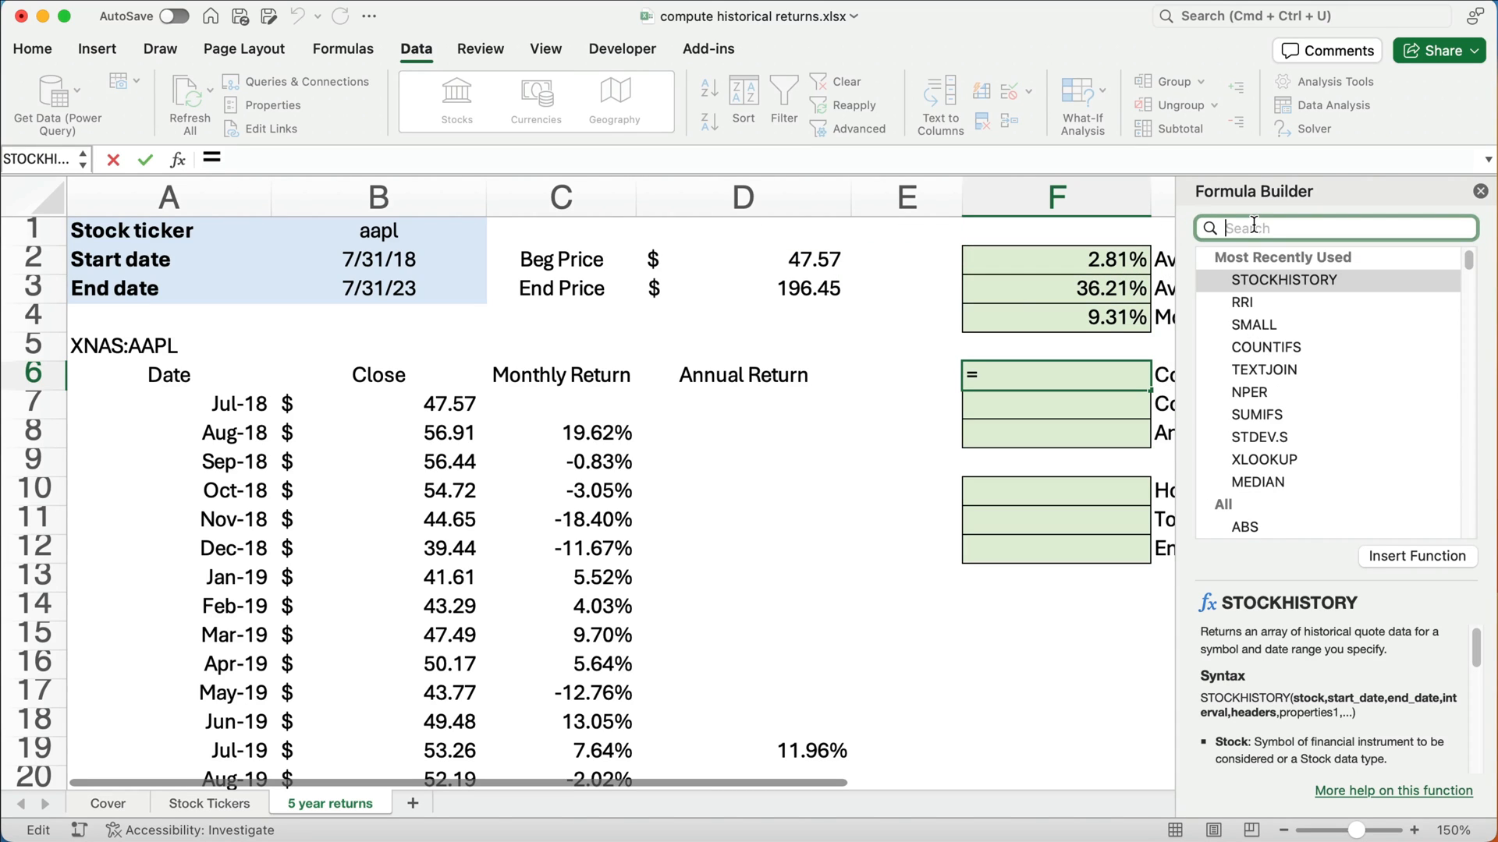
pyautogui.write('rri')
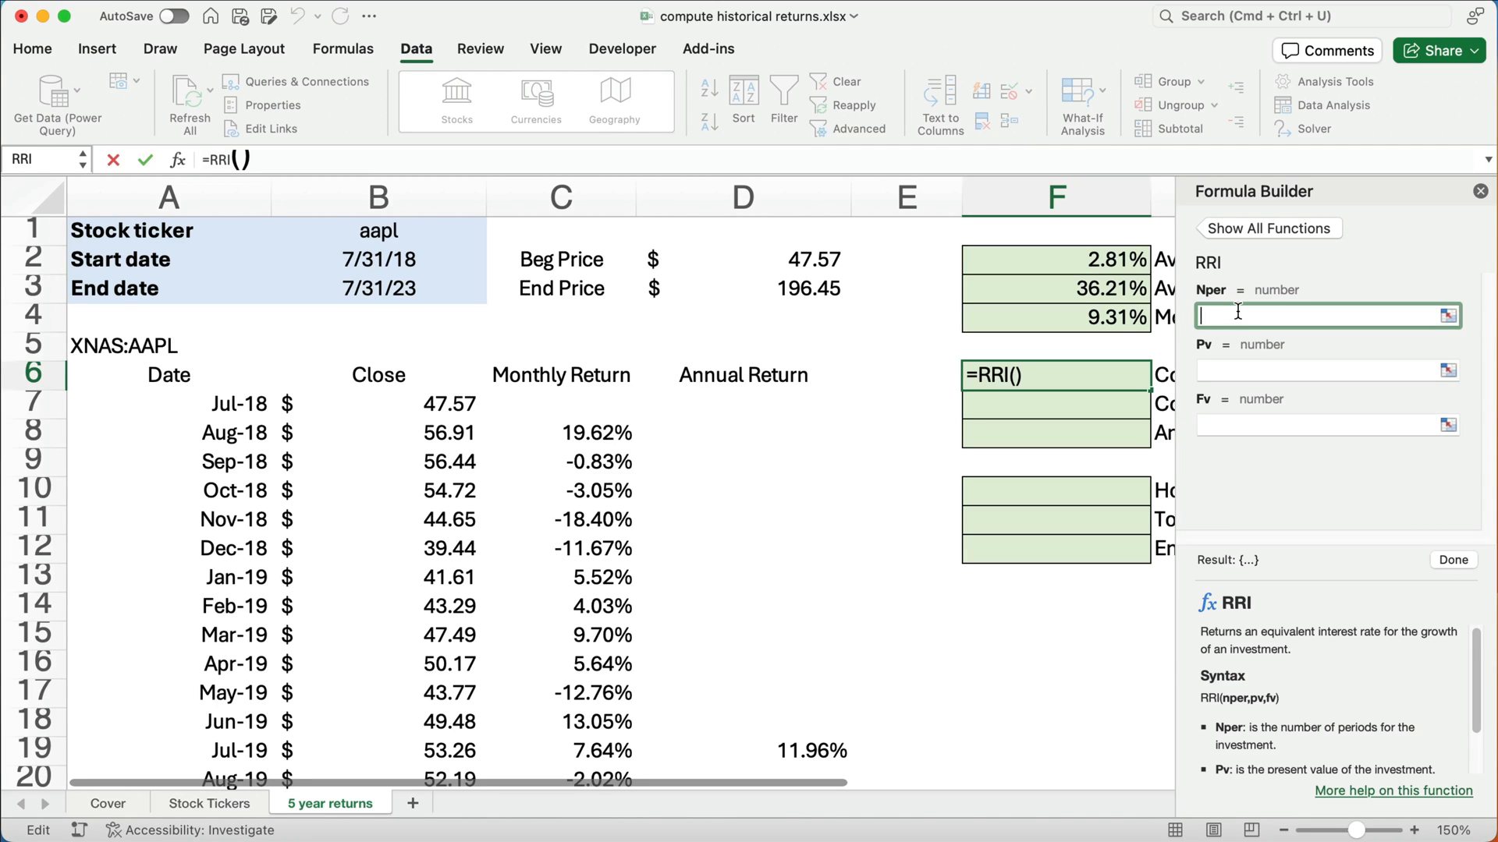
pyautogui.write('60')
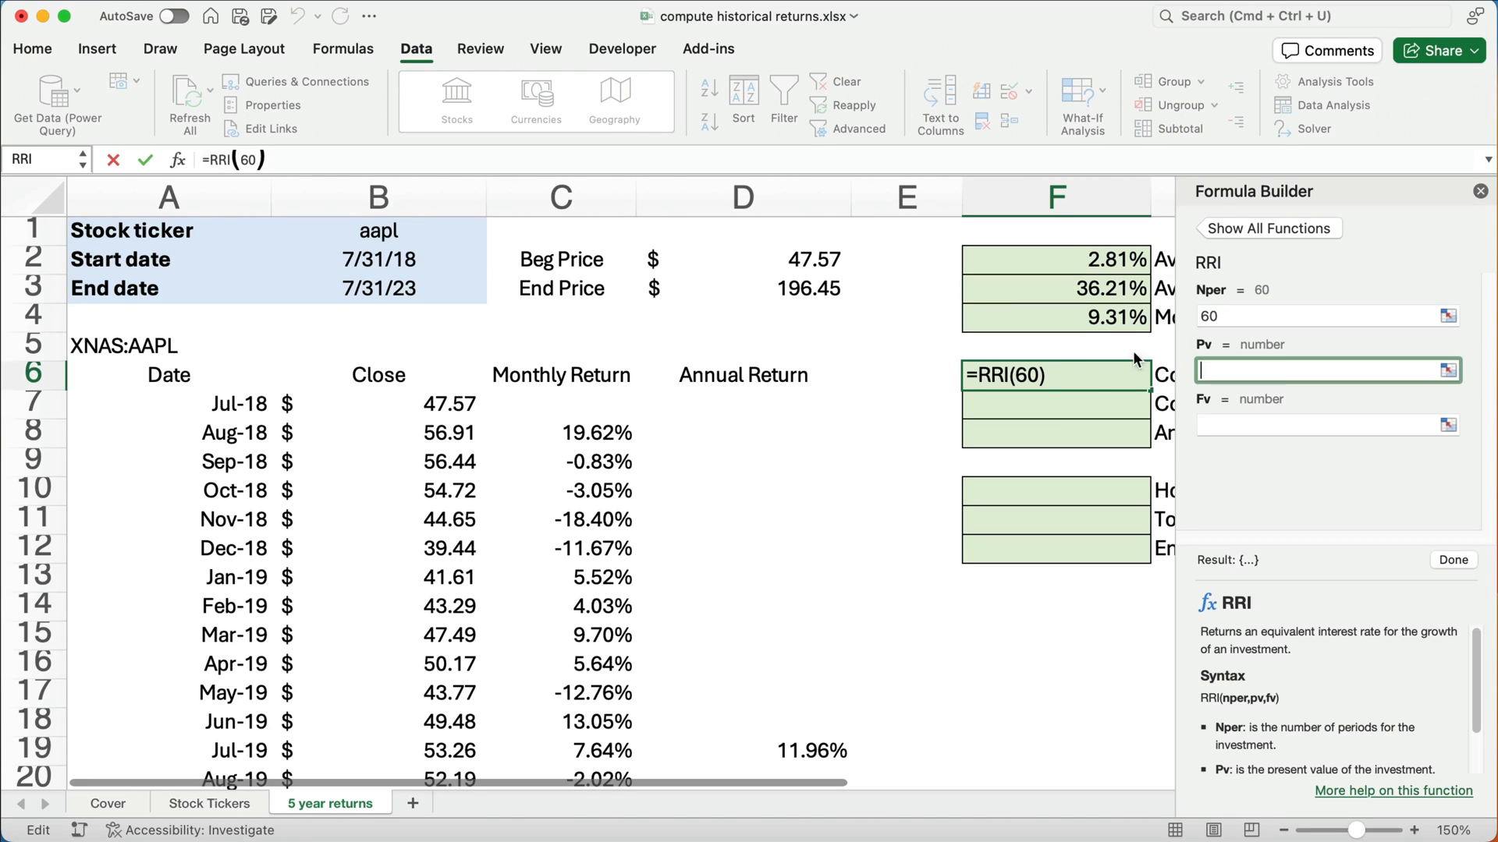
pyautogui.click(741, 259)
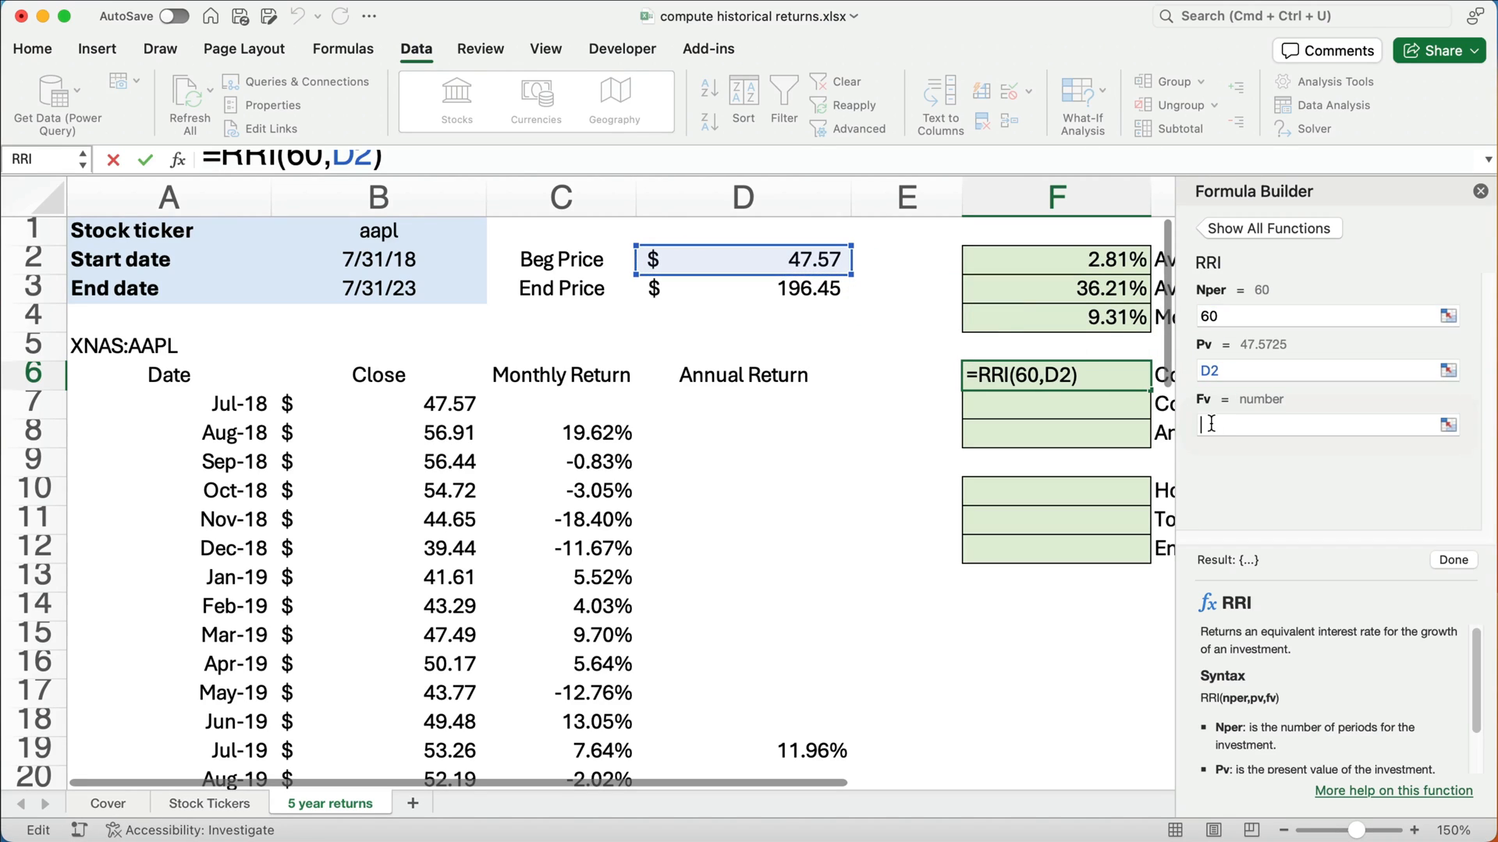
pyautogui.click(744, 288)
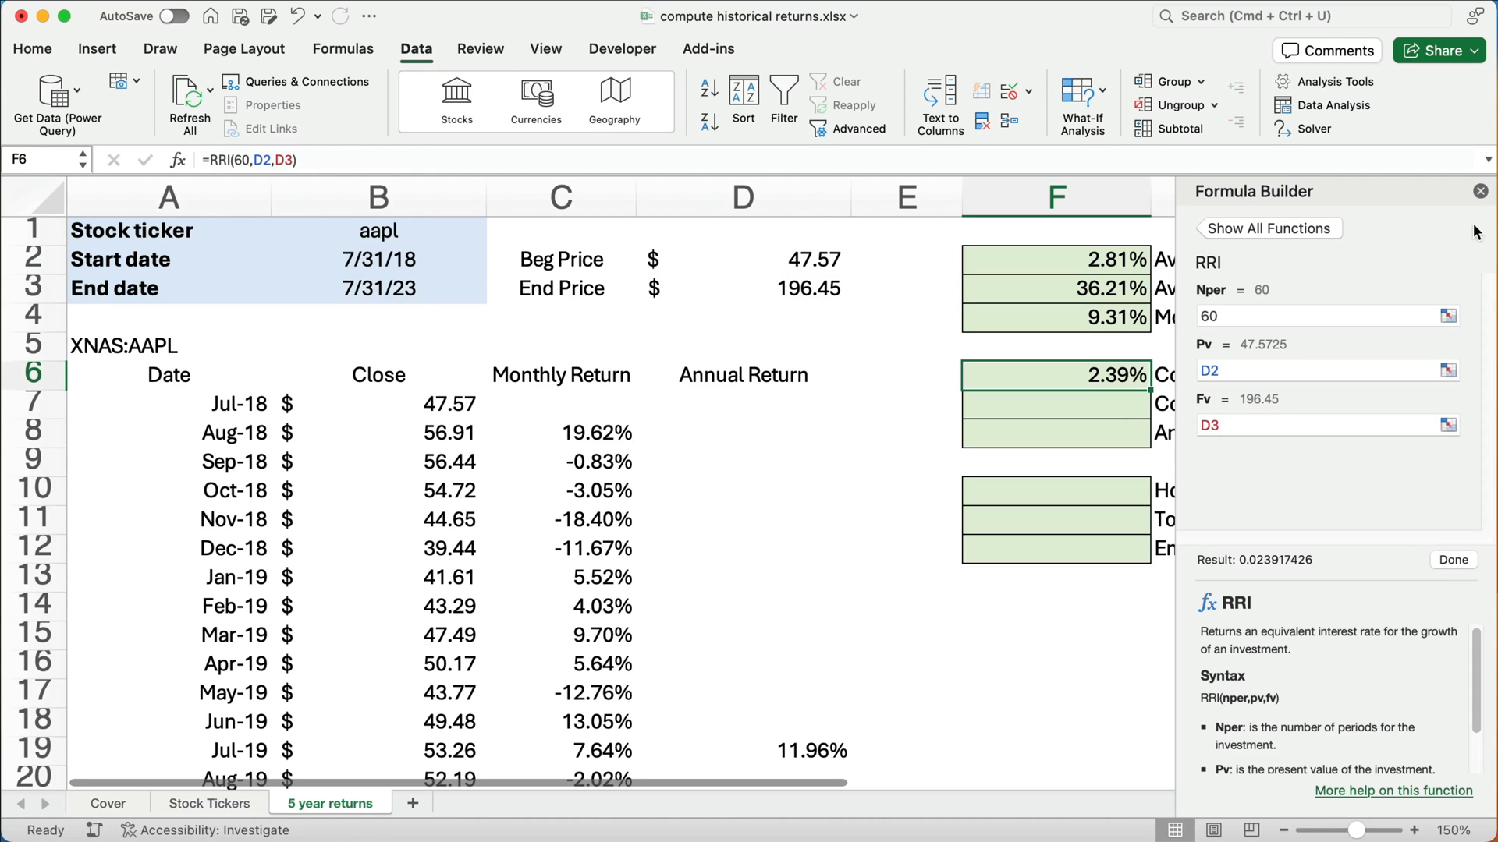
pyautogui.click(1480, 191)
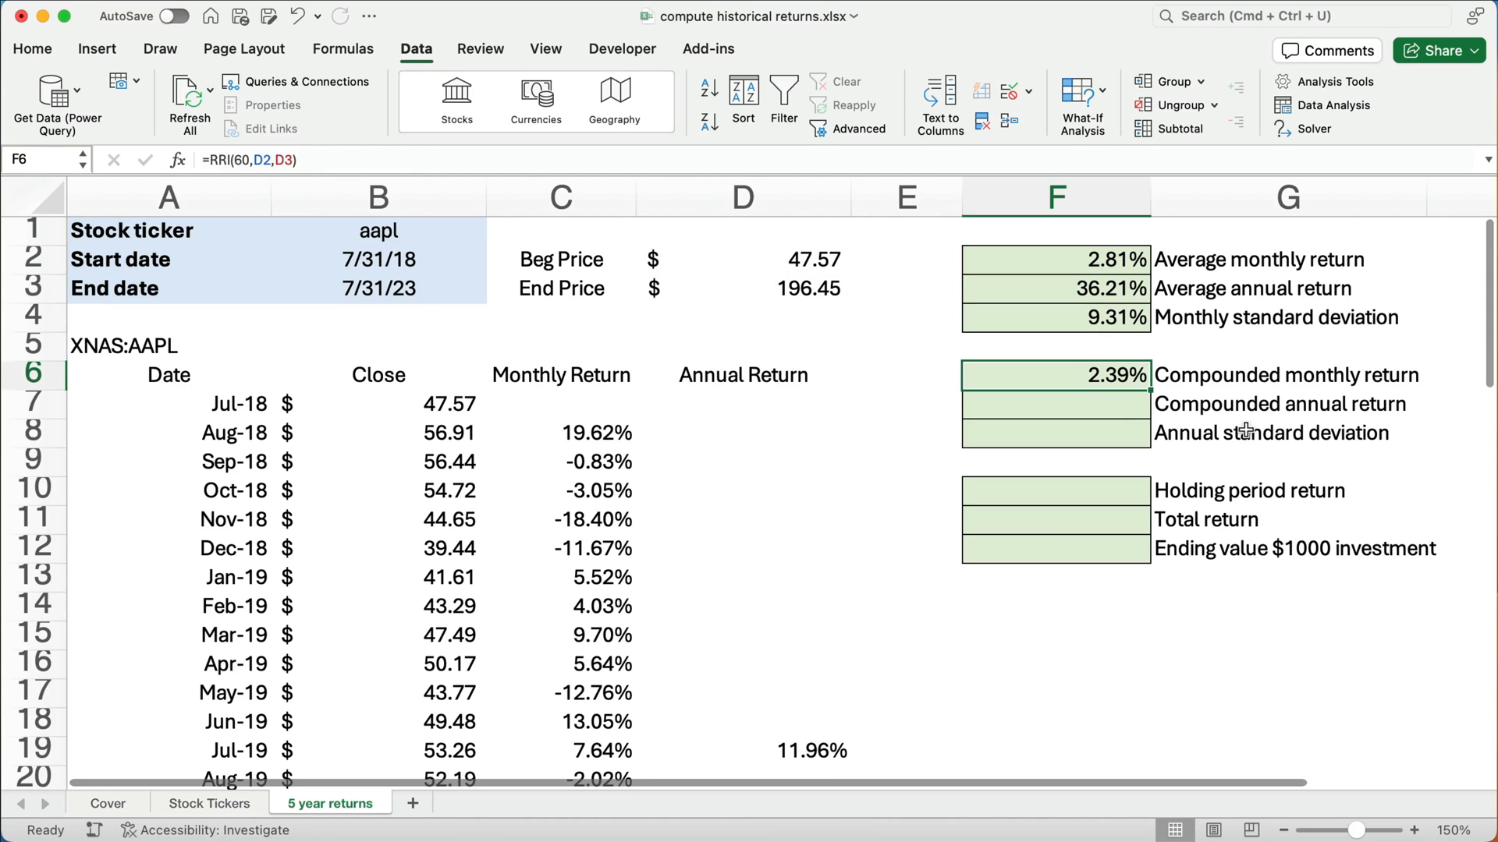
pyautogui.moveTo(1124, 412)
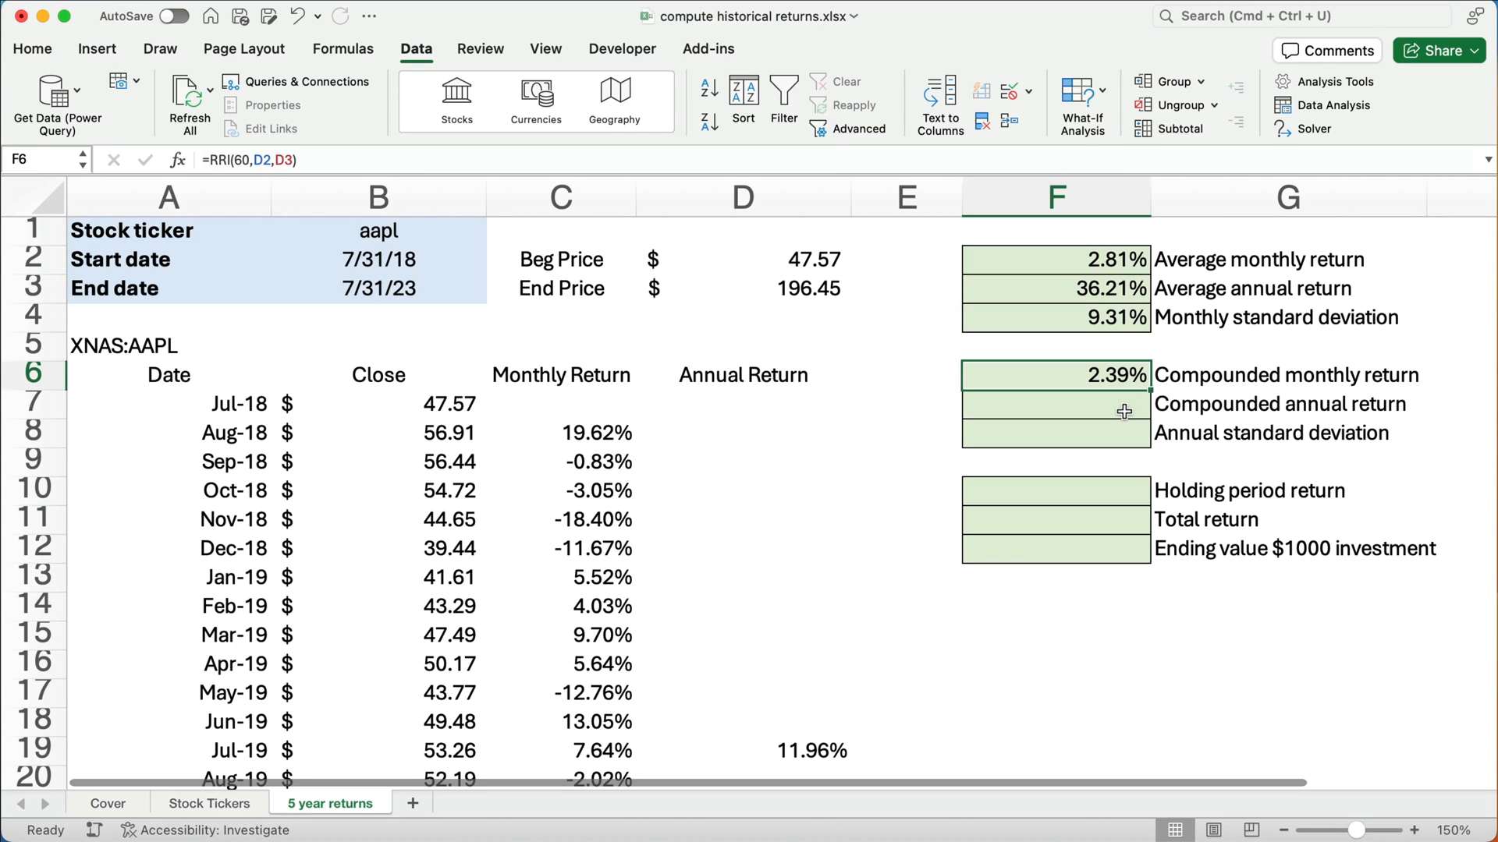
pyautogui.click(1054, 259)
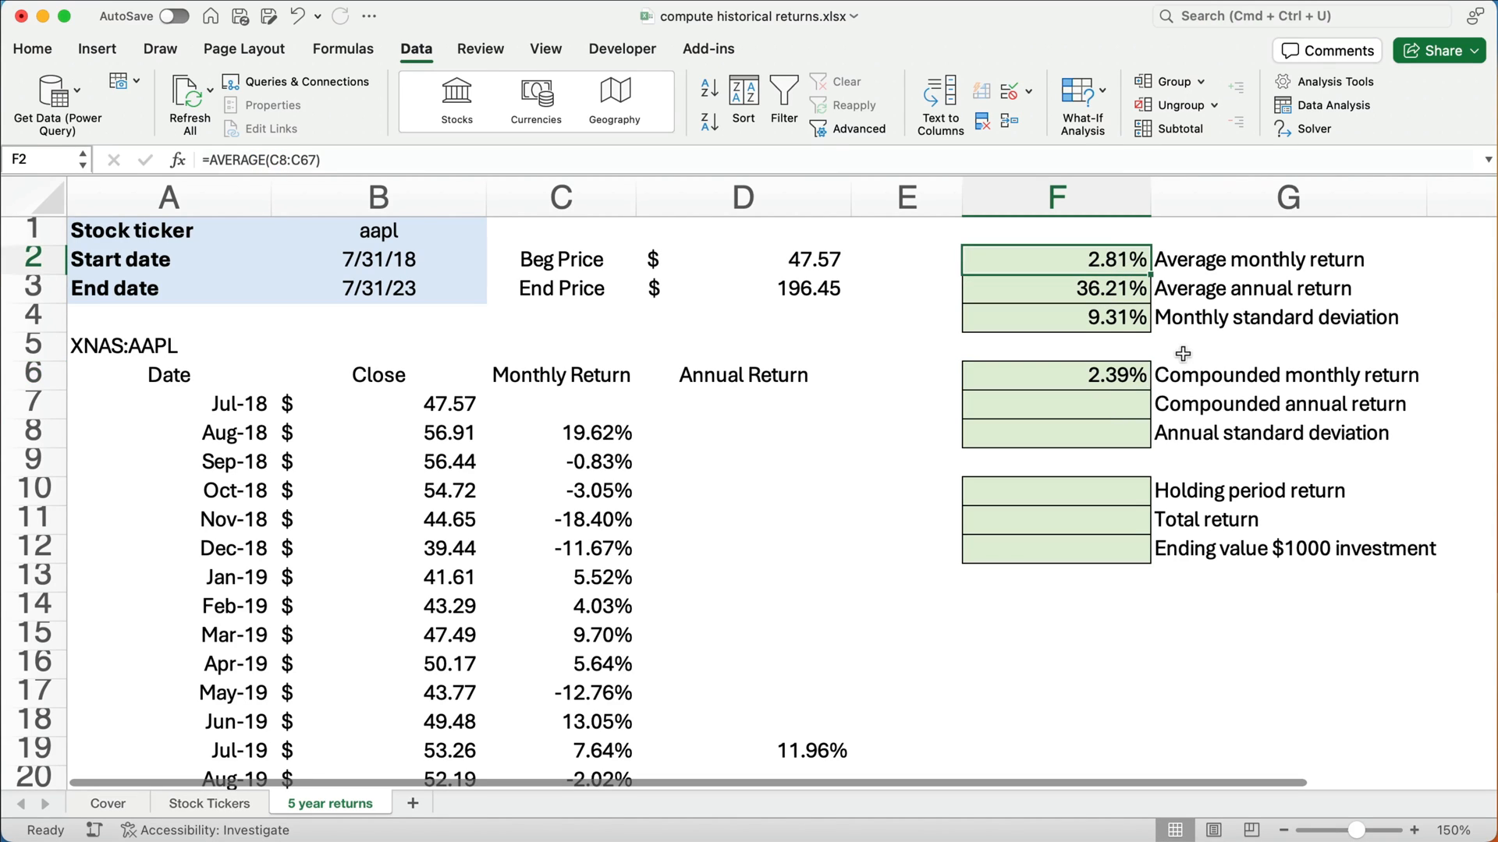
pyautogui.click(1054, 374)
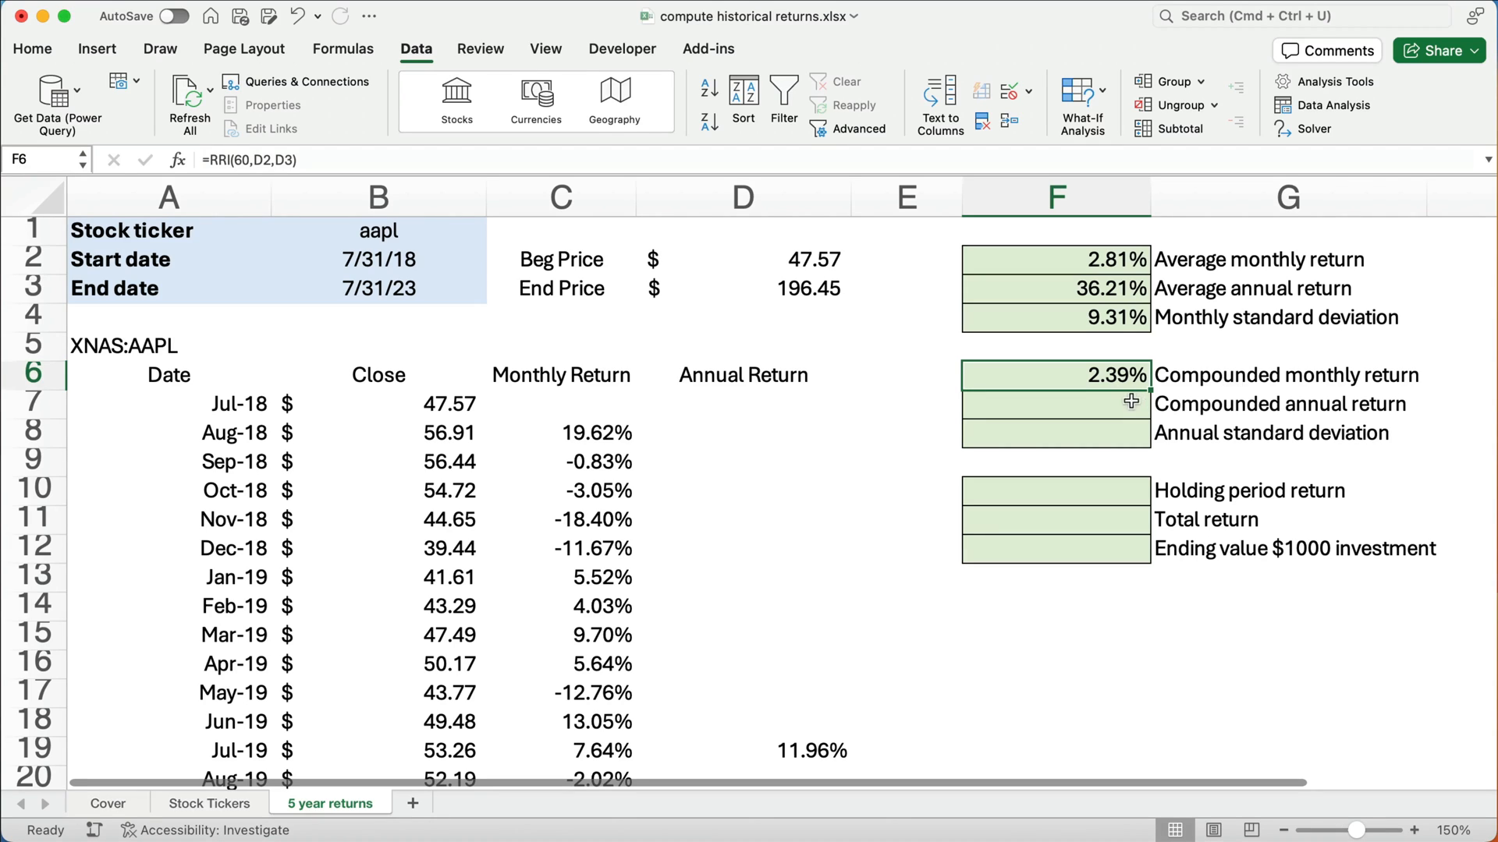
# Enter =RRI(5,D2,D3) in F7, giving a 32.79% compounded annual return
pyautogui.click(1055, 403)
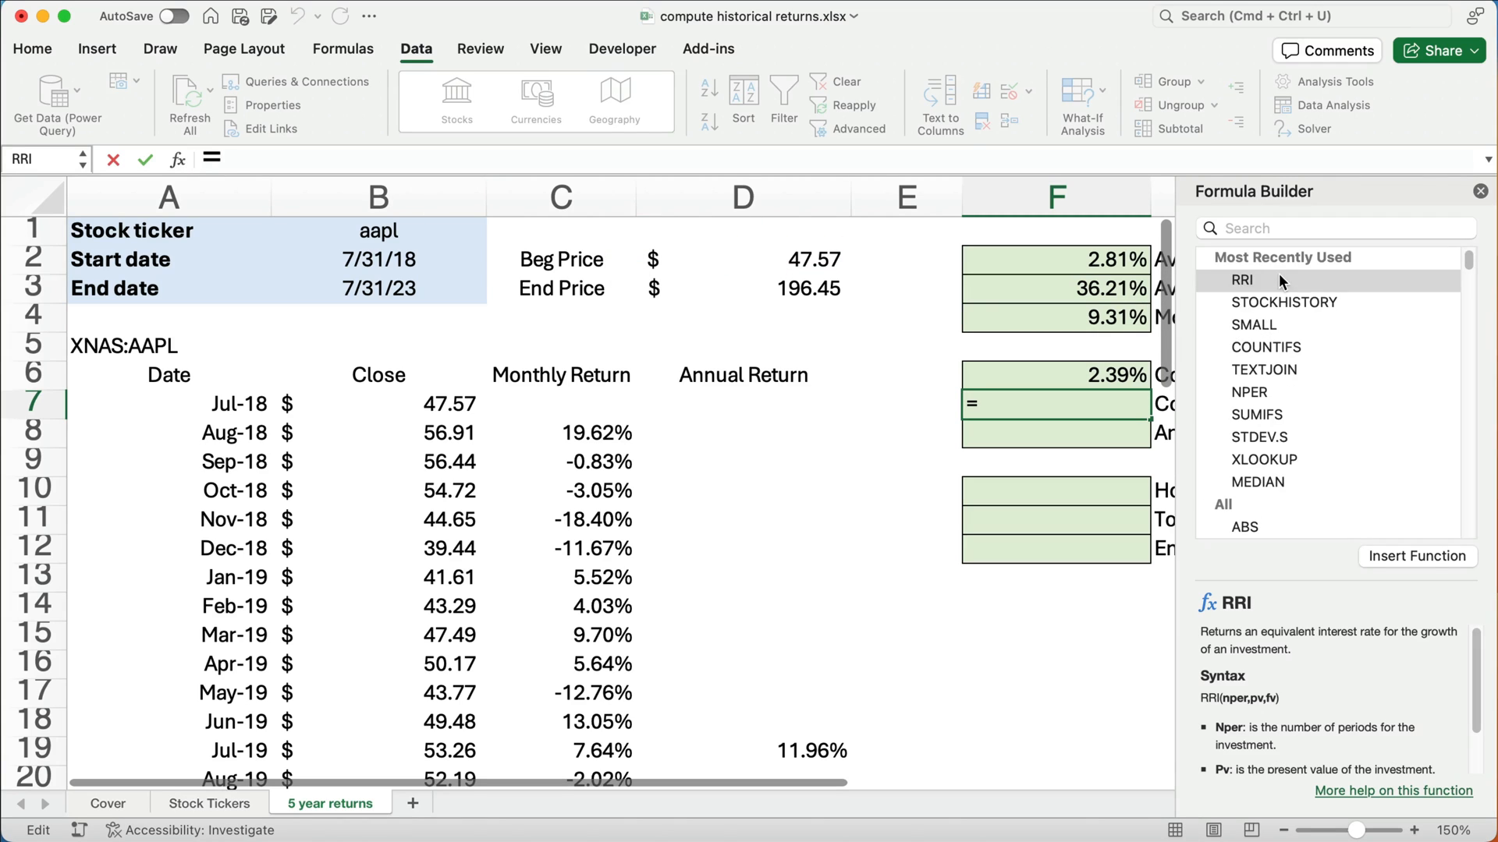
pyautogui.click(1242, 280)
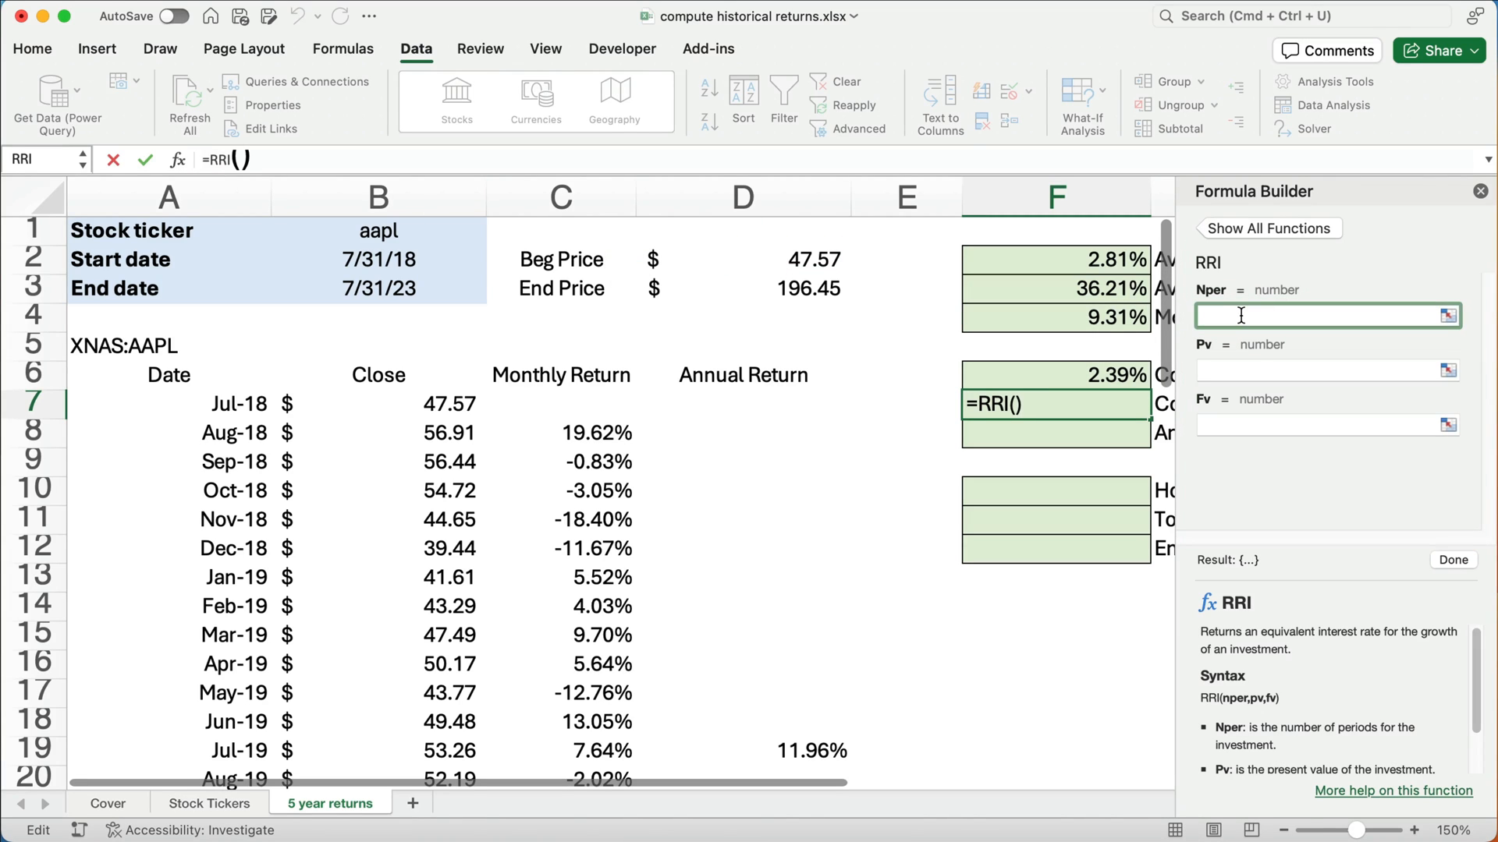
pyautogui.write('5')
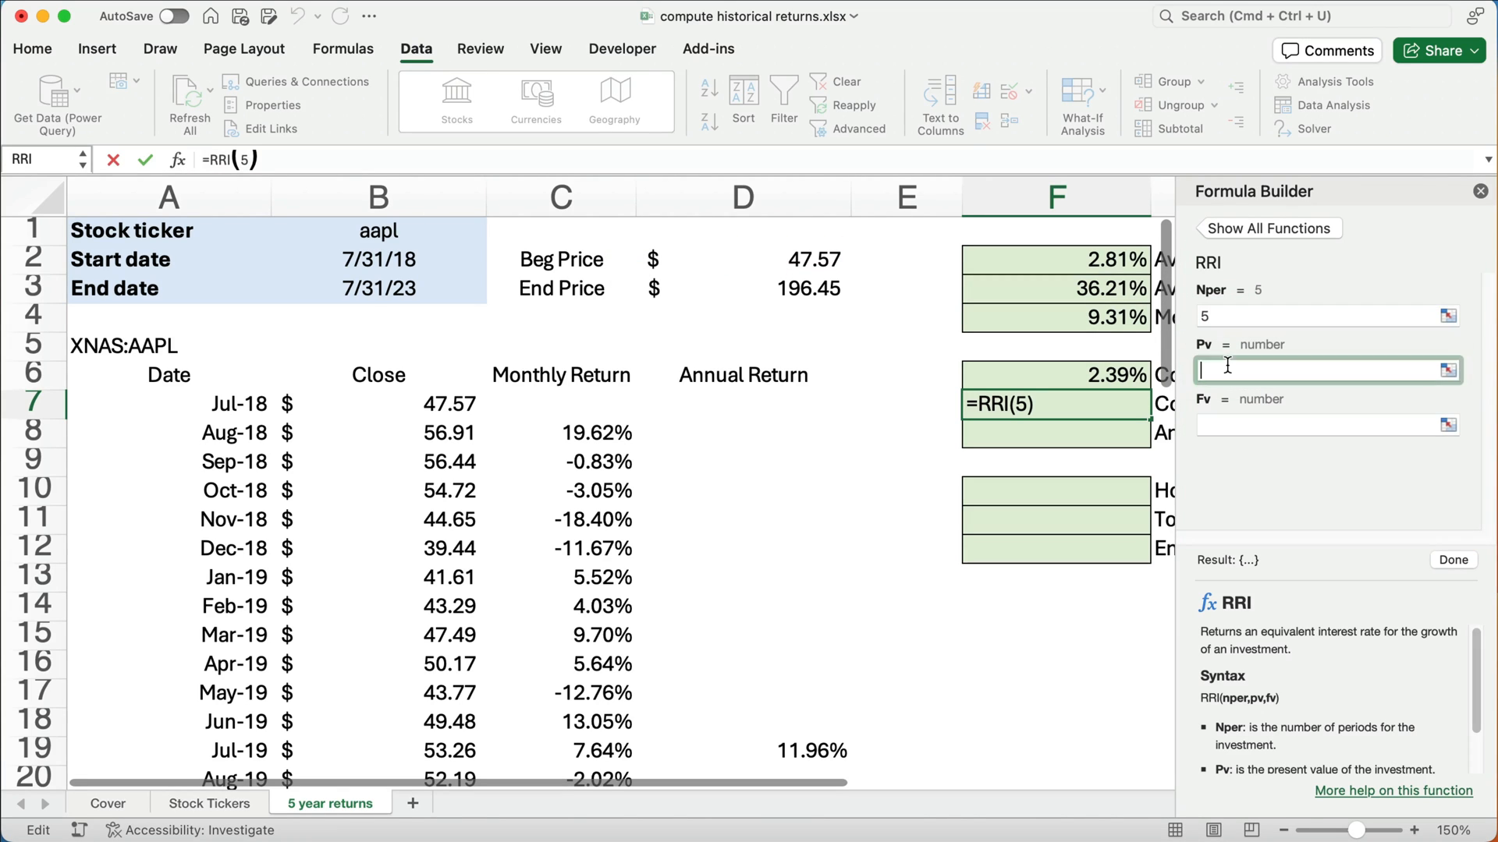
pyautogui.click(742, 259)
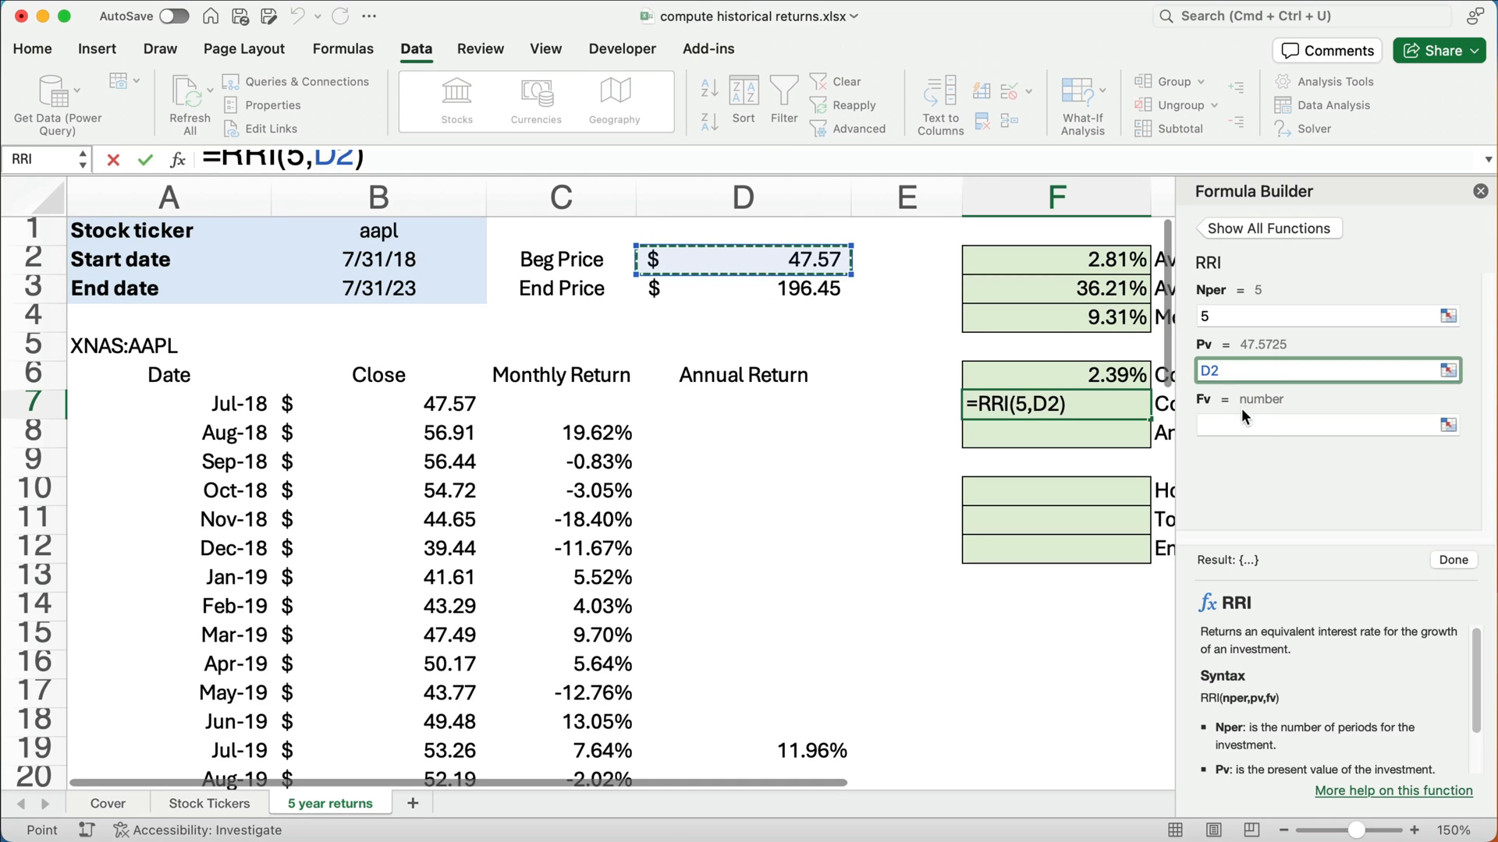
pyautogui.click(742, 289)
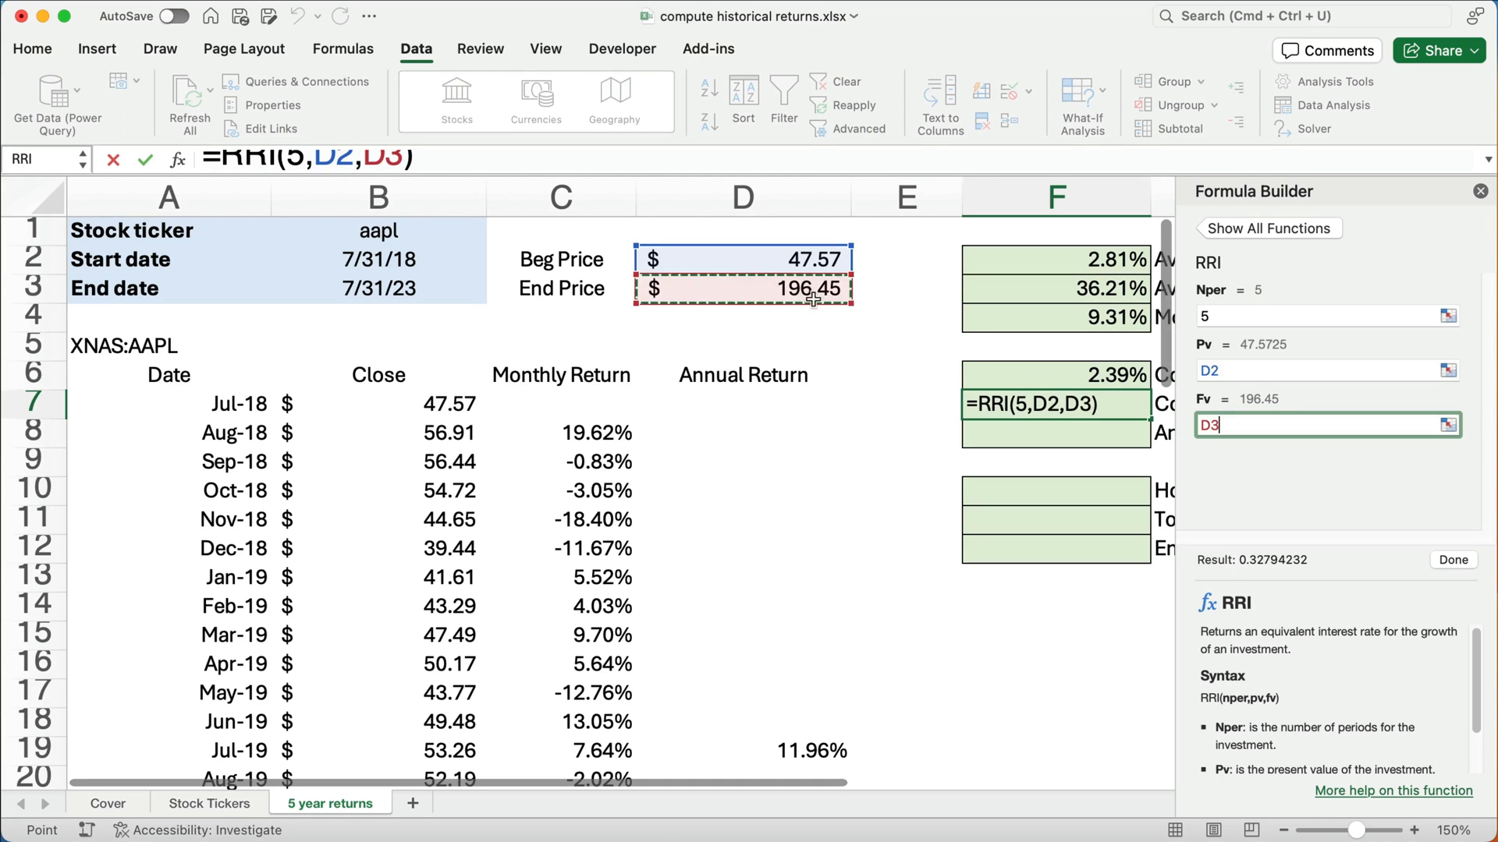
pyautogui.press('Enter')
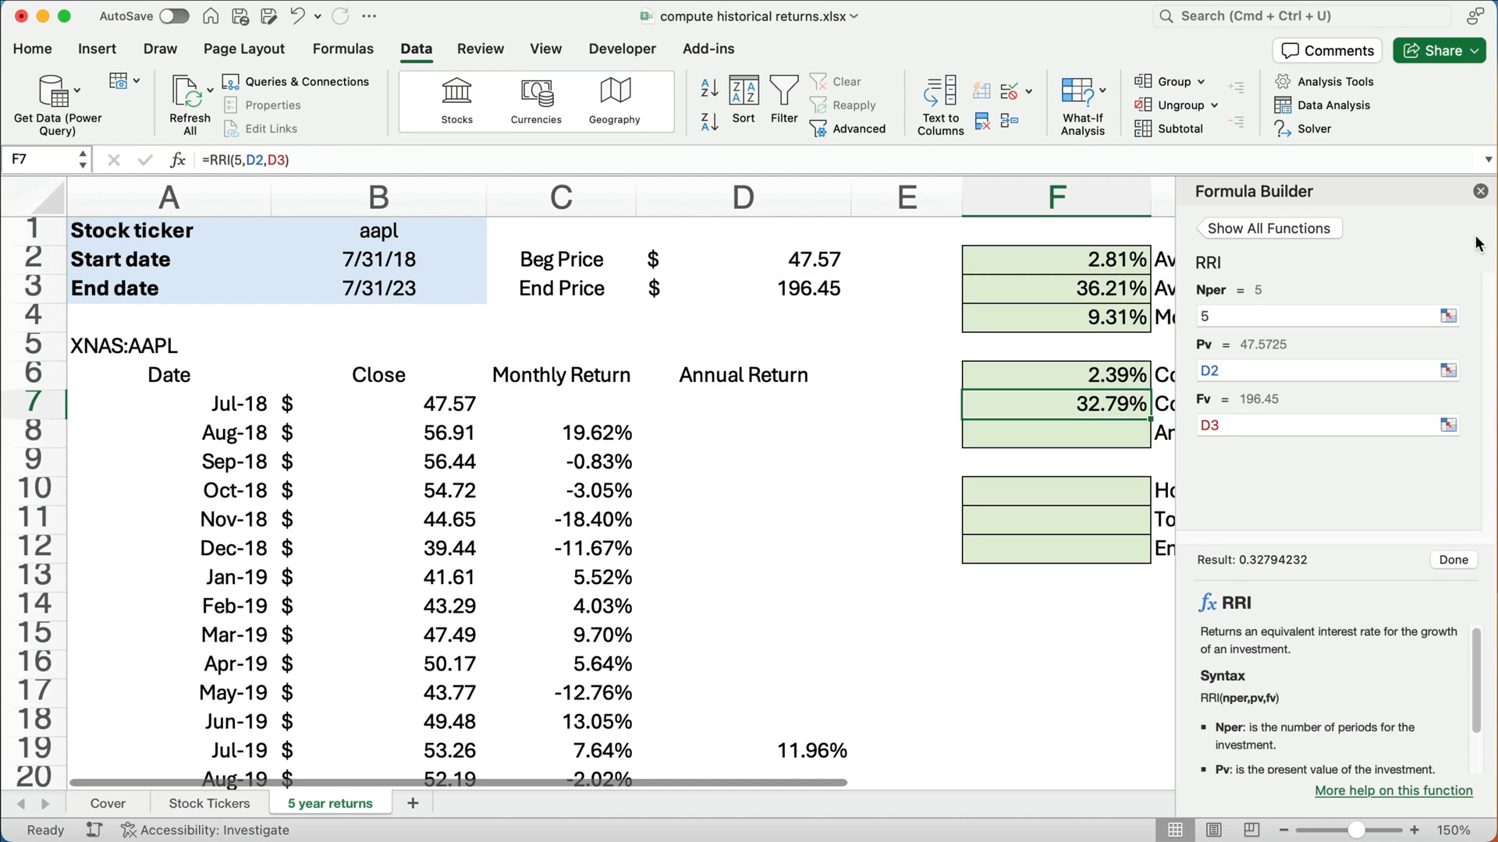
pyautogui.click(1479, 191)
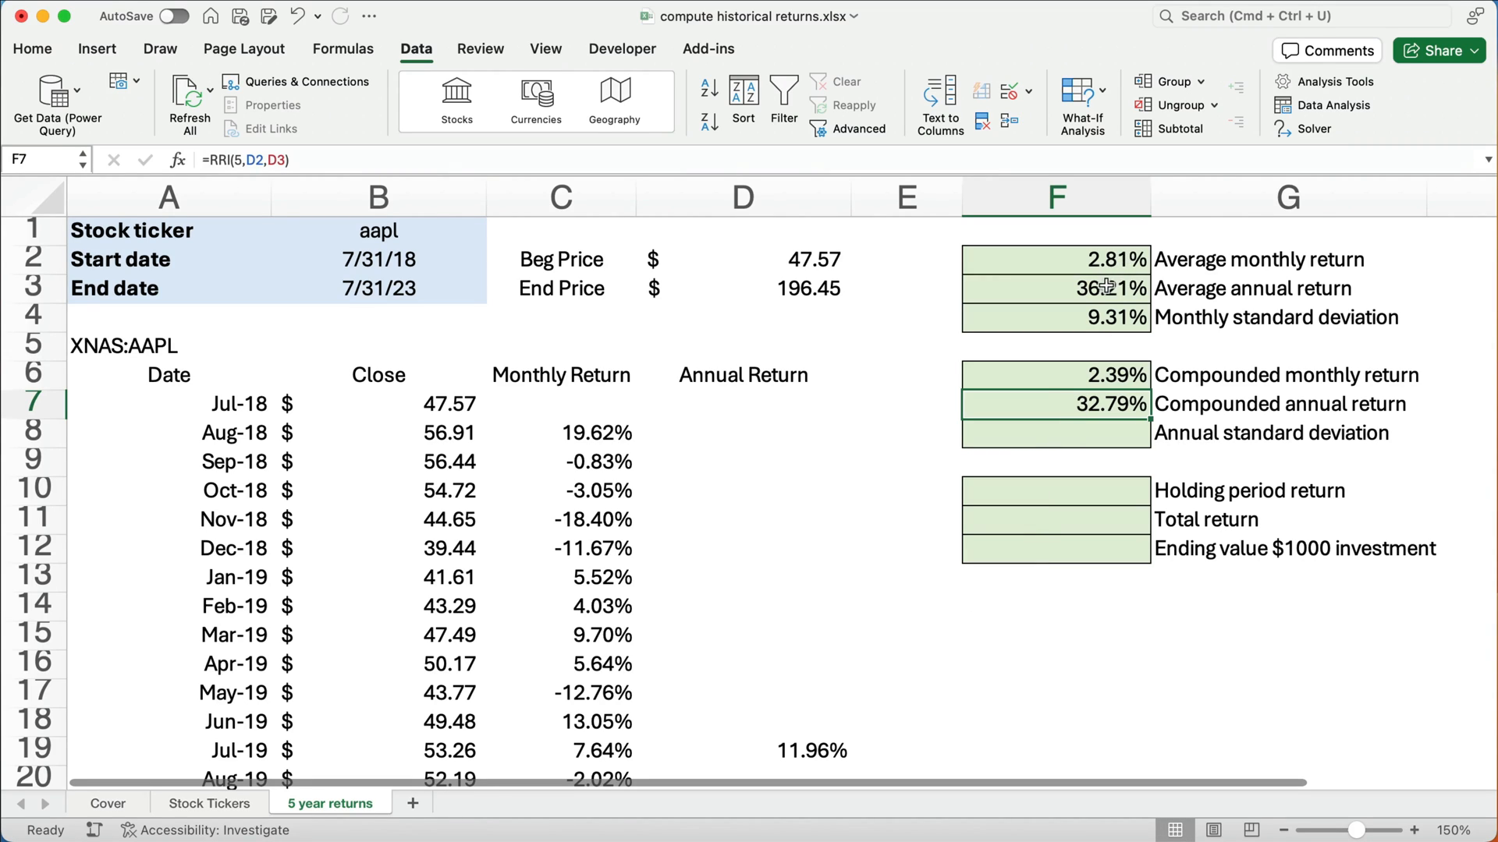
pyautogui.moveTo(944, 329)
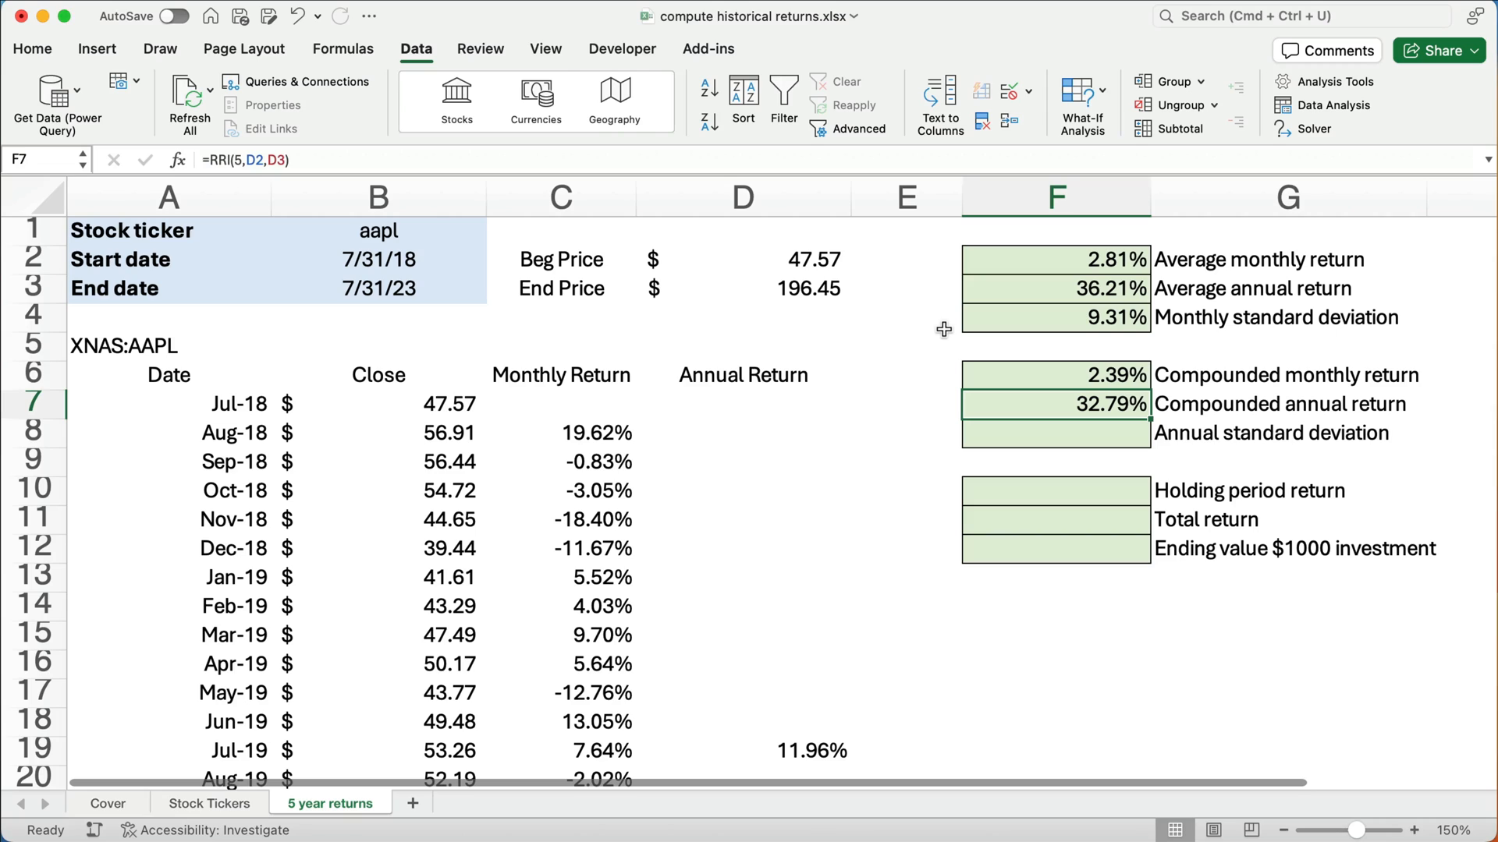
# Enter =STDEV.S(D8:D67) in F8 for a 36.90% annual standard deviation
pyautogui.click(1055, 433)
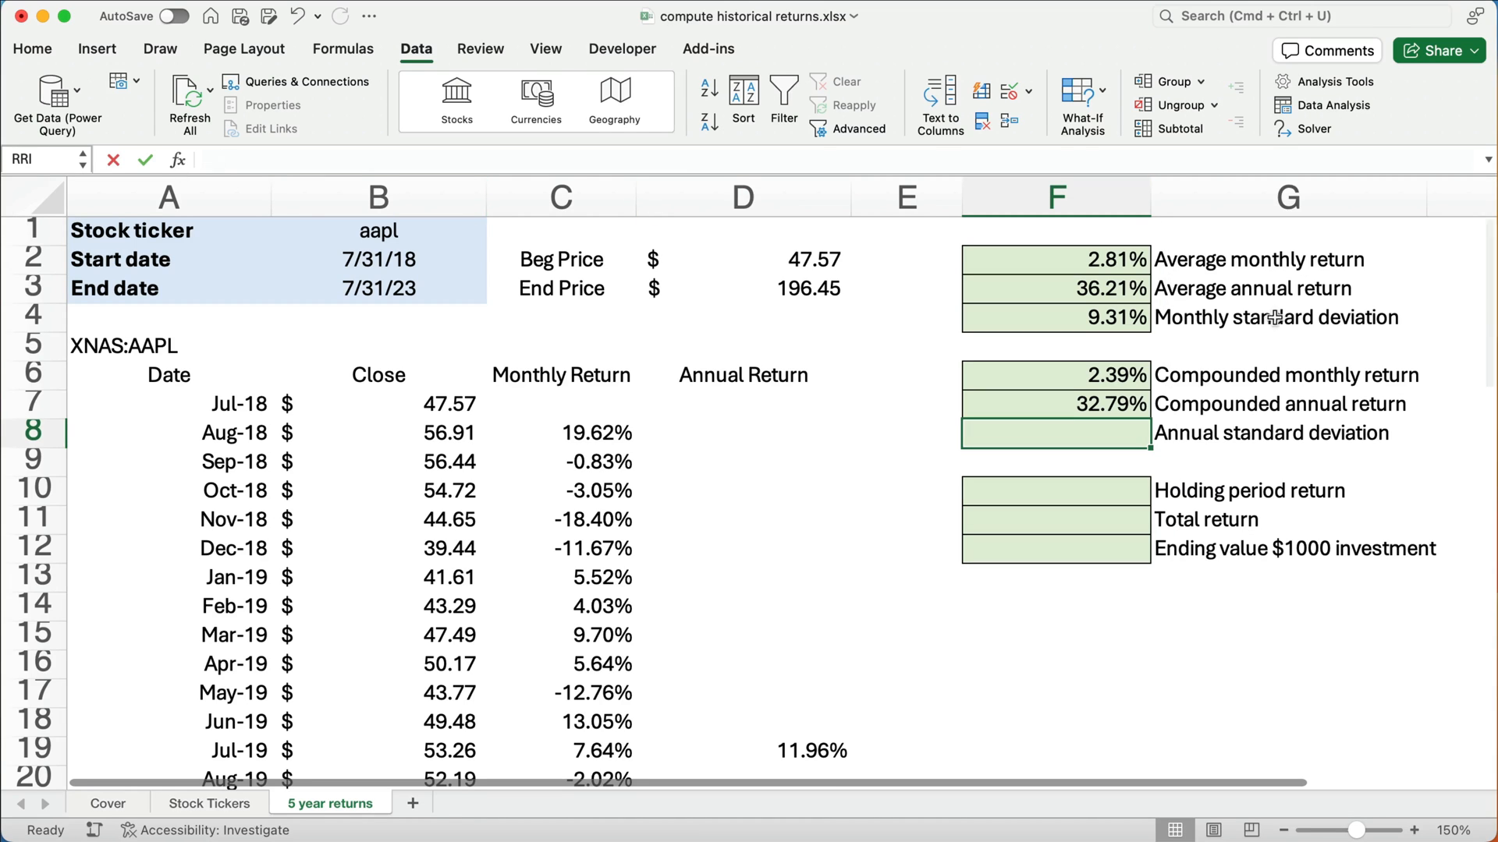
pyautogui.write('=')
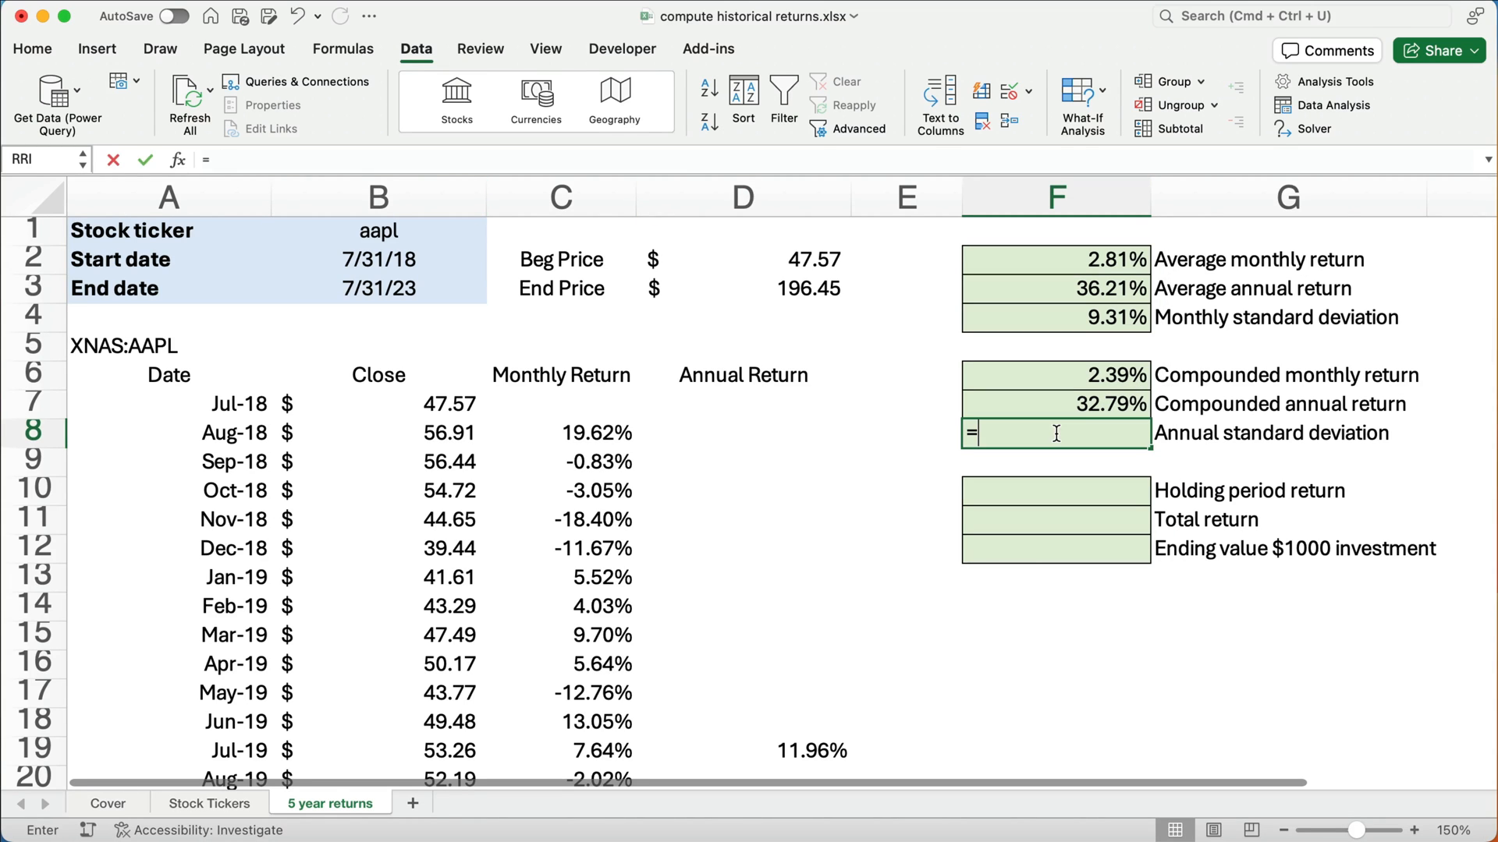
pyautogui.write('std')
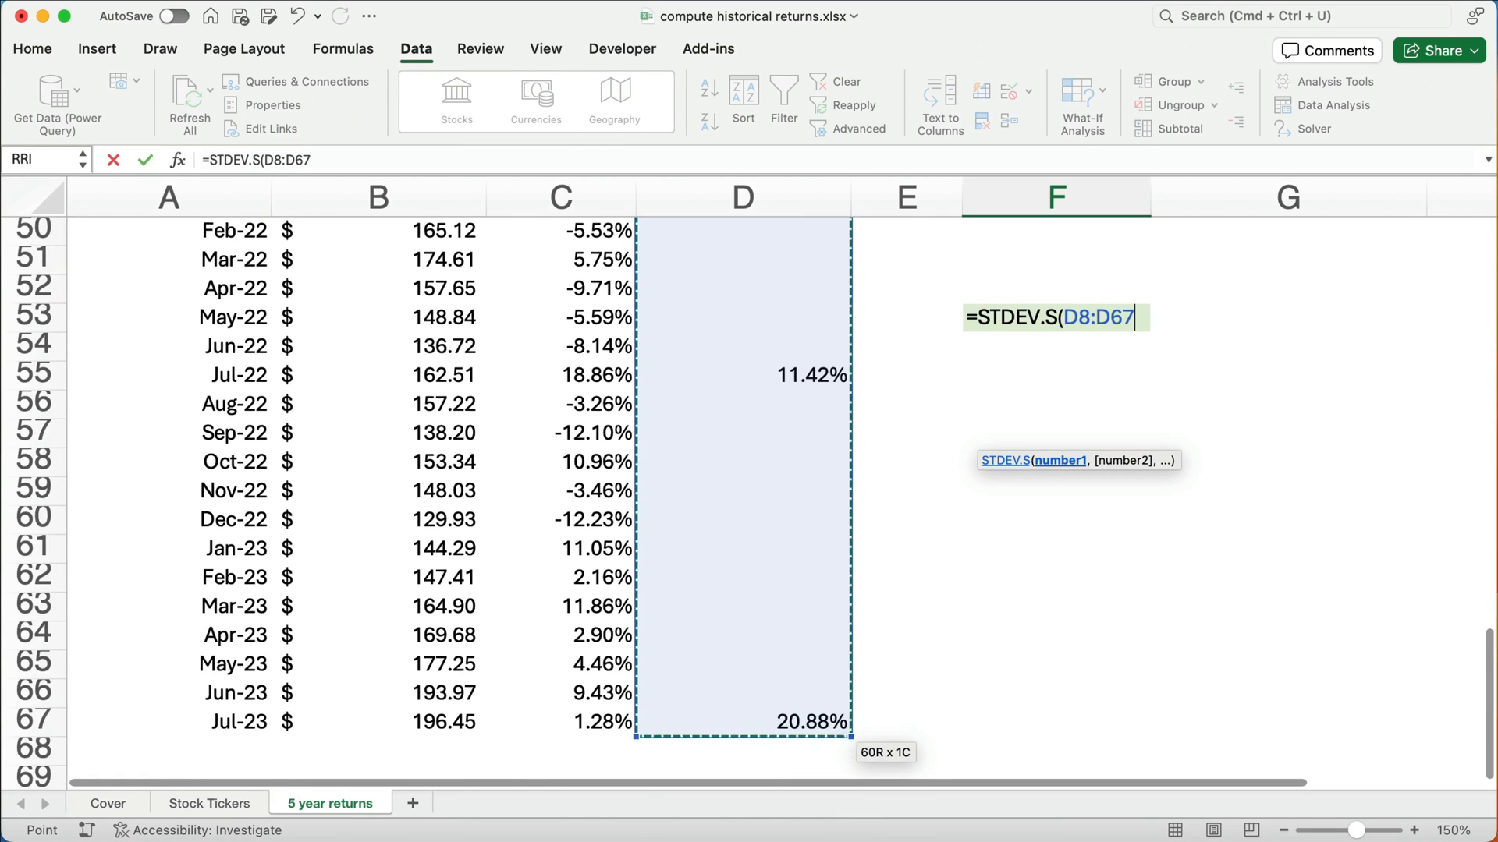
pyautogui.scroll(-3)
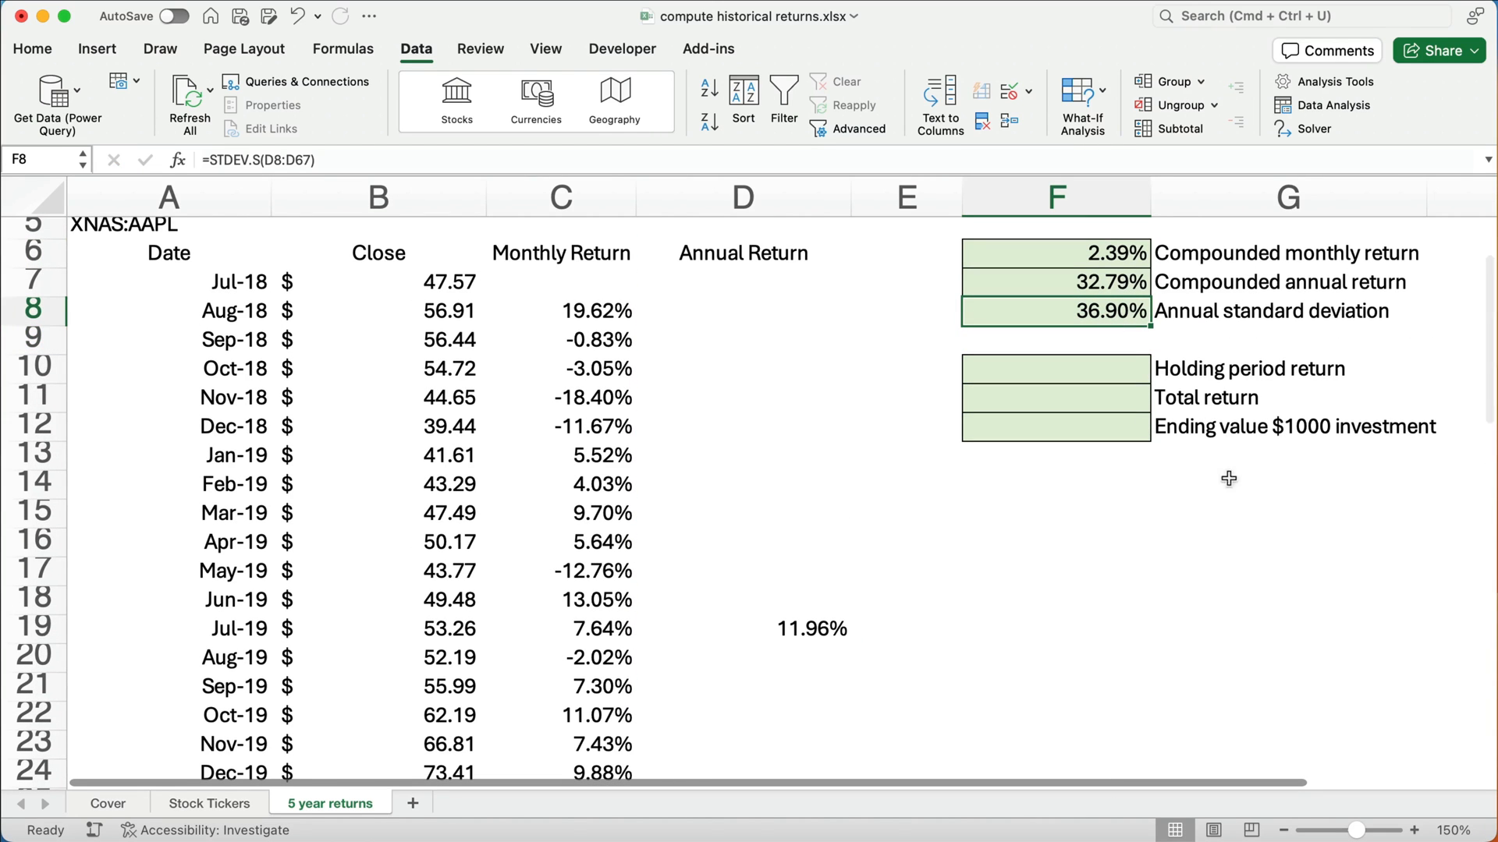
pyautogui.moveTo(1242, 504)
pyautogui.write('=')
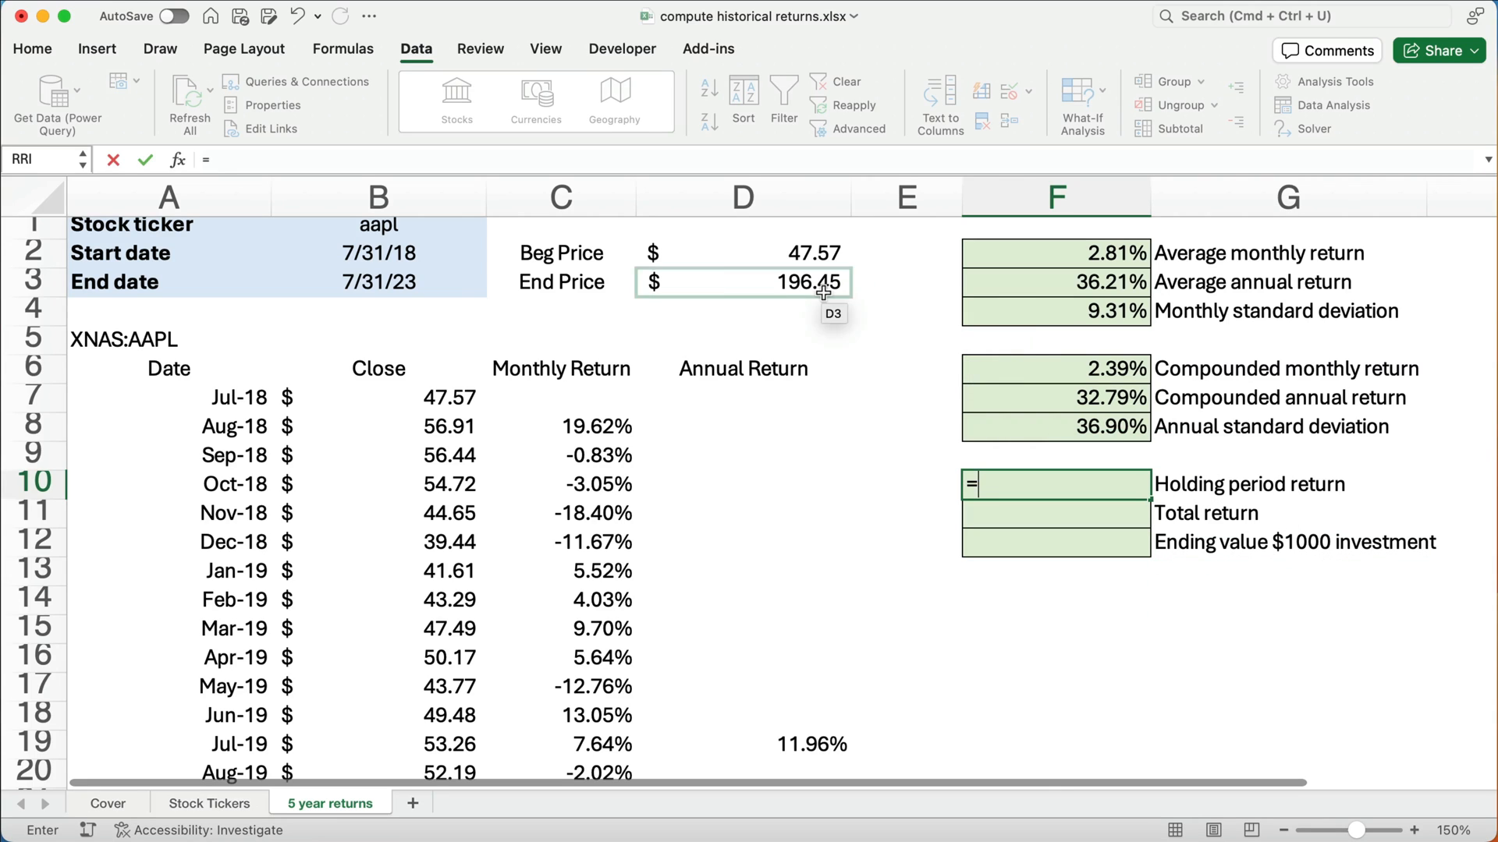
# Enter =D3/D2-1 in F10, giving a 312.95% holding period return
pyautogui.write('/')
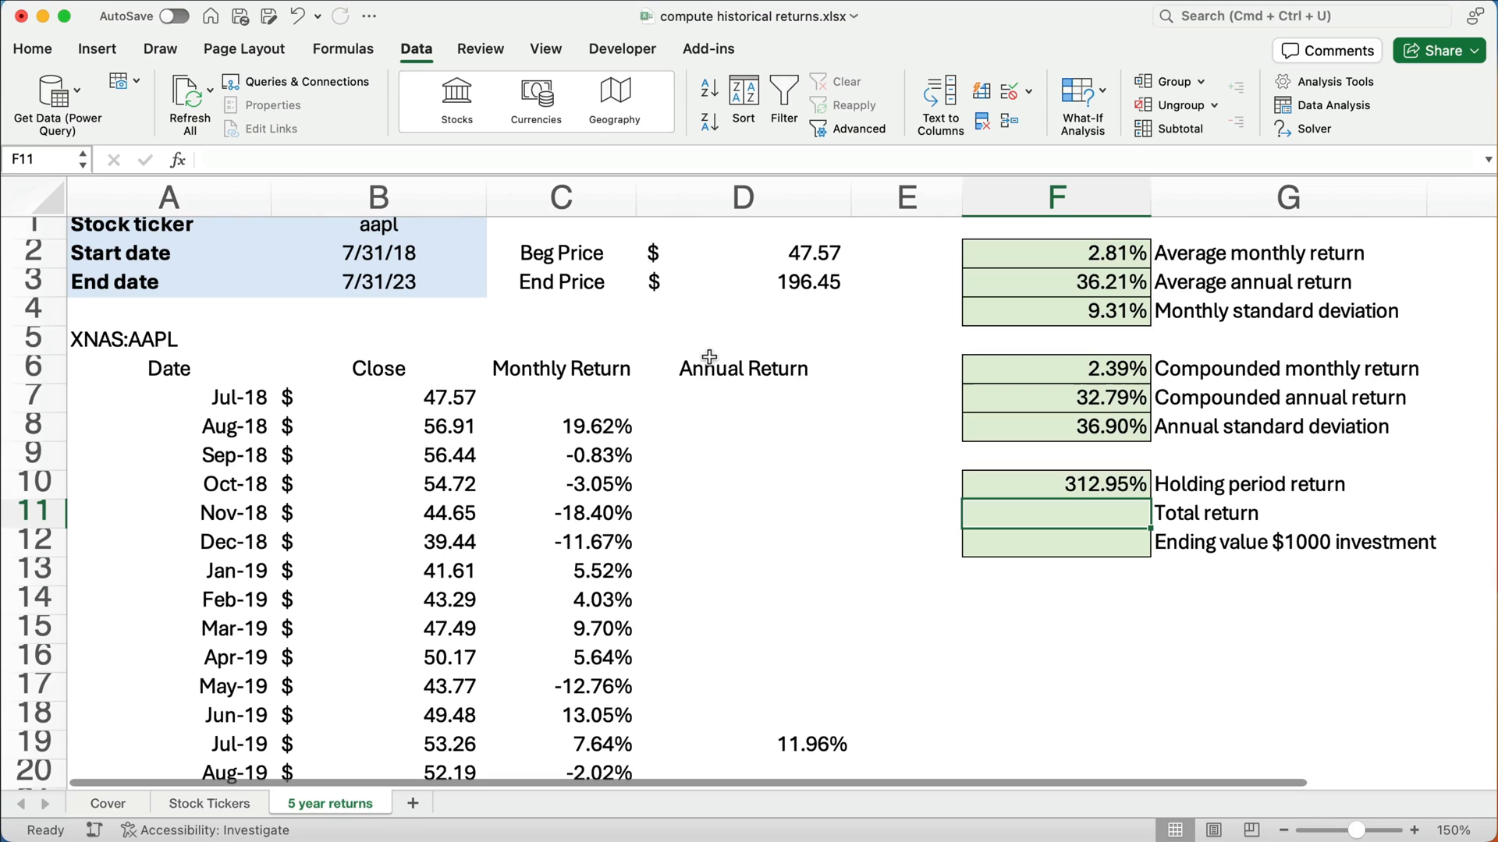
pyautogui.moveTo(709, 361)
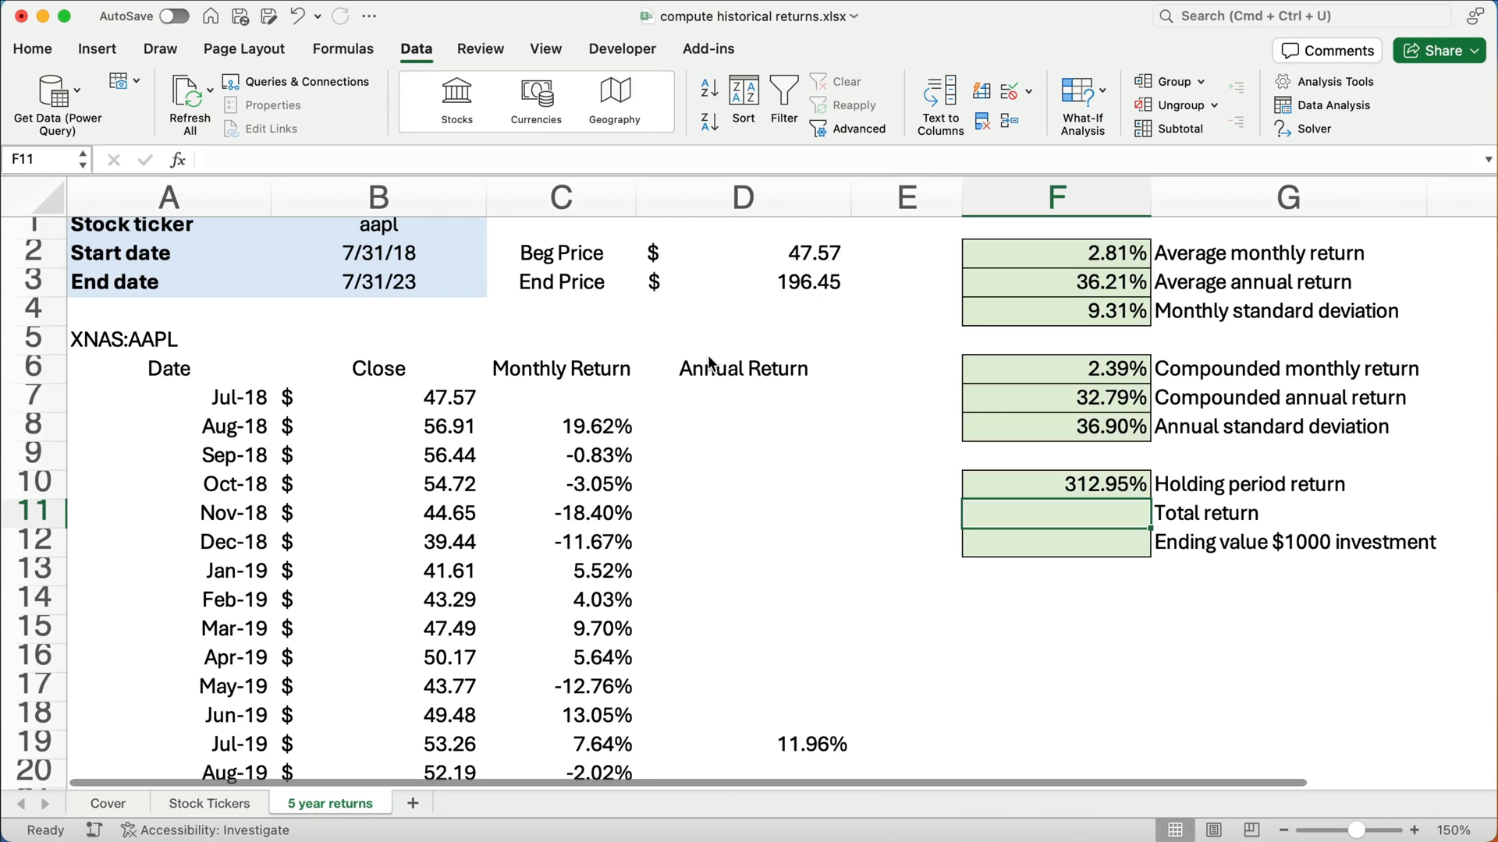
# Enter =1000* the holding period return in F11, declining the correction prompt, for $3,129.49
pyautogui.write('=')
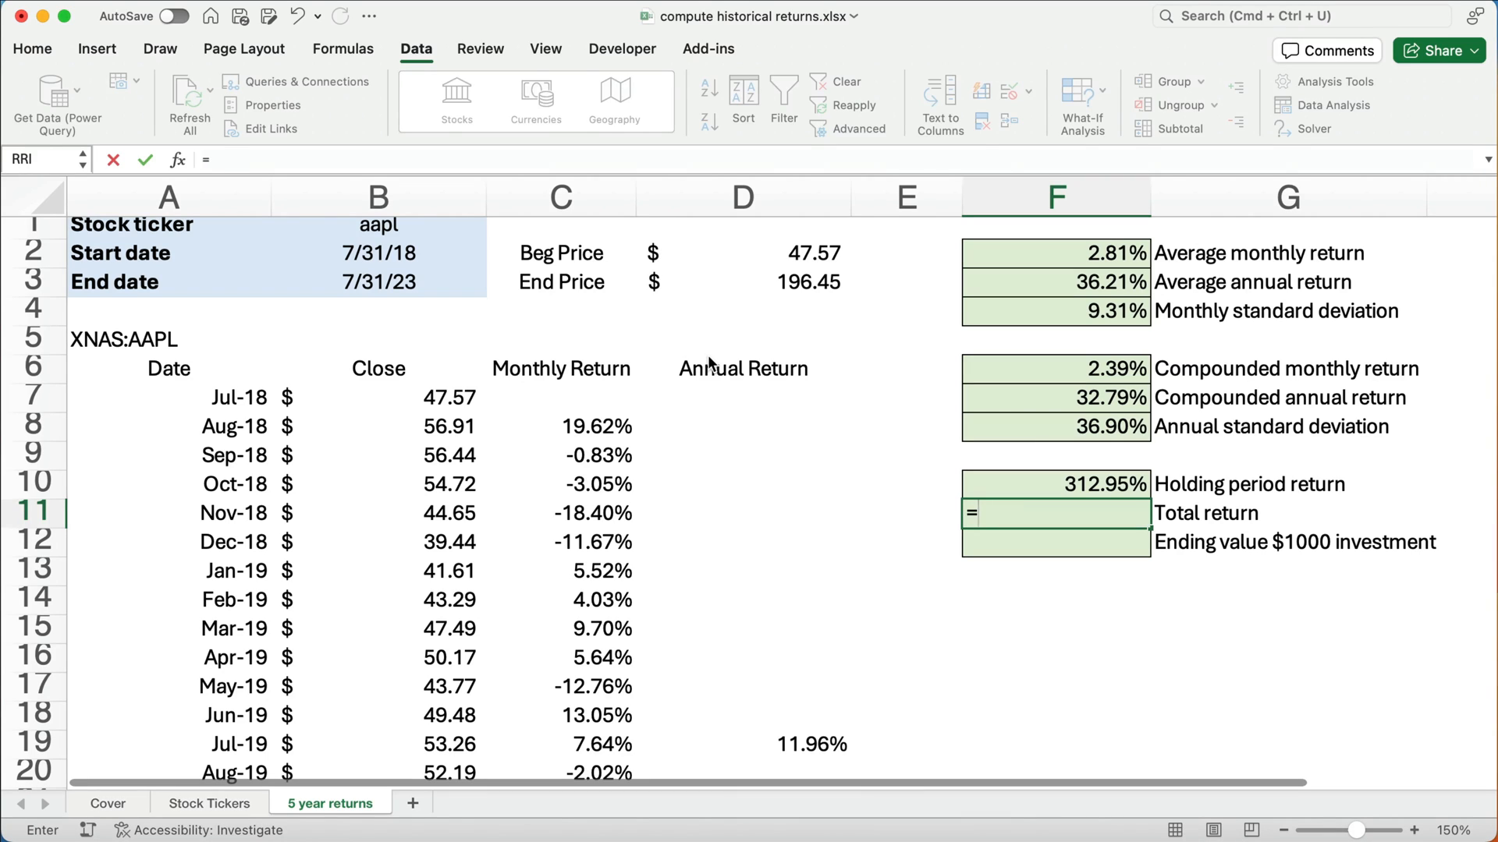
pyautogui.write('1000*')
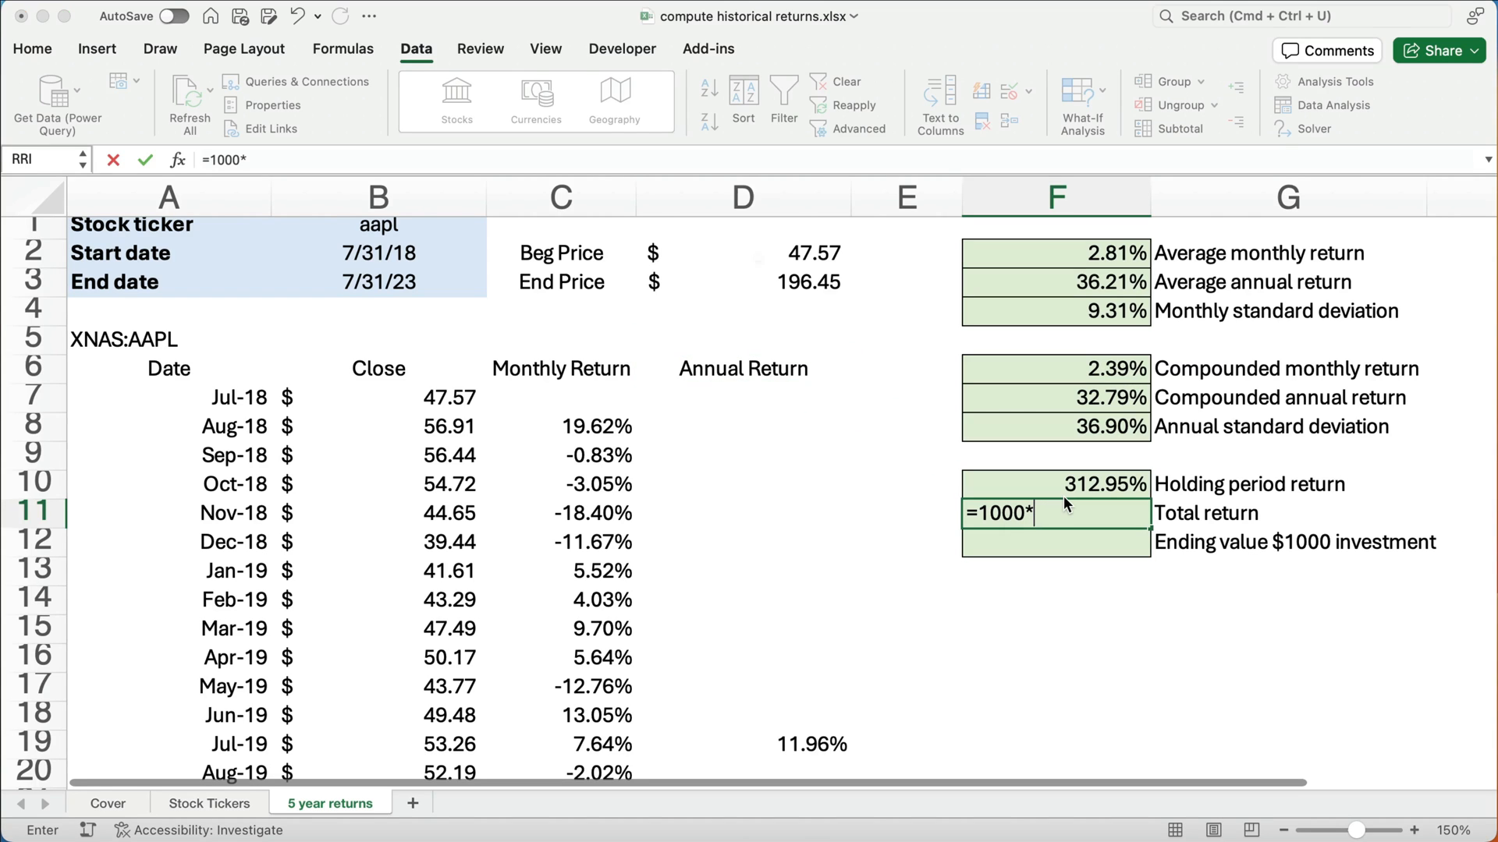
pyautogui.press('enter')
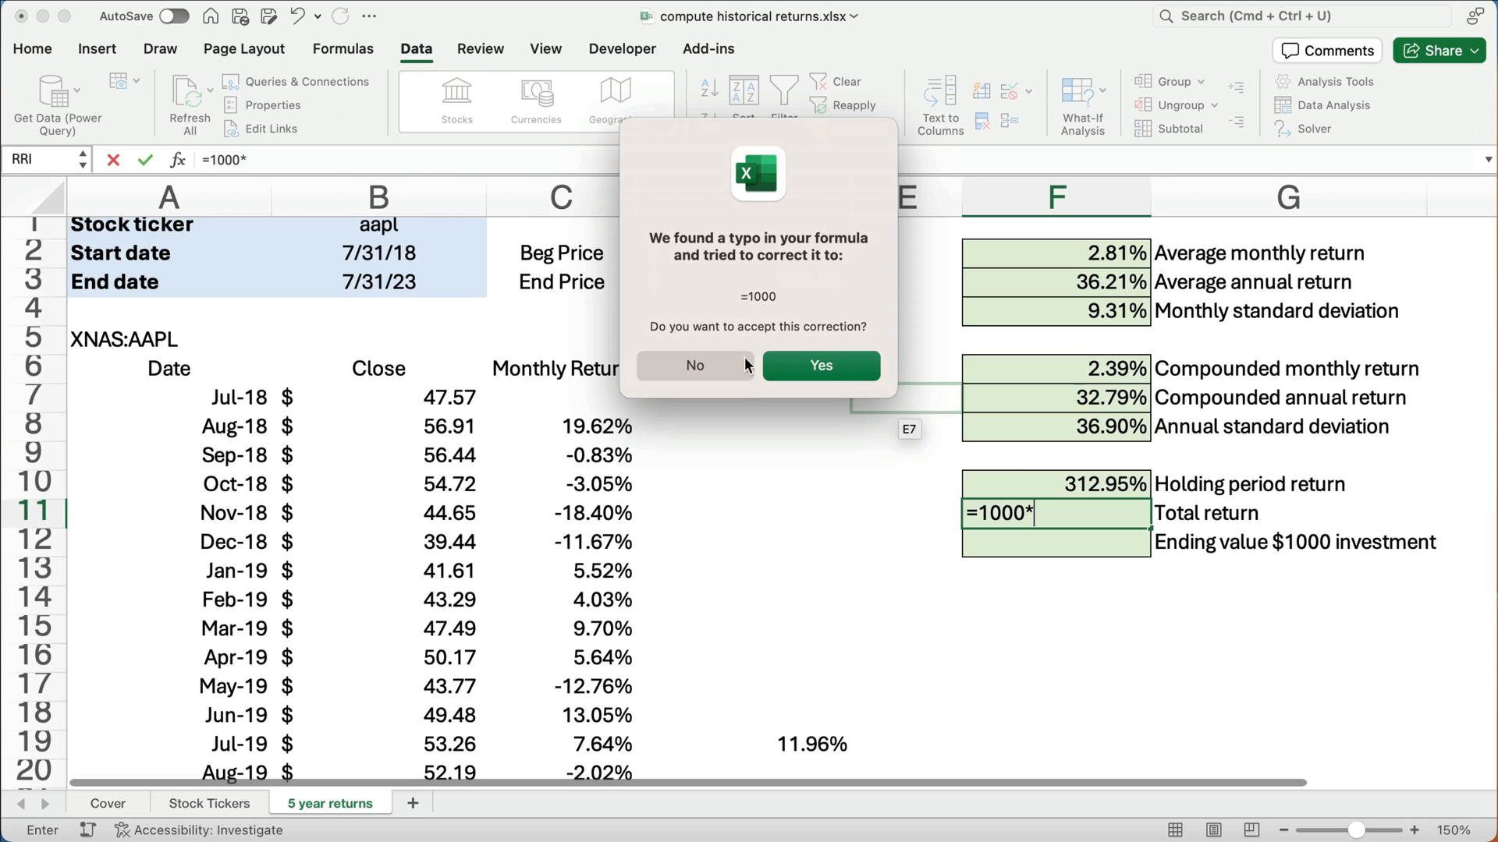
pyautogui.click(695, 365)
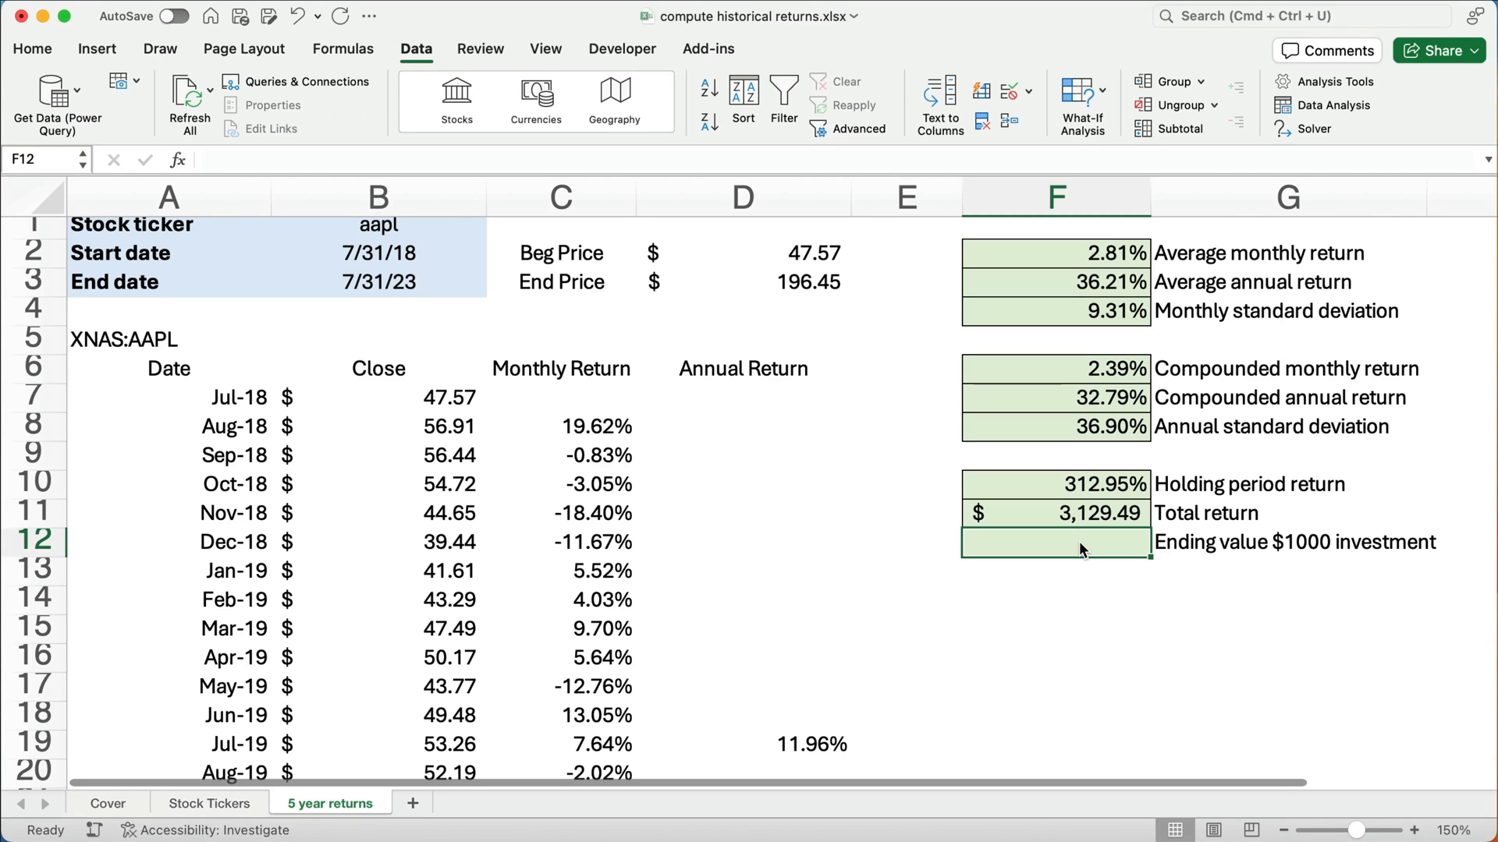
# Enter =1000*(1+F7)^5 in F12 for a $4,129.49 ending value, then check the formula
pyautogui.write('=')
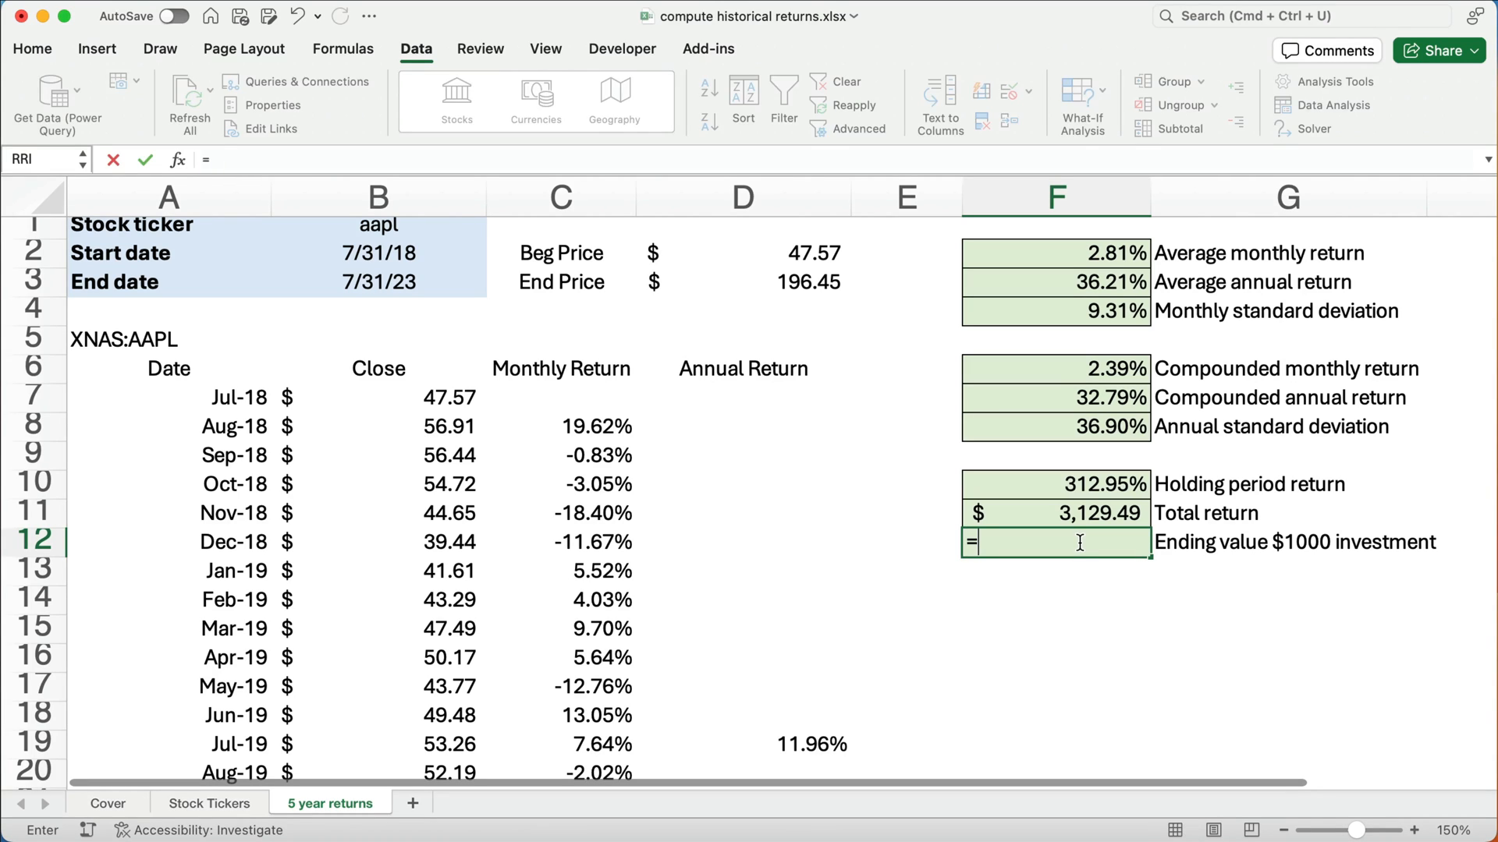
pyautogui.write('1000')
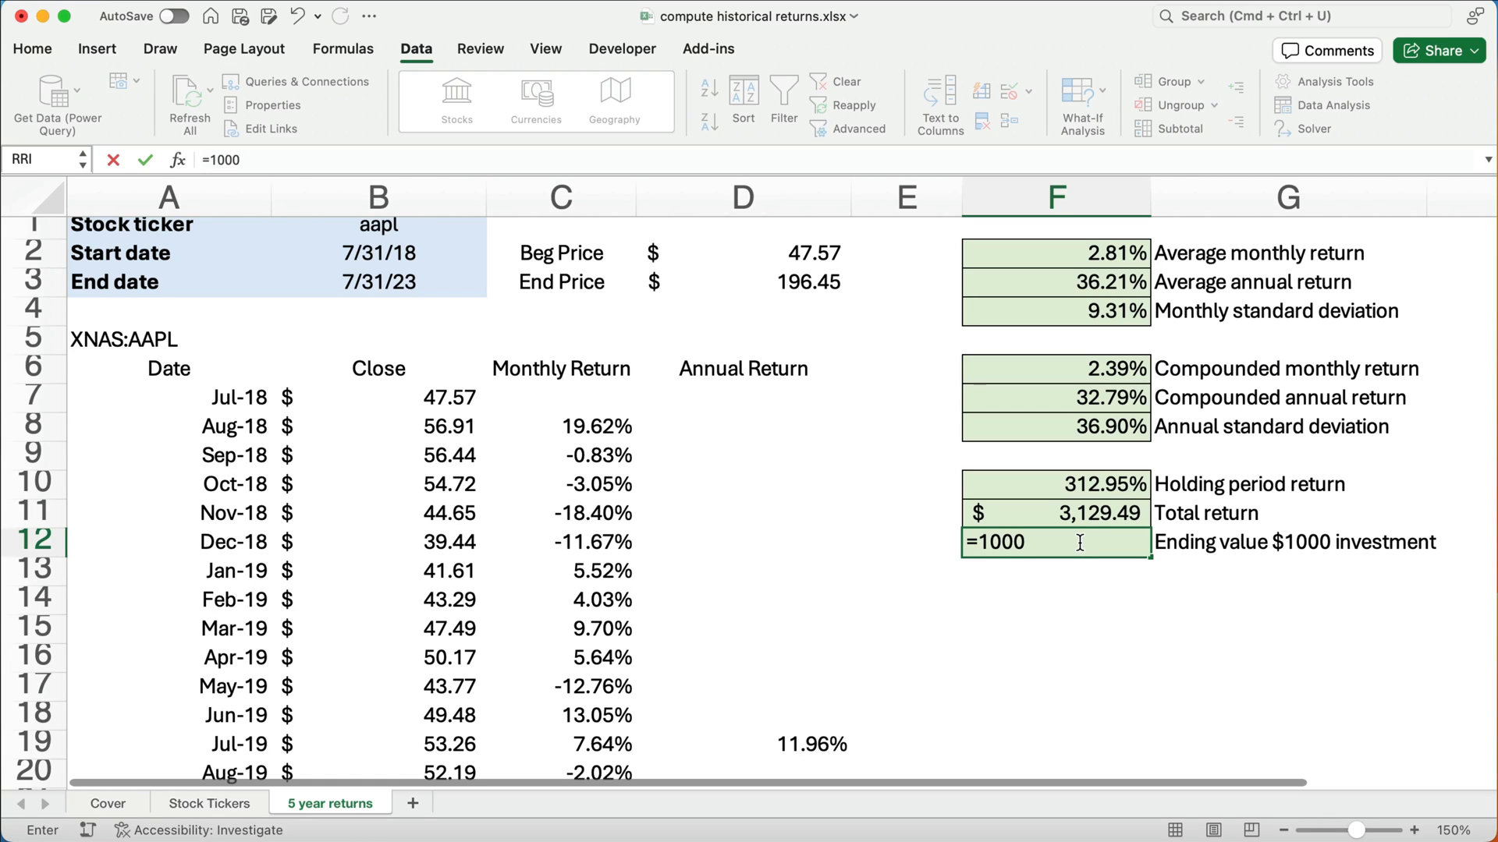
pyautogui.write('*')
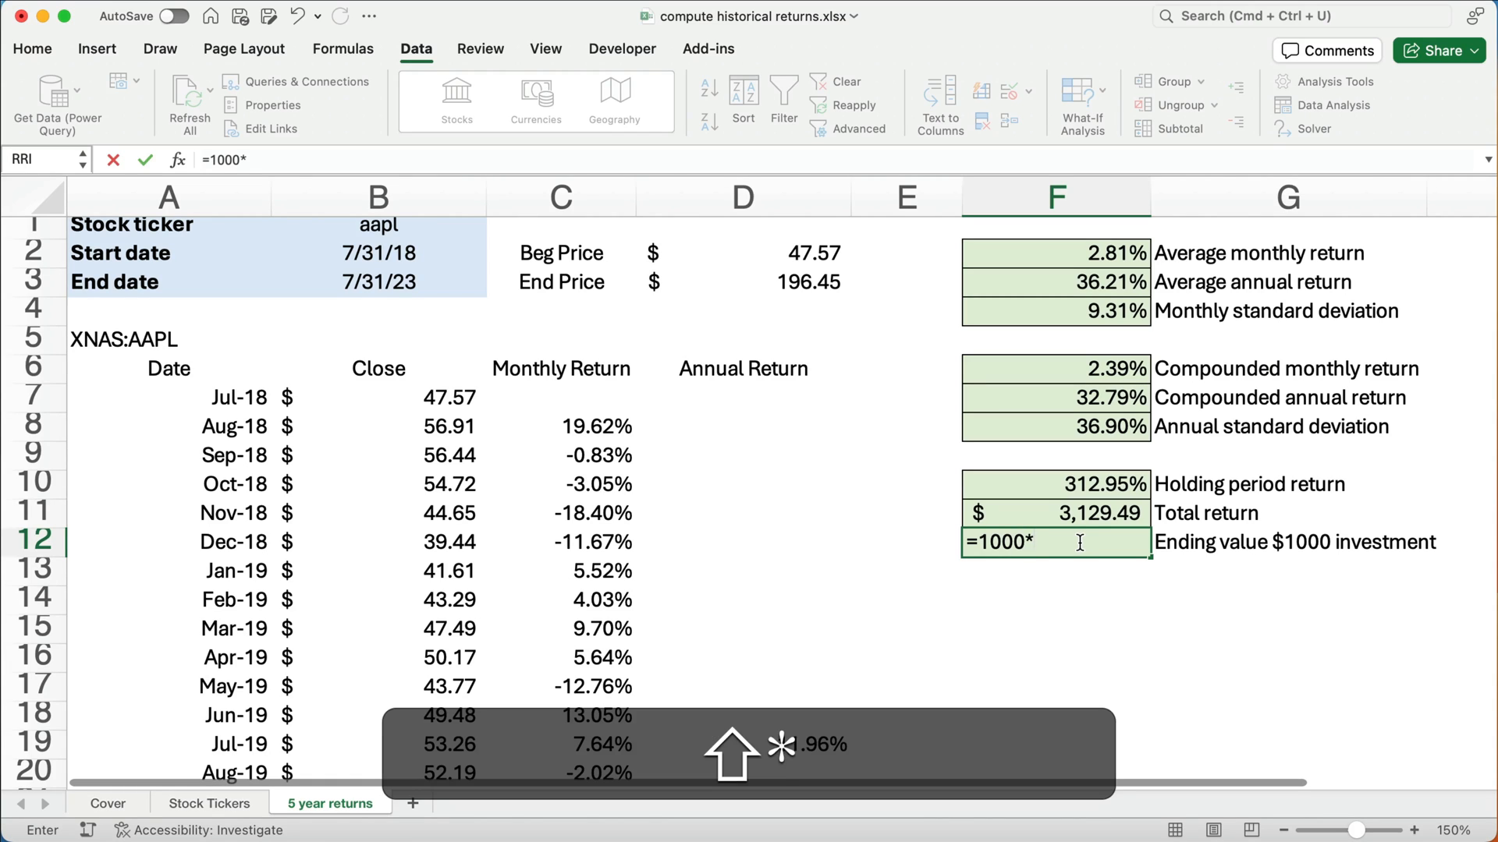
pyautogui.write('(1+F7')
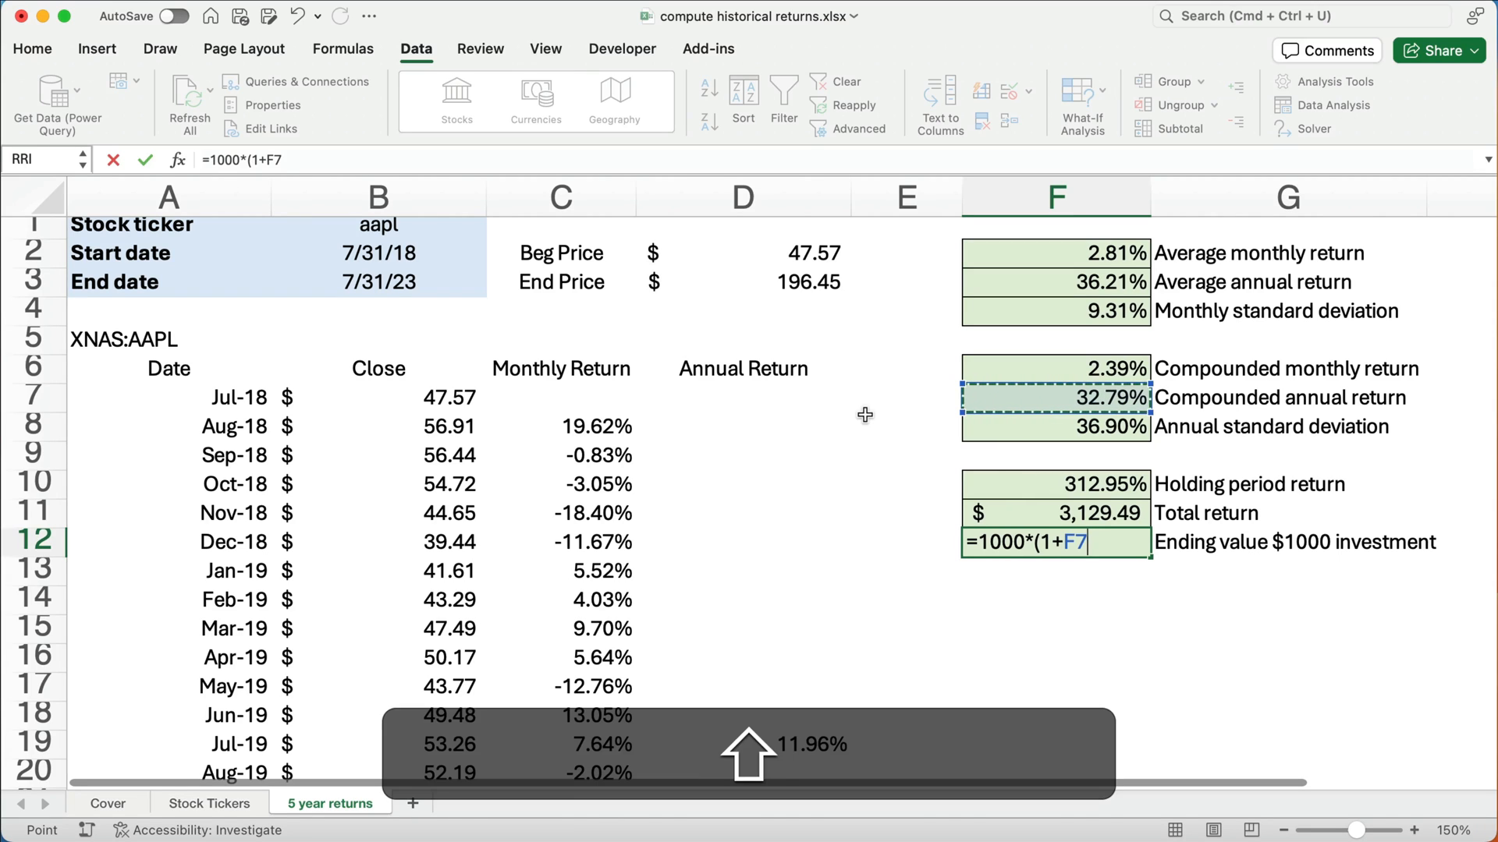
pyautogui.write(')^')
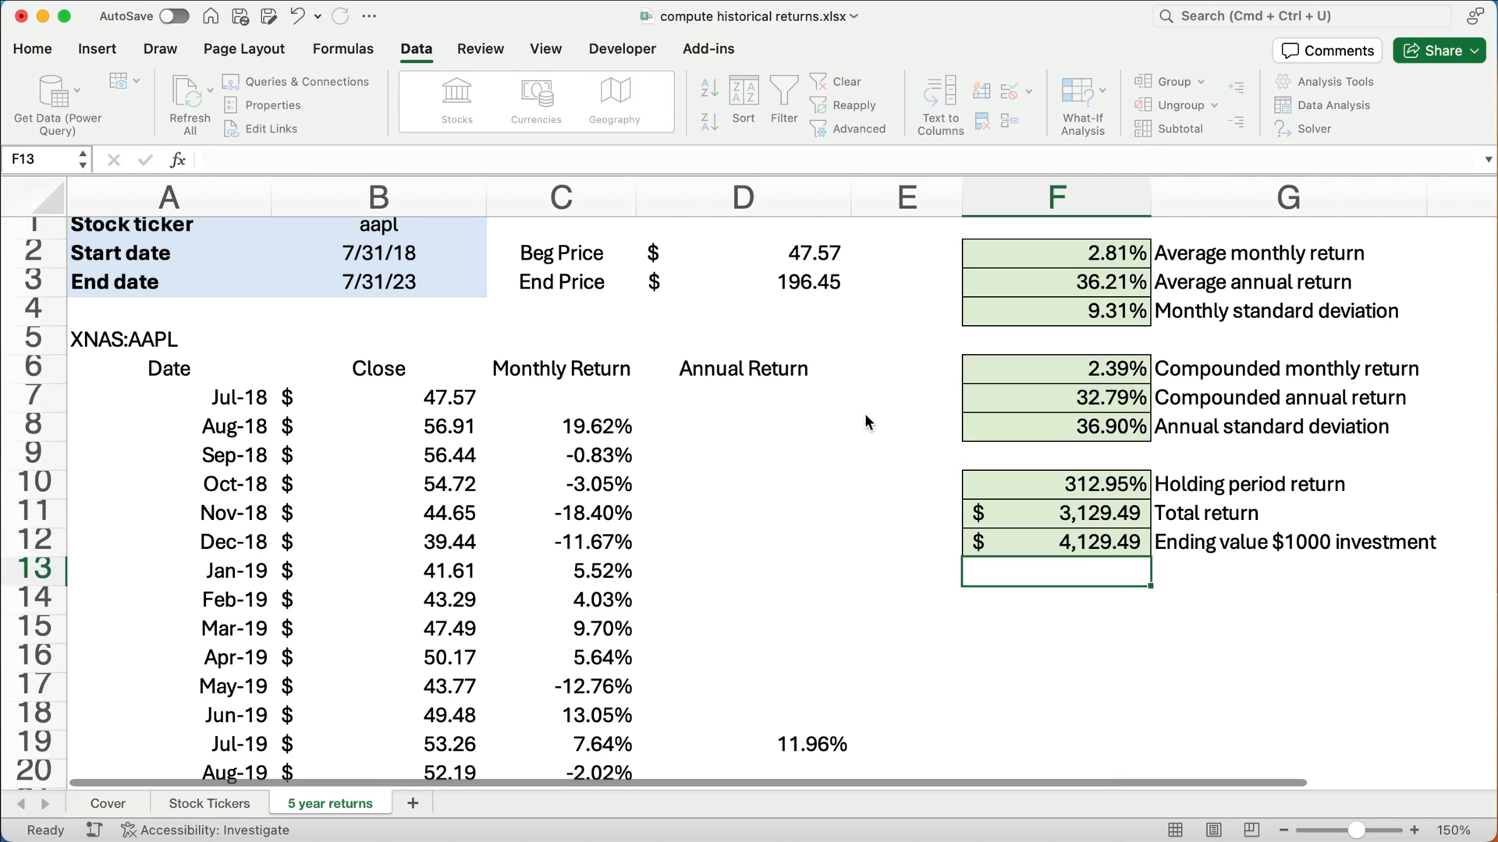
pyautogui.click(1055, 541)
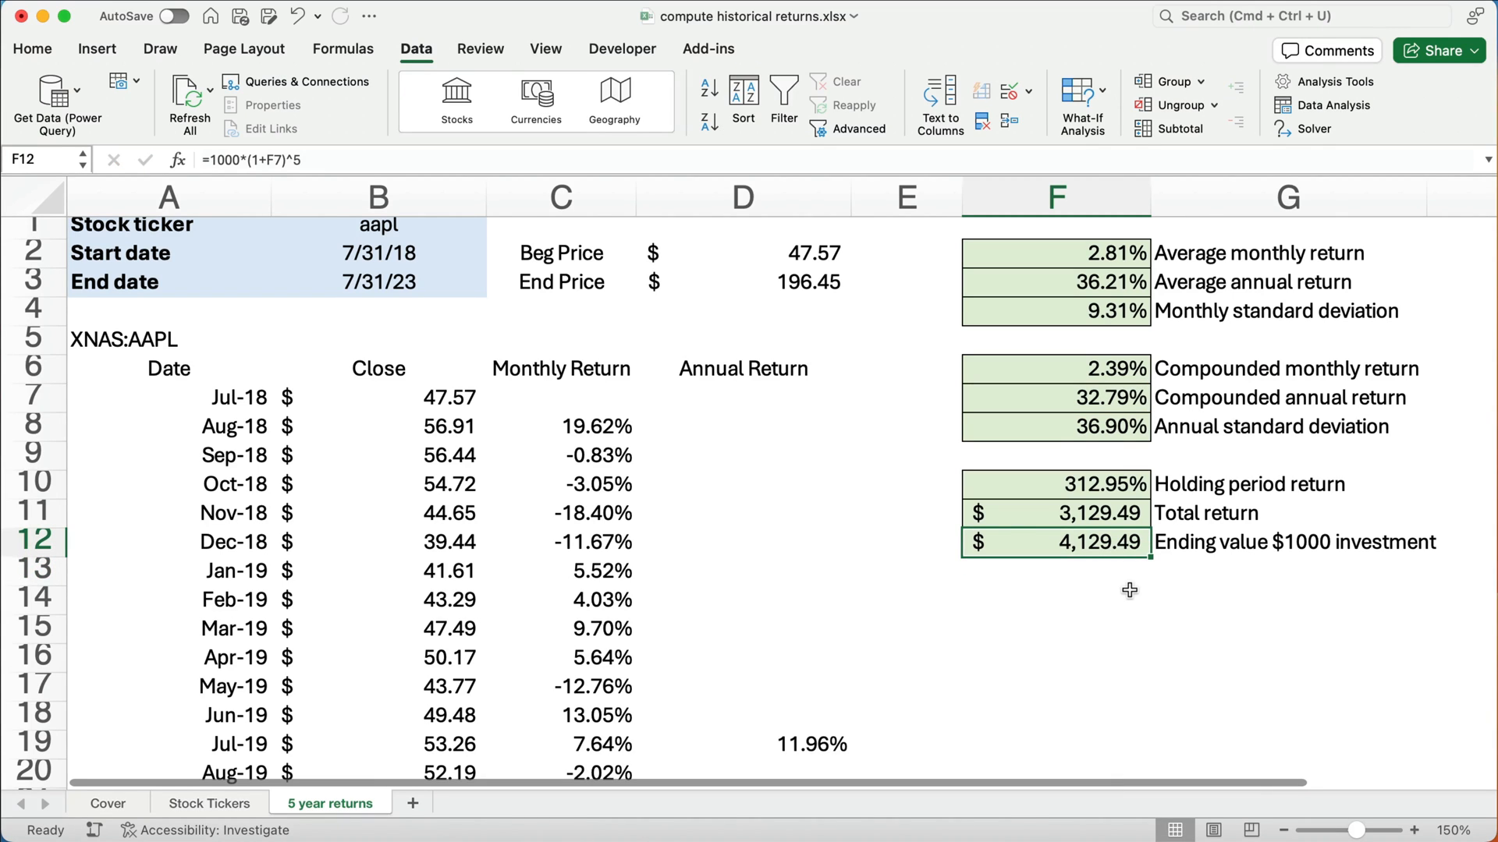
pyautogui.moveTo(1133, 597)
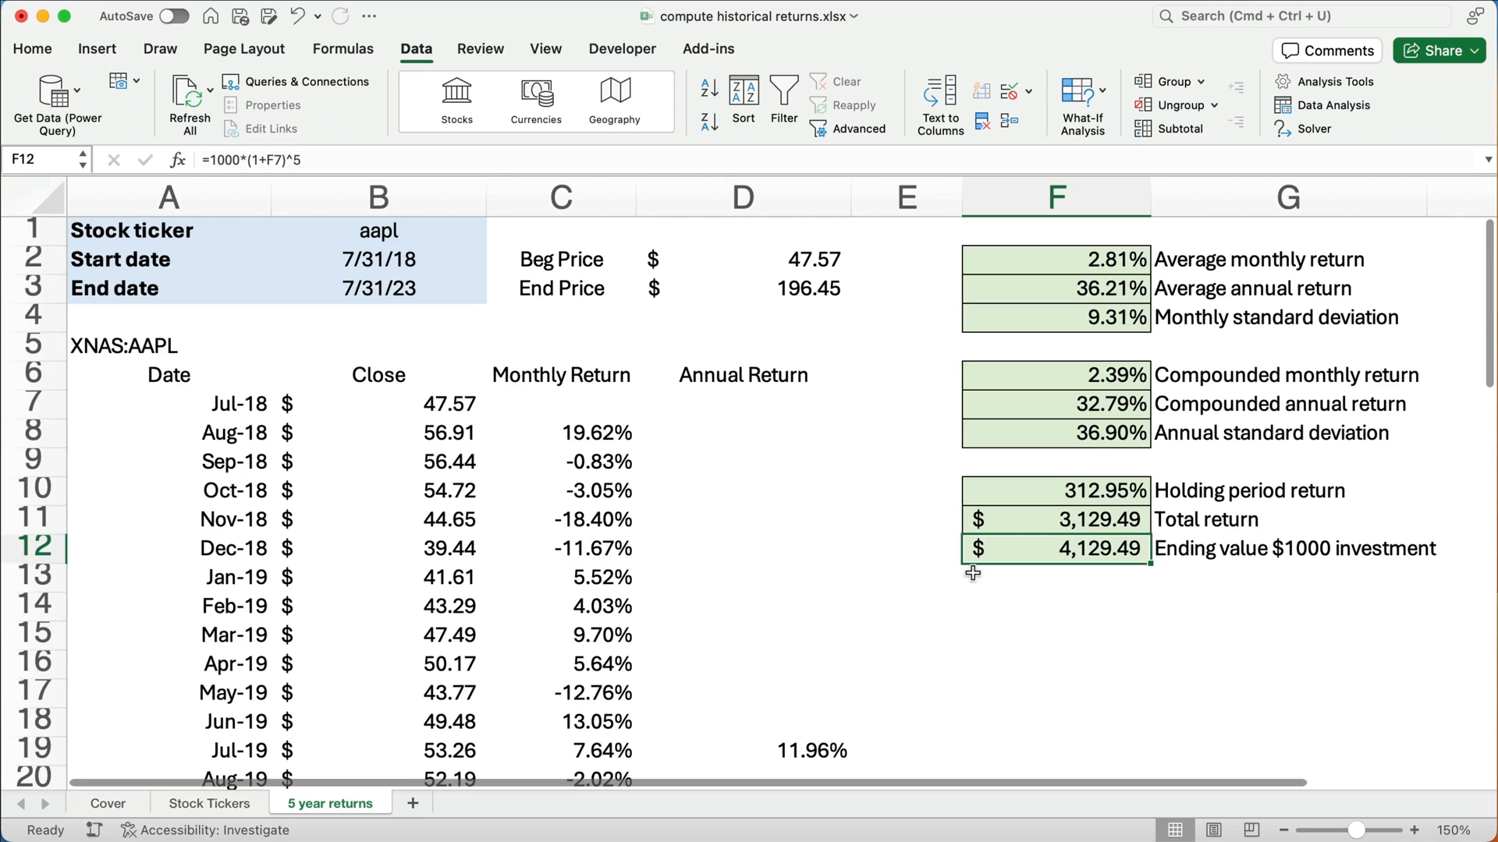
pyautogui.moveTo(1224, 719)
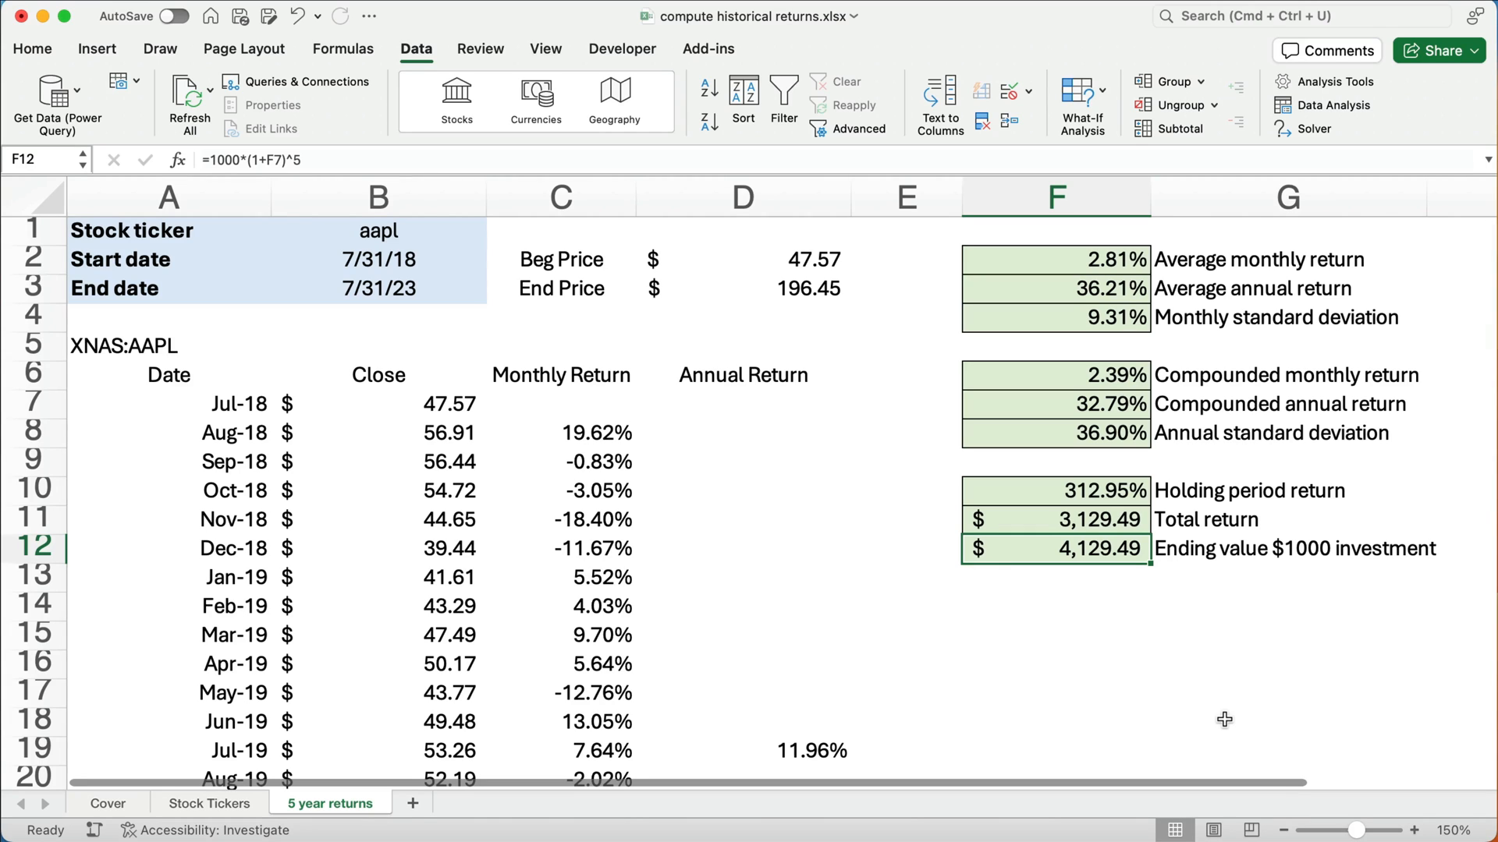